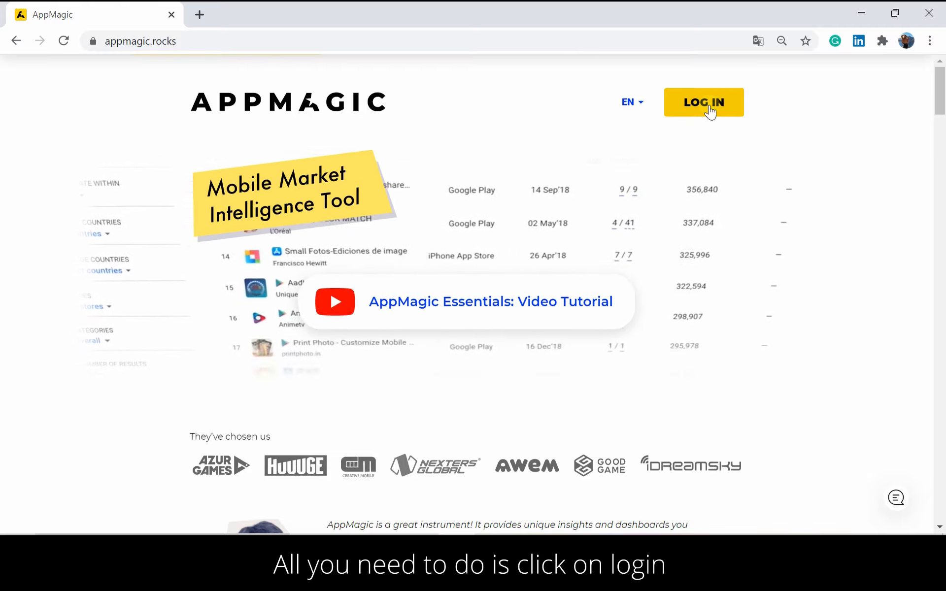
- Log in to the AppMagic account from the appmagic.rocks homepage and reach Top Apps
click(703, 103)
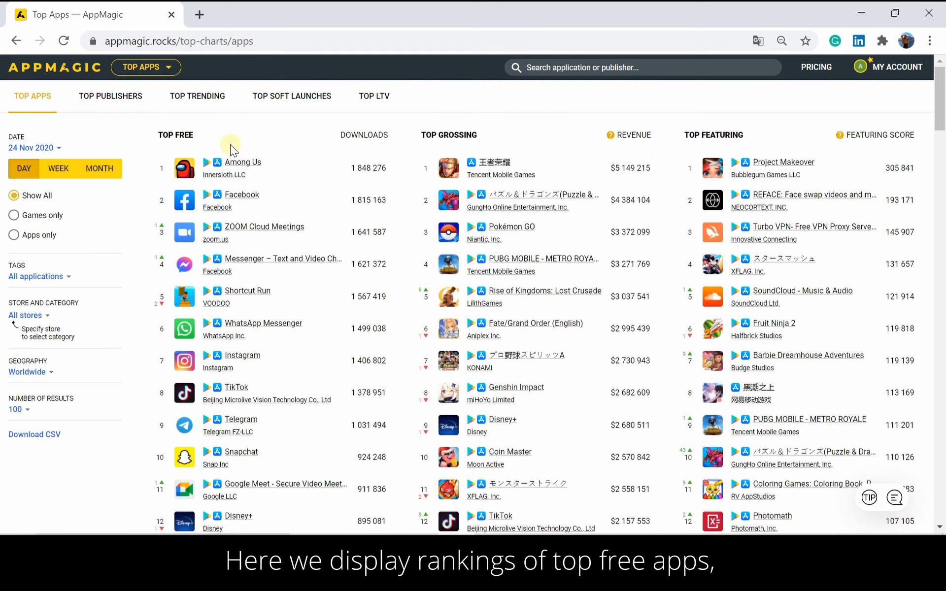
mouse_move(426, 153)
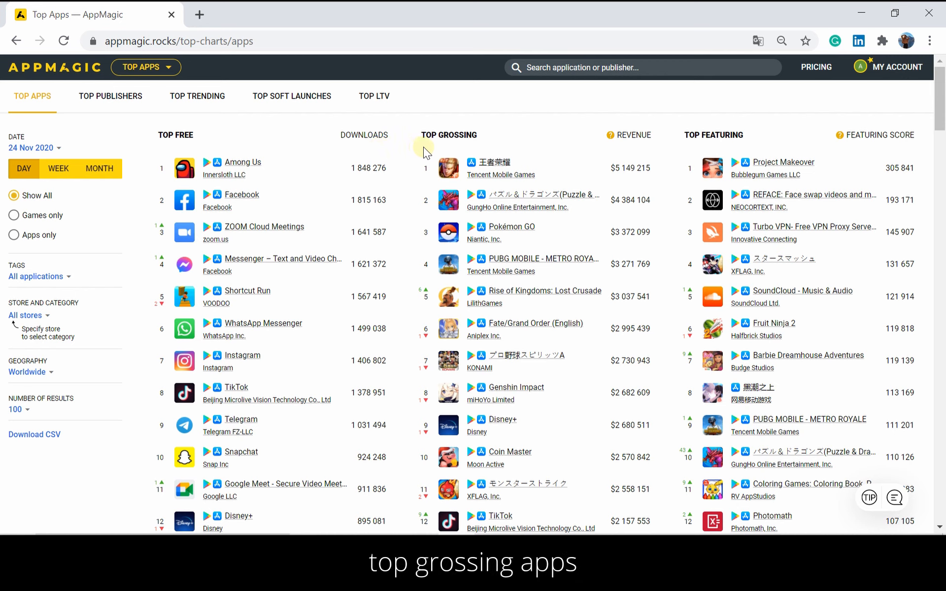
mouse_move(688, 149)
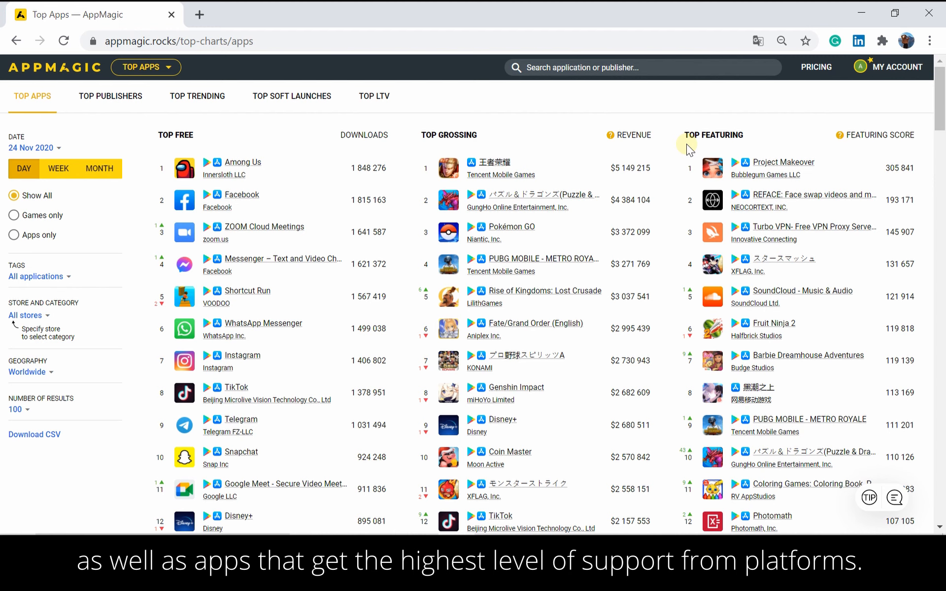
mouse_move(184, 360)
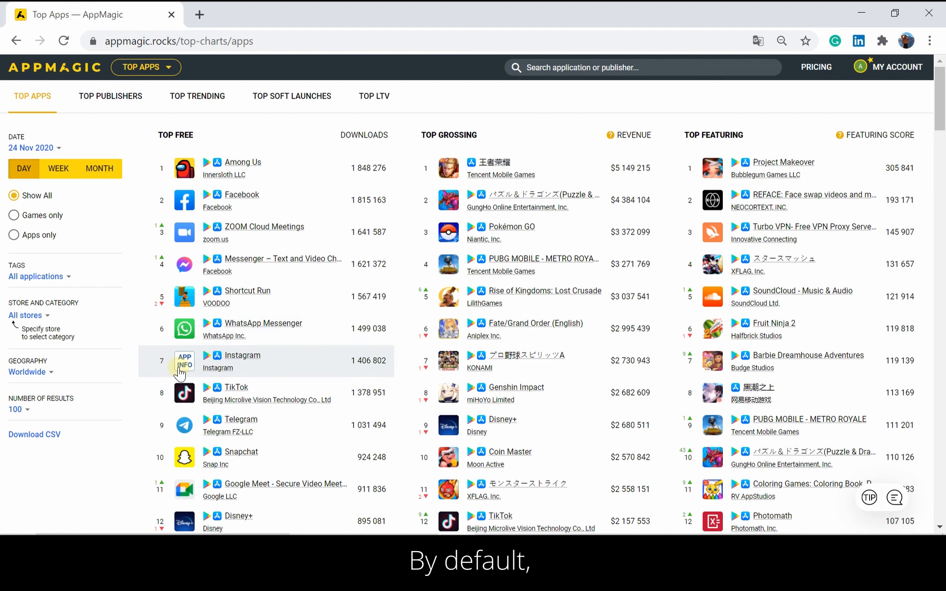
click(26, 373)
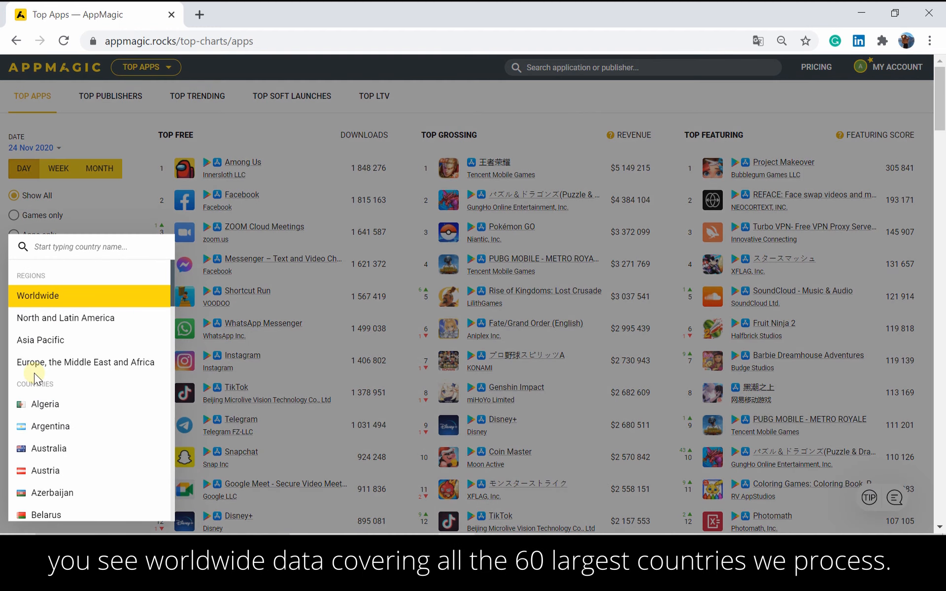
mouse_move(156, 302)
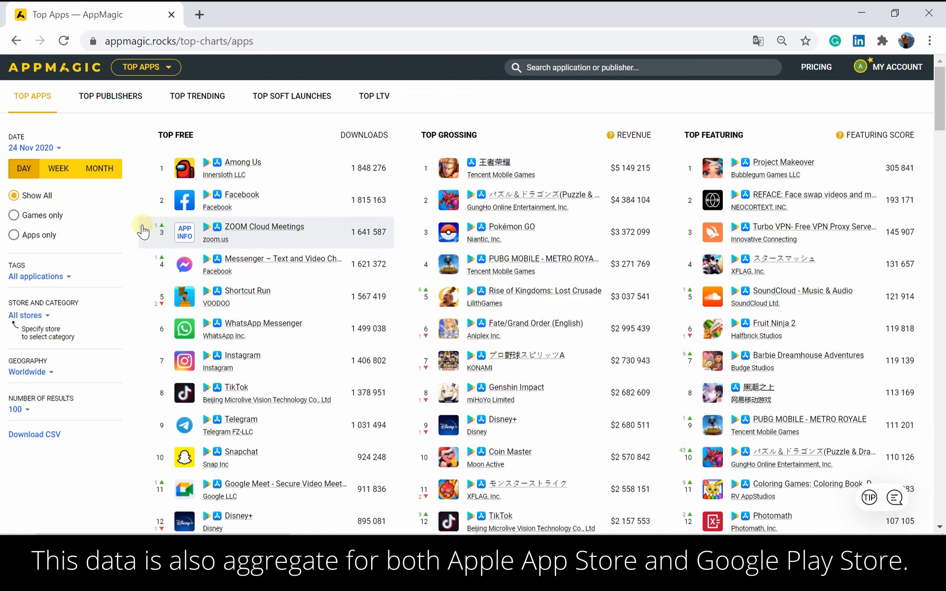
click(25, 315)
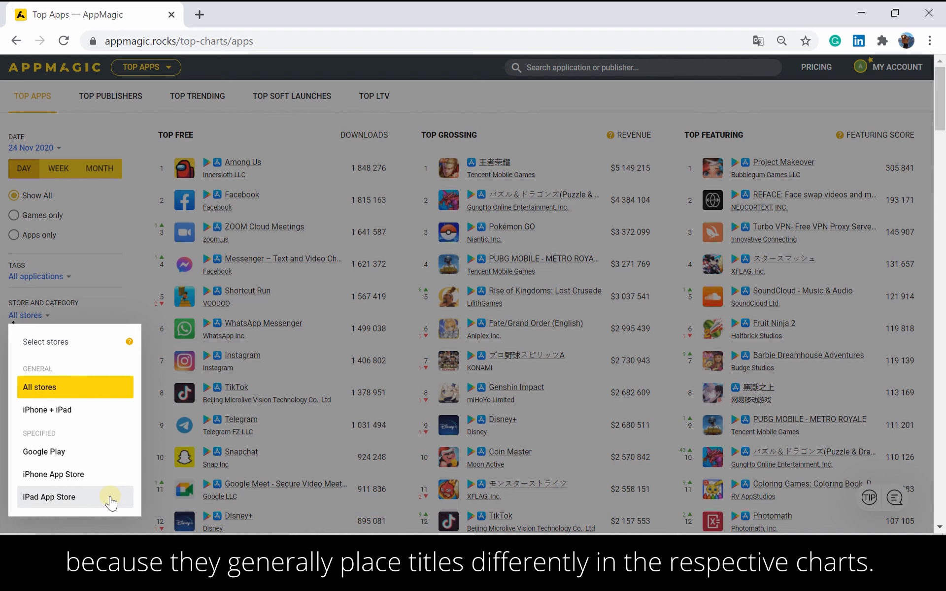
mouse_move(112, 221)
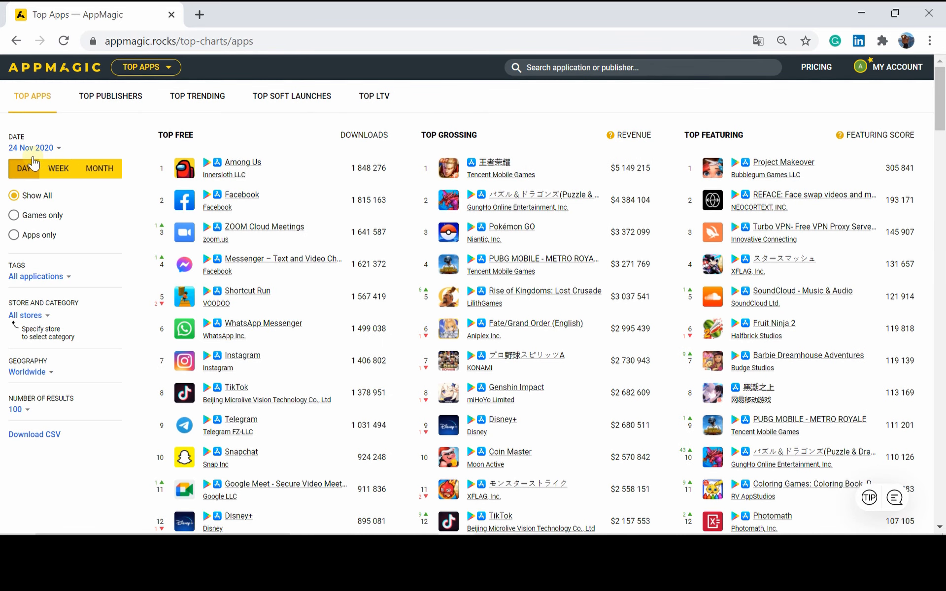
- Set the charts' date to monthly aggregation for October 2020
click(63, 148)
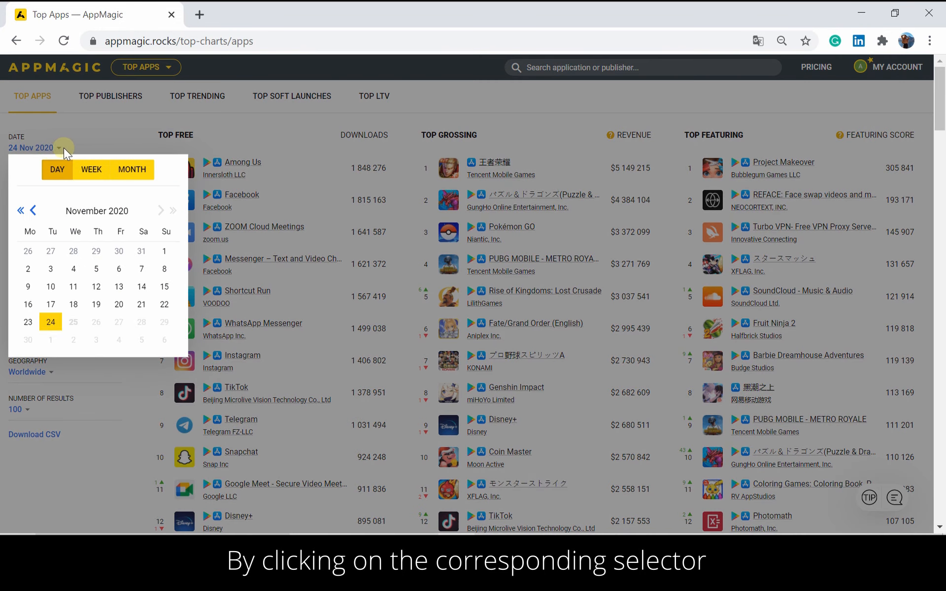
mouse_move(90, 169)
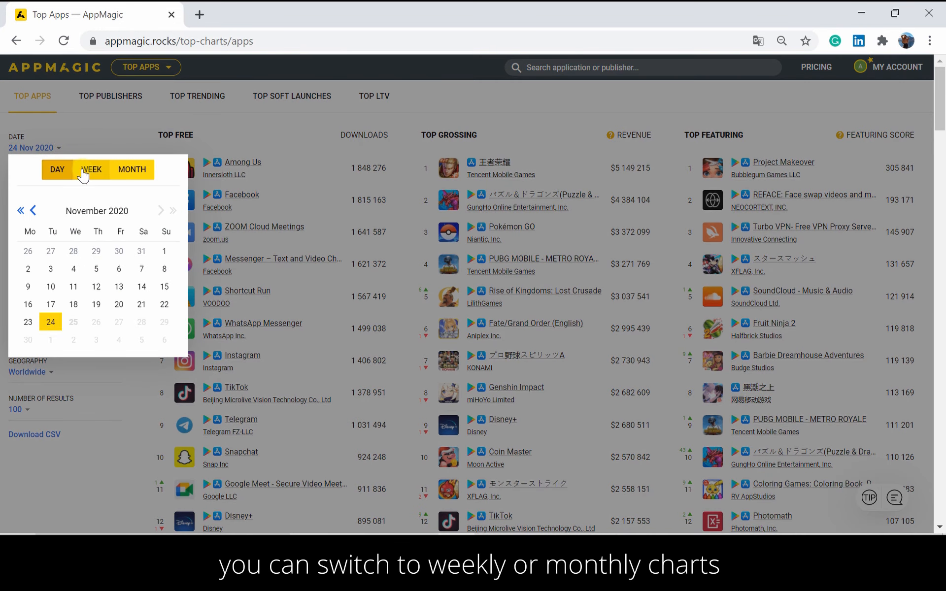
click(131, 169)
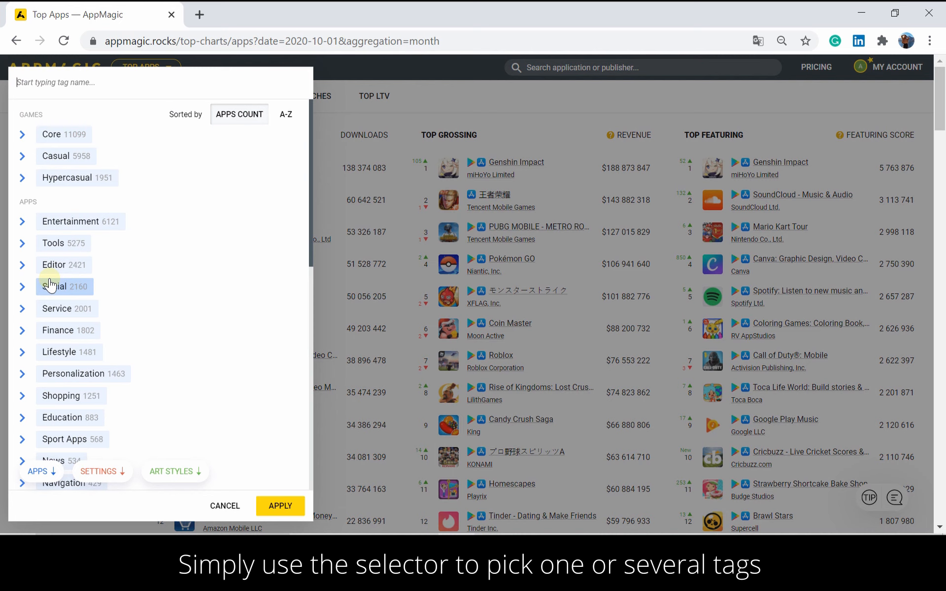
- Filter the charts to the Casual, Arcade and Clicker/Idle tags and apply
click(22, 156)
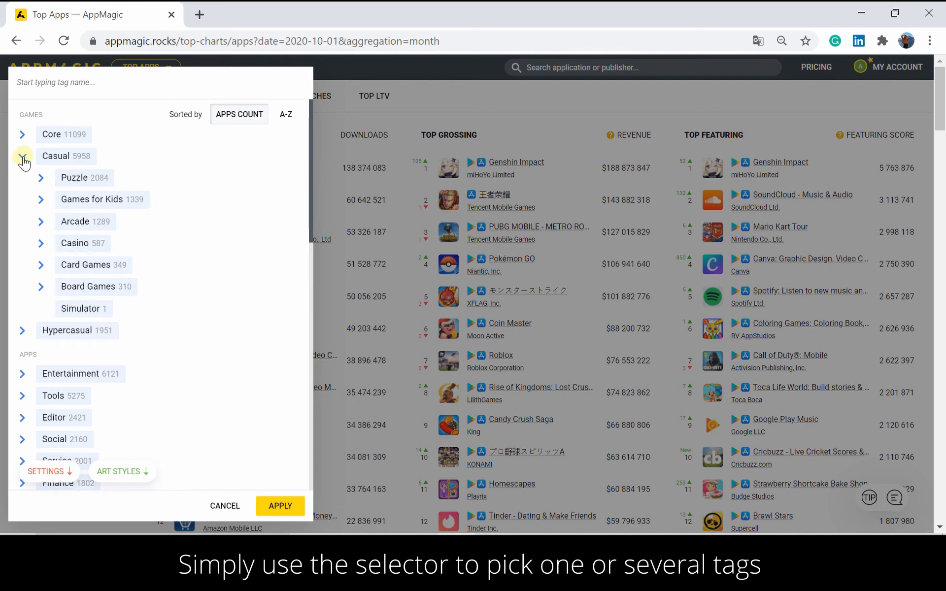
click(42, 222)
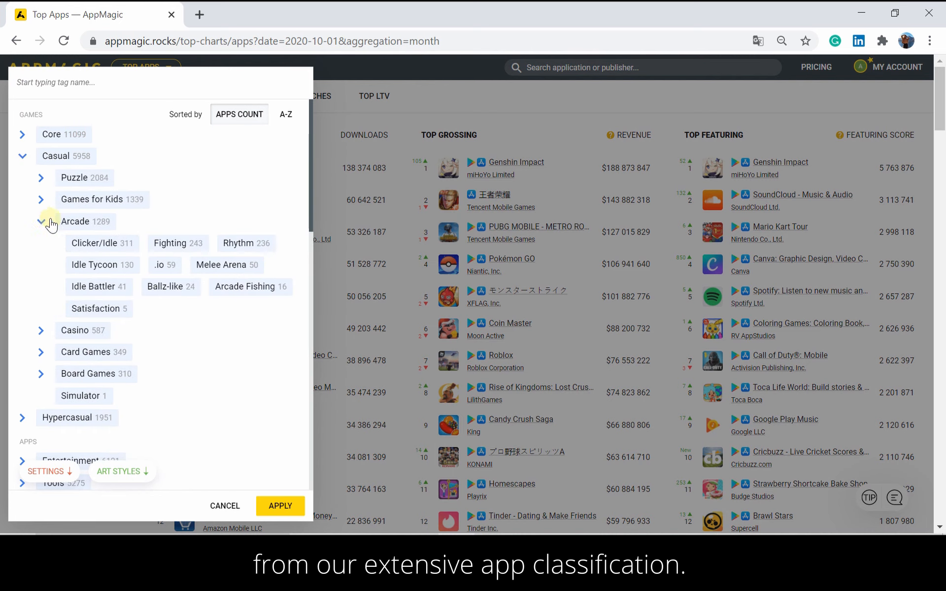
scroll(down, 3)
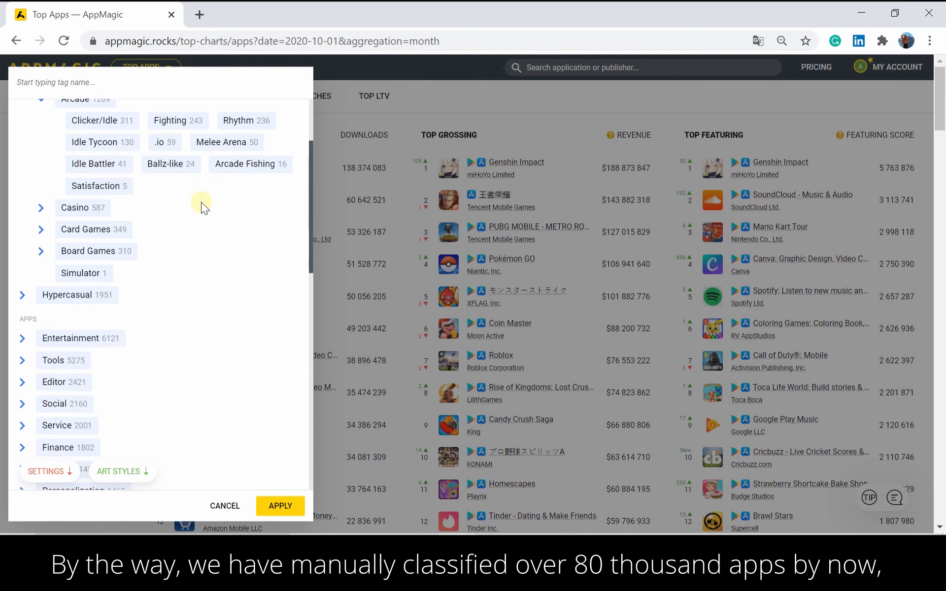
scroll(down, 3)
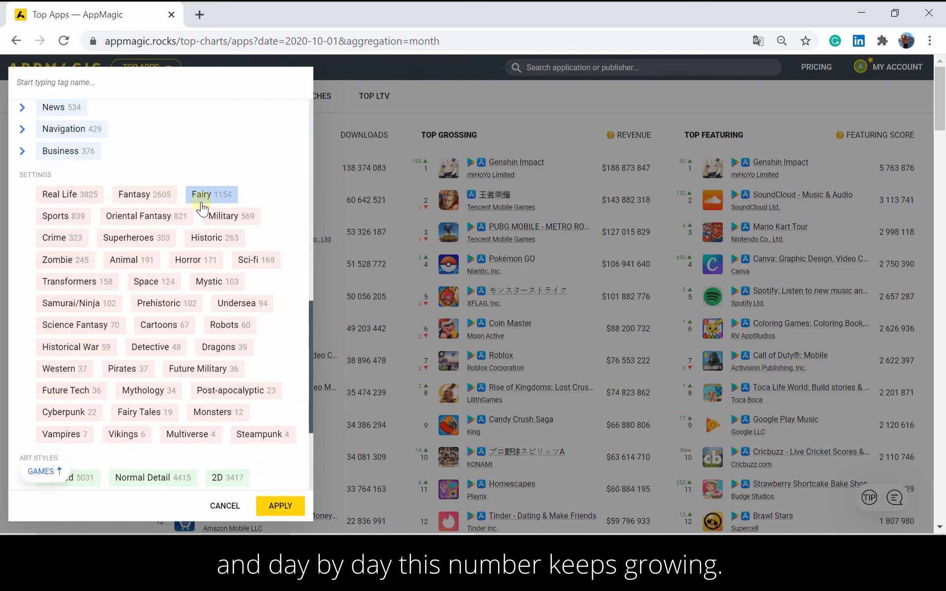
scroll(down, 3)
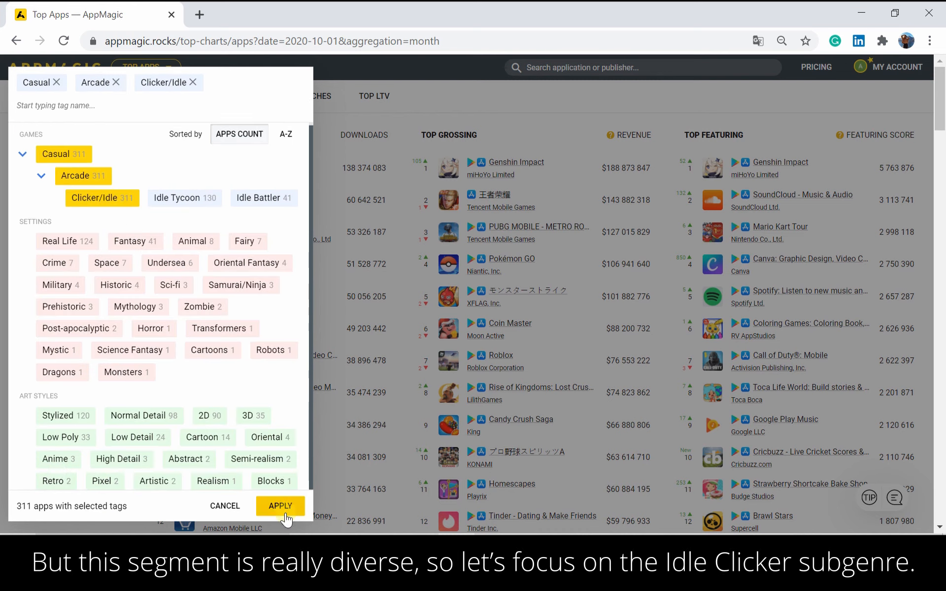
click(280, 507)
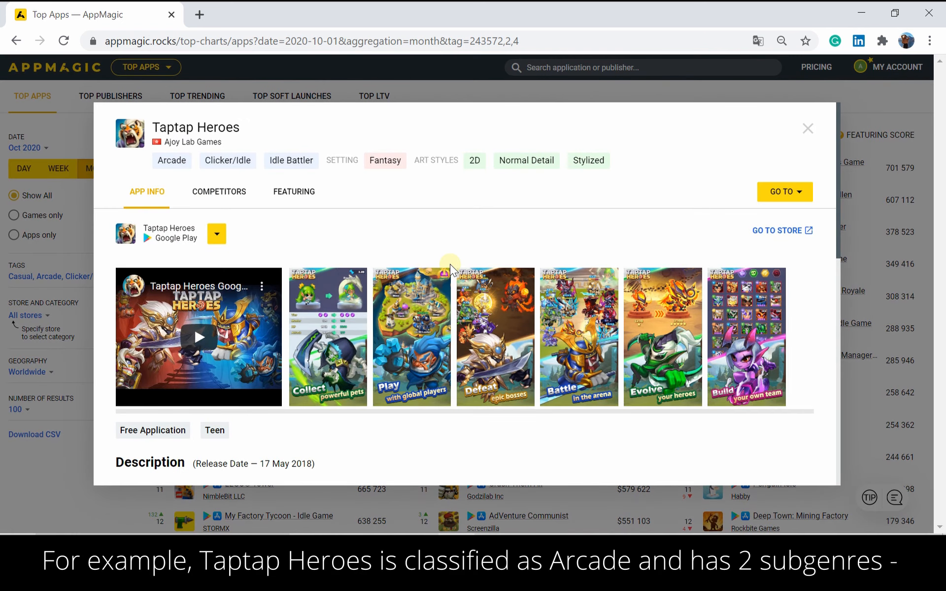
mouse_move(172, 169)
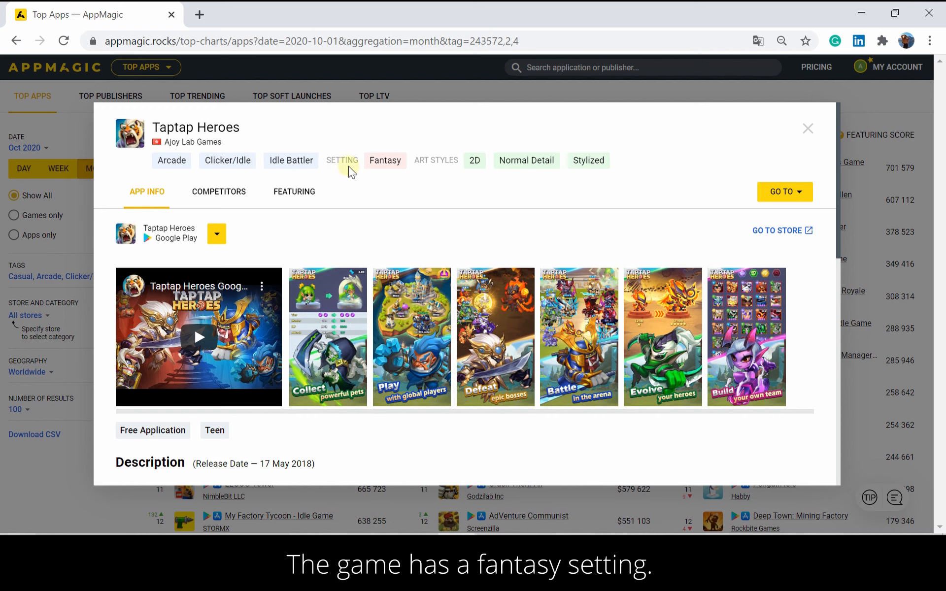
mouse_move(385, 168)
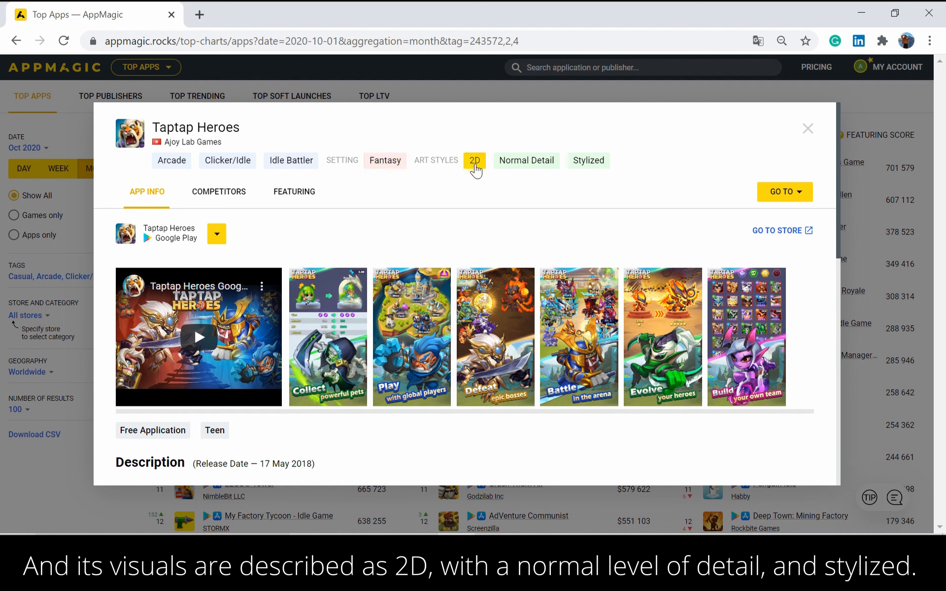
mouse_move(544, 166)
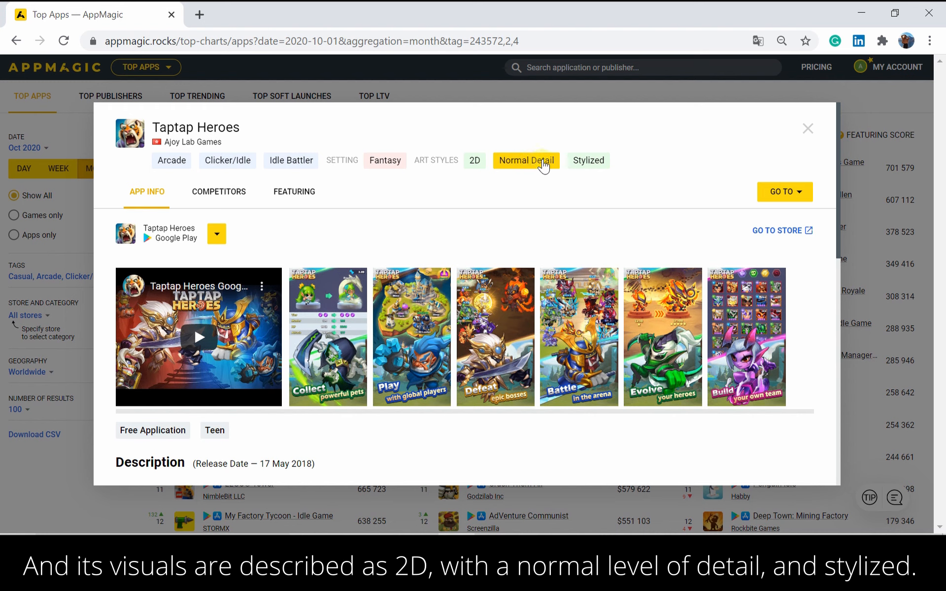
mouse_move(586, 164)
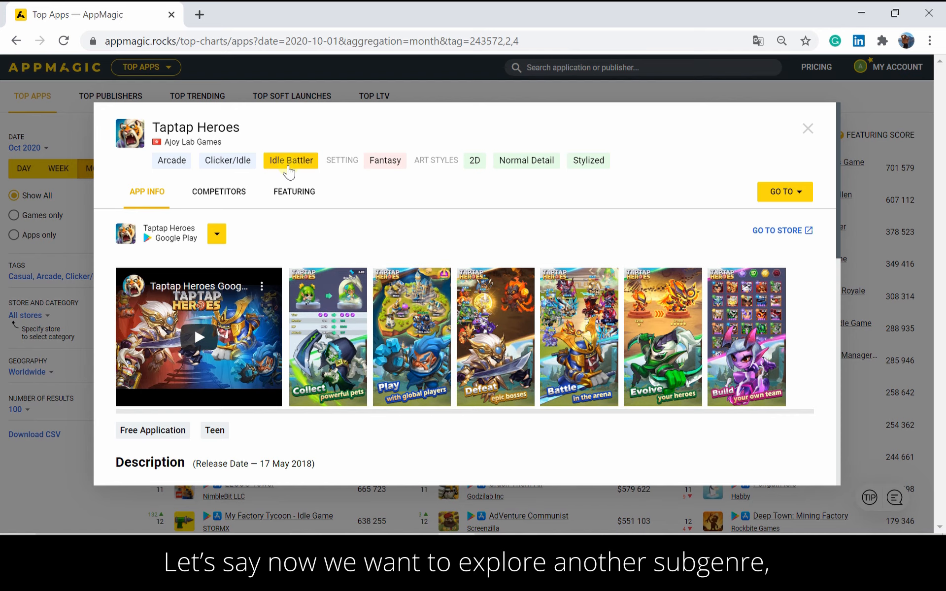
- Open top charts for the Idle Battler tag from Taptap Heroes' details in a new tab
click(291, 160)
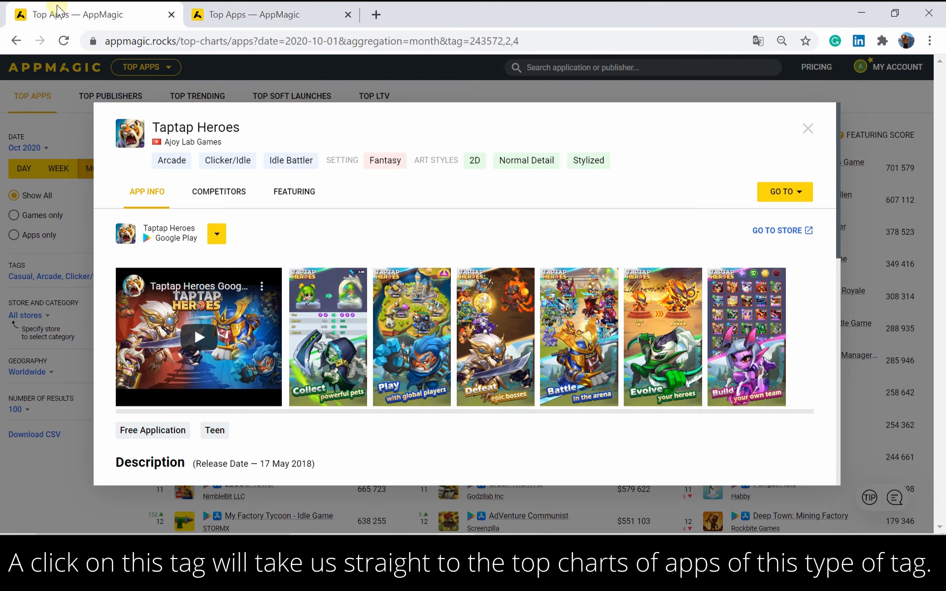
- Return to the Clicker/Idle charts and select all 100 ranked apps for comparison
click(808, 128)
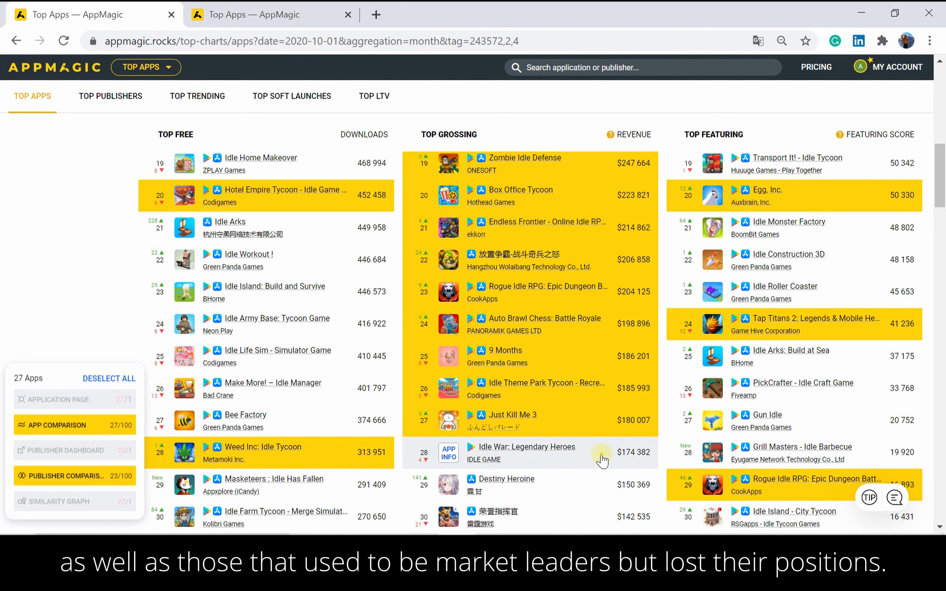
scroll(down, 3)
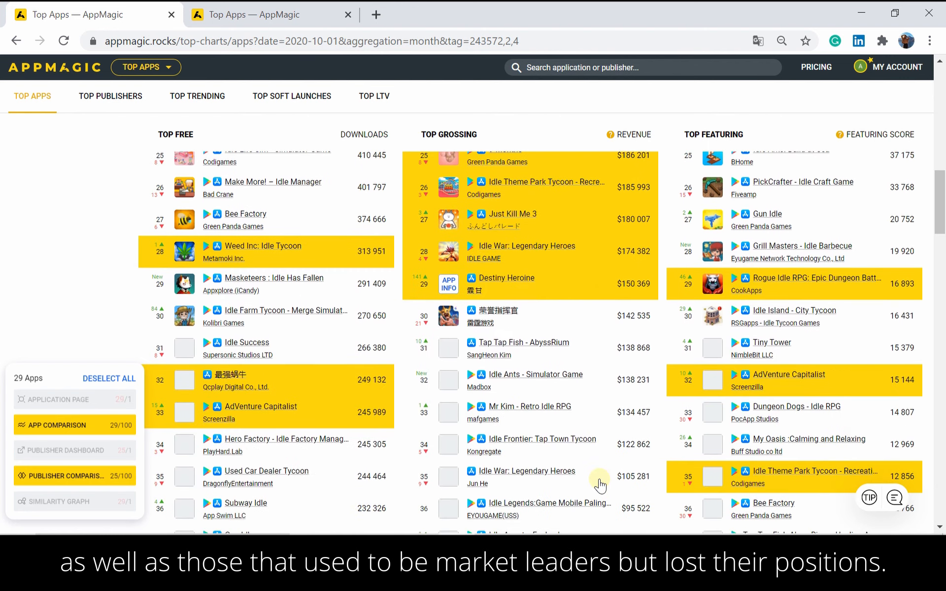
scroll(down, 3)
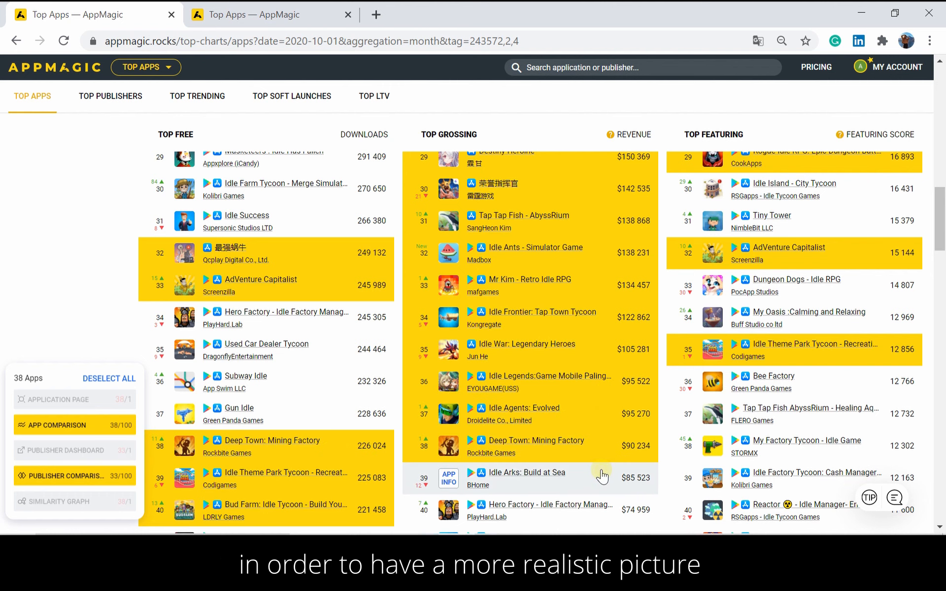
scroll(down, 3)
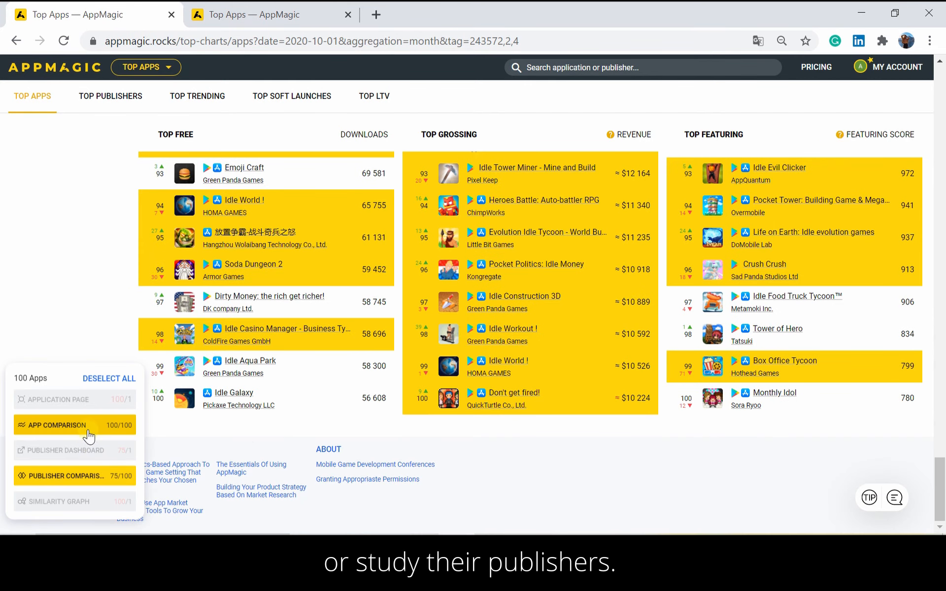
- Compare the 100 apps on a dashboard, keep All stores, and show the Geography country choices
click(56, 426)
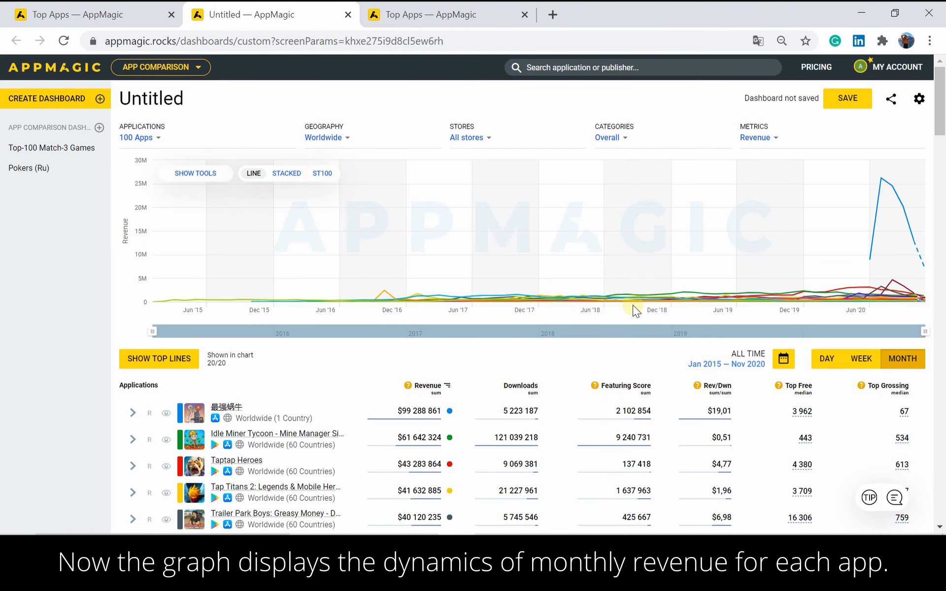
mouse_move(711, 294)
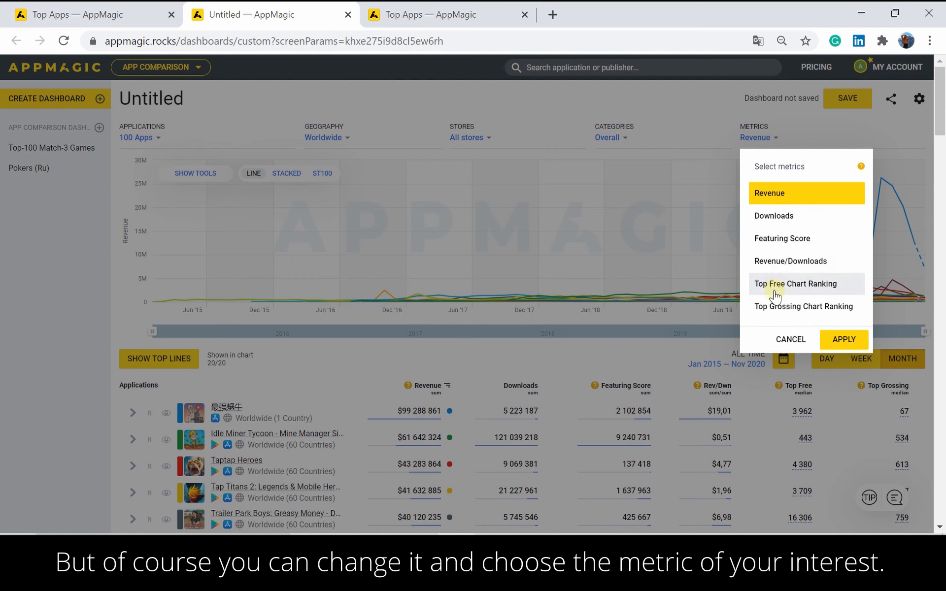
click(791, 339)
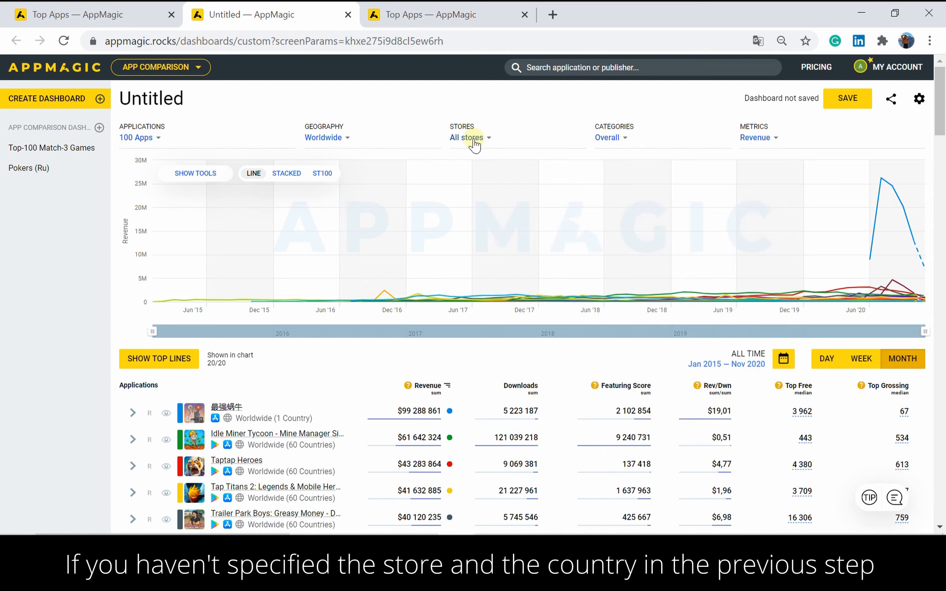
click(470, 138)
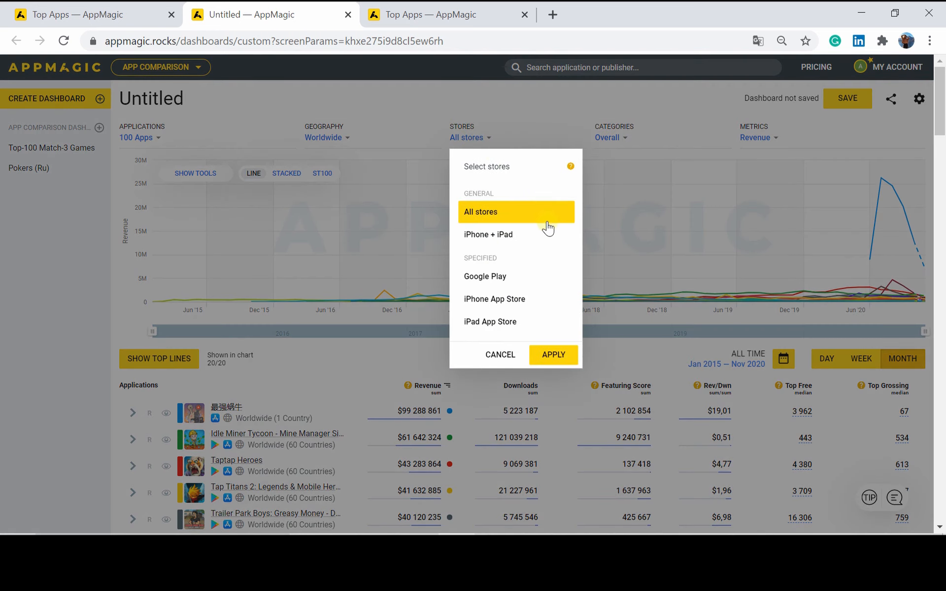
mouse_move(550, 297)
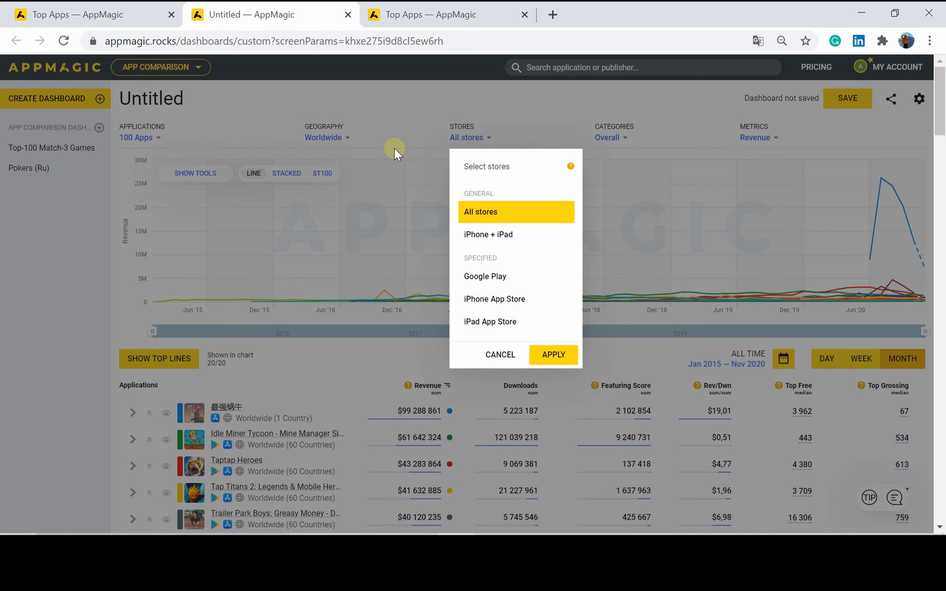
click(500, 355)
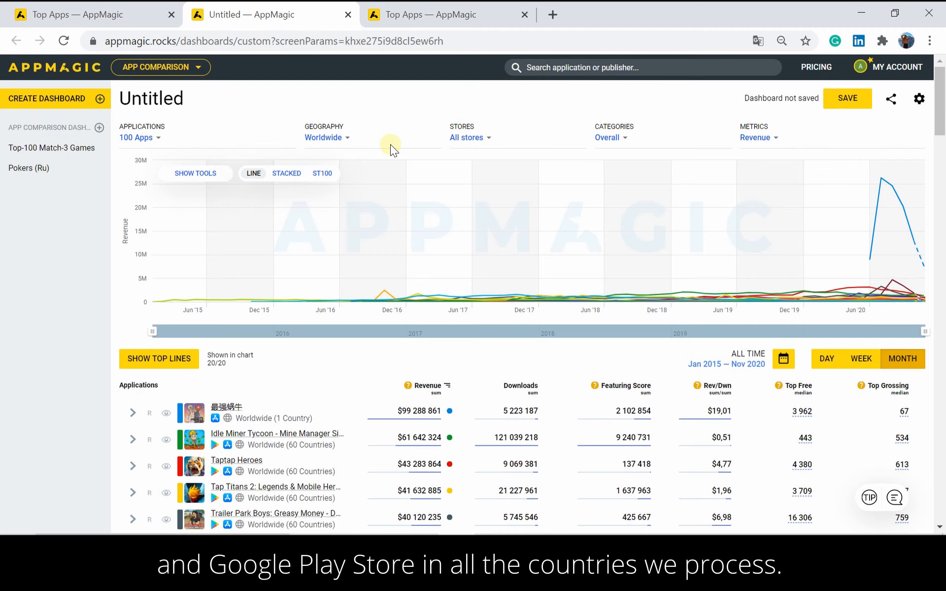
click(327, 138)
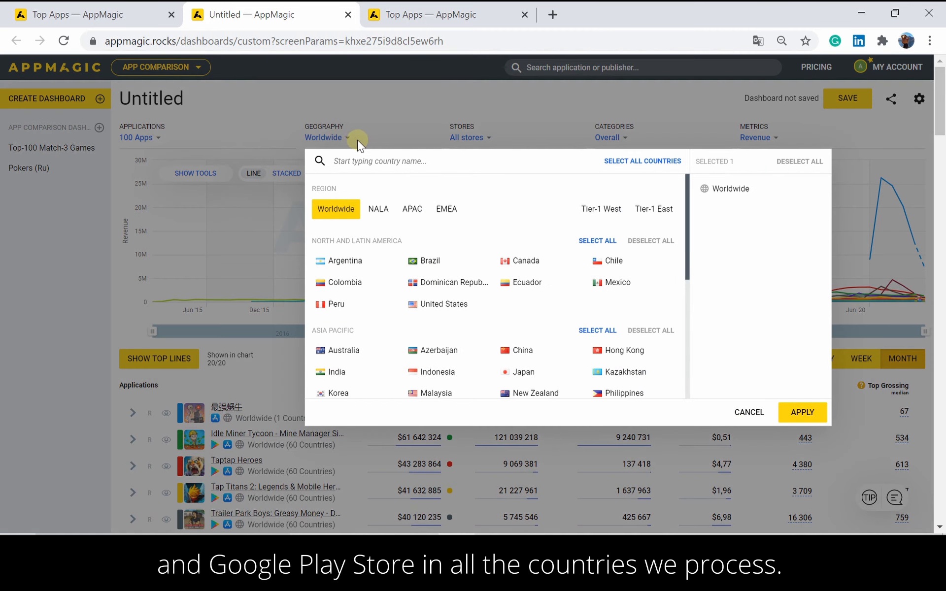
mouse_move(499, 146)
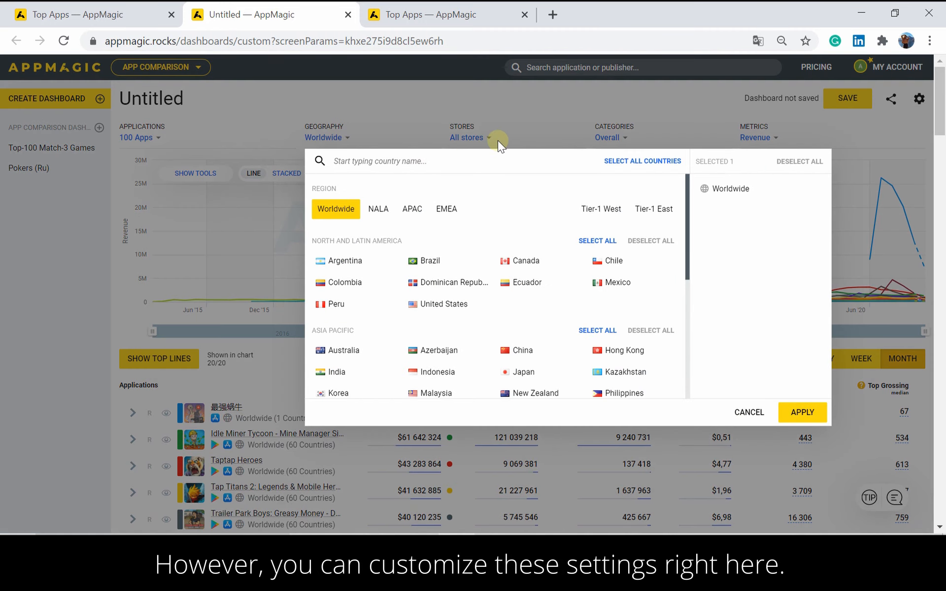
mouse_move(528, 133)
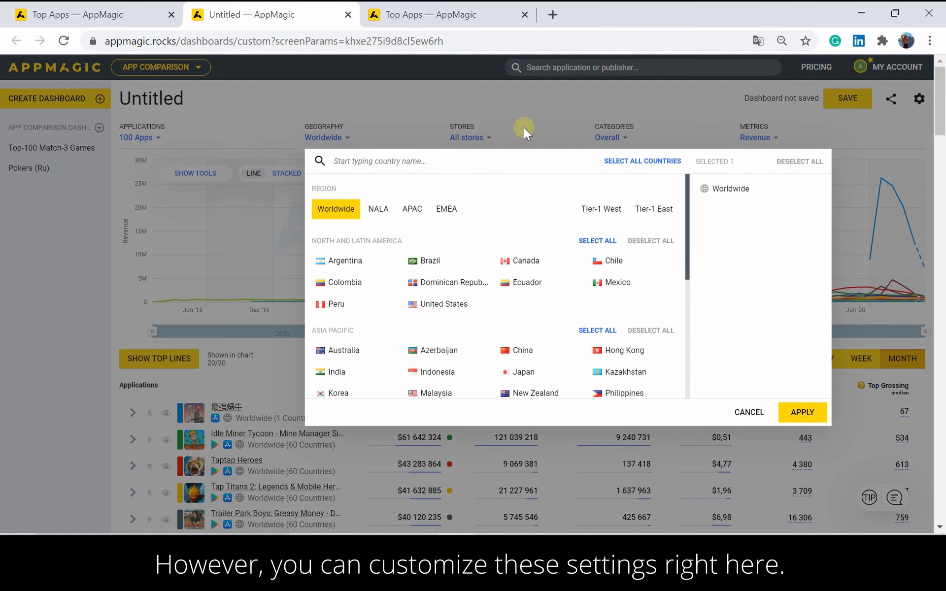
- Cancel the country selector, shorten the revenue chart to start around 2017, and show the date period choices
click(749, 412)
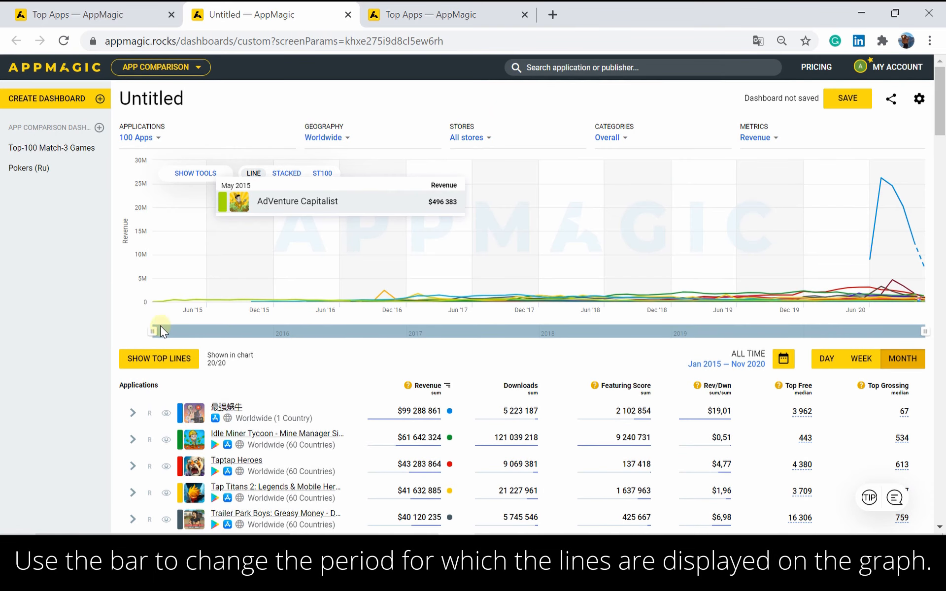
mouse_move(193, 332)
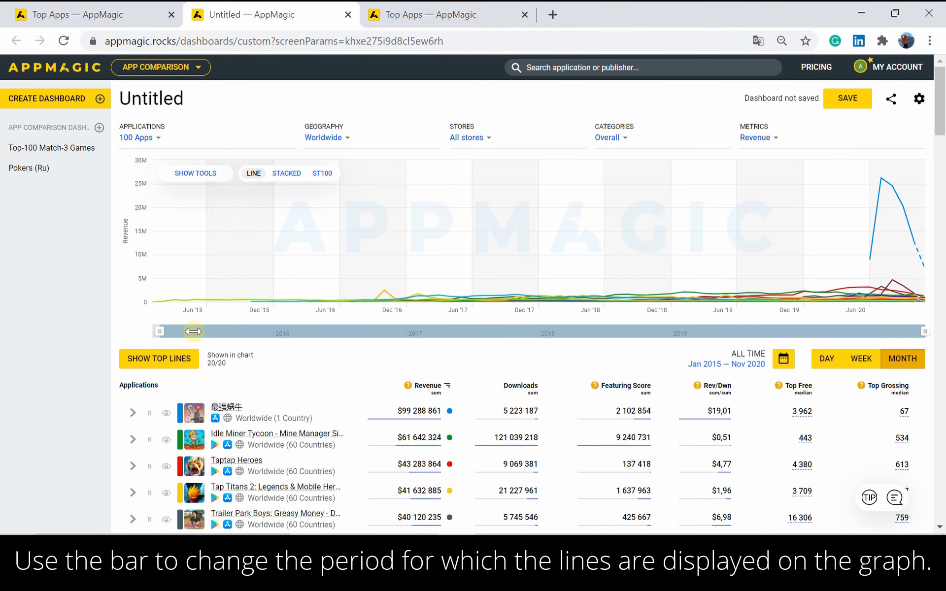
drag(194, 332, 368, 324)
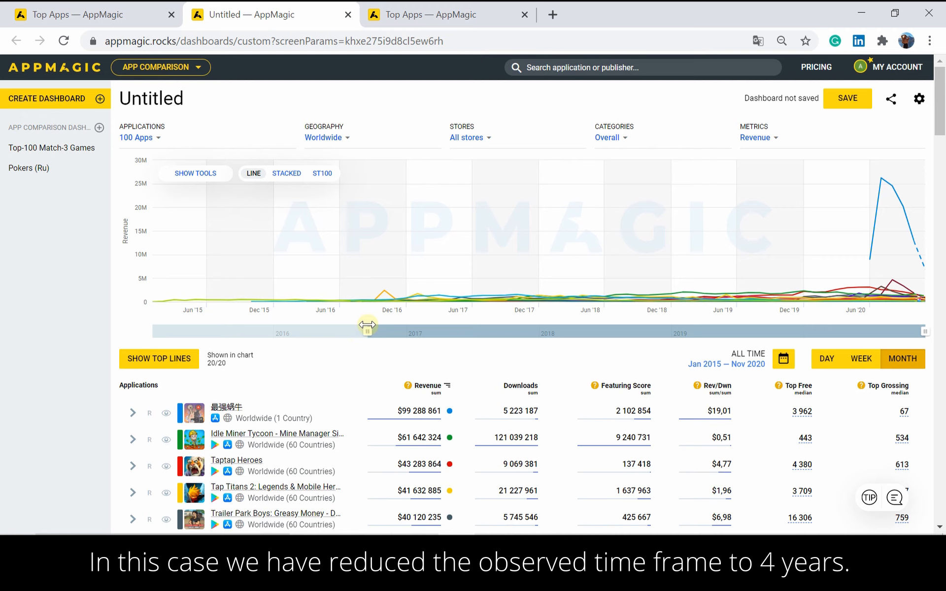
drag(366, 324, 407, 326)
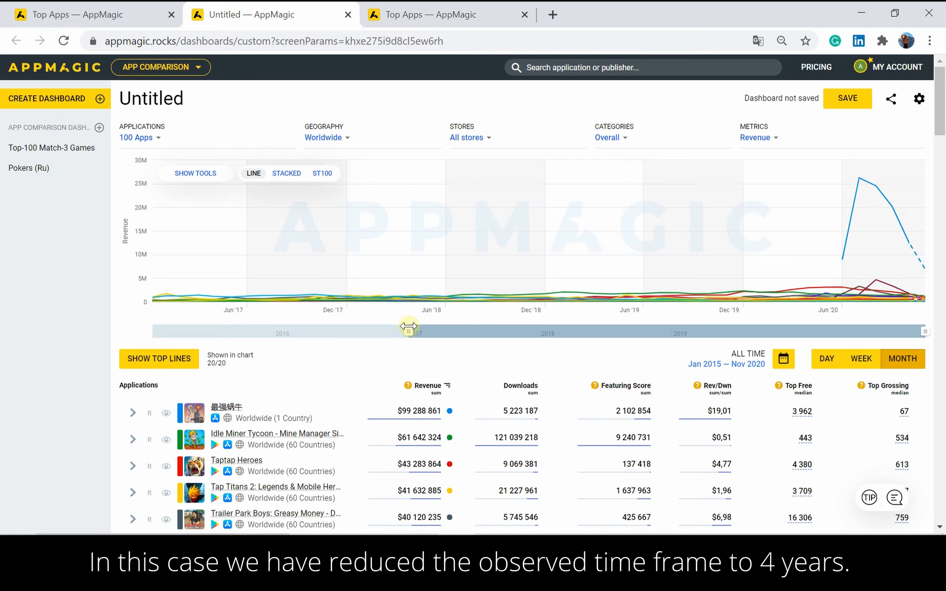
mouse_move(465, 367)
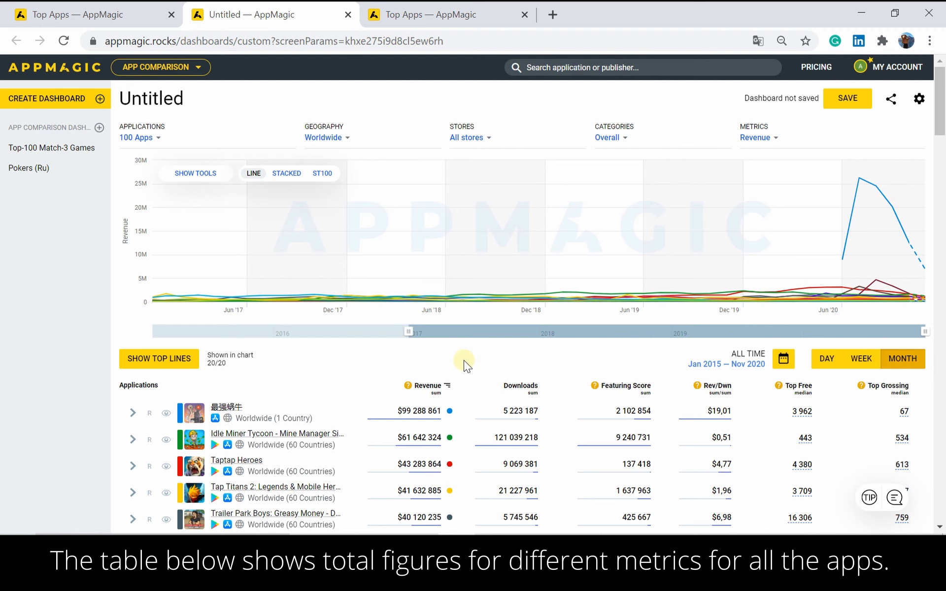
scroll(down, 3)
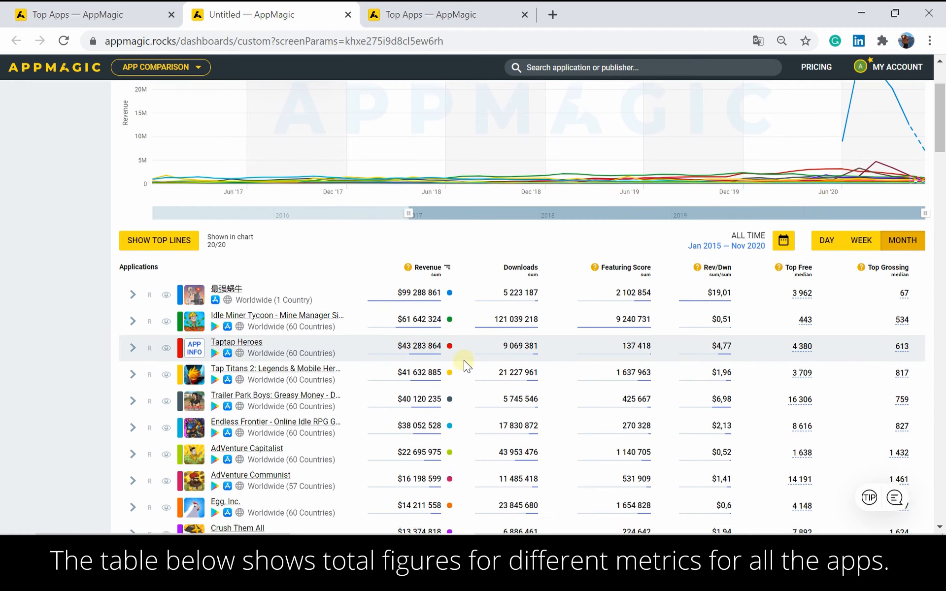
scroll(down, 3)
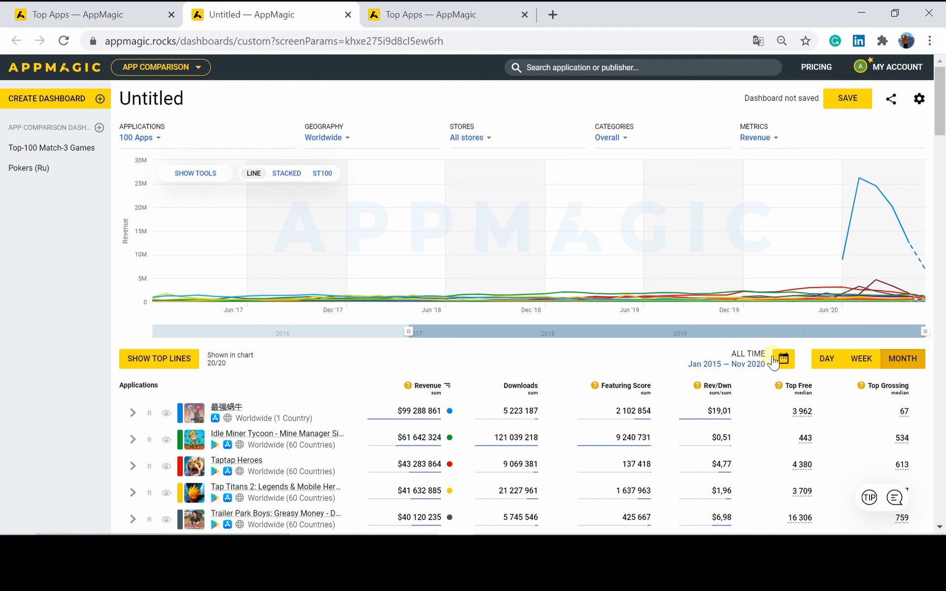
click(781, 359)
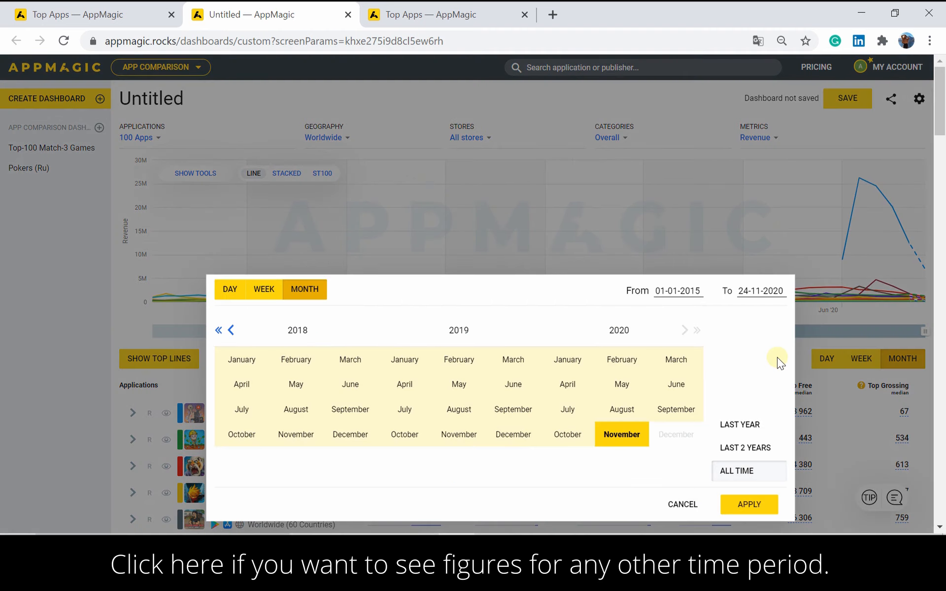
mouse_move(790, 355)
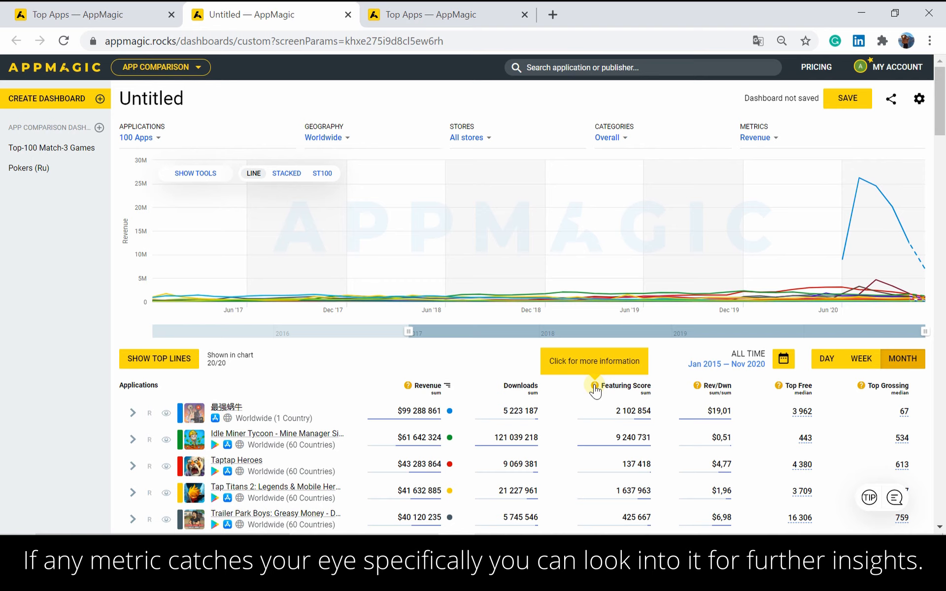
click(595, 386)
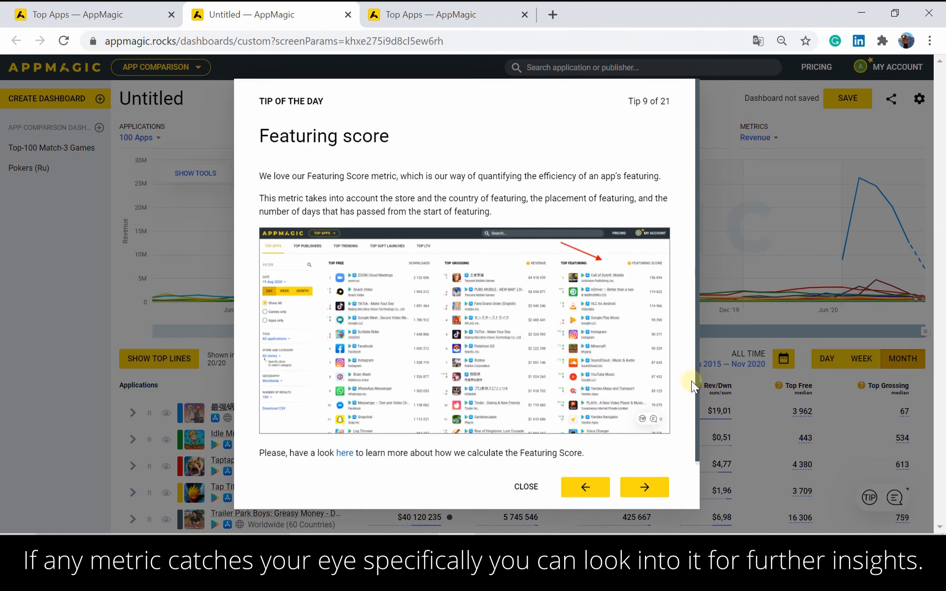
click(526, 487)
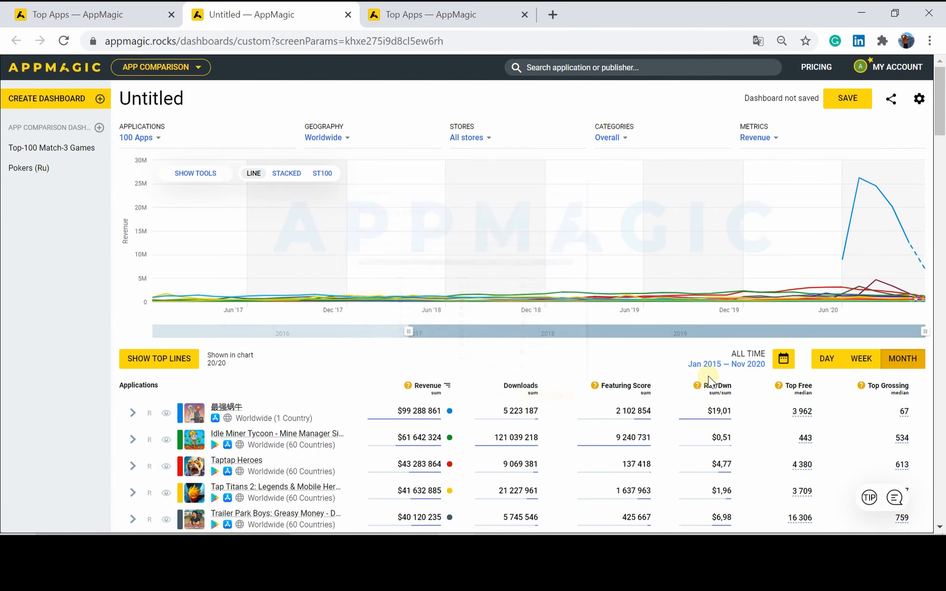
mouse_move(698, 386)
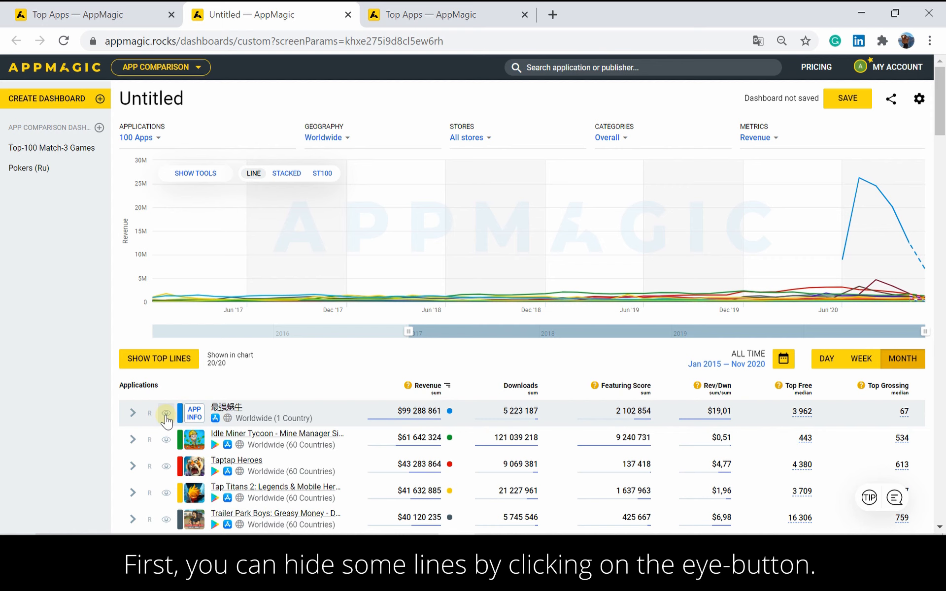
click(165, 413)
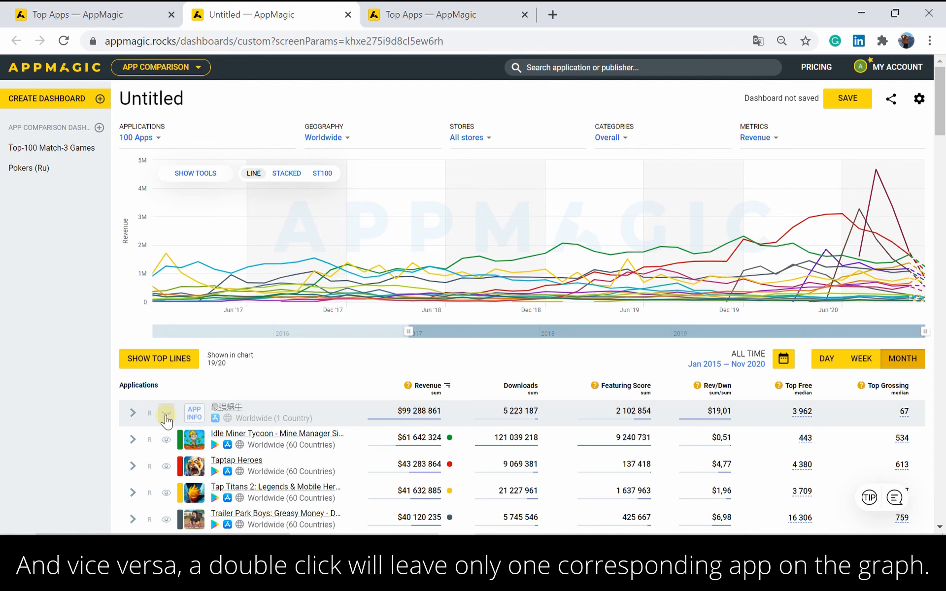
double_click(166, 413)
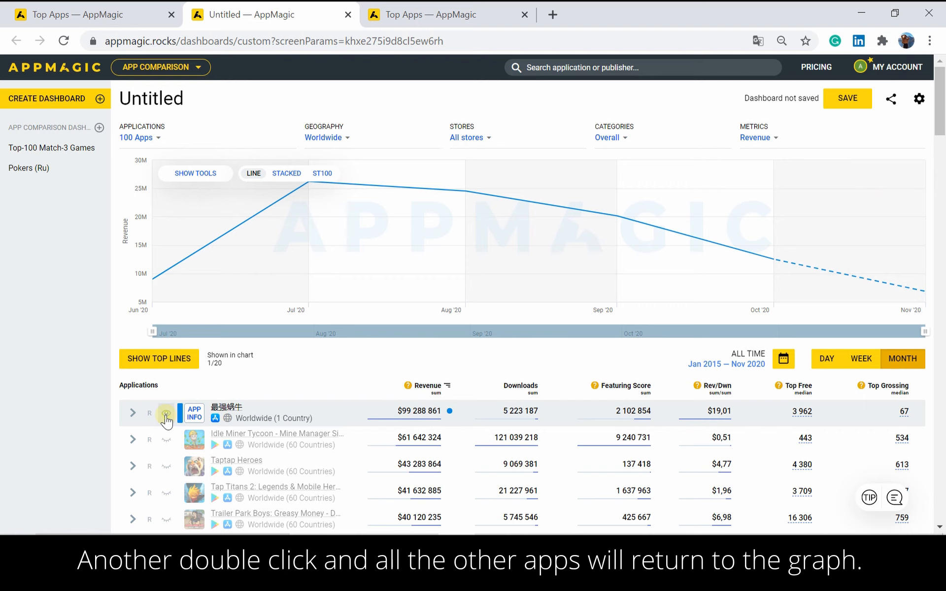
double_click(166, 413)
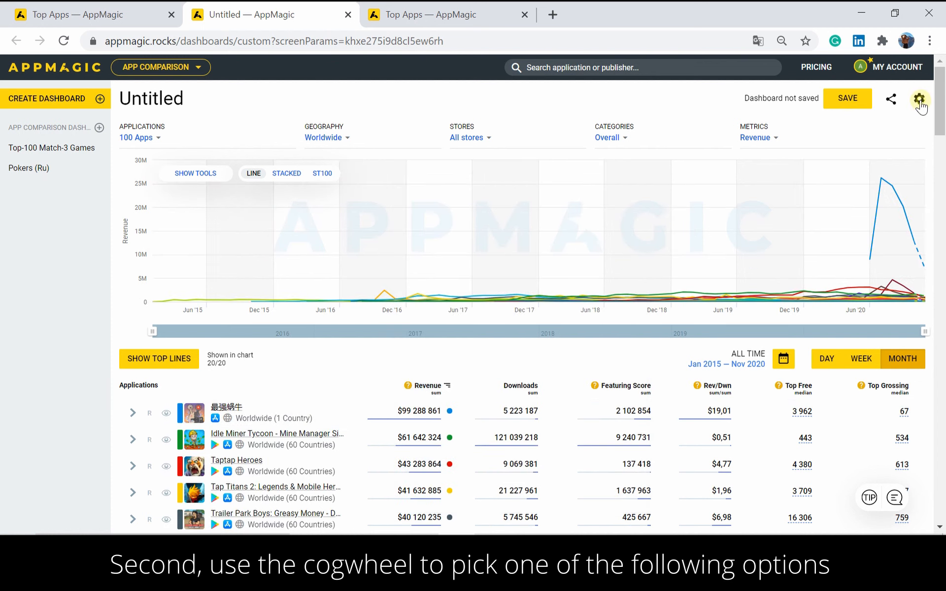
- Set the dashboard's Visible Lines to 10 so the chart shows 10 app lines
click(919, 97)
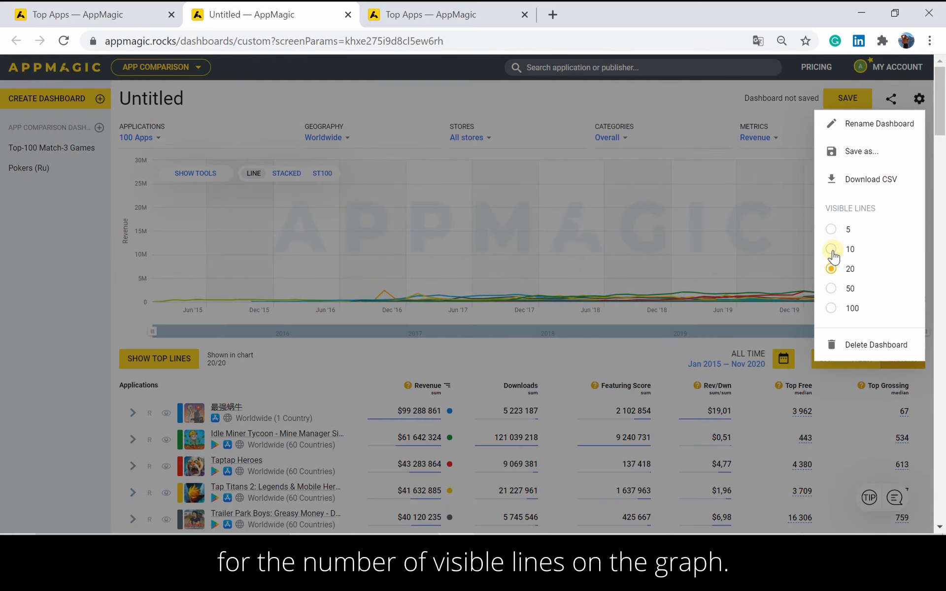
click(831, 249)
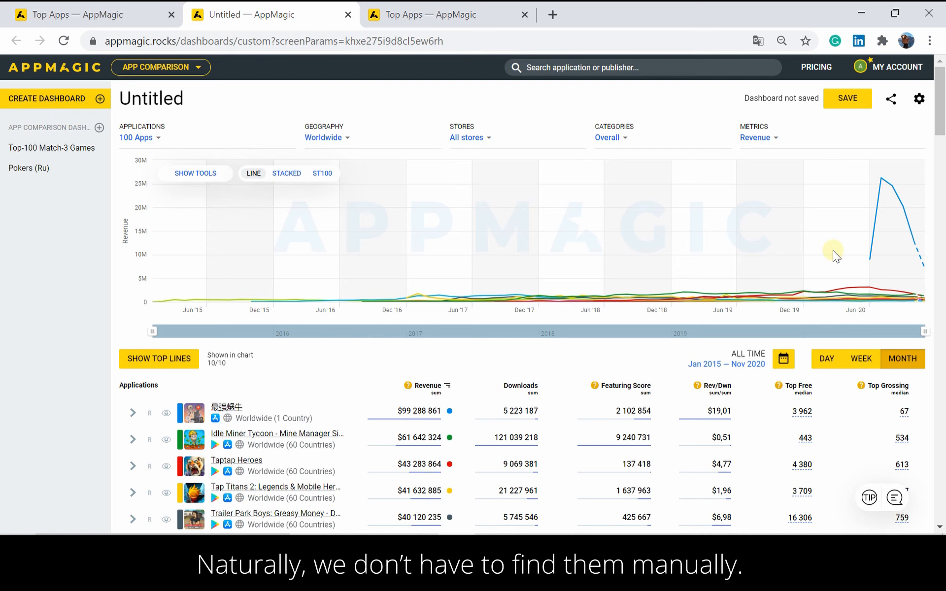
mouse_move(425, 361)
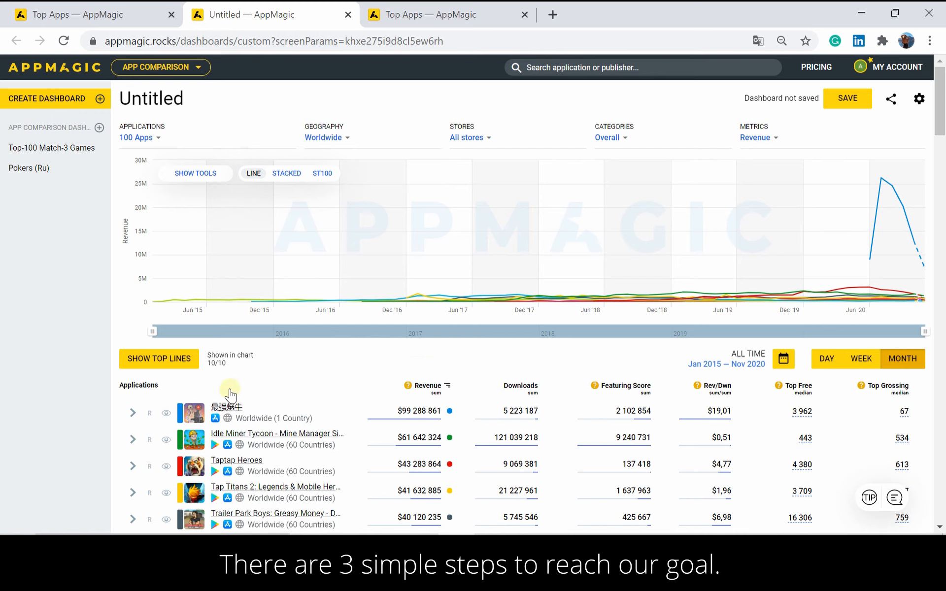
mouse_move(172, 380)
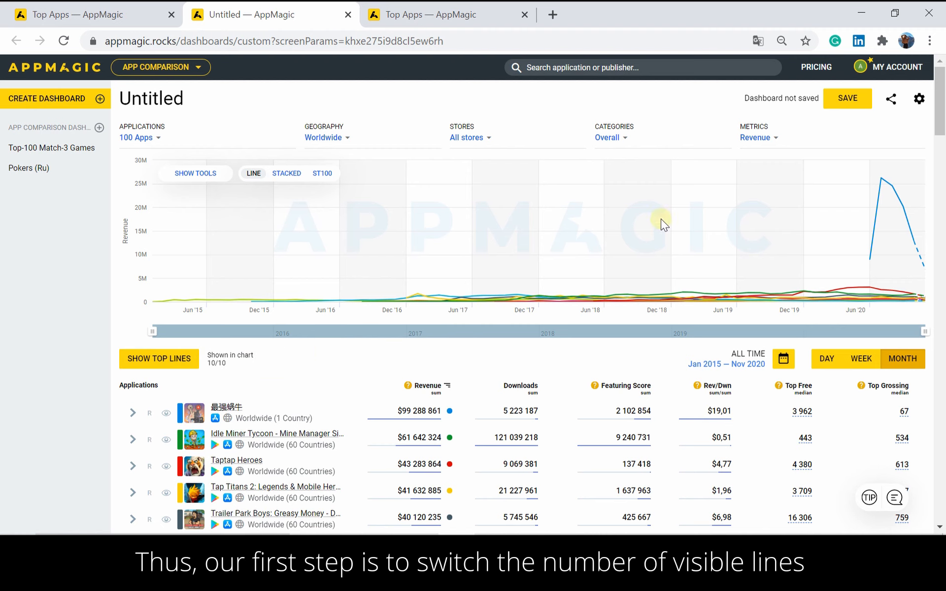
- Set Visible Lines to 5, sort the table by Downloads descending, and chart the top five
click(919, 98)
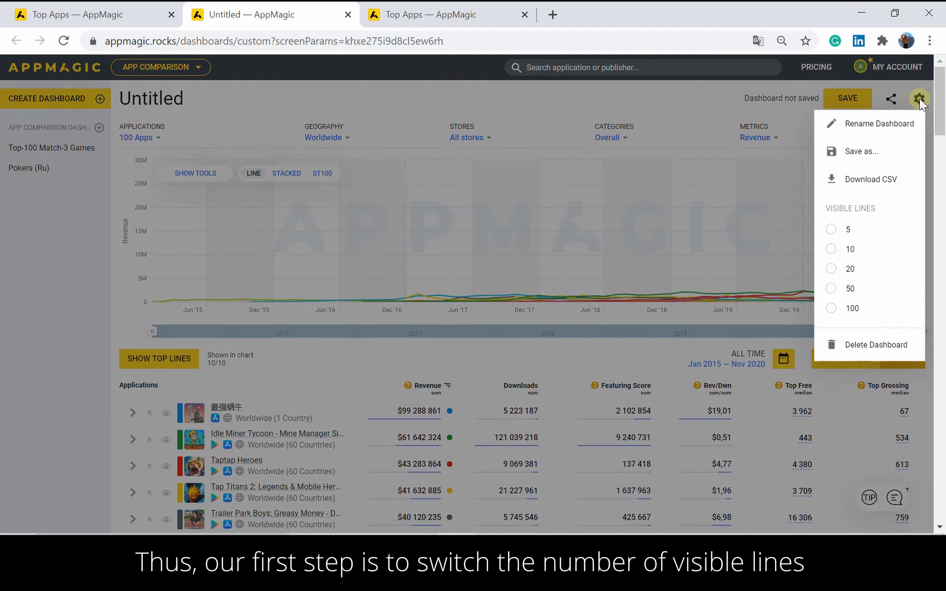
click(831, 229)
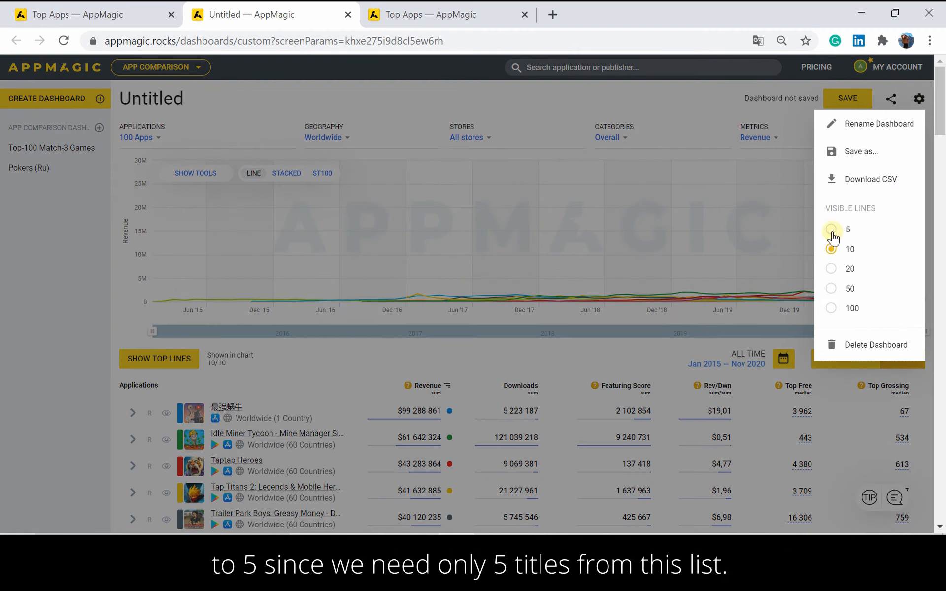
click(831, 230)
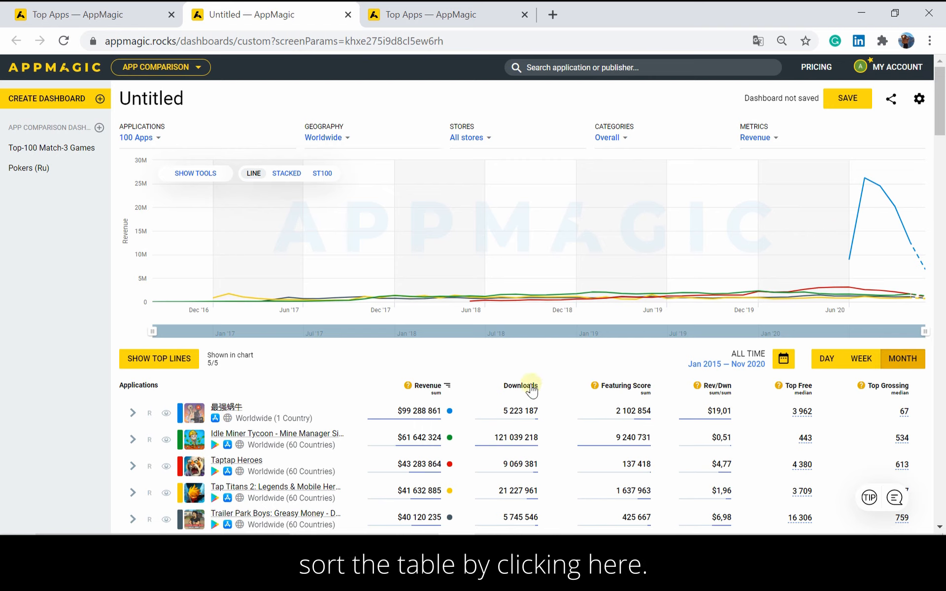
click(520, 387)
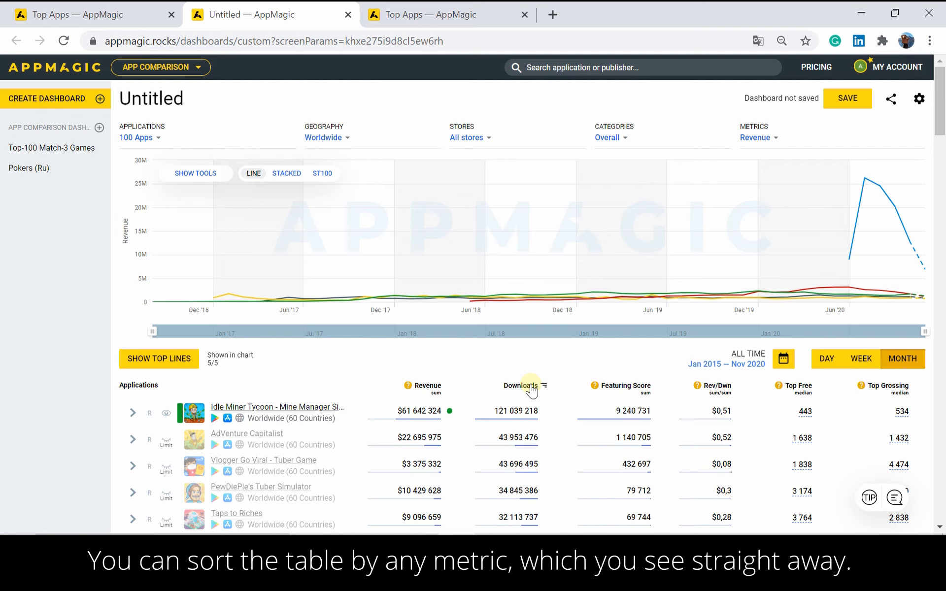
click(520, 386)
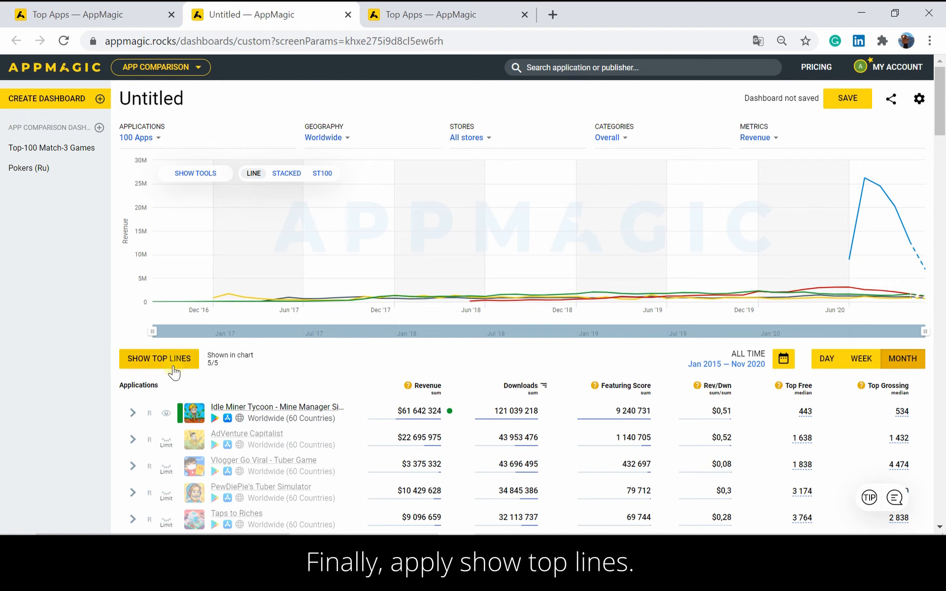
click(159, 359)
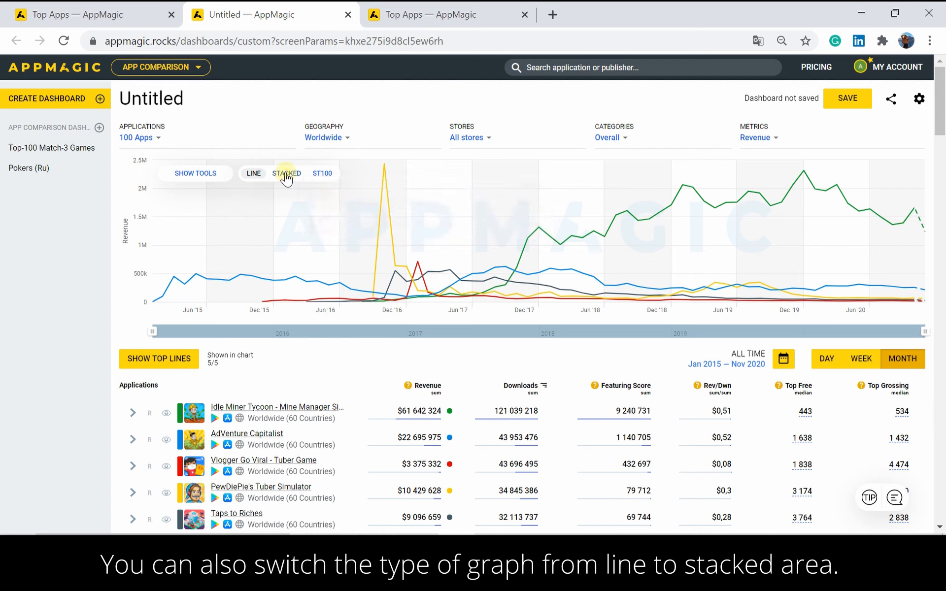
- Switch the five apps' revenue chart to stacked areas and show the dashboard save/export options
click(286, 174)
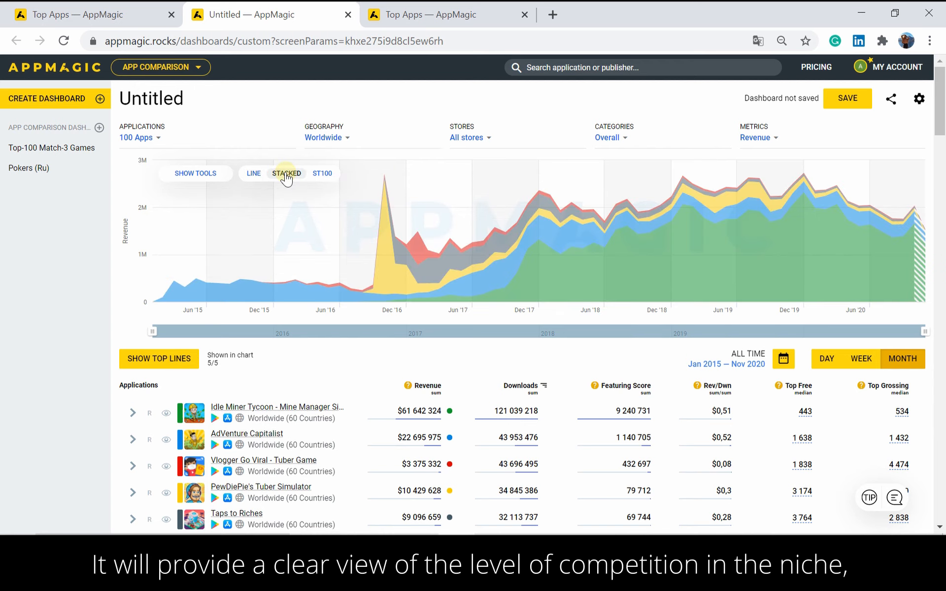
mouse_move(299, 186)
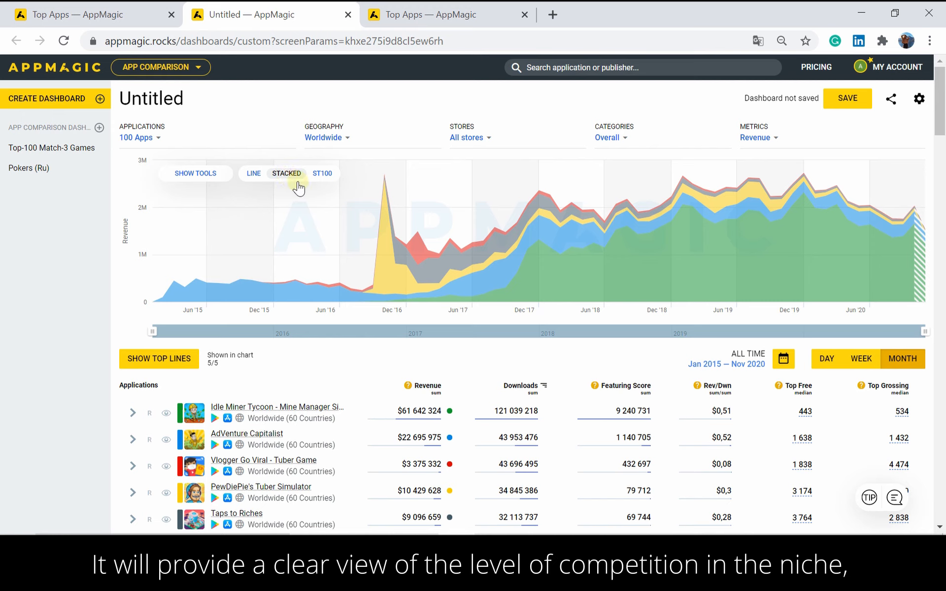
mouse_move(388, 213)
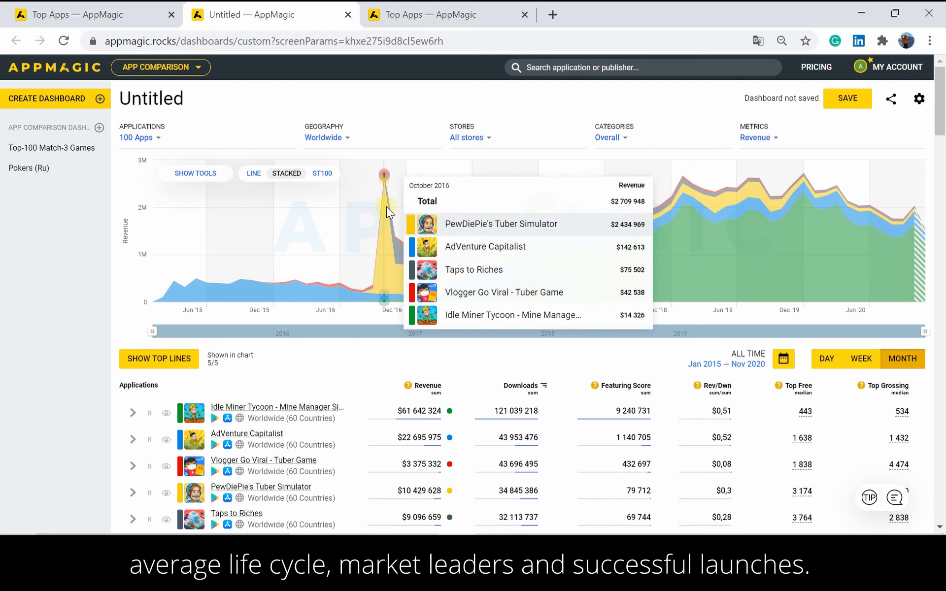
mouse_move(509, 221)
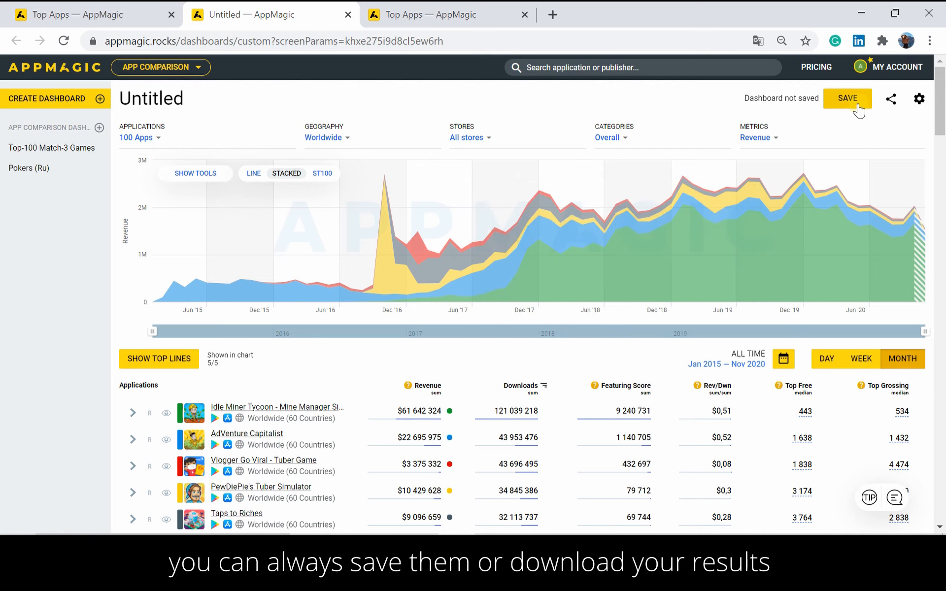
click(919, 98)
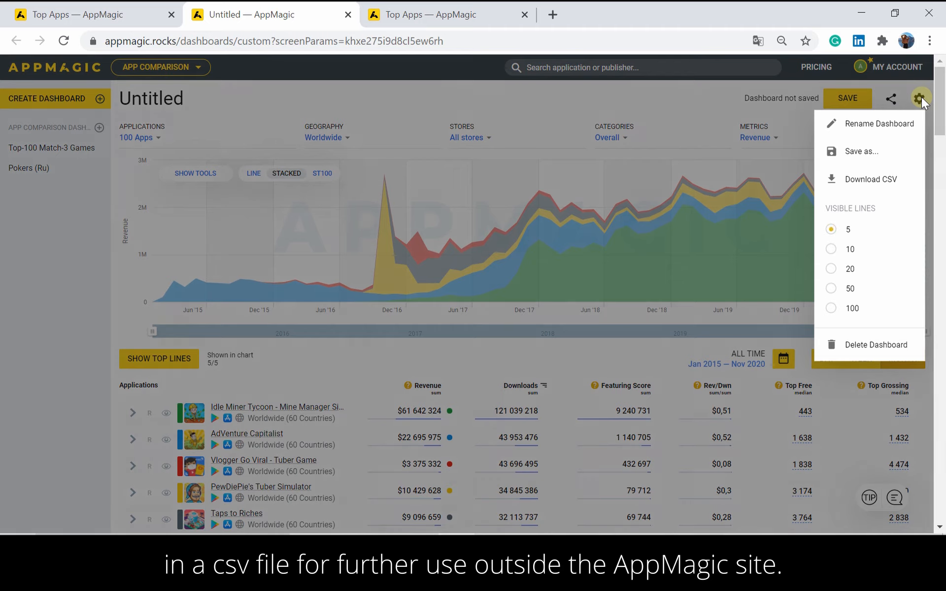
mouse_move(911, 180)
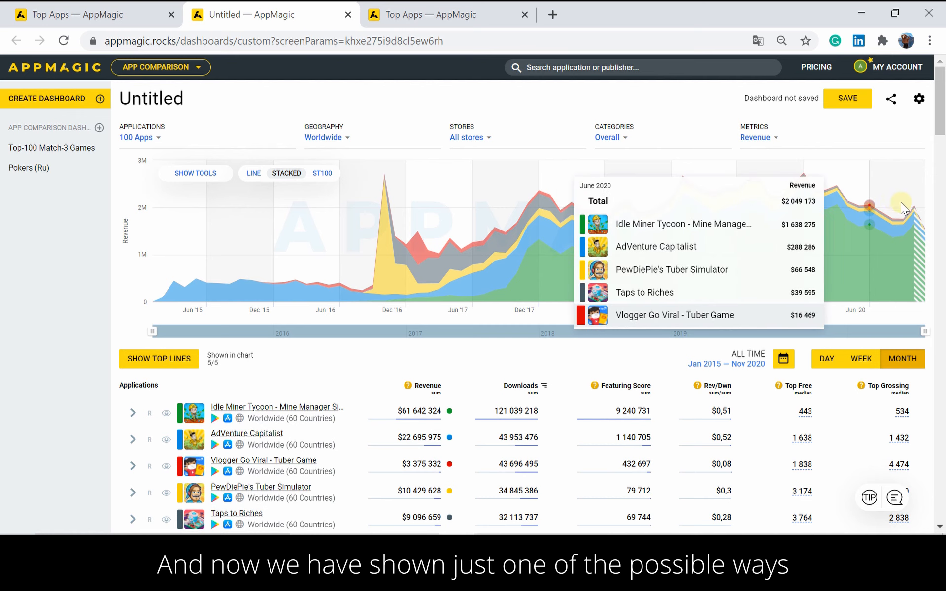
mouse_move(913, 208)
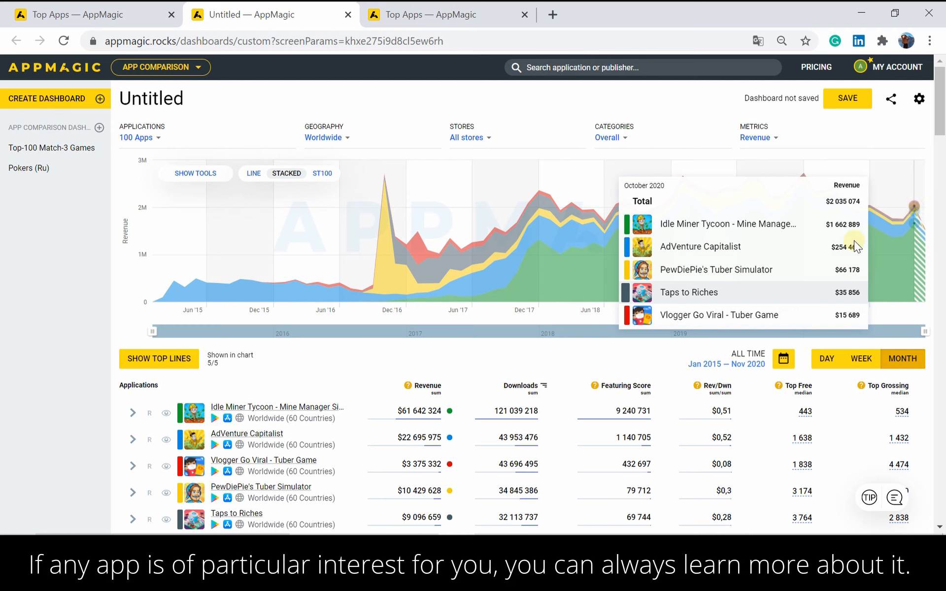
mouse_move(347, 420)
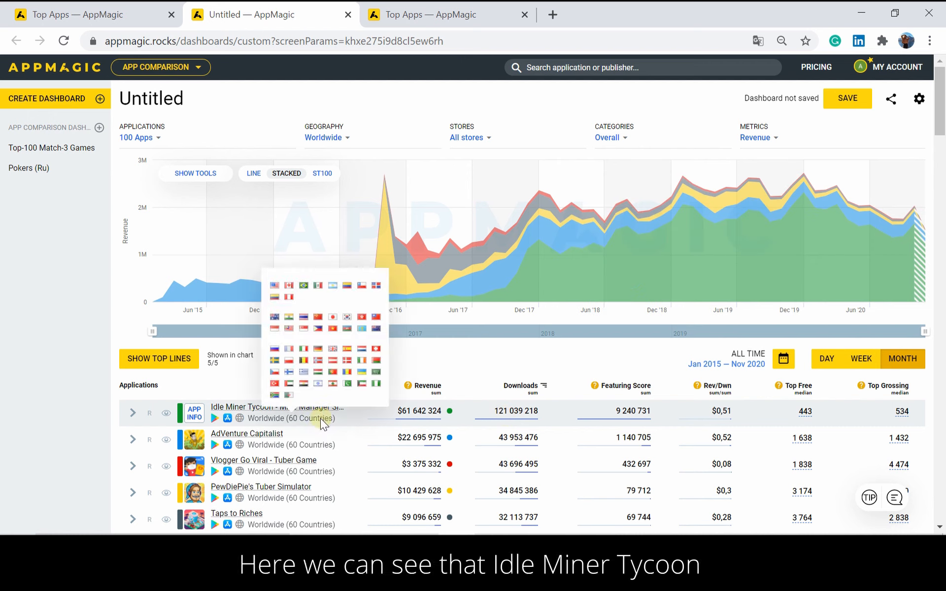
mouse_move(290, 420)
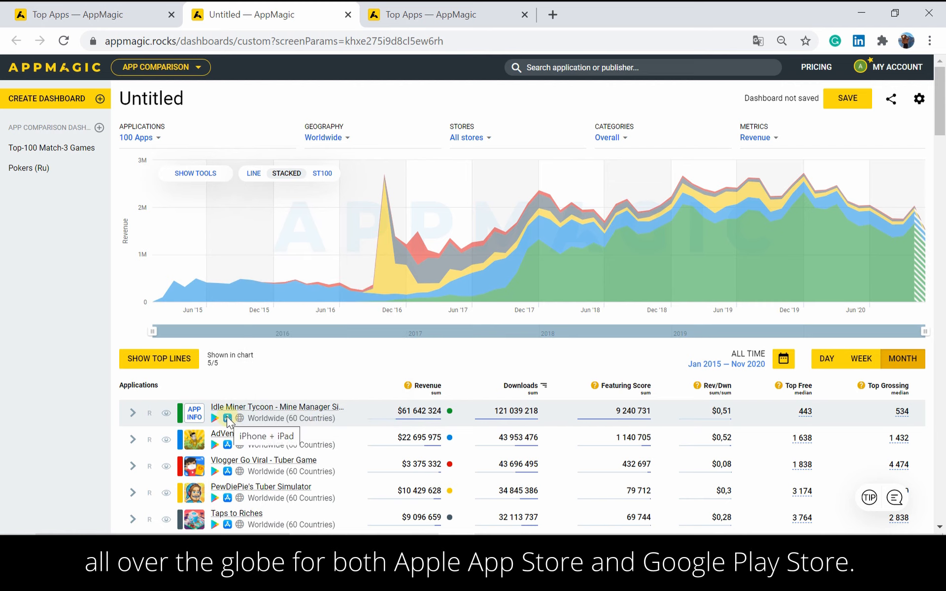
mouse_move(215, 418)
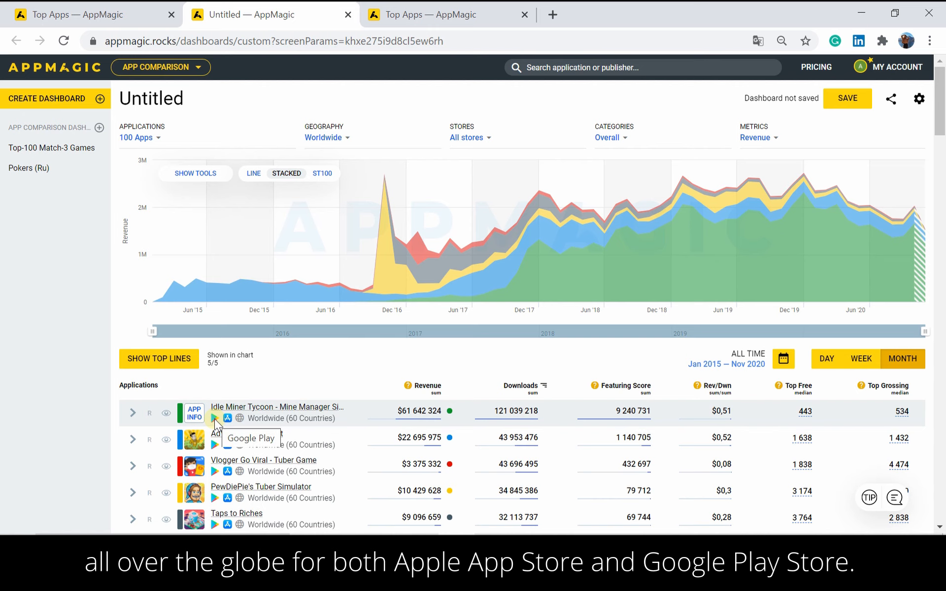
- View the app info window for Idle Miner Tycoon - Mine Manager Simulator
click(194, 413)
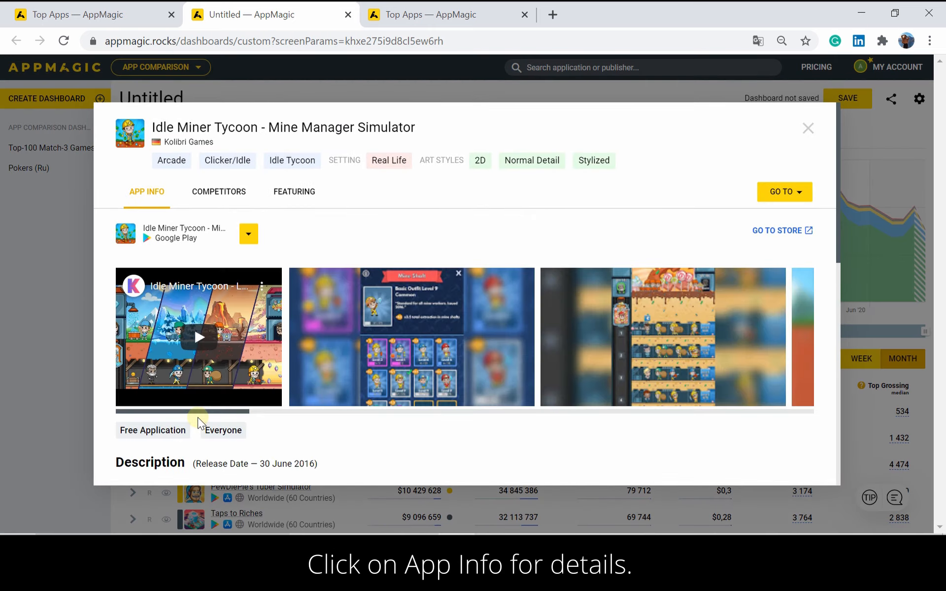
scroll(down, 3)
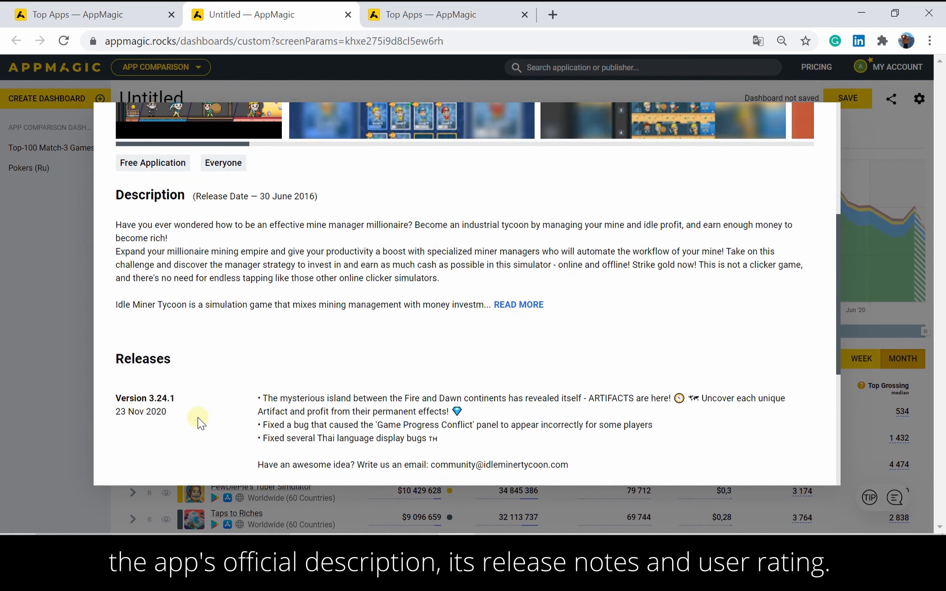
scroll(down, 3)
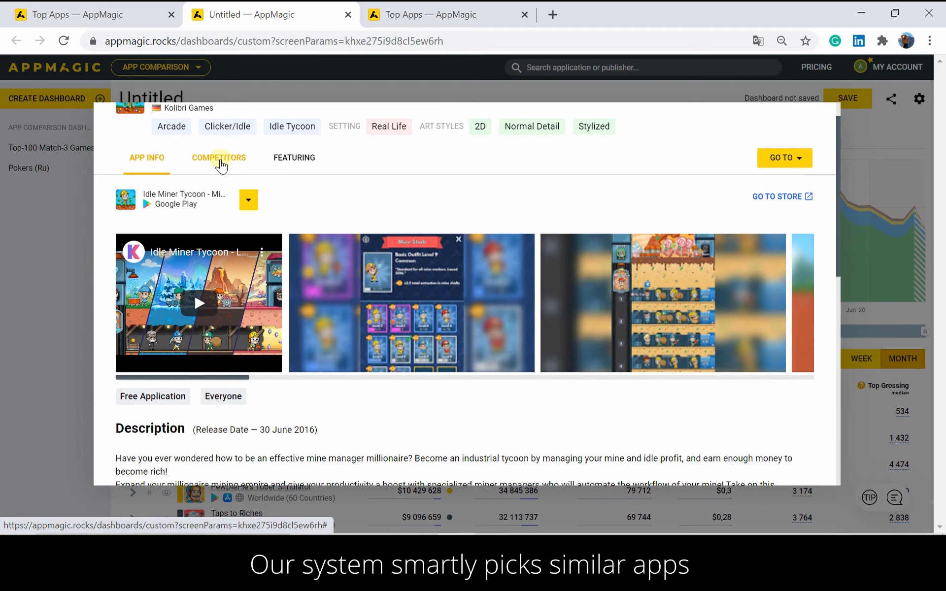
click(219, 157)
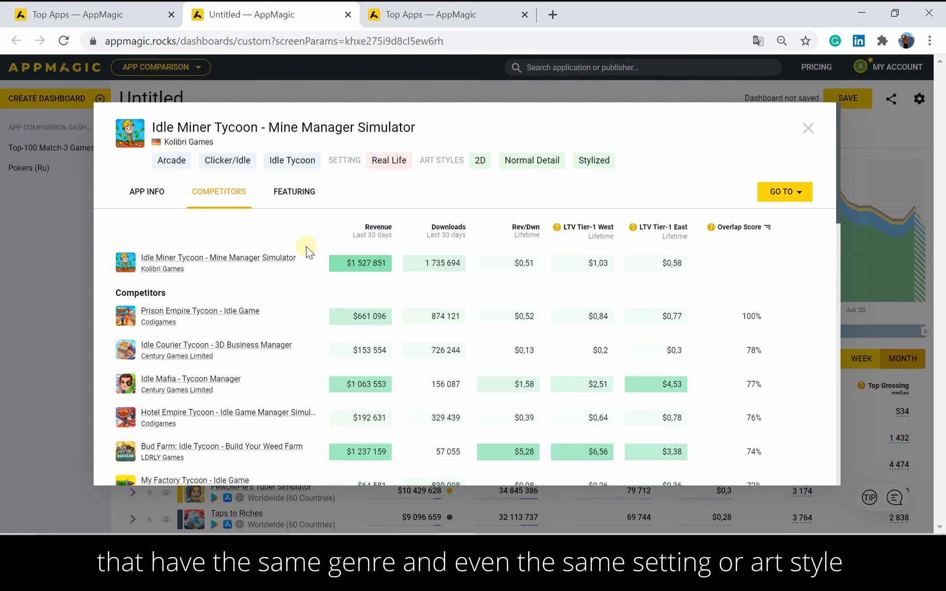
mouse_move(313, 258)
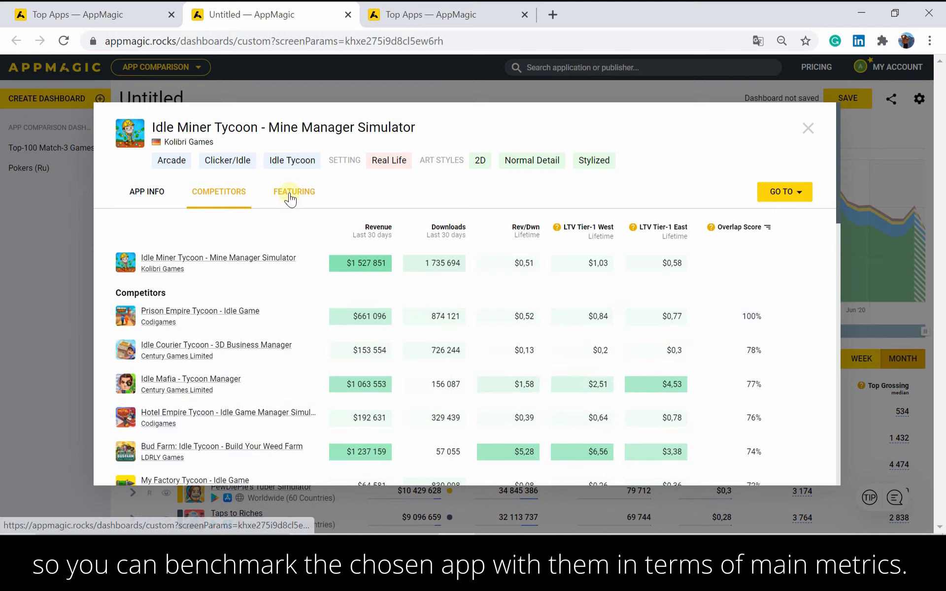
click(294, 191)
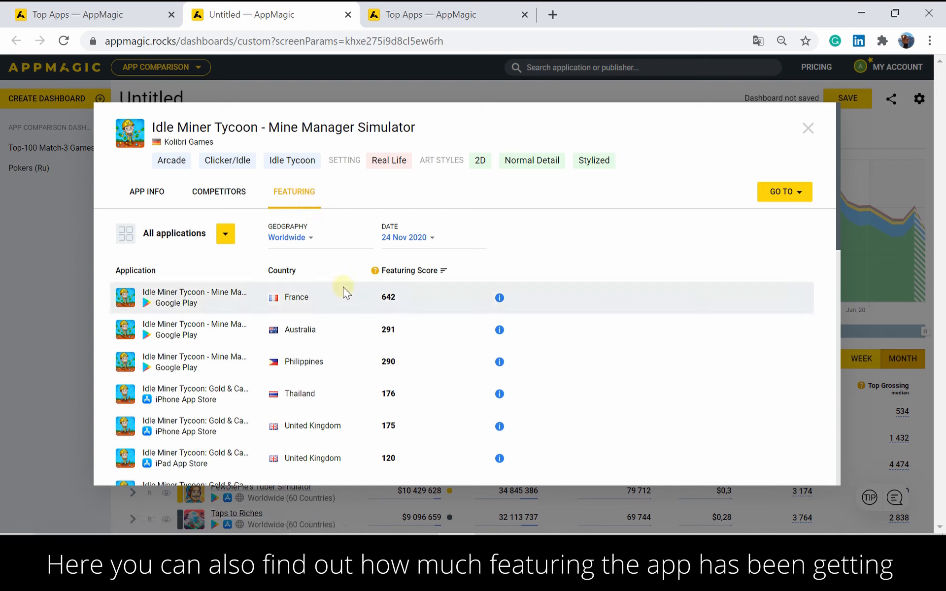
mouse_move(351, 371)
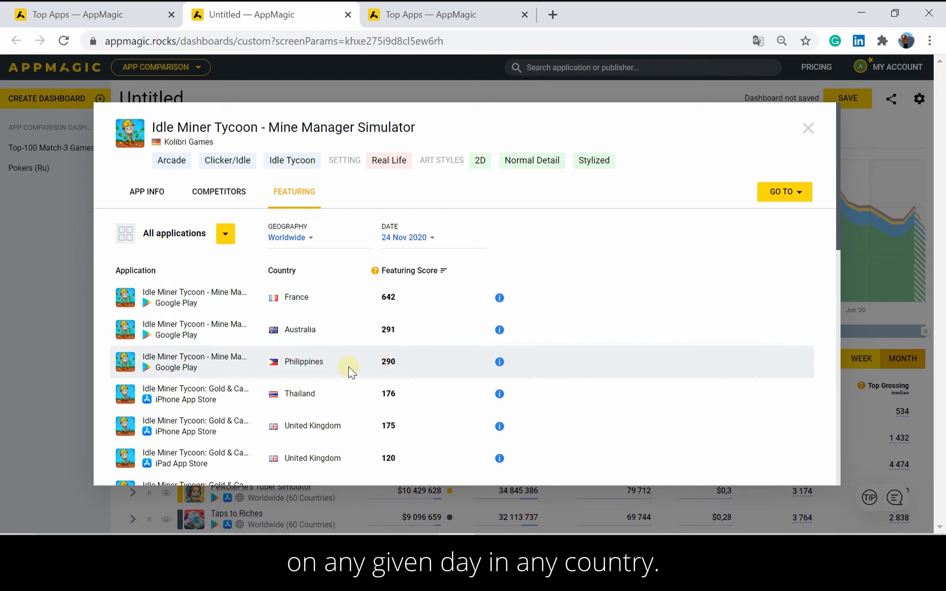
click(808, 128)
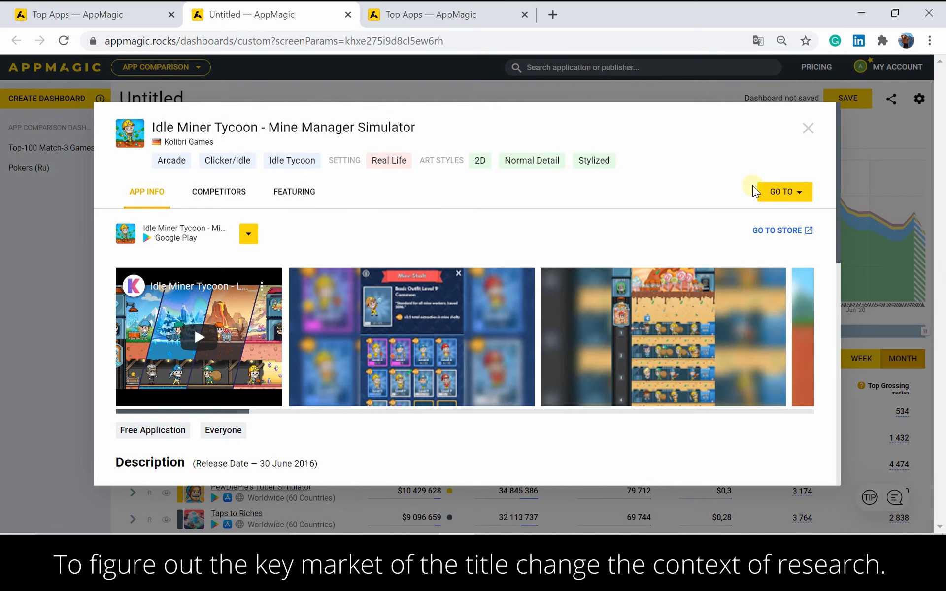
- Send Idle Miner Tycoon to a new App Comparison dashboard via GO TO
click(785, 191)
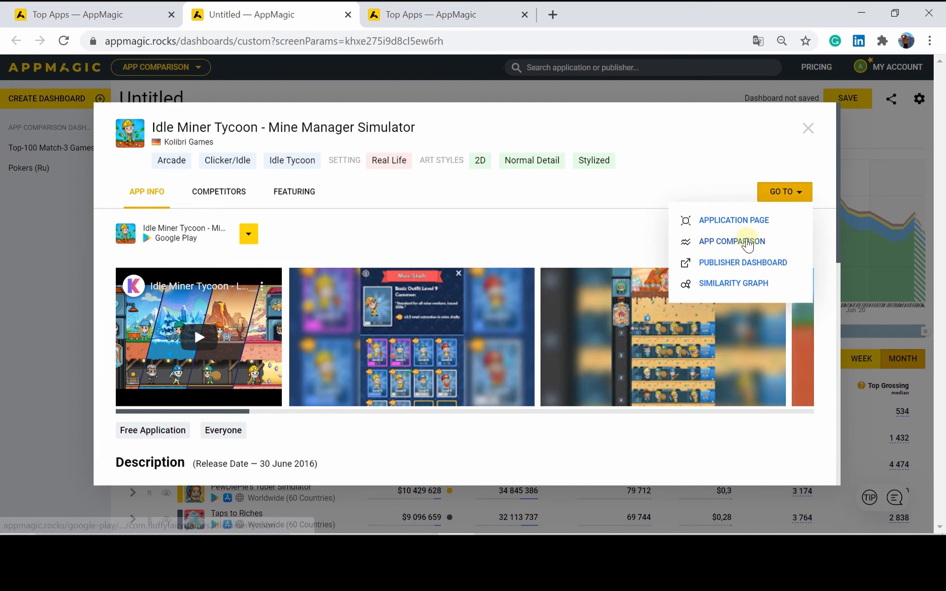
click(732, 241)
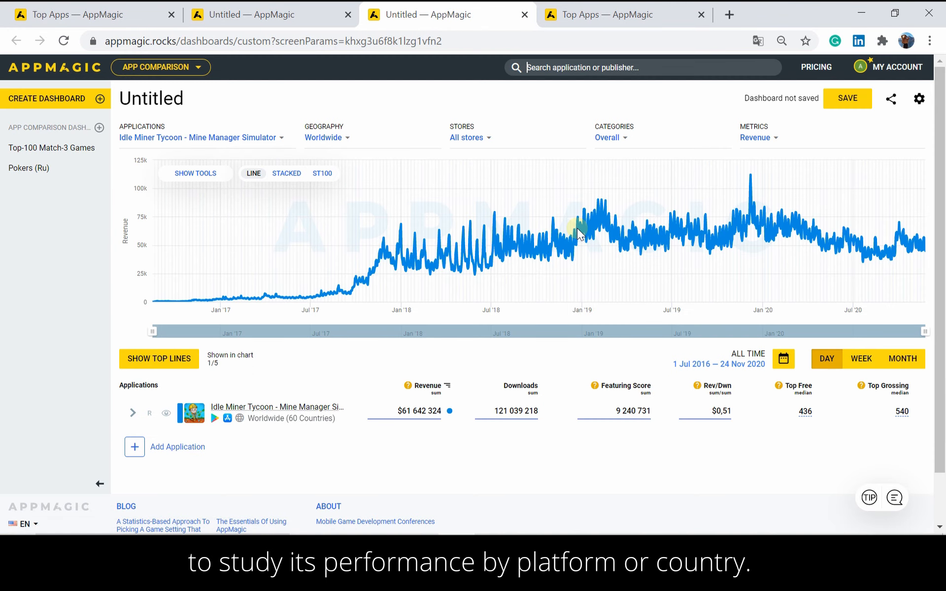
mouse_move(596, 348)
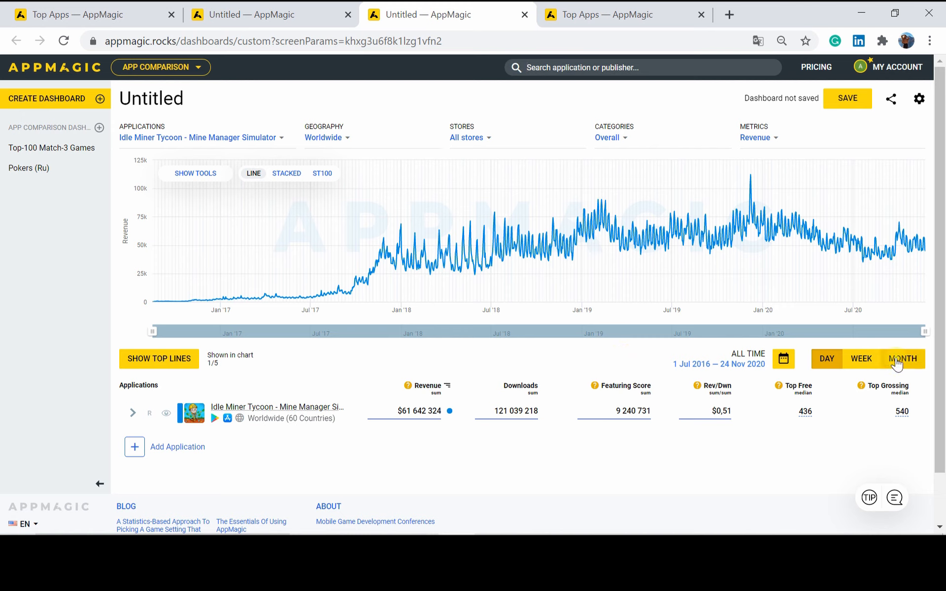
- Aggregate revenue by month, allow 20 visible lines and show the chart as stacked areas
click(903, 358)
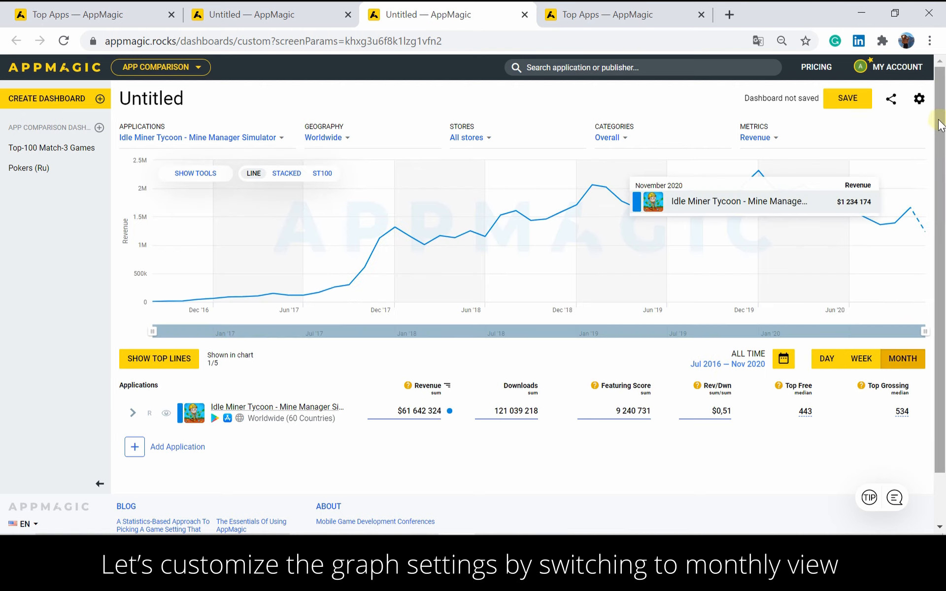
click(918, 99)
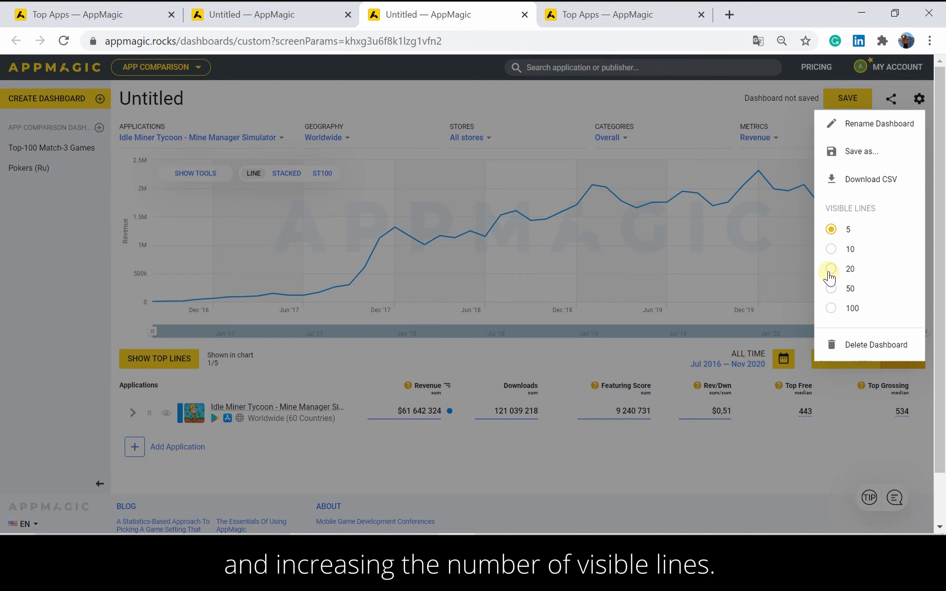
click(831, 269)
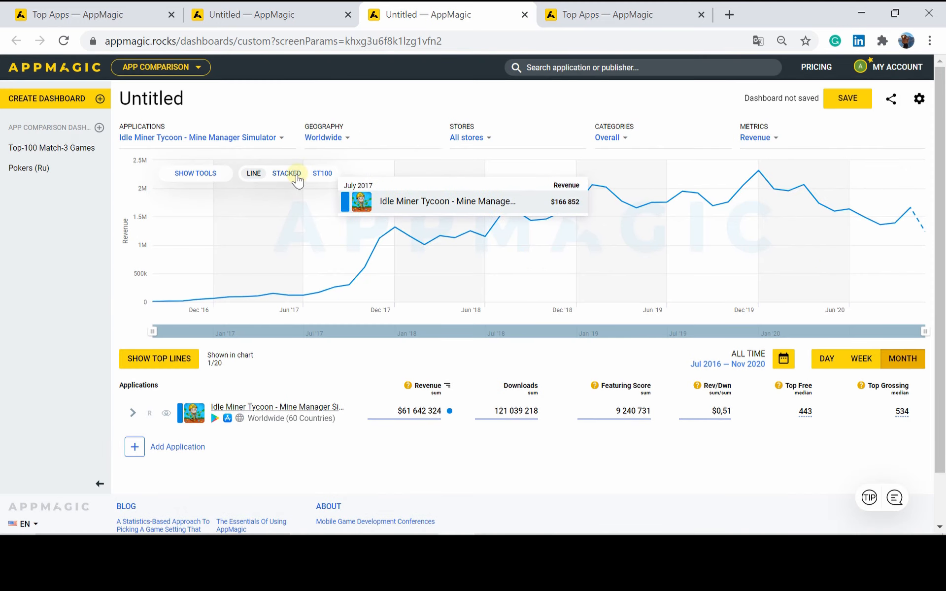
click(288, 174)
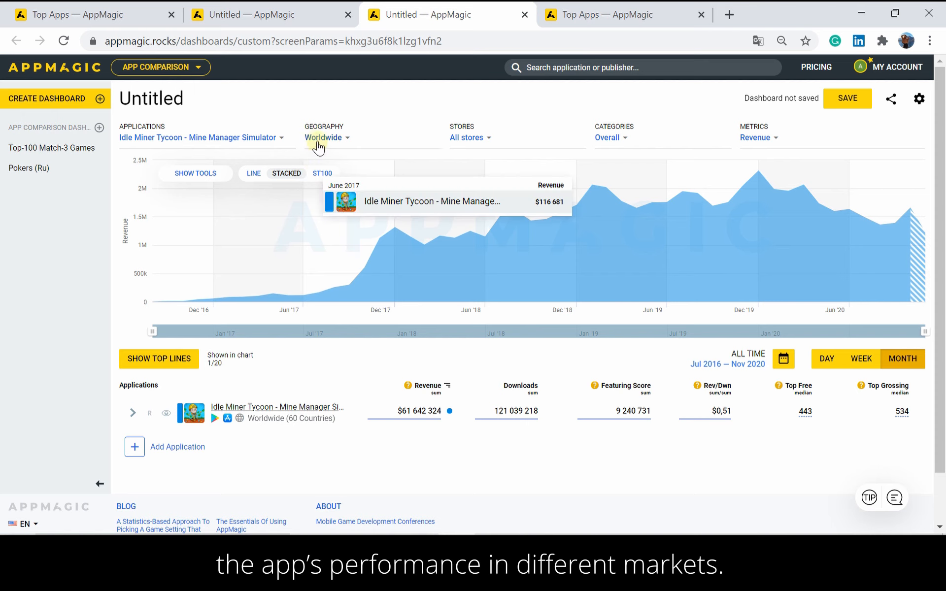
- Chart revenue across all 60 countries, then reopen Geography to keep only Worldwide
click(321, 138)
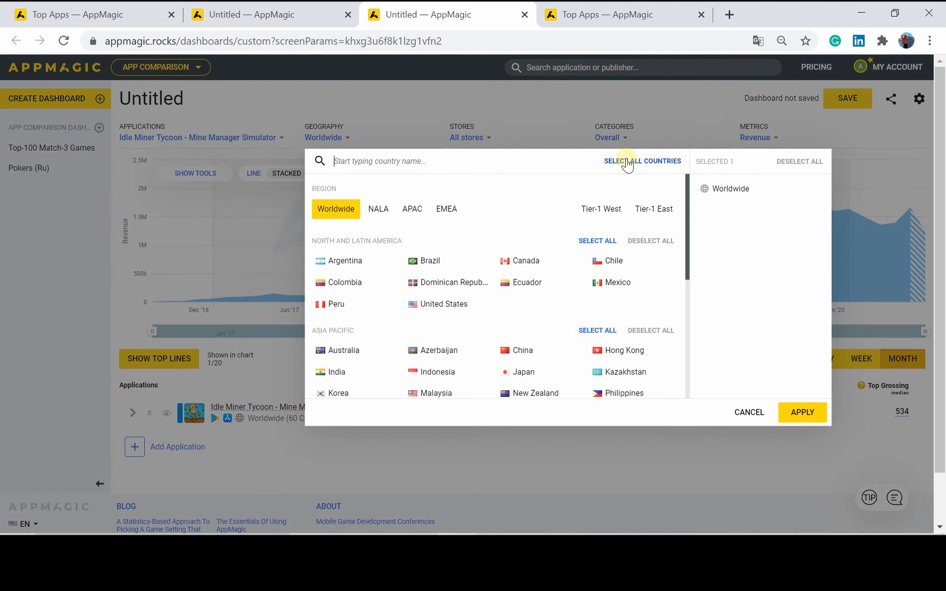
click(642, 161)
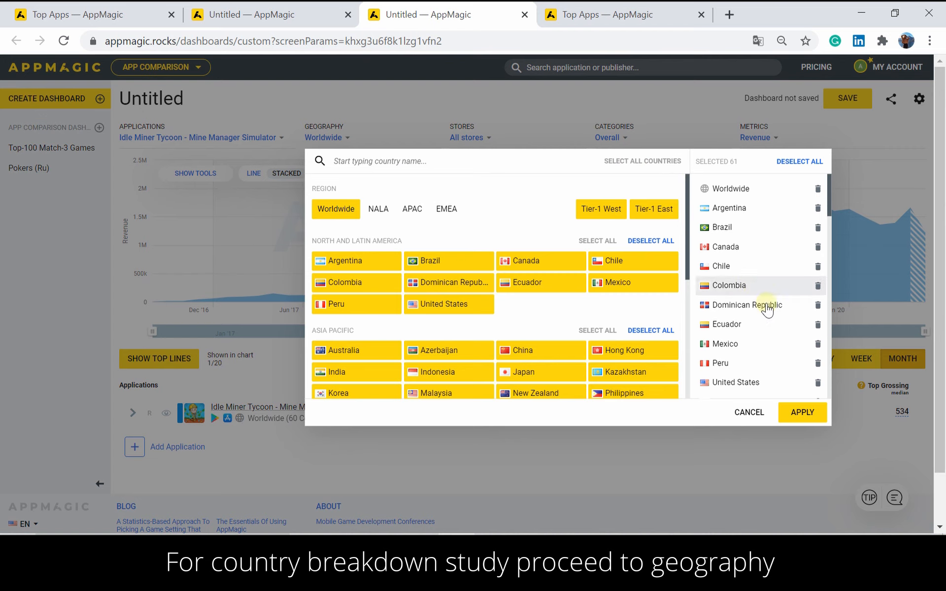
mouse_move(802, 416)
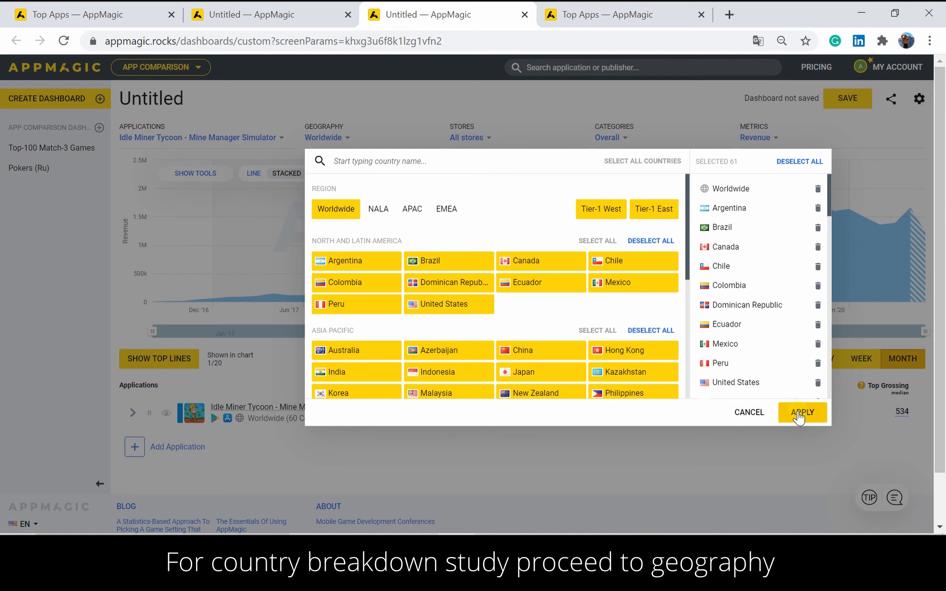
click(803, 412)
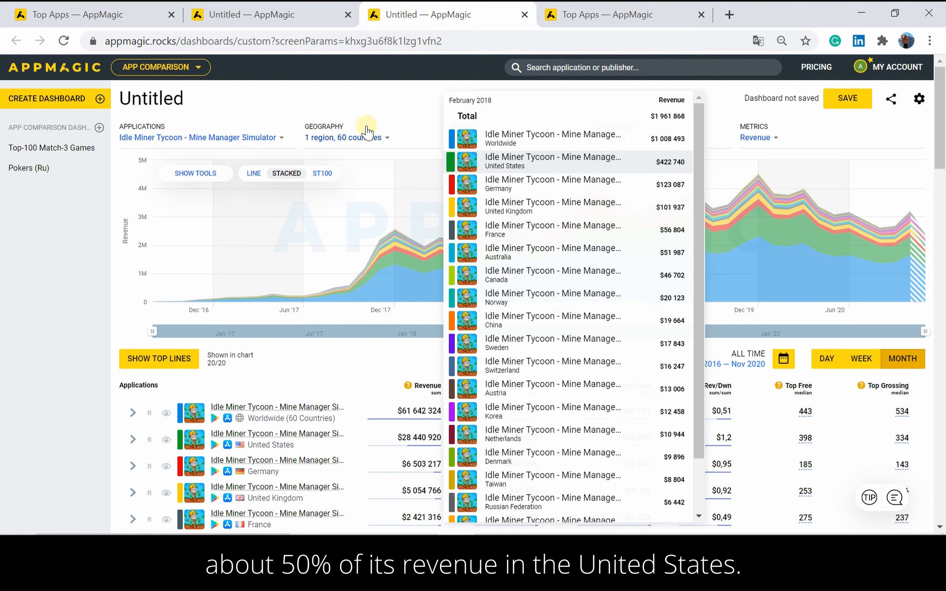
click(343, 138)
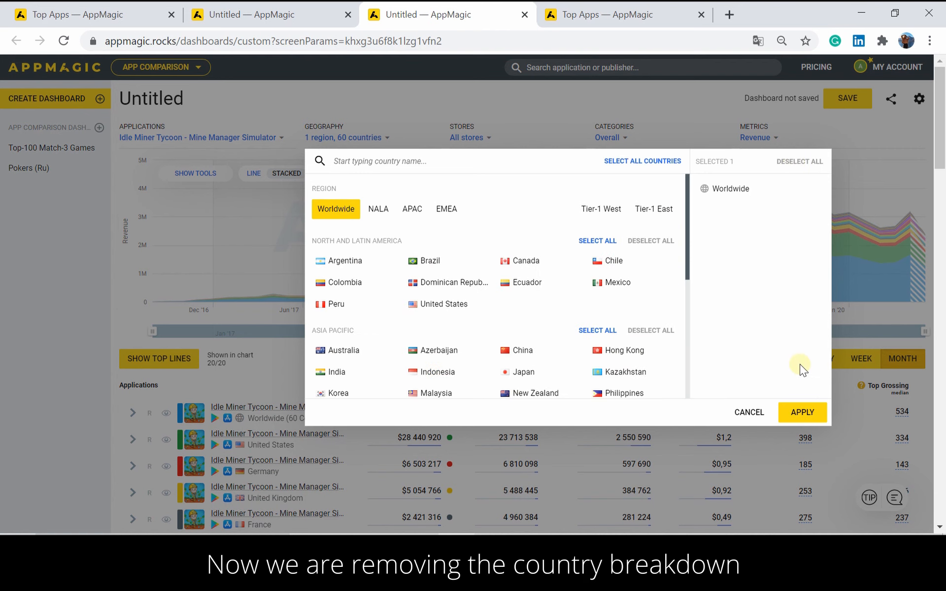
- Apply Worldwide and split revenue across Google Play, iPhone App Store and iPad App Store
click(802, 412)
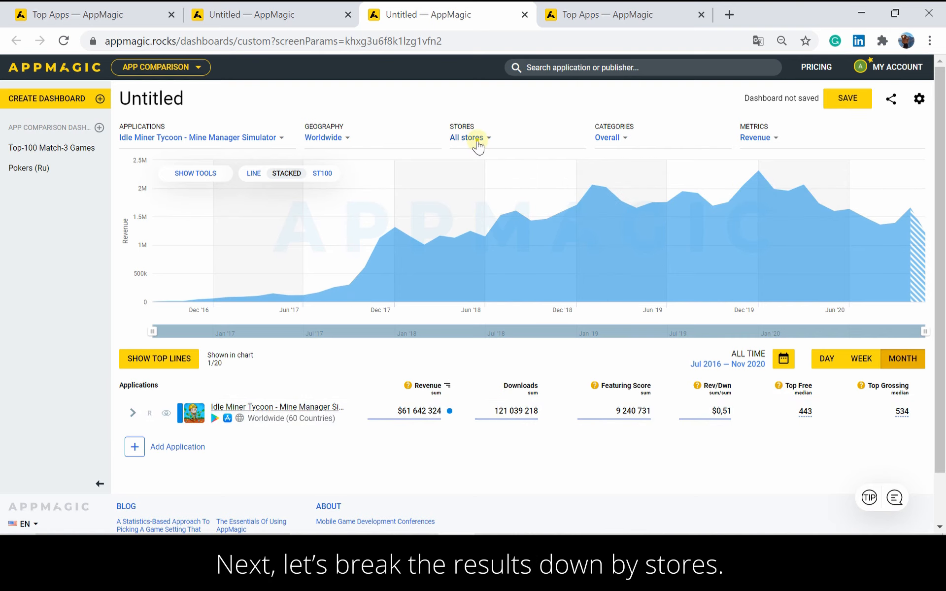
click(467, 138)
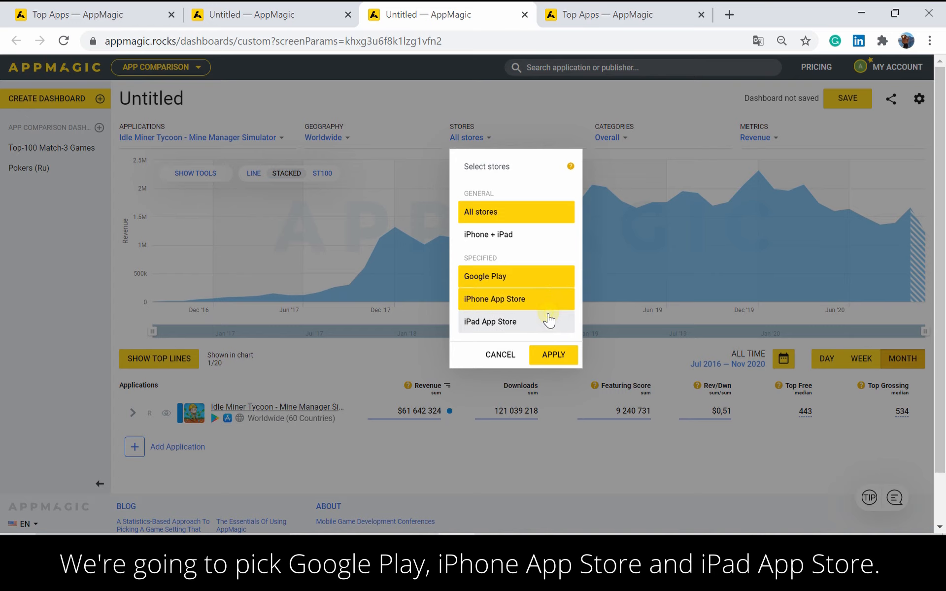
click(516, 321)
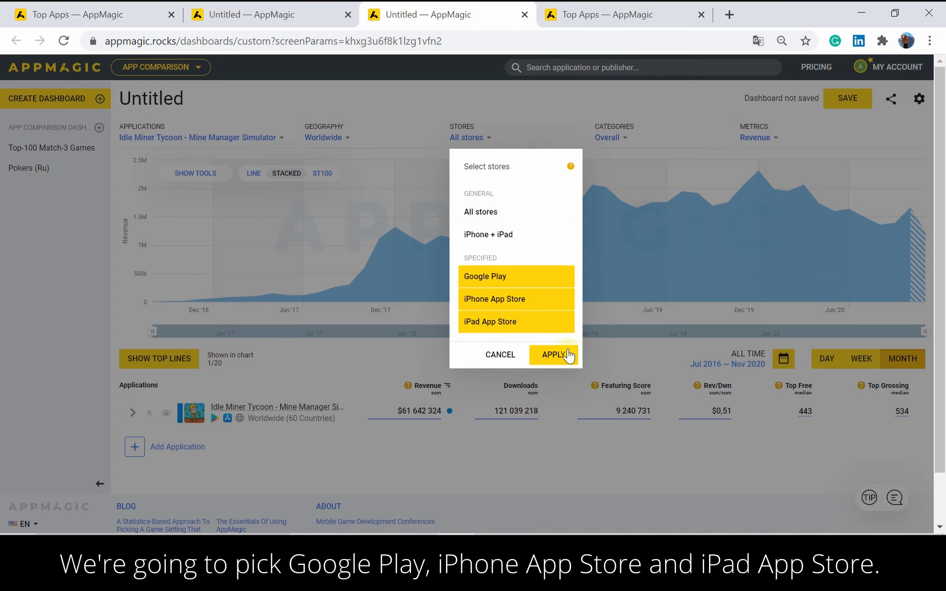
click(554, 355)
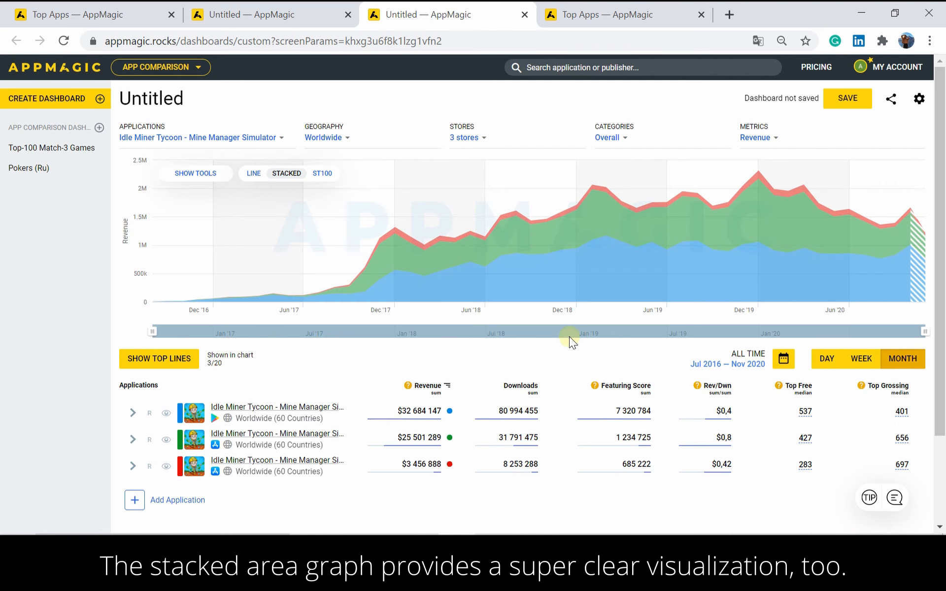
mouse_move(614, 284)
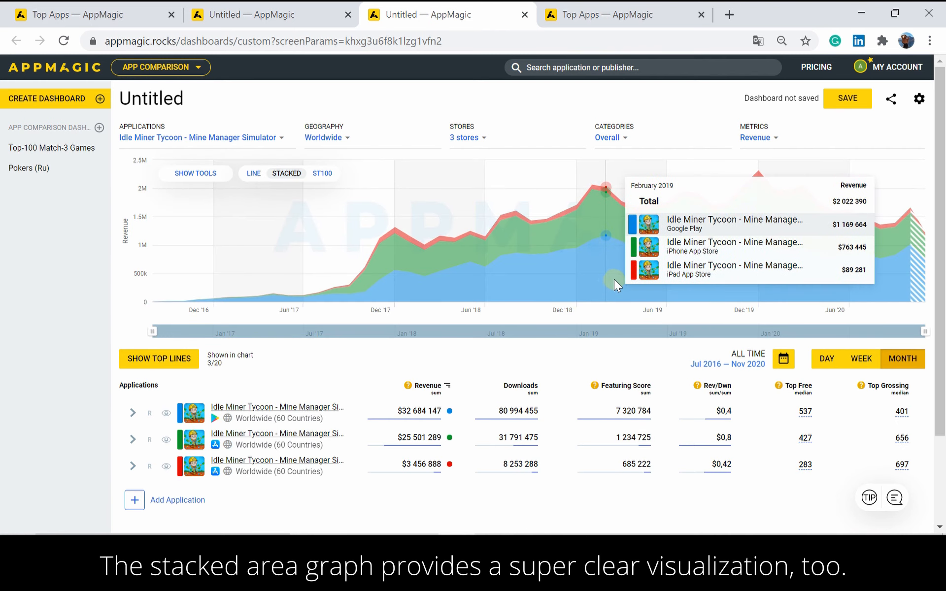
mouse_move(669, 274)
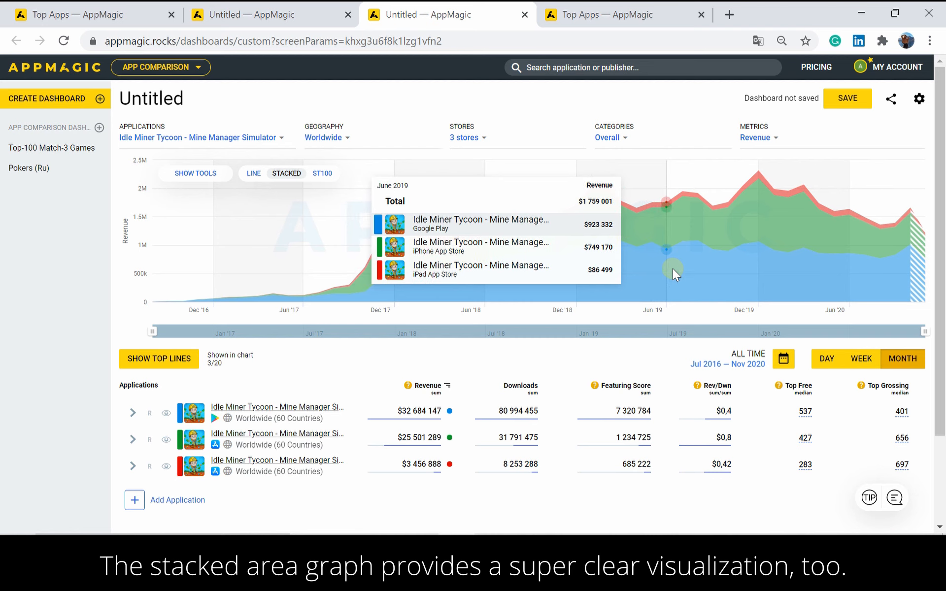
- Return the store selection to All stores combined
click(465, 138)
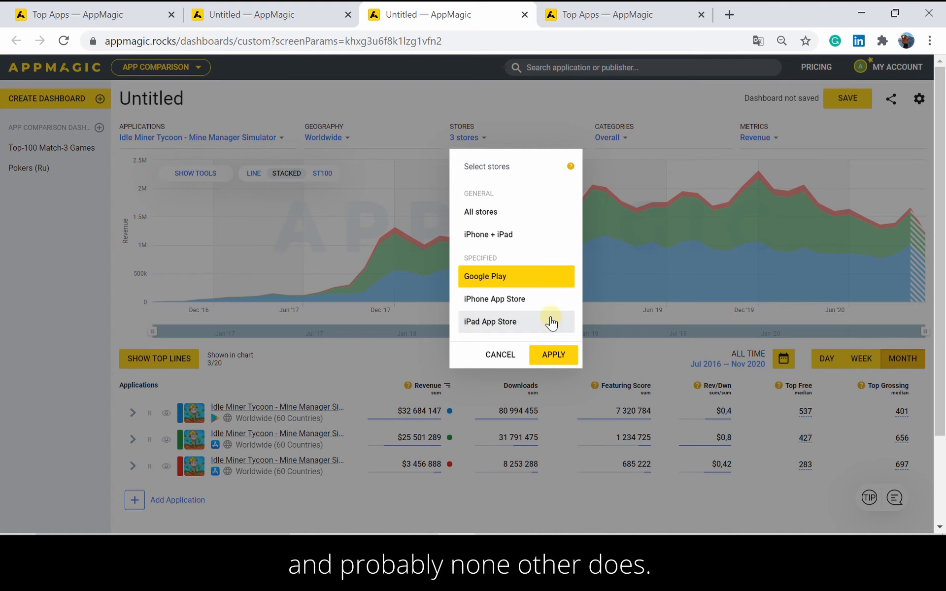
click(481, 212)
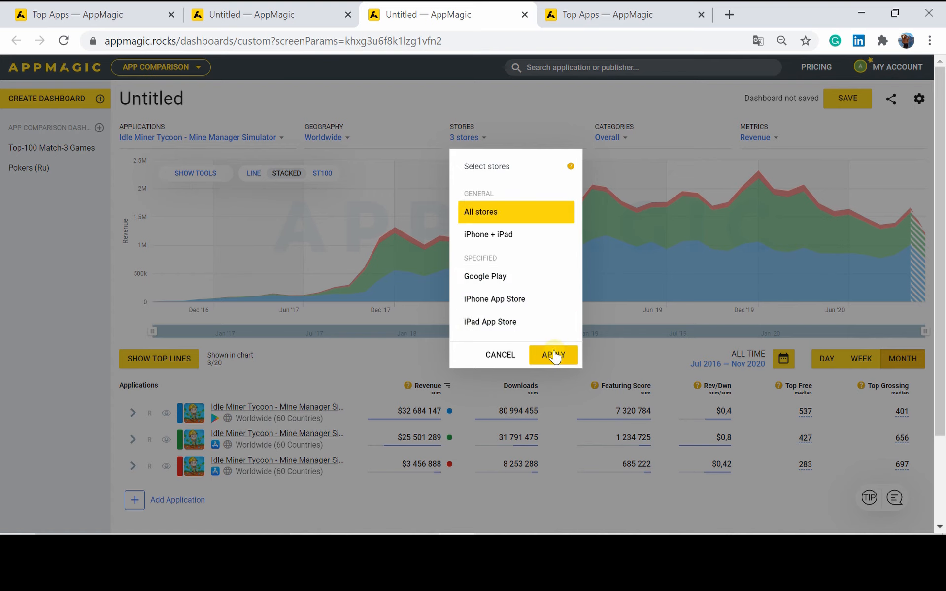
click(554, 354)
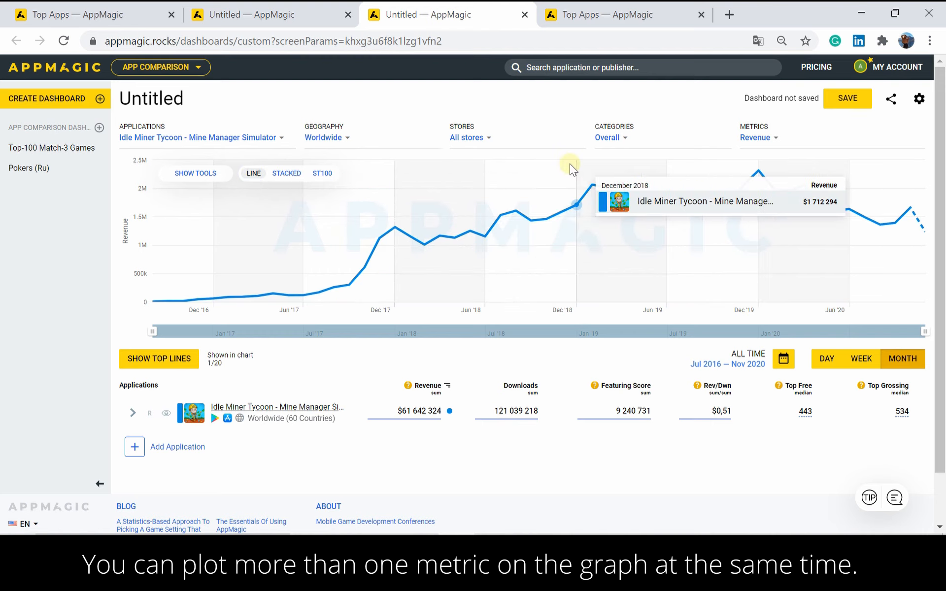
- Add Downloads as a second metric next to Revenue on the chart
click(755, 138)
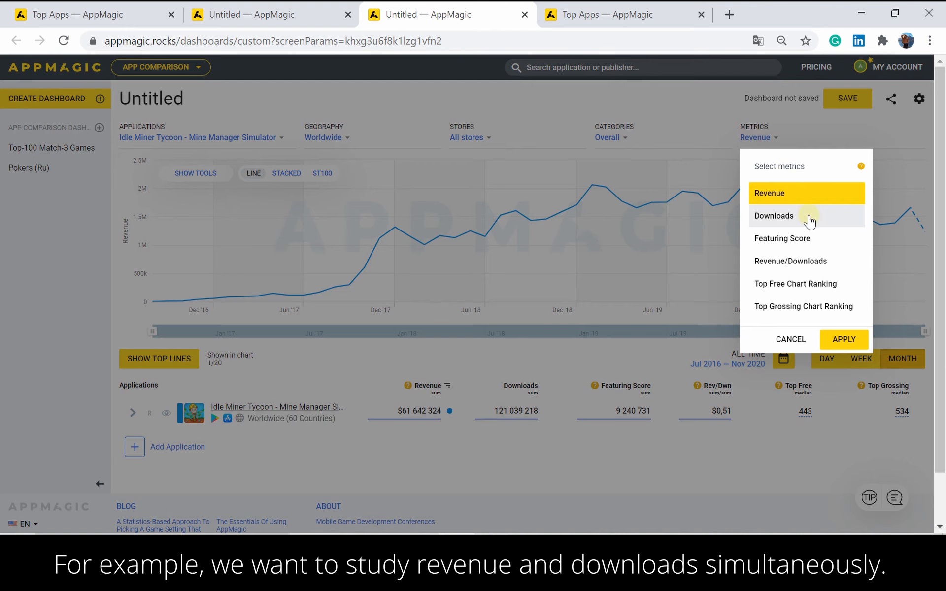
click(844, 339)
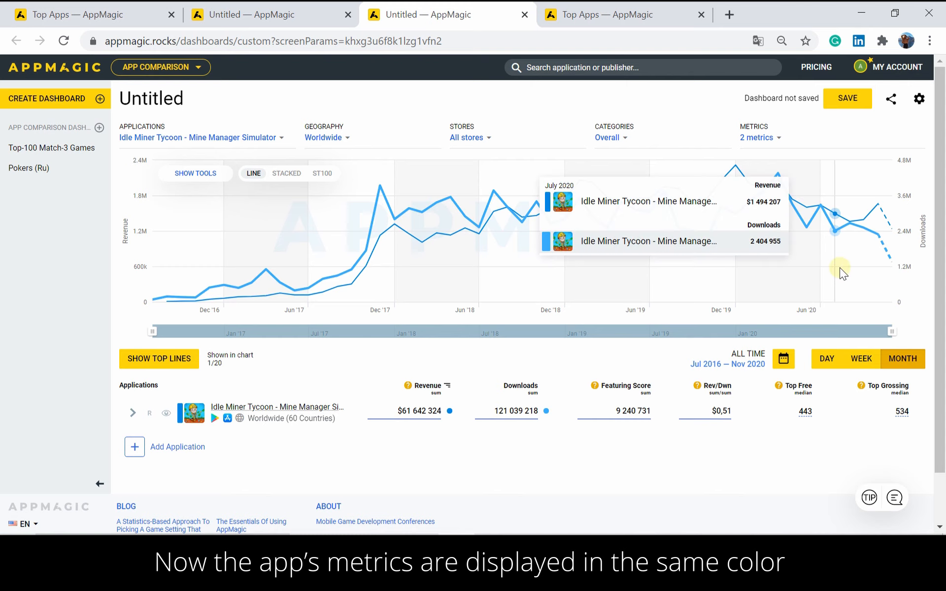
mouse_move(854, 272)
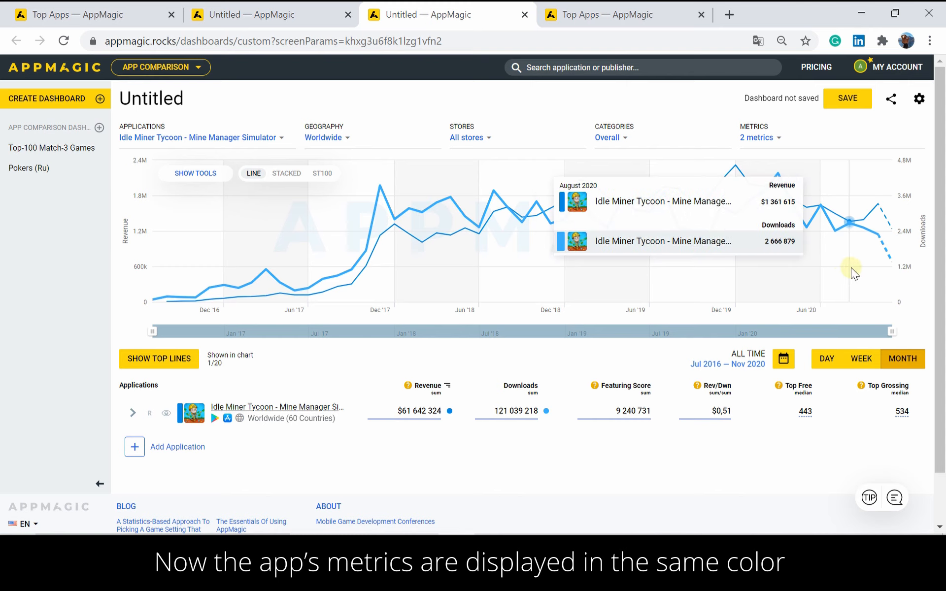
mouse_move(859, 272)
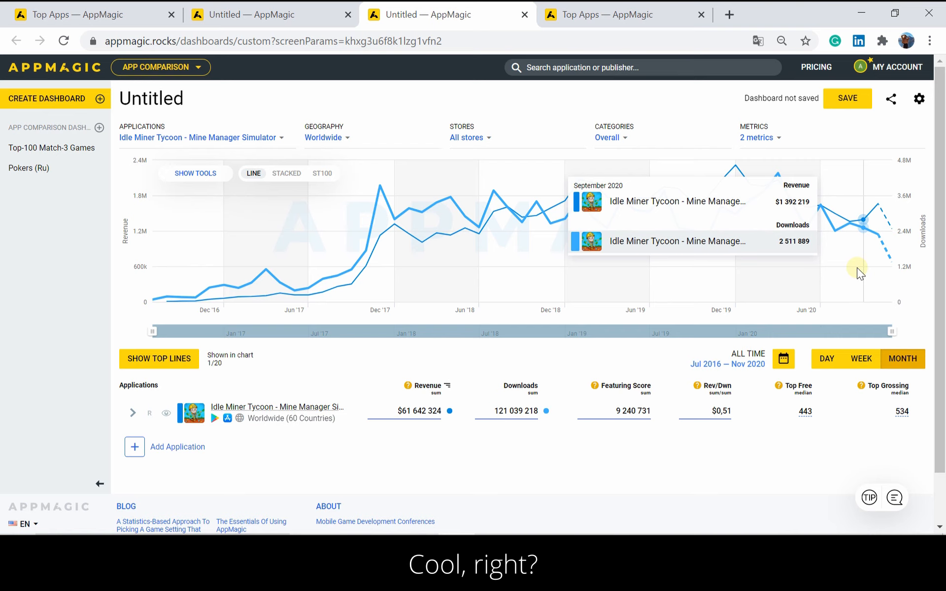
mouse_move(35, 172)
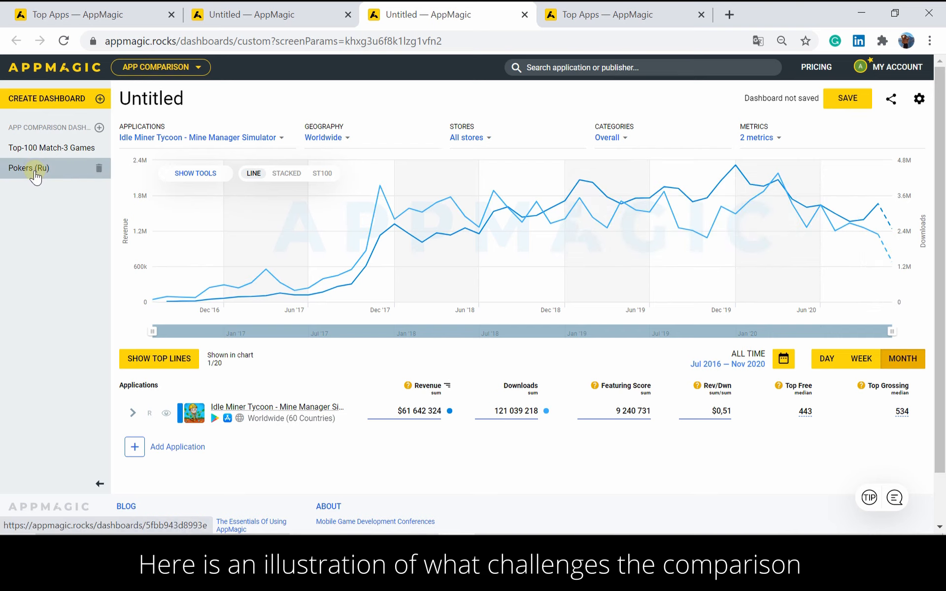
- Load the saved Pokers (Ru) dashboard from the left sidebar
click(23, 169)
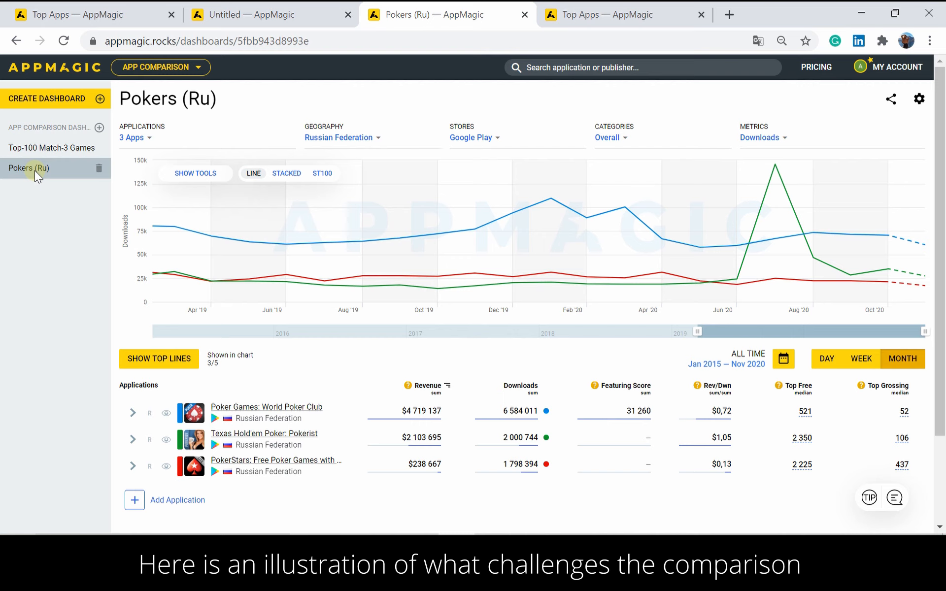
mouse_move(175, 274)
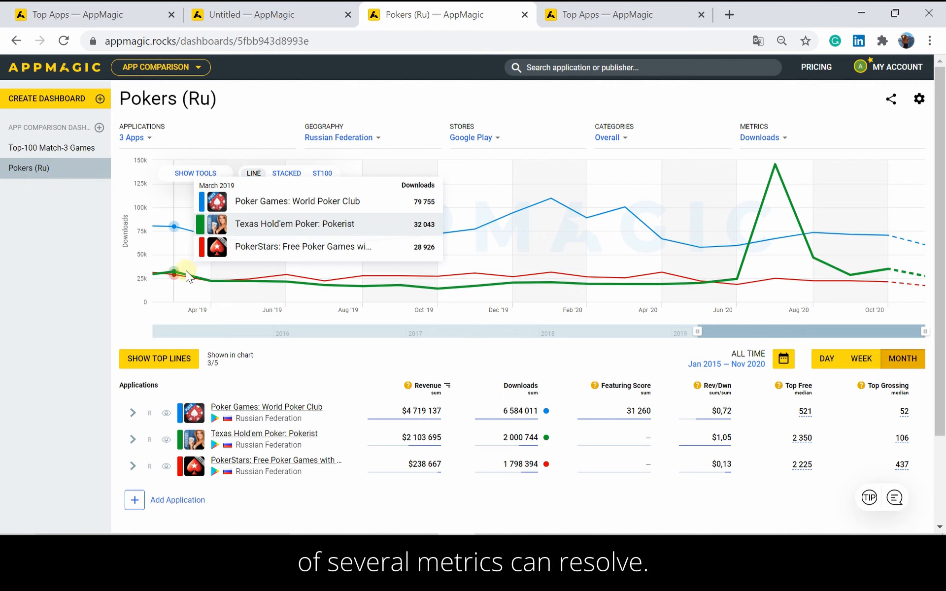
mouse_move(226, 276)
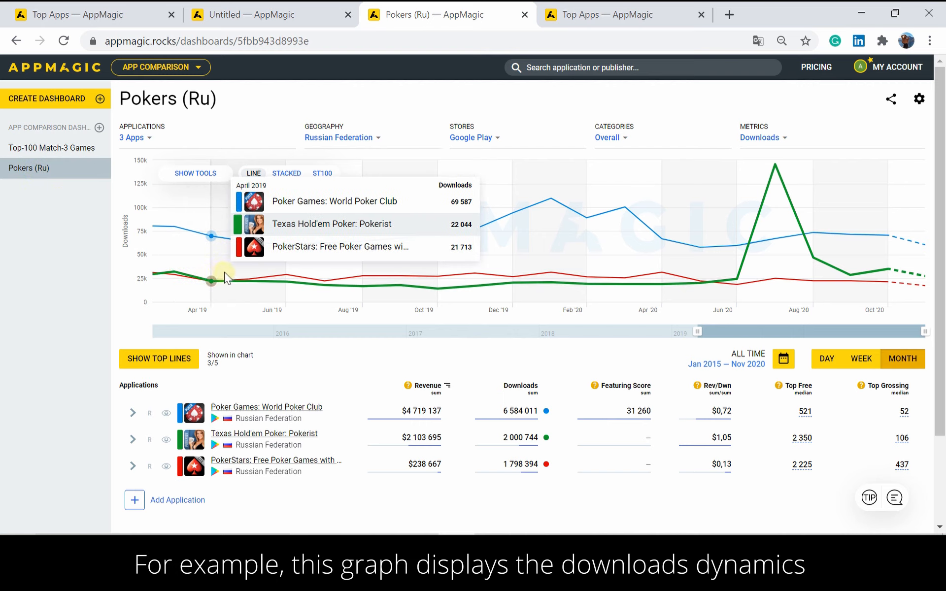
mouse_move(326, 268)
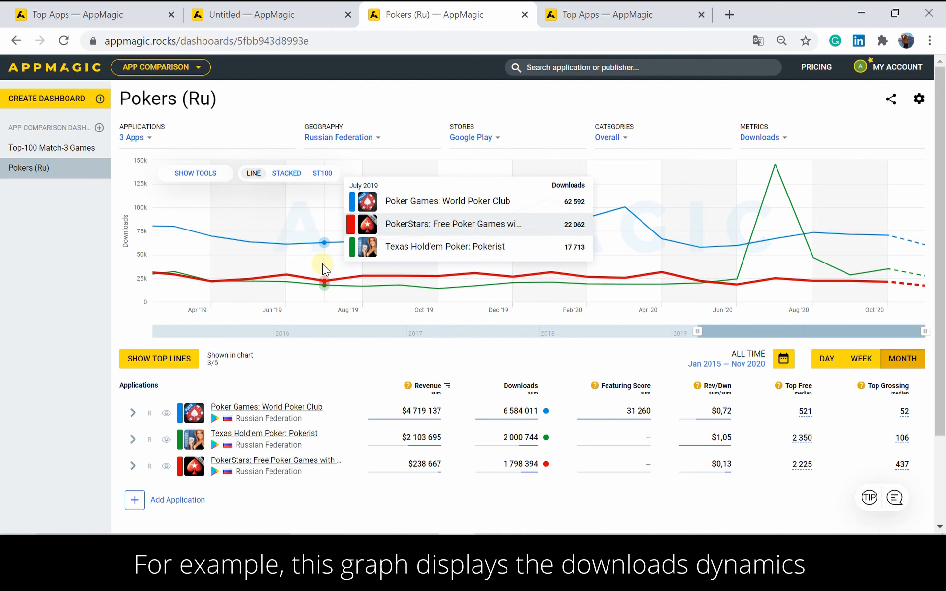
mouse_move(441, 265)
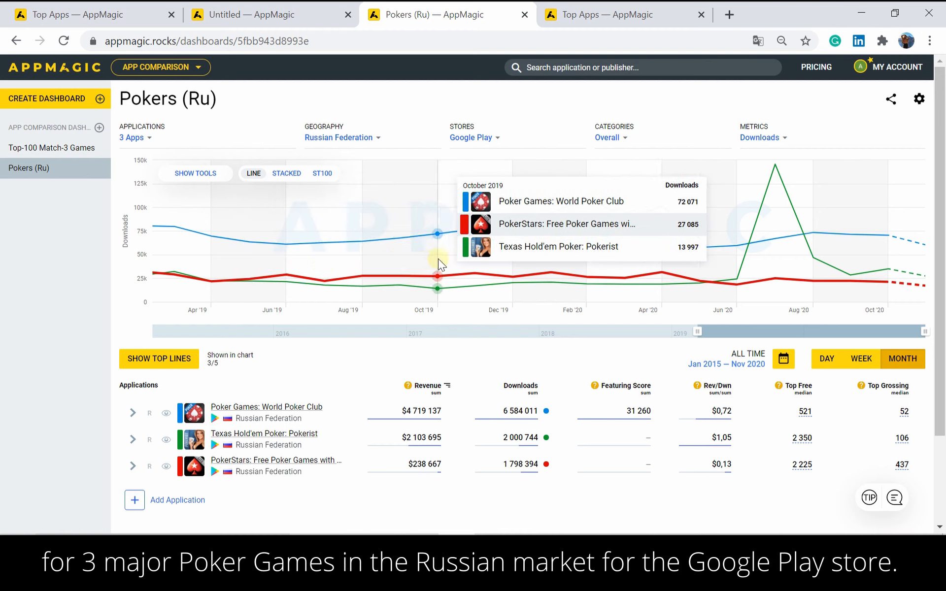
mouse_move(537, 258)
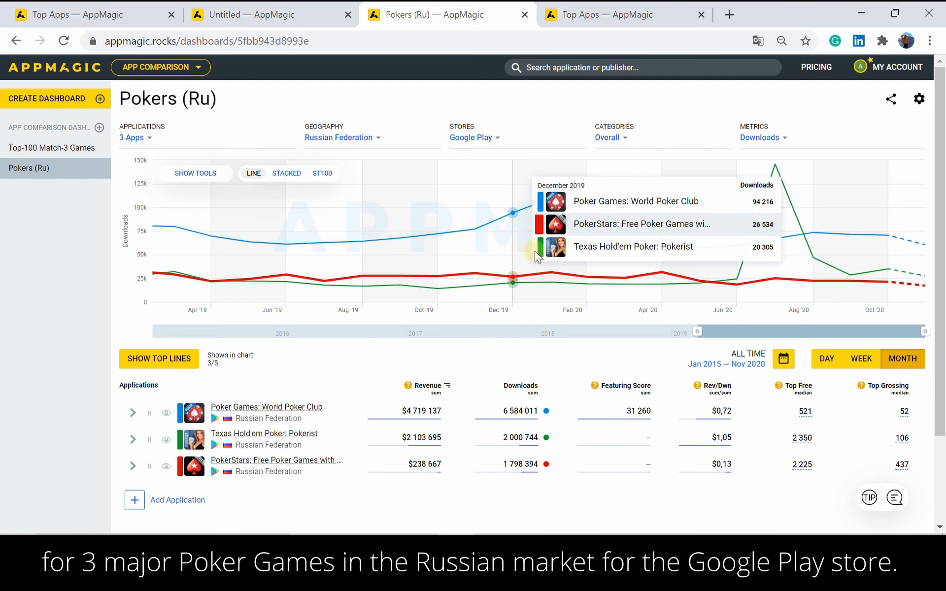
mouse_move(652, 254)
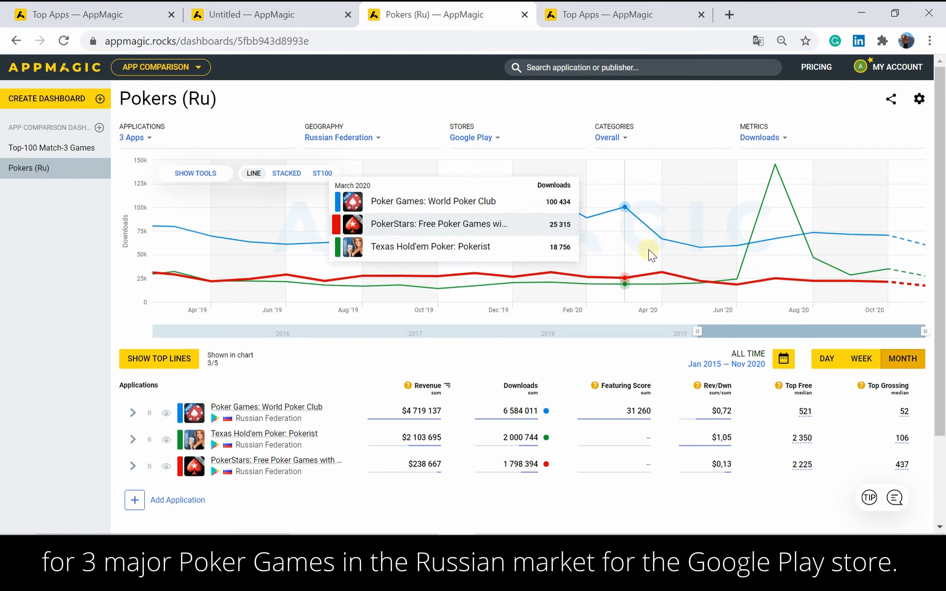
mouse_move(755, 254)
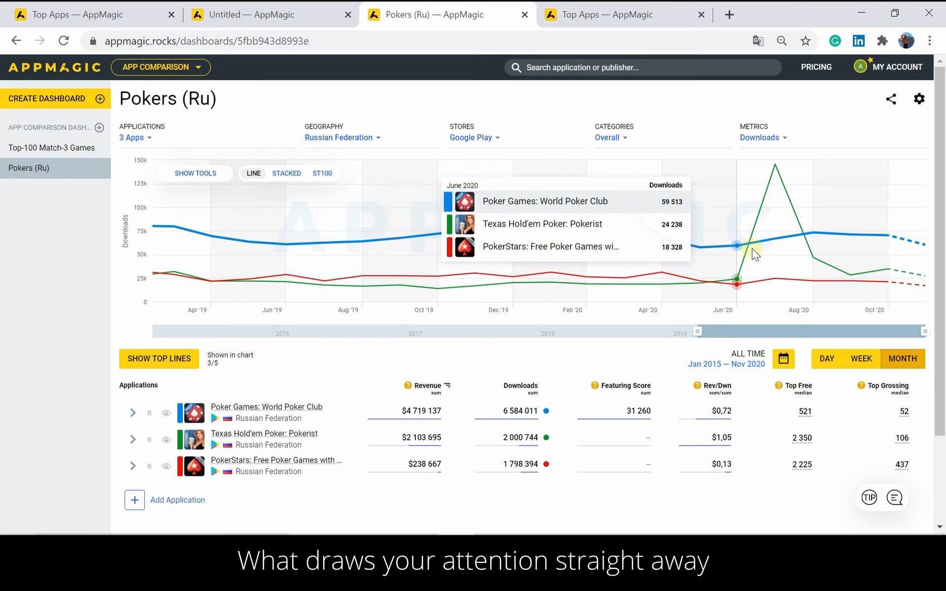
mouse_move(777, 186)
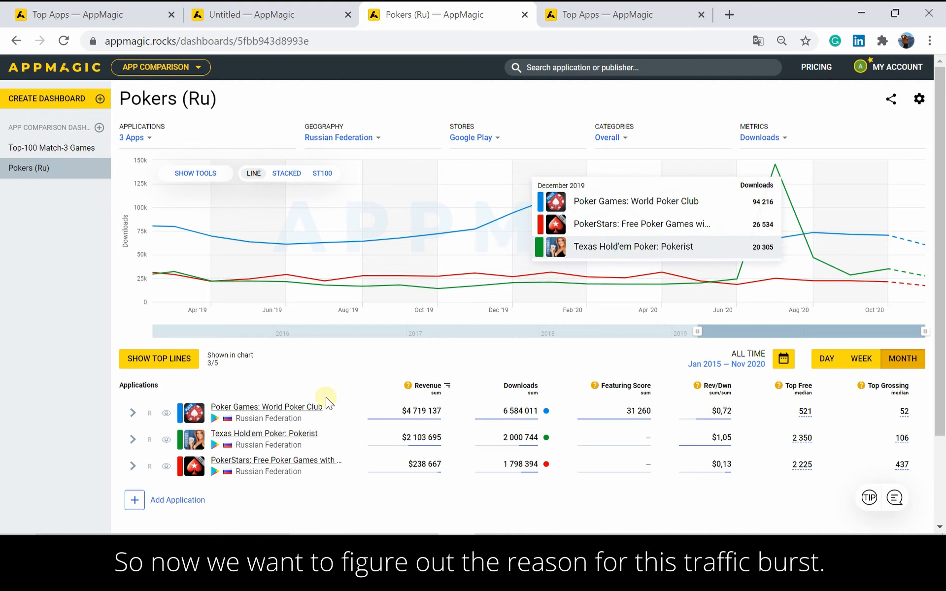
- Send Texas Hold'em Poker: Pokerist to a new comparison dashboard and aggregate revenue by month
click(264, 433)
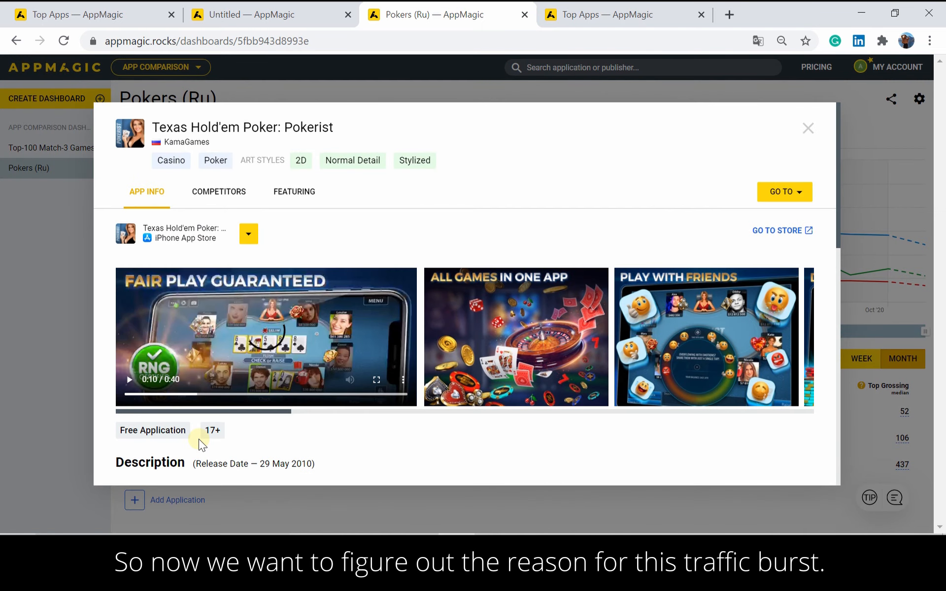
mouse_move(777, 192)
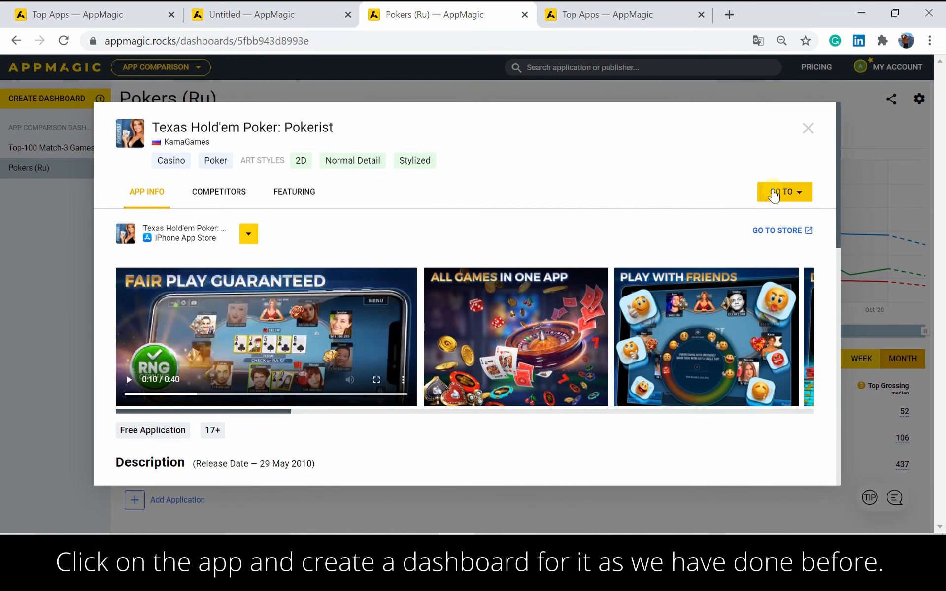
click(785, 191)
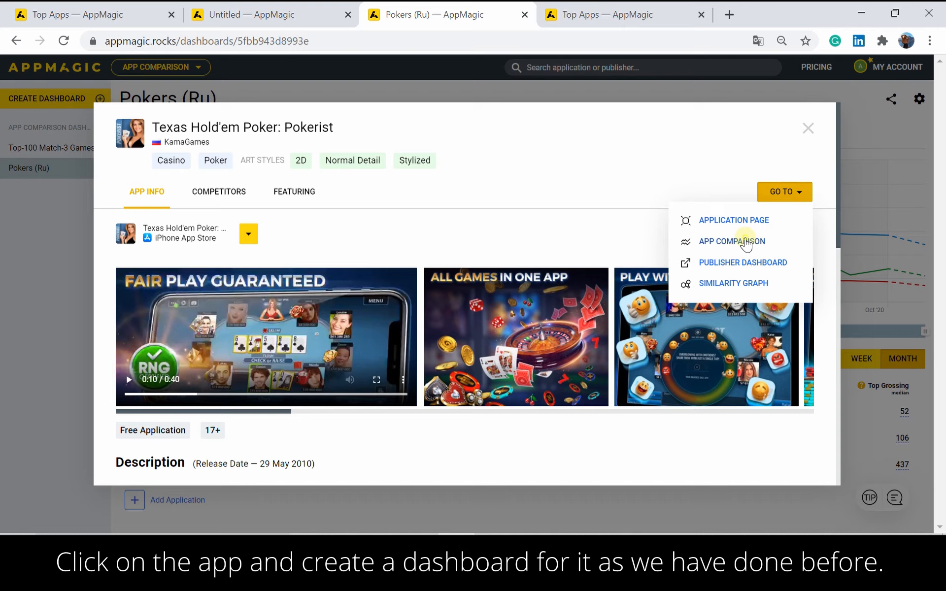
click(731, 241)
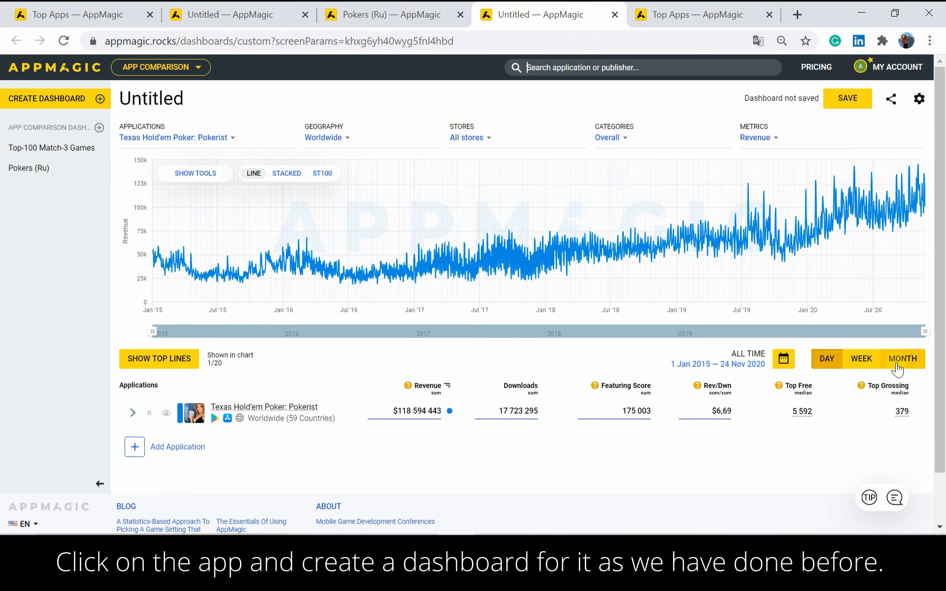
click(902, 359)
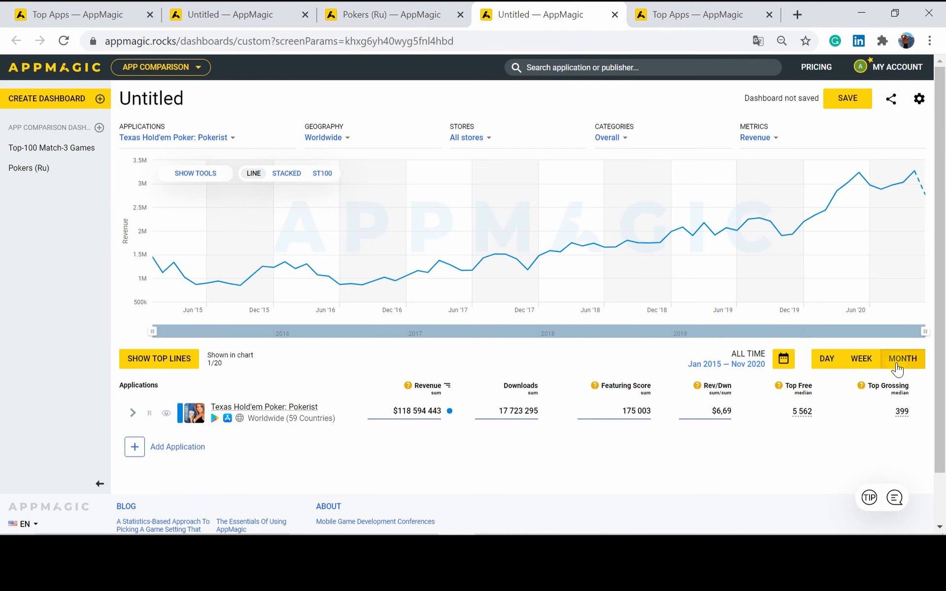
- Restrict the geography to the Russian Federation (search 'rus')
click(323, 138)
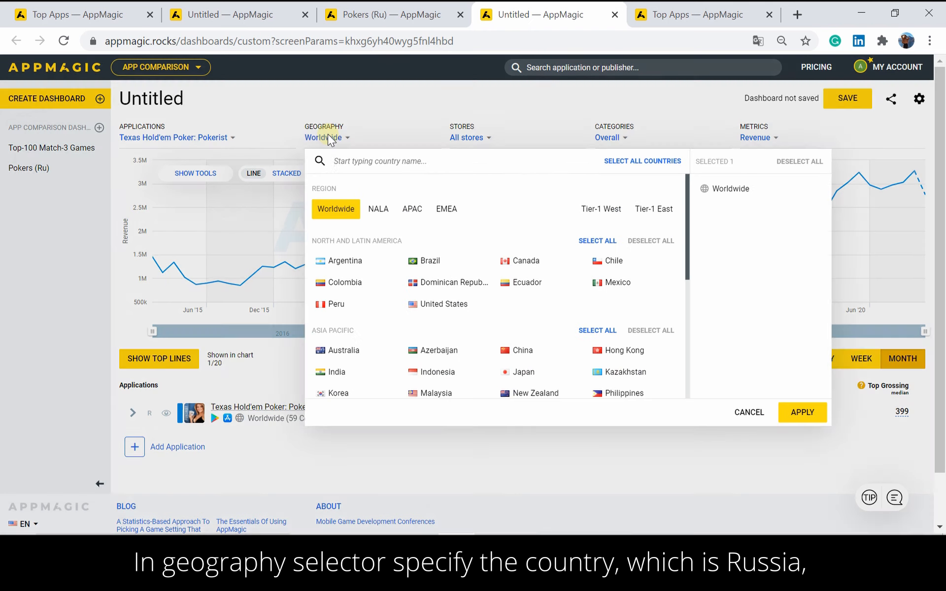
text(russia)
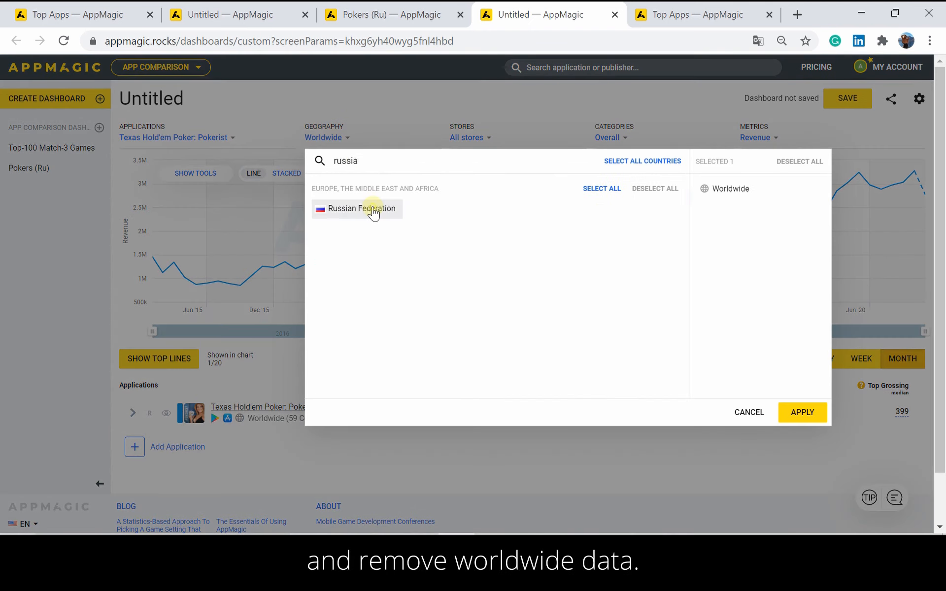
click(362, 209)
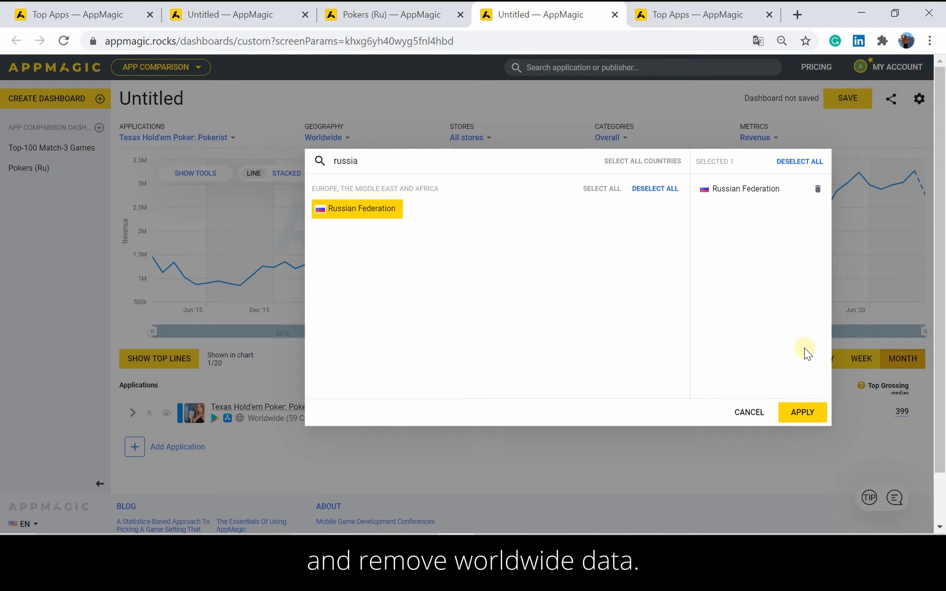
click(802, 412)
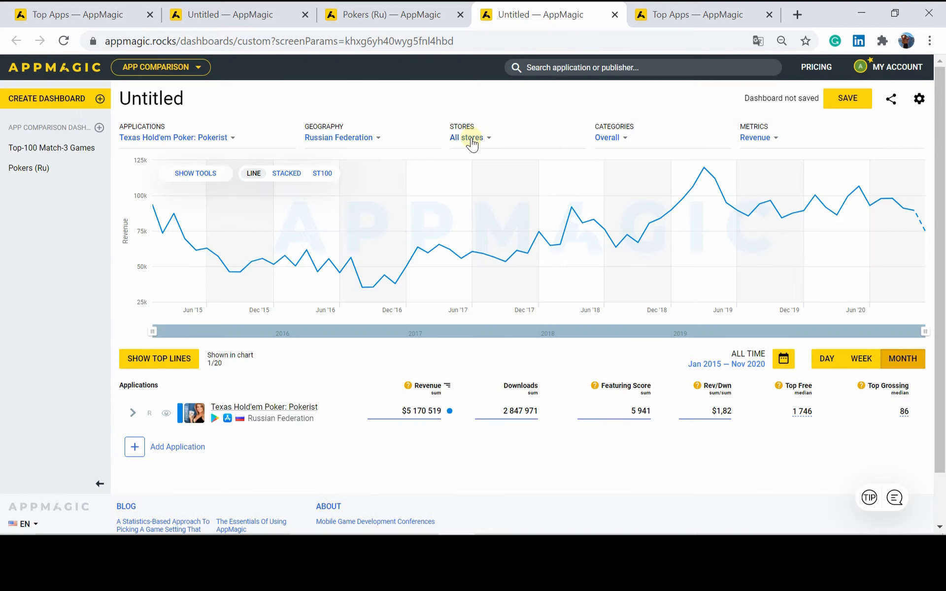
- Restrict the stores to Google Play only
click(467, 138)
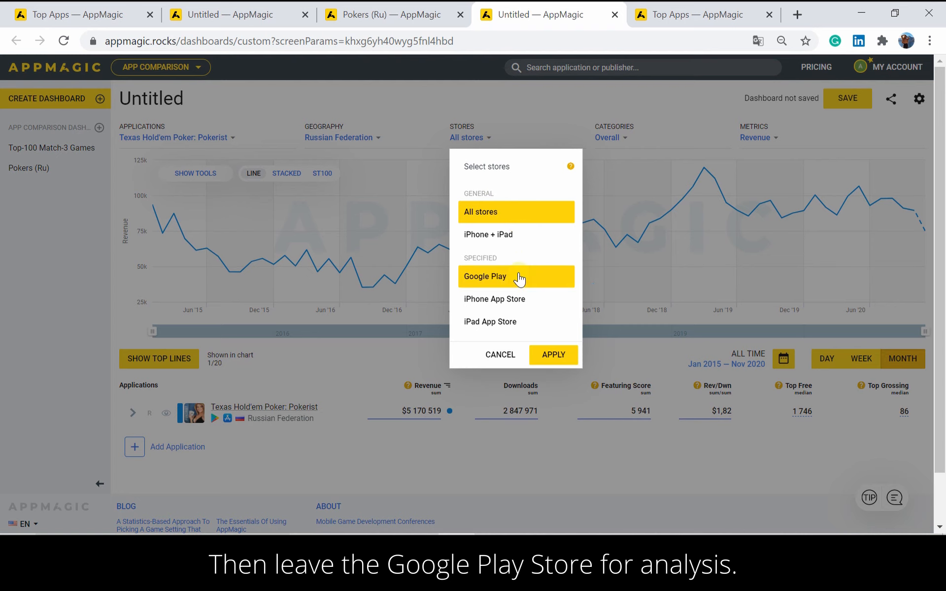
click(481, 212)
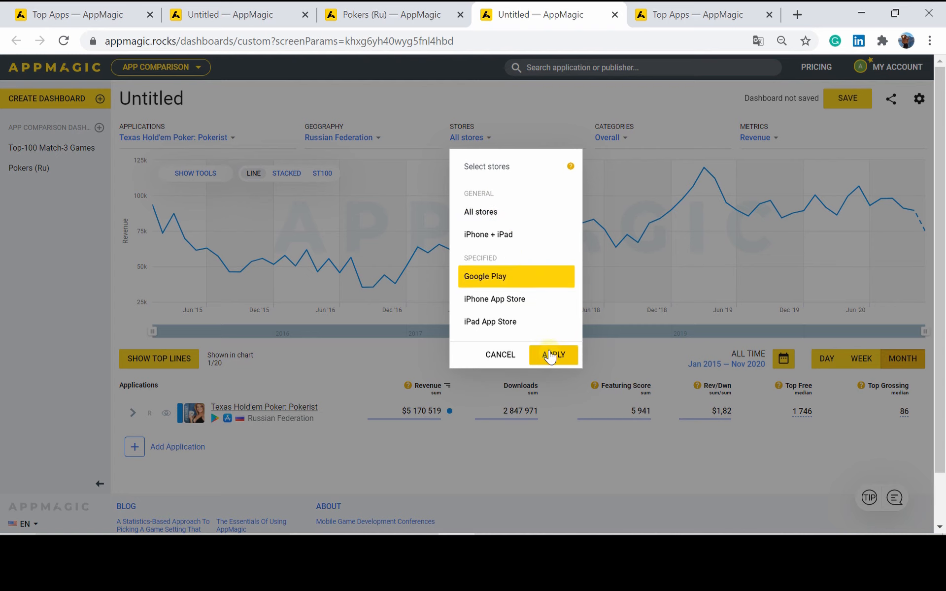
click(554, 354)
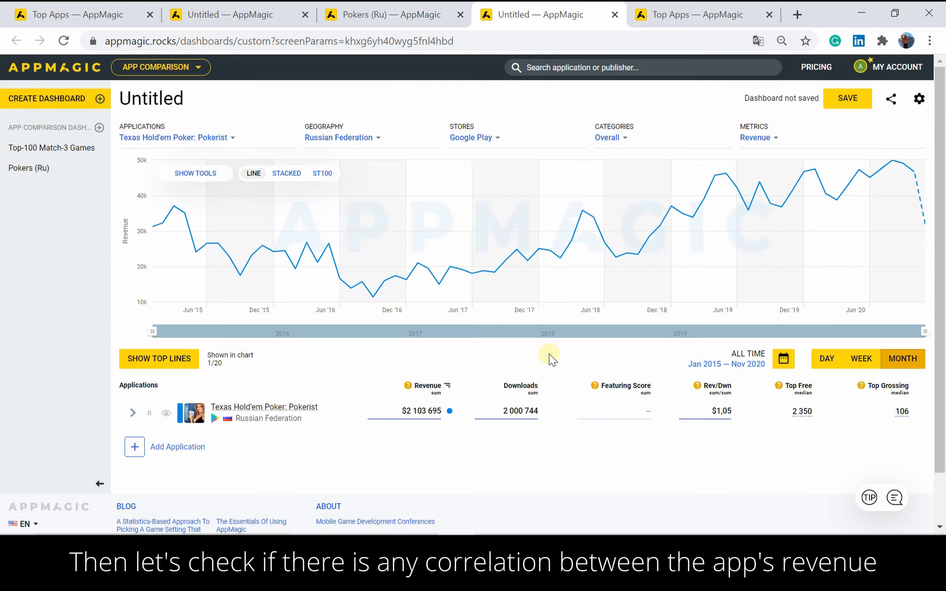
- Add Downloads as a second metric beside Revenue on the Pokerist chart
click(756, 138)
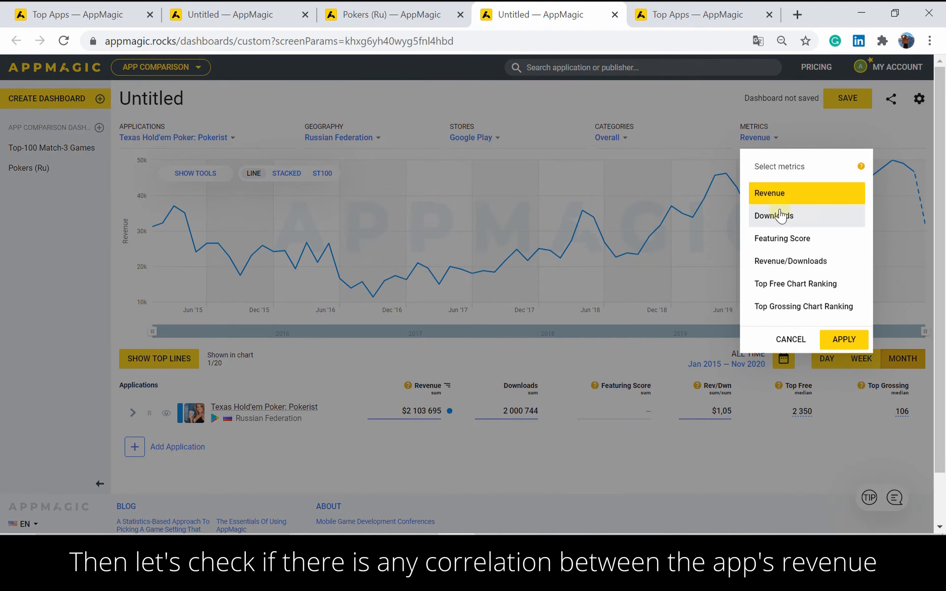
click(844, 340)
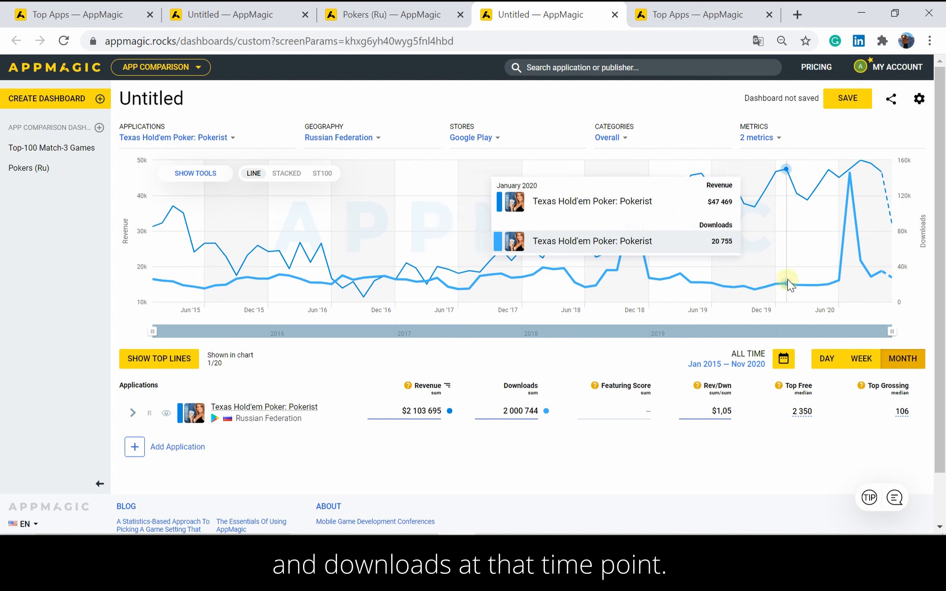
mouse_move(850, 198)
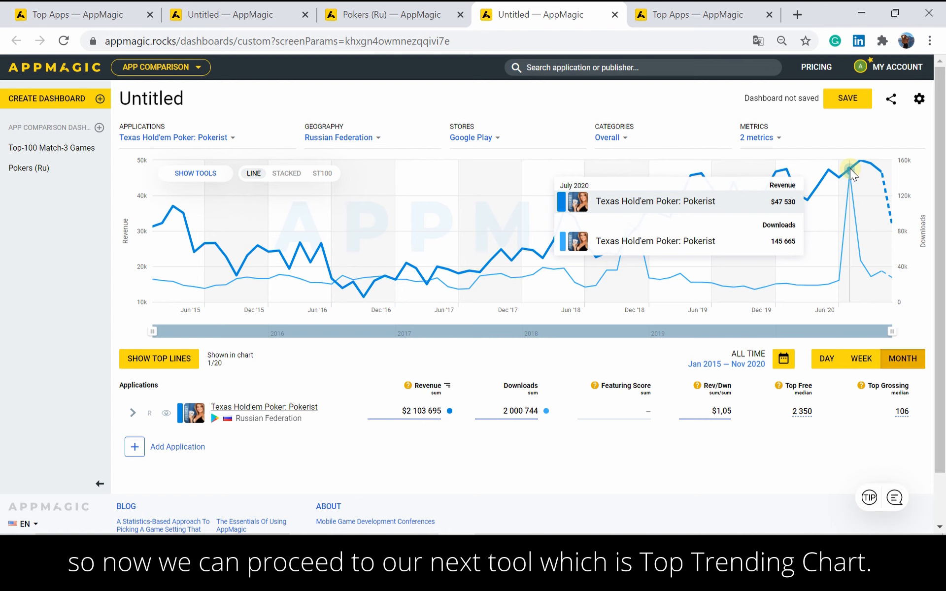
mouse_move(771, 162)
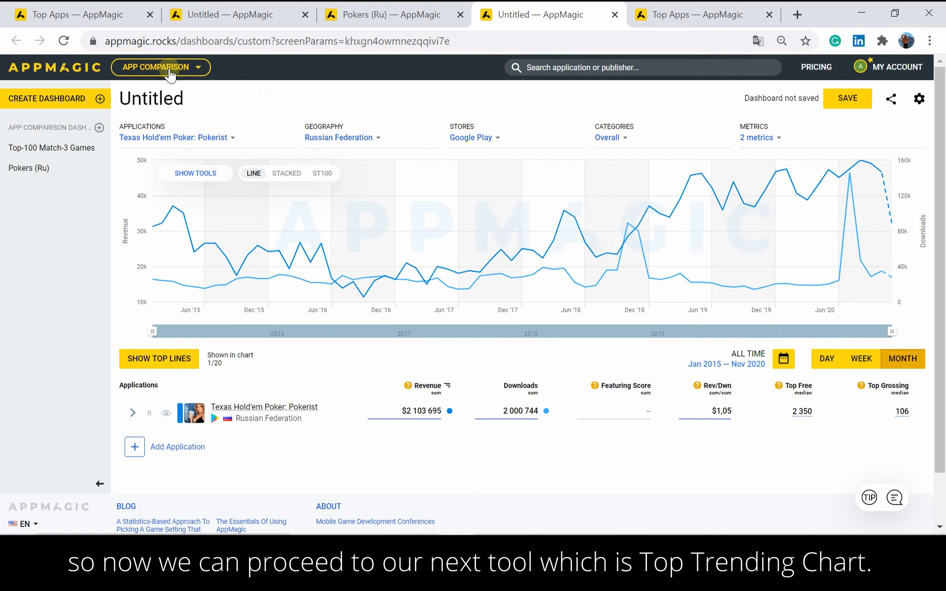
- Go to the Top Trending chart from the AppMagic tools menu
click(161, 67)
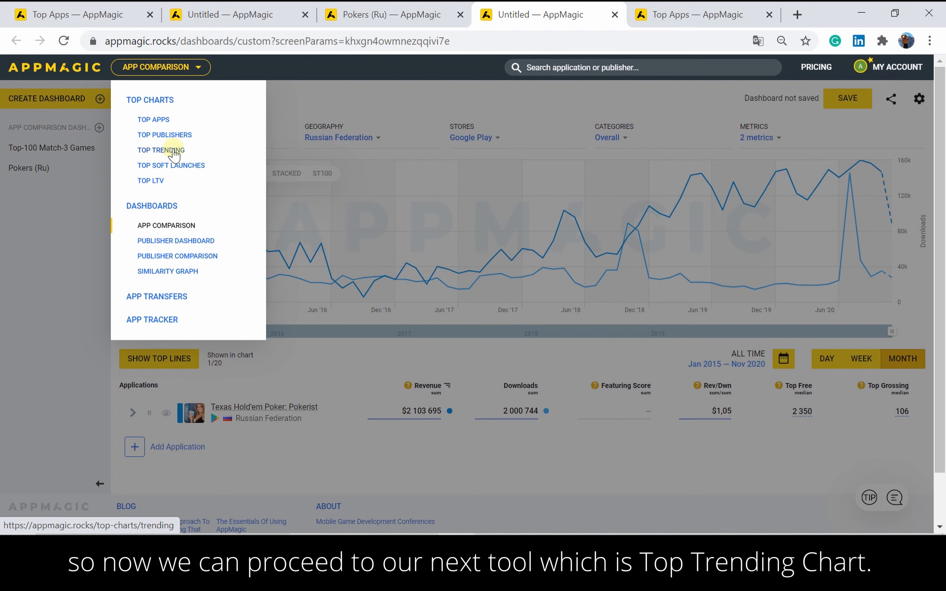
click(161, 150)
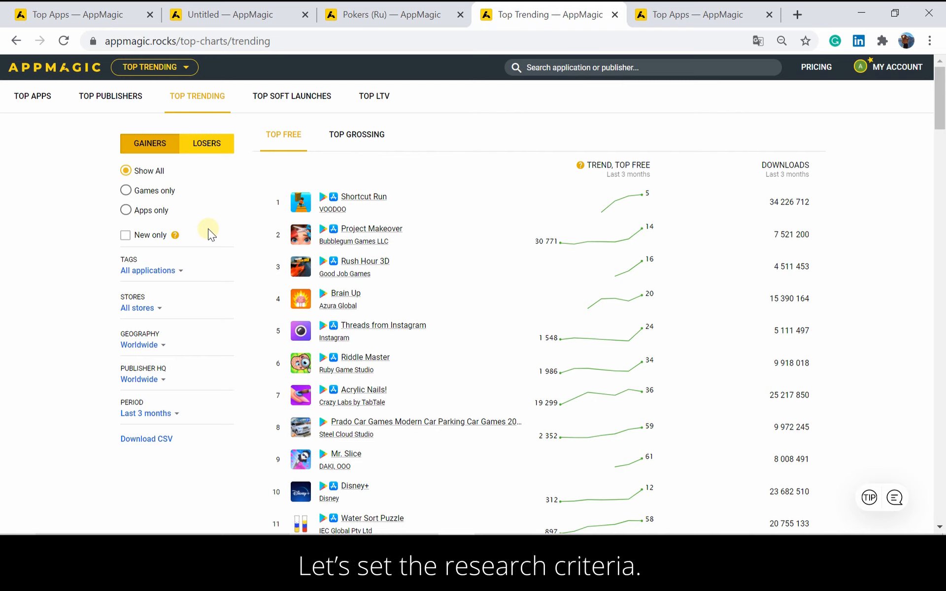
mouse_move(203, 240)
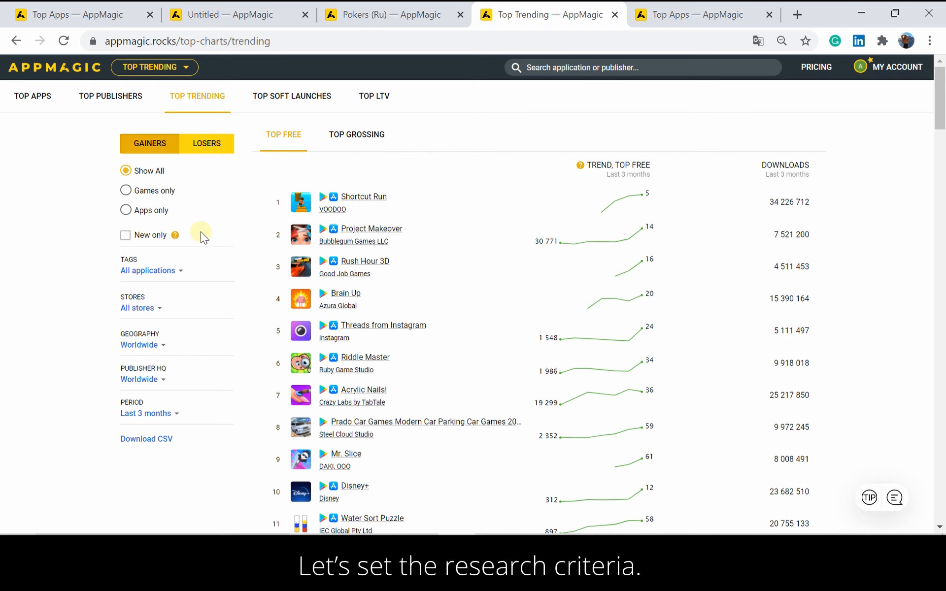
- Filter the gainers chart by the Clicker/Idle subgenre tag under Casual > Arcade
click(147, 270)
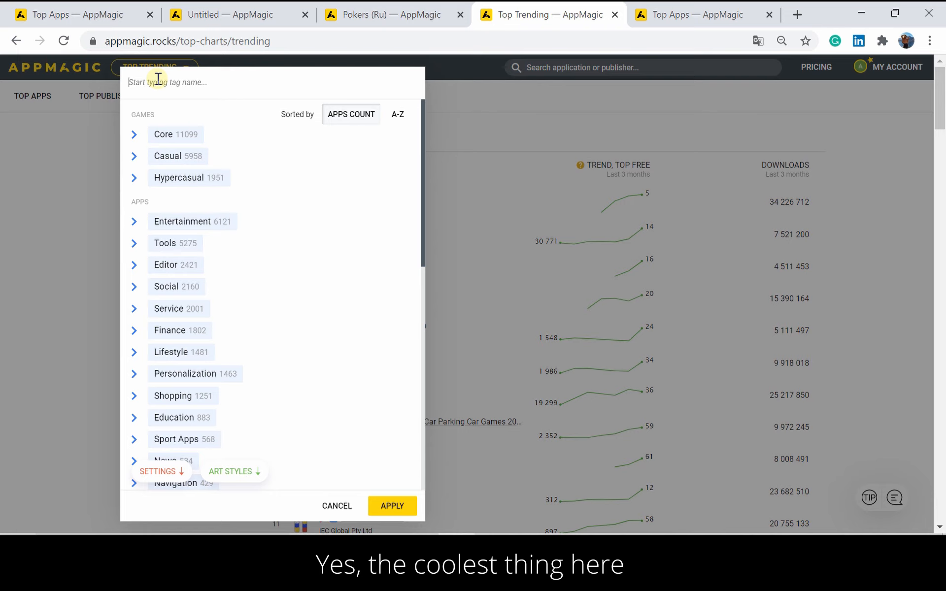
text(idle)
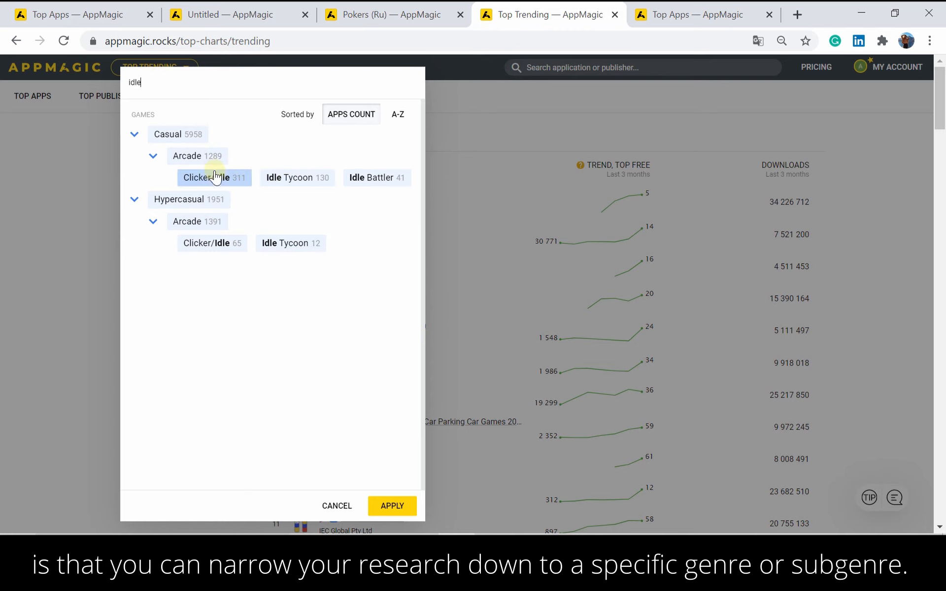
click(207, 177)
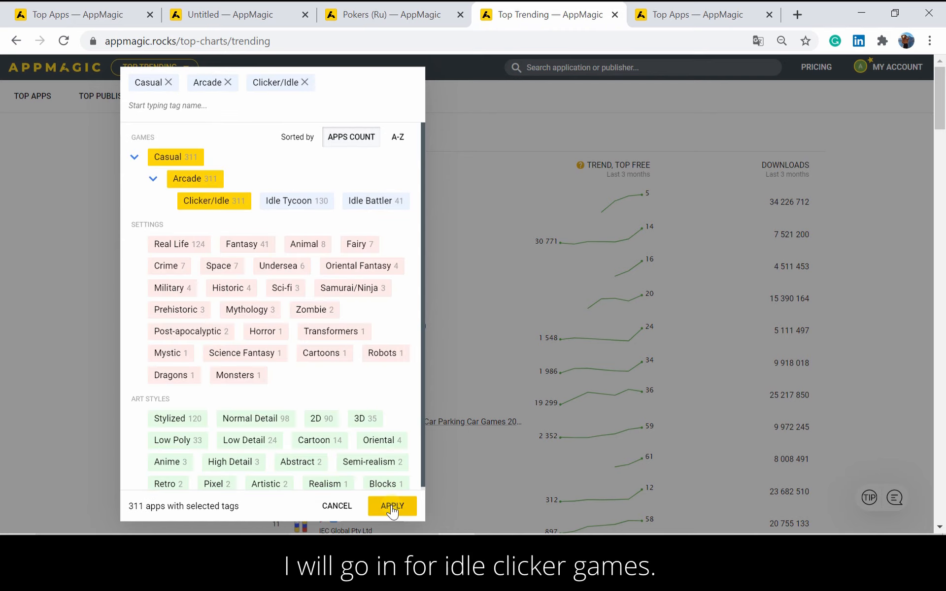
click(392, 507)
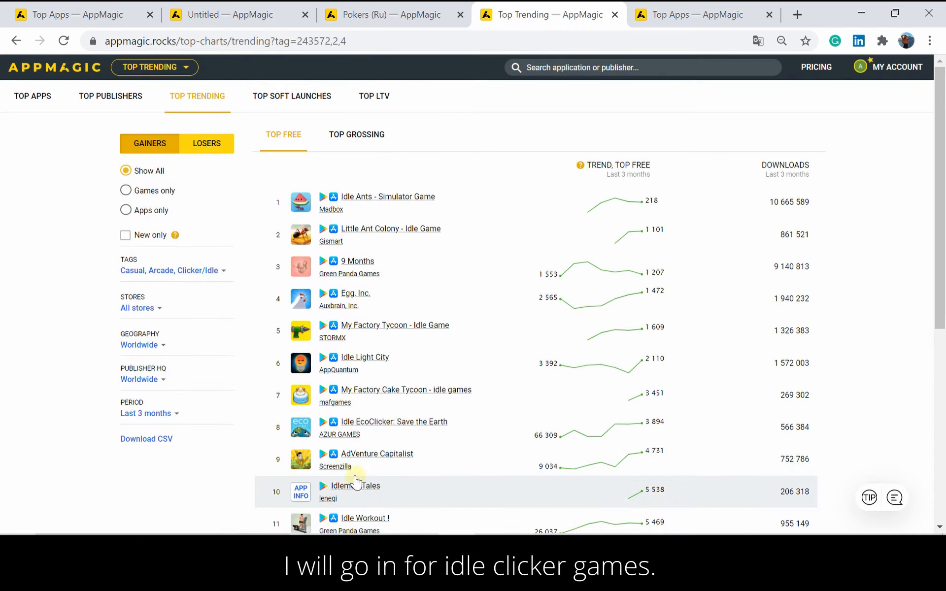
- Keep the Last 3 months period and show only newly released games
click(146, 413)
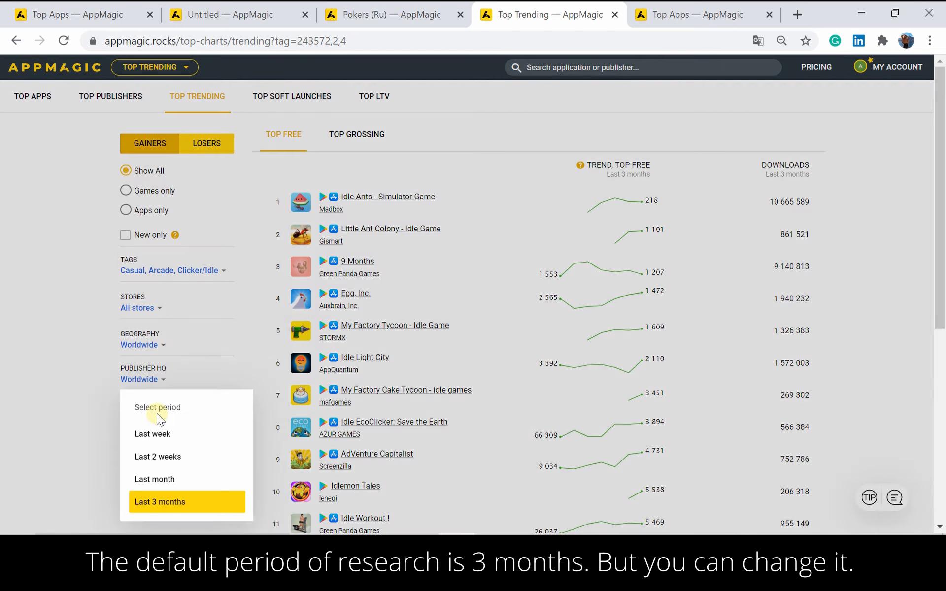
mouse_move(158, 481)
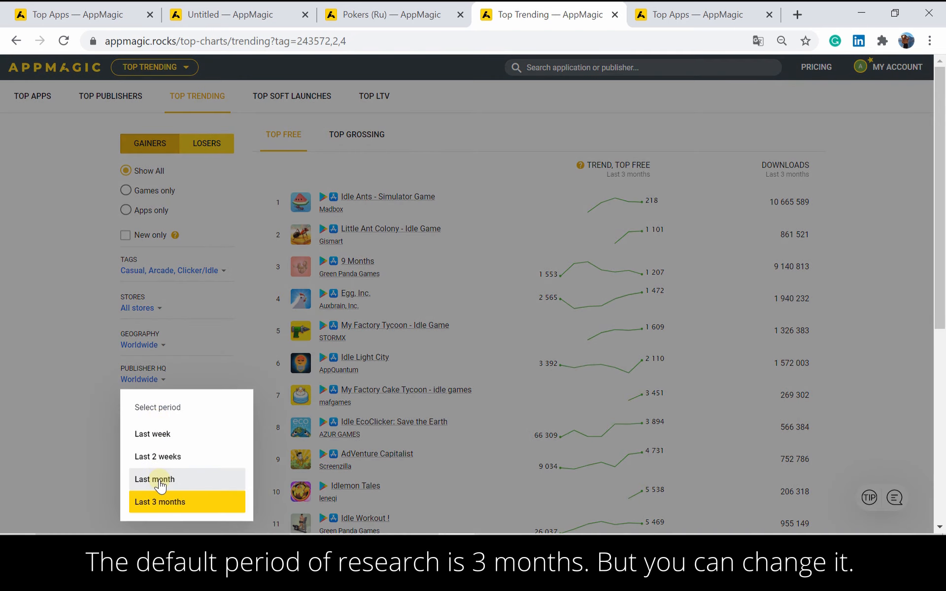
click(160, 503)
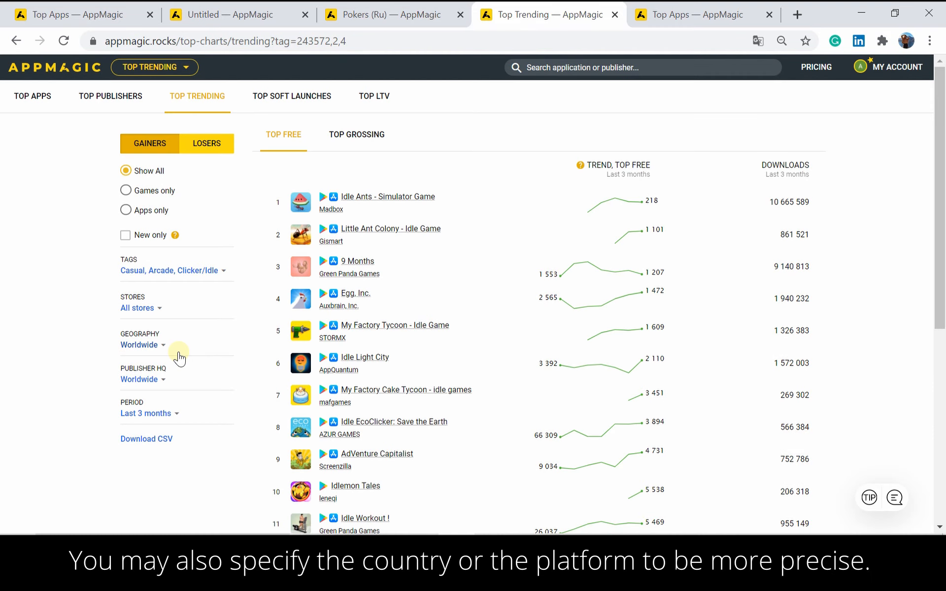
mouse_move(173, 306)
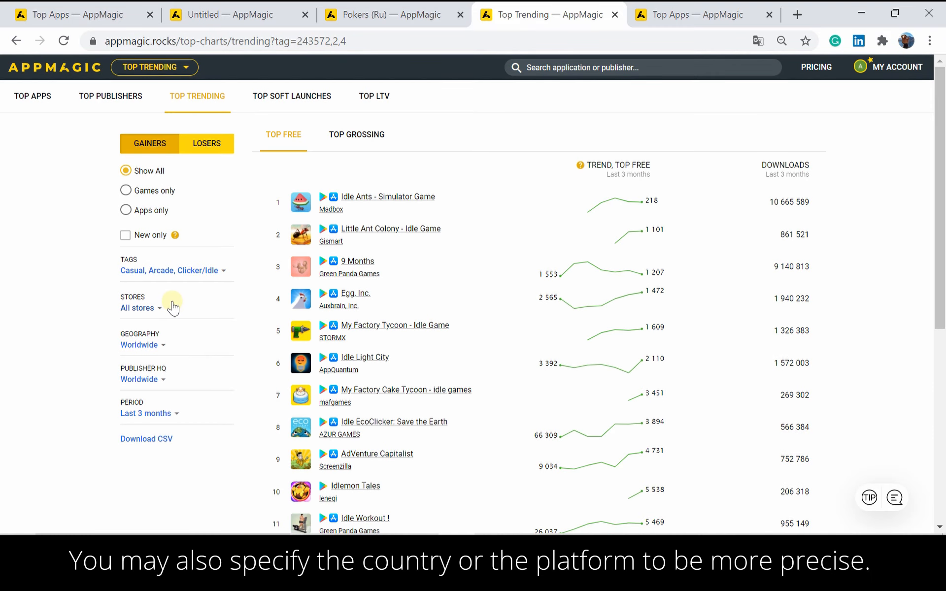
click(125, 235)
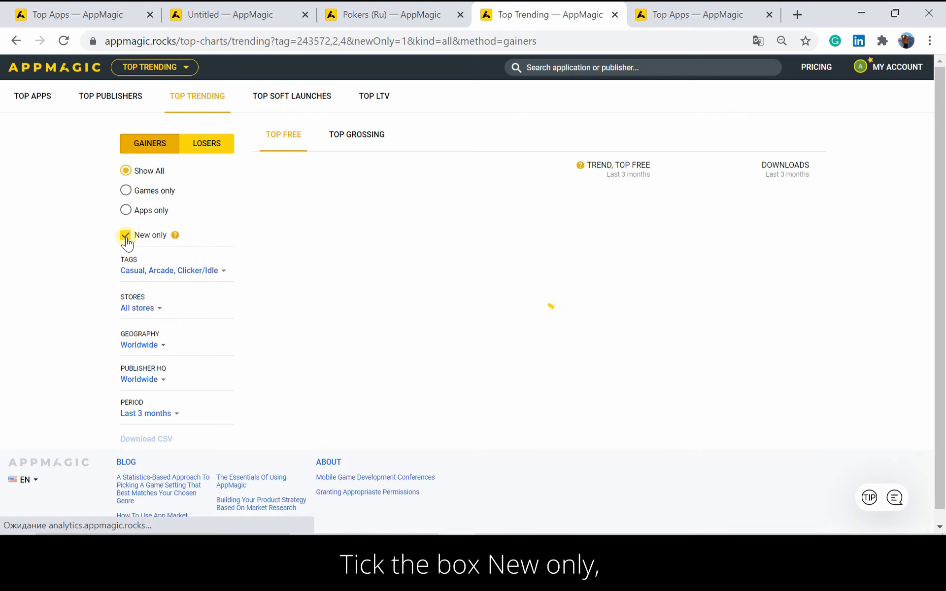
click(126, 235)
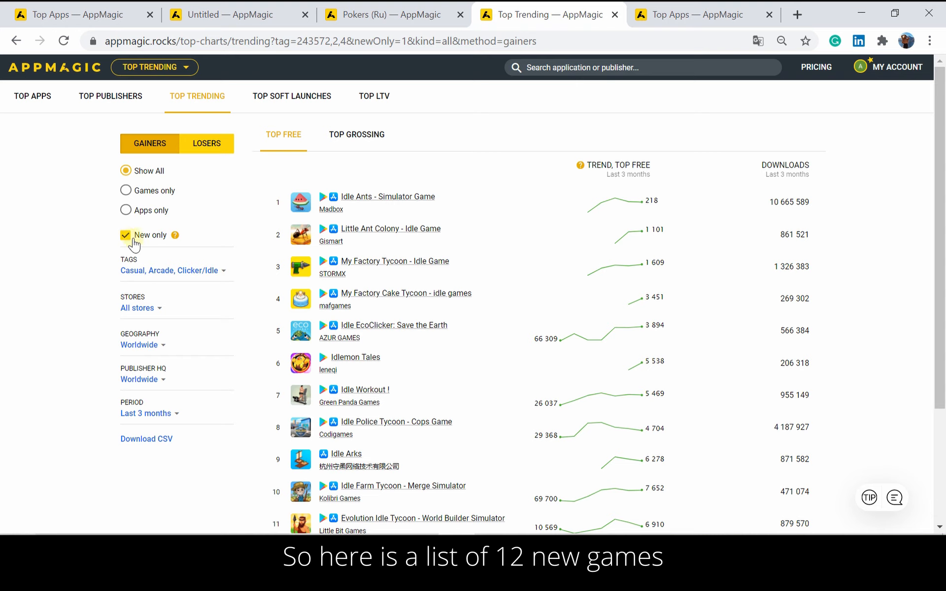
scroll(down, 3)
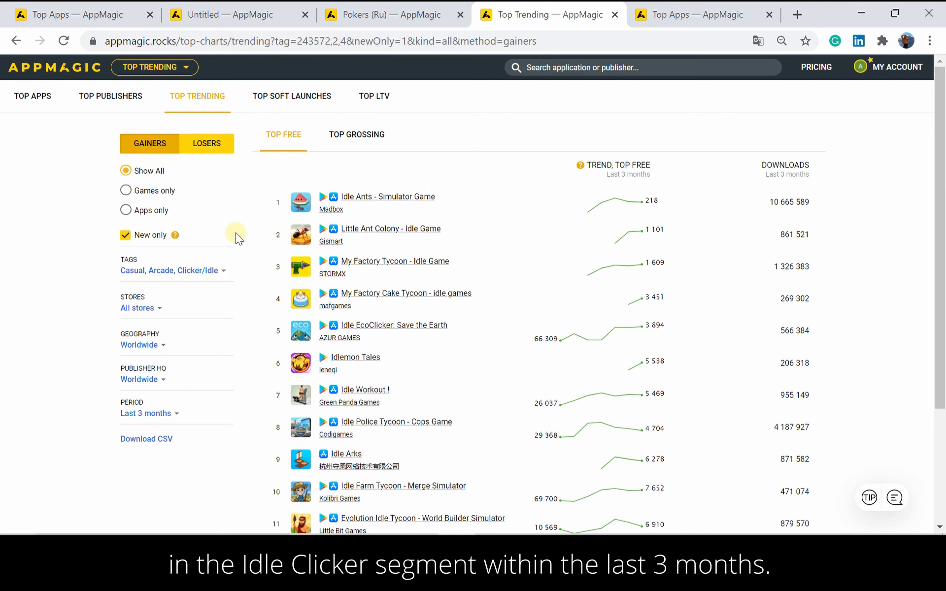
mouse_move(356, 362)
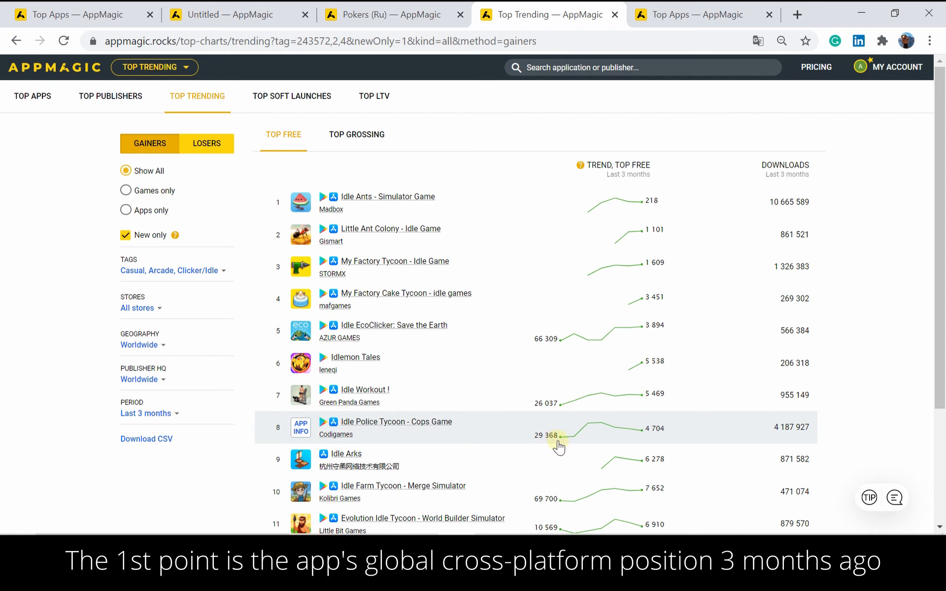
mouse_move(558, 440)
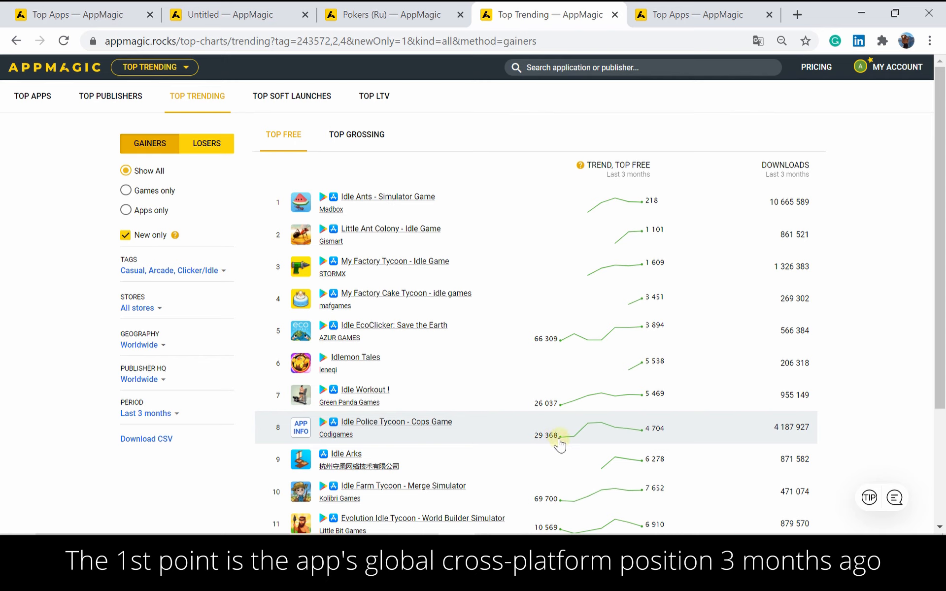
mouse_move(631, 431)
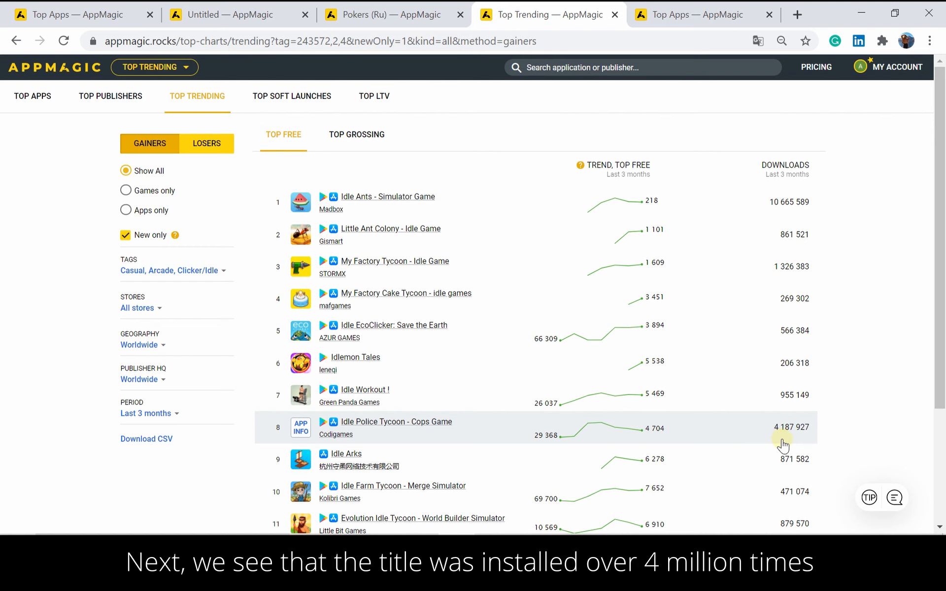
mouse_move(684, 292)
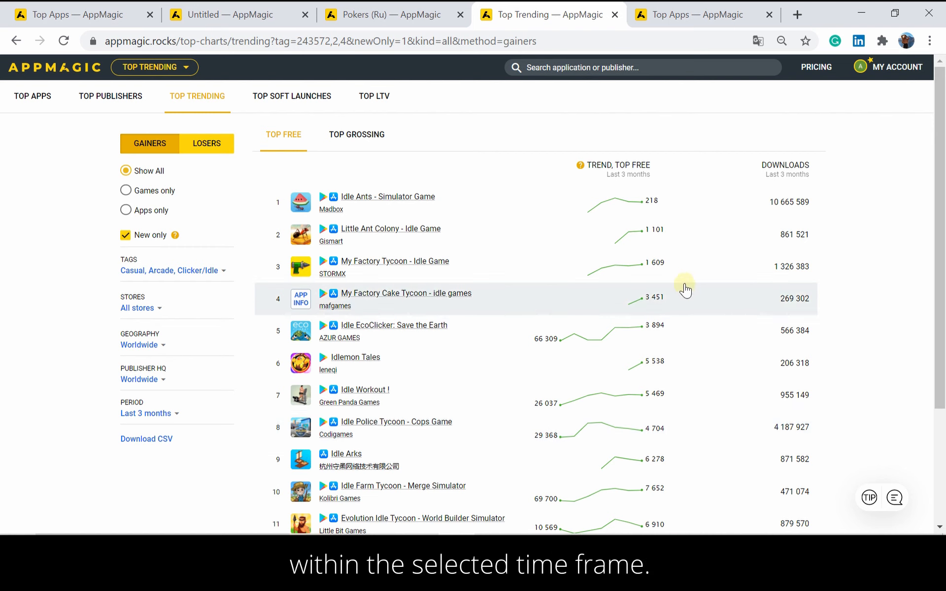
mouse_move(591, 219)
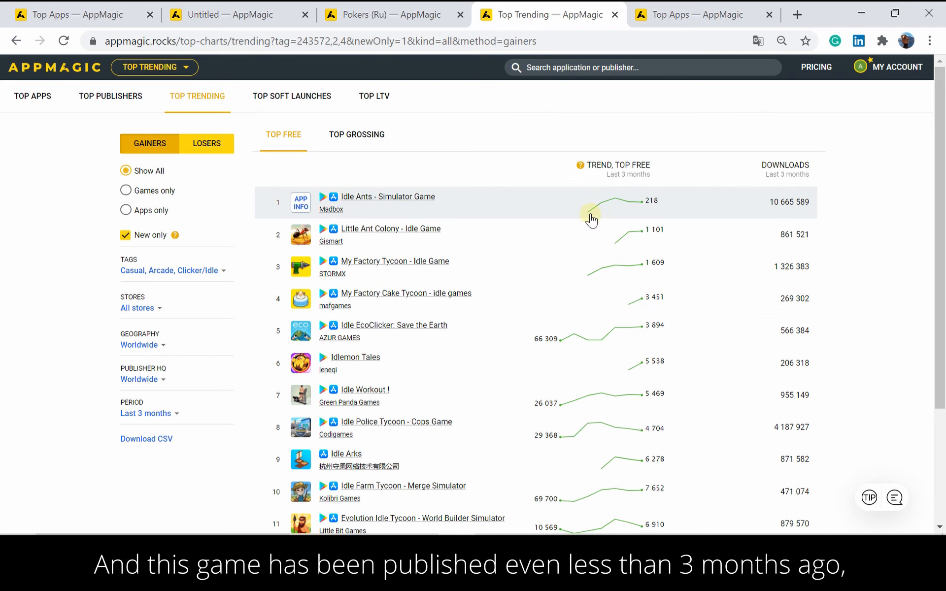
mouse_move(643, 208)
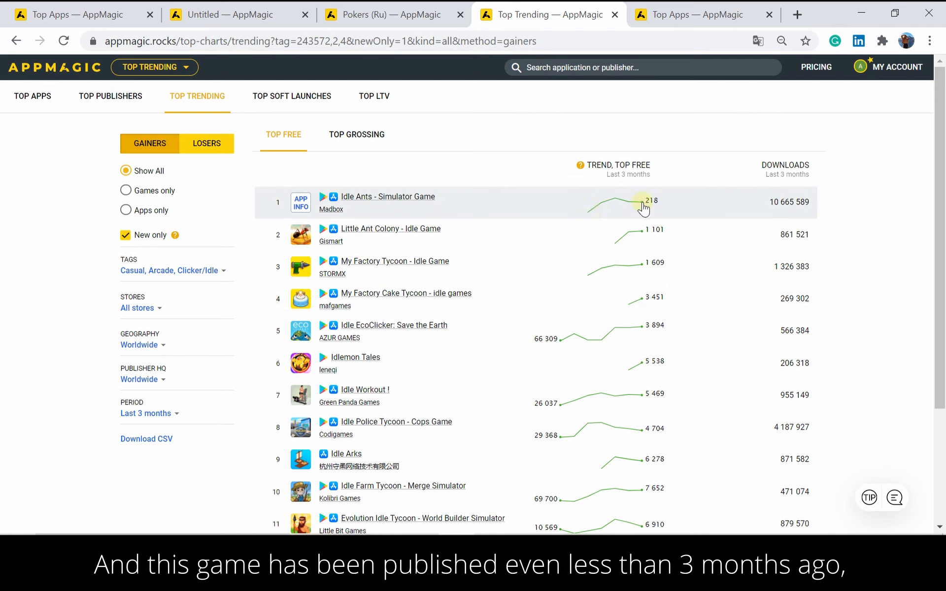
mouse_move(788, 219)
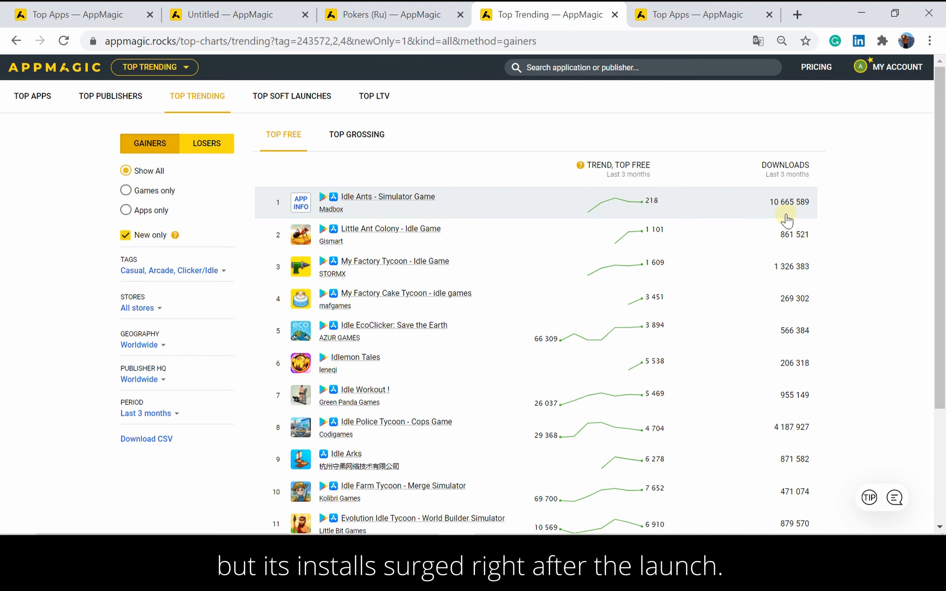
mouse_move(790, 215)
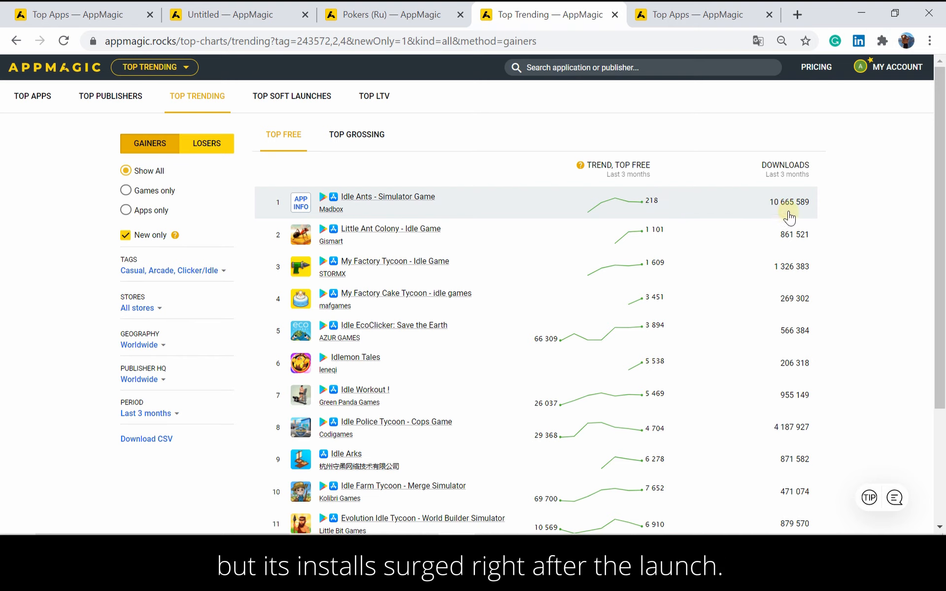
mouse_move(729, 209)
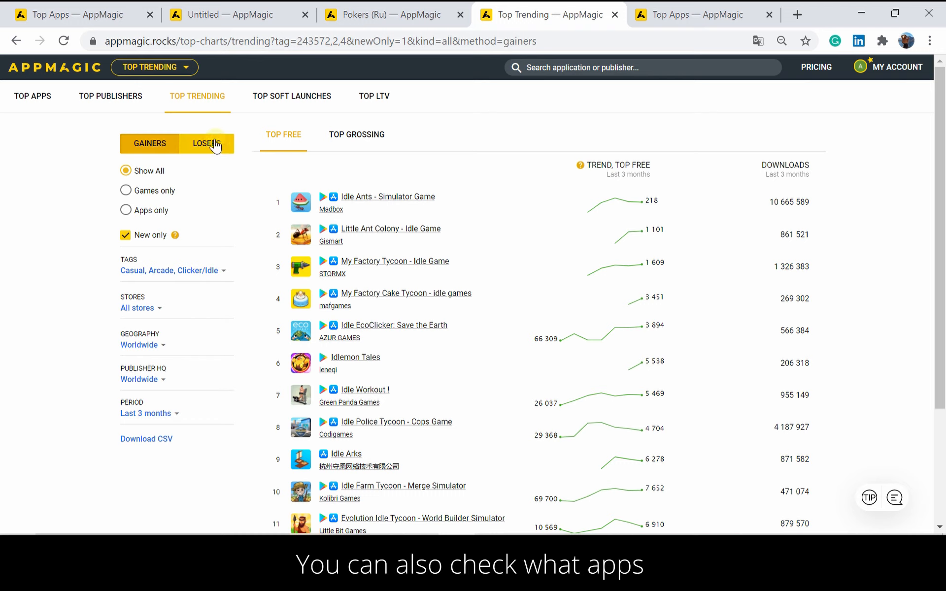
mouse_move(191, 132)
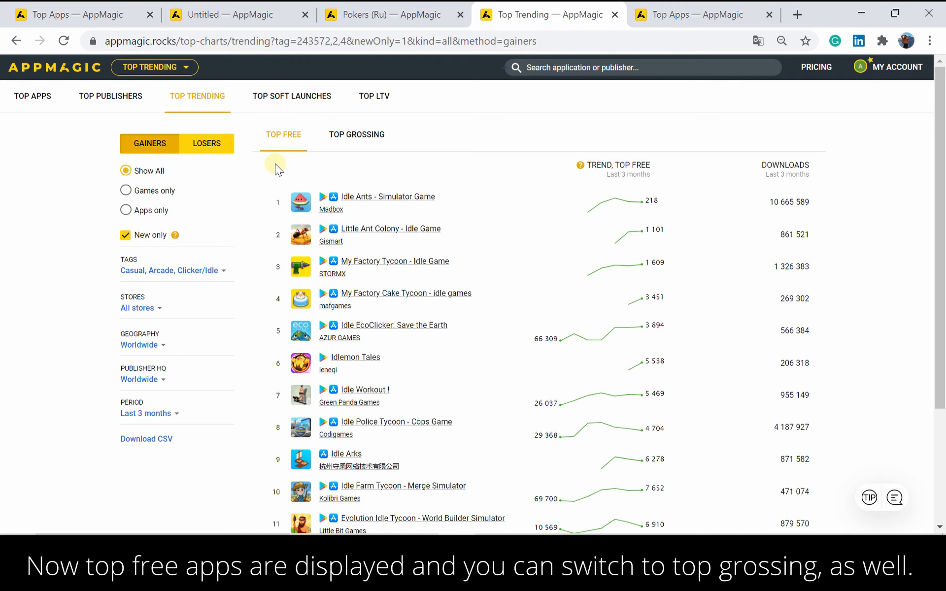
- Switch to the Top Grossing gainers and select all 13 listed apps
click(356, 134)
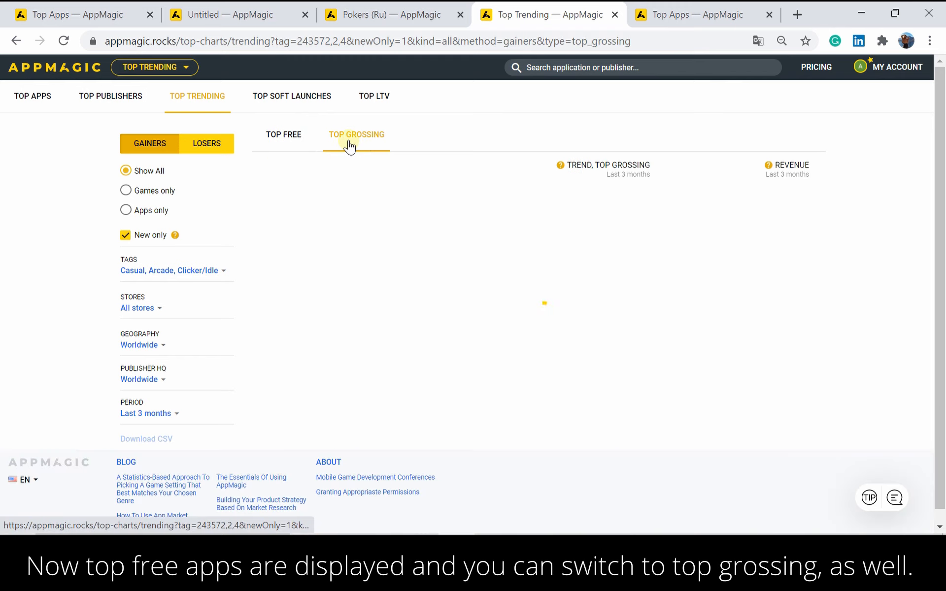
click(356, 134)
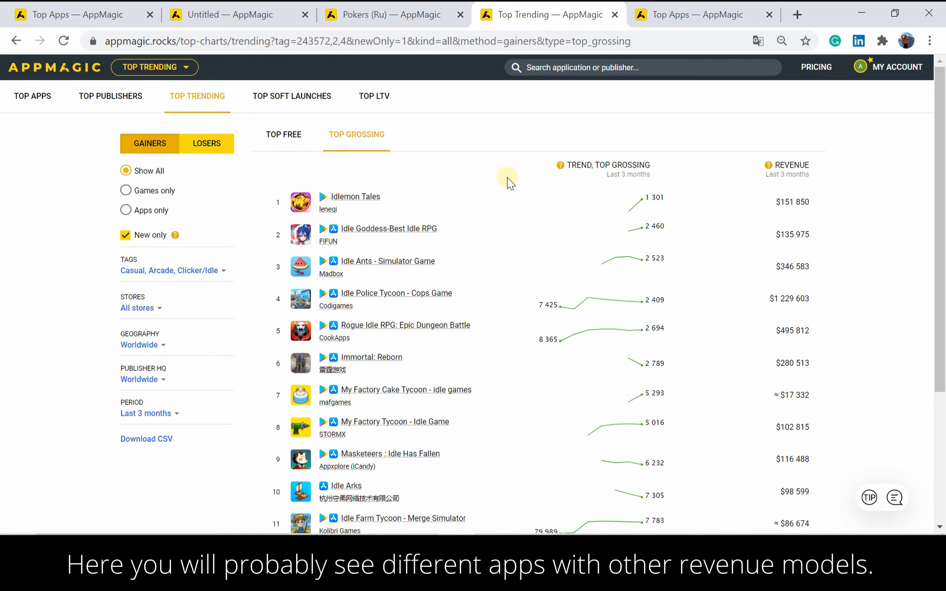
mouse_move(522, 186)
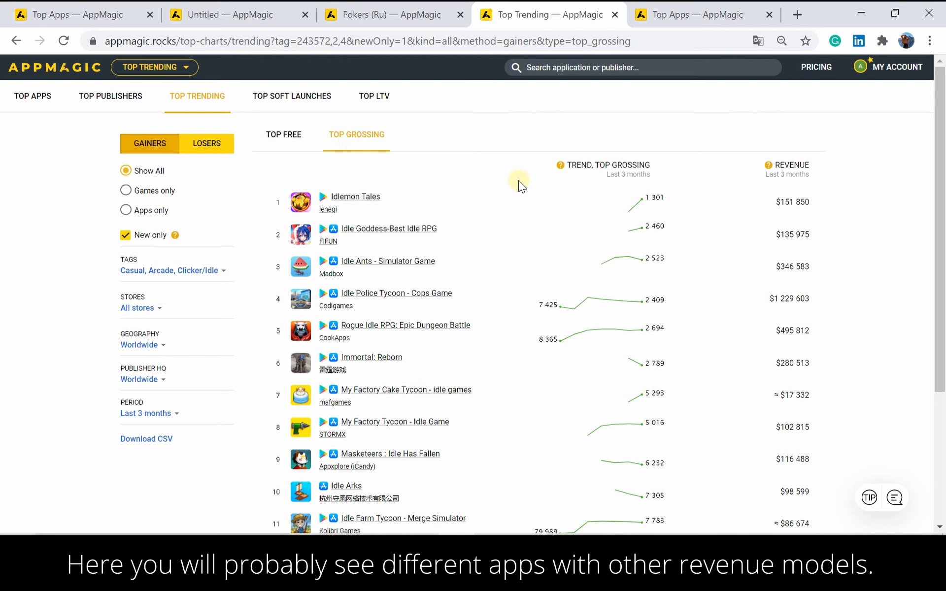
mouse_move(558, 210)
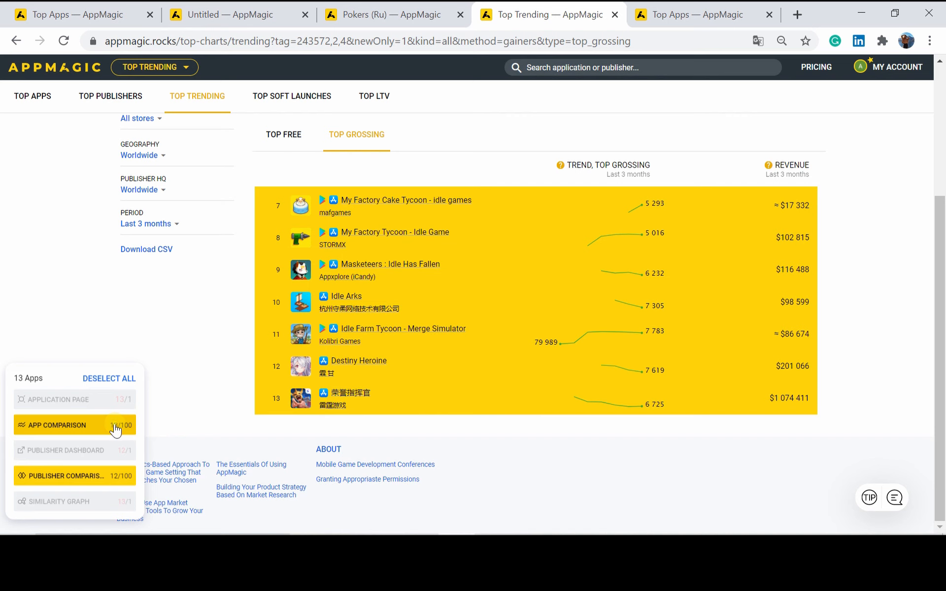
- Compare the 13 selected apps in a new dashboard with revenue as a stacked area chart
click(57, 426)
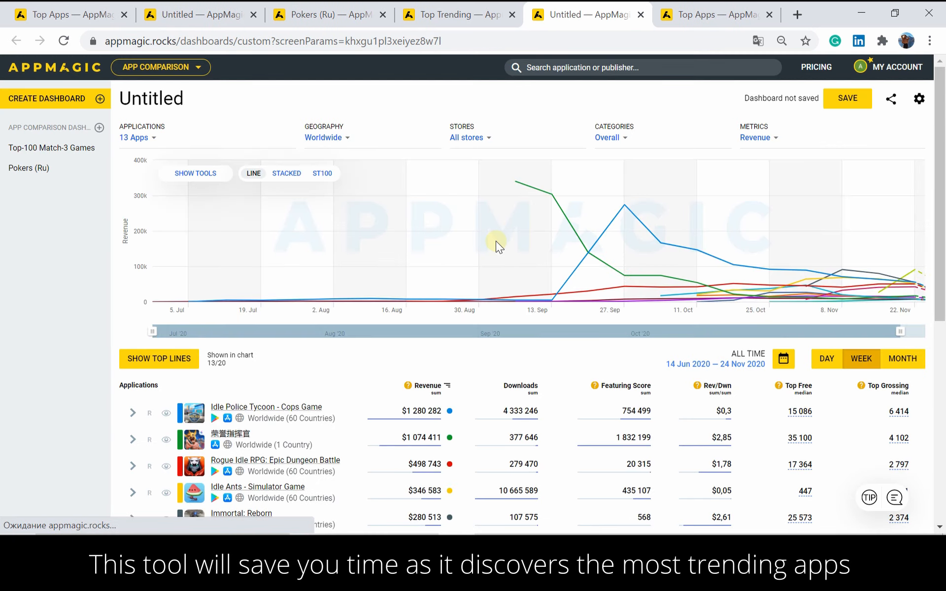
click(286, 174)
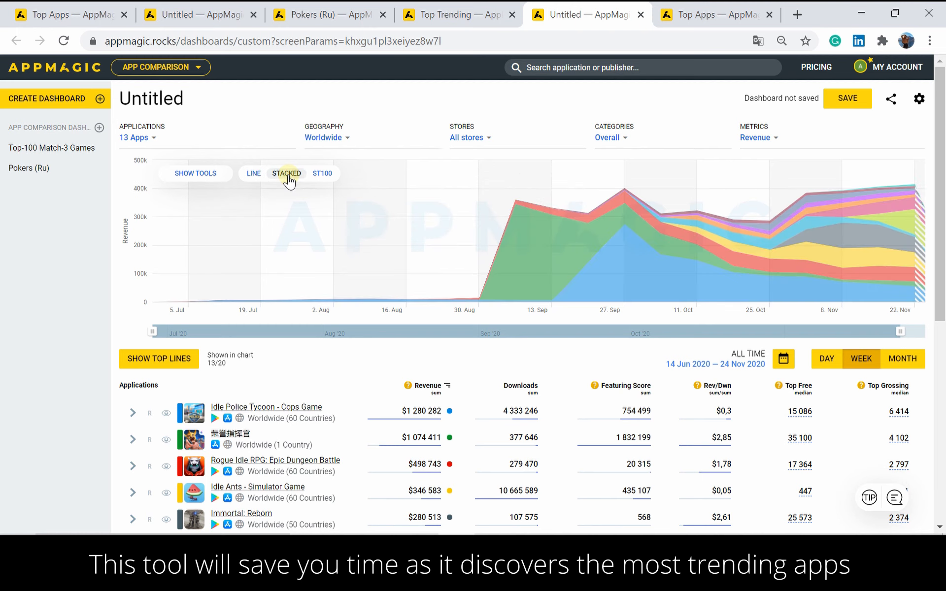
mouse_move(476, 282)
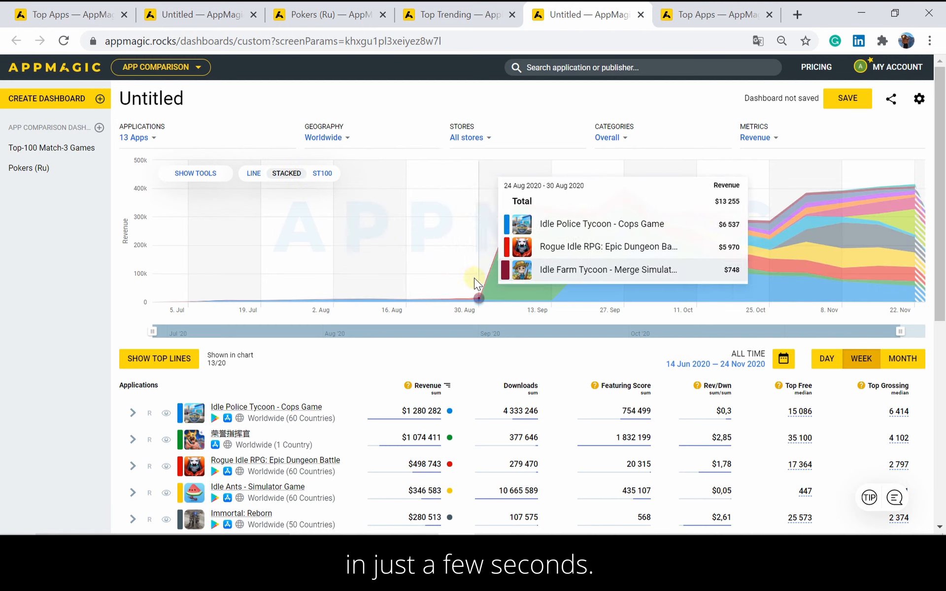
mouse_move(638, 282)
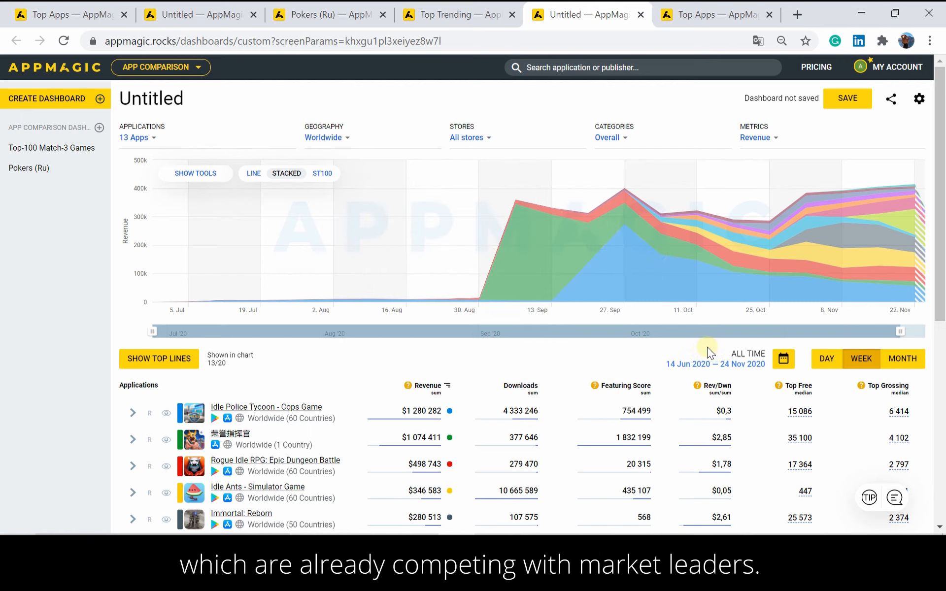
mouse_move(842, 269)
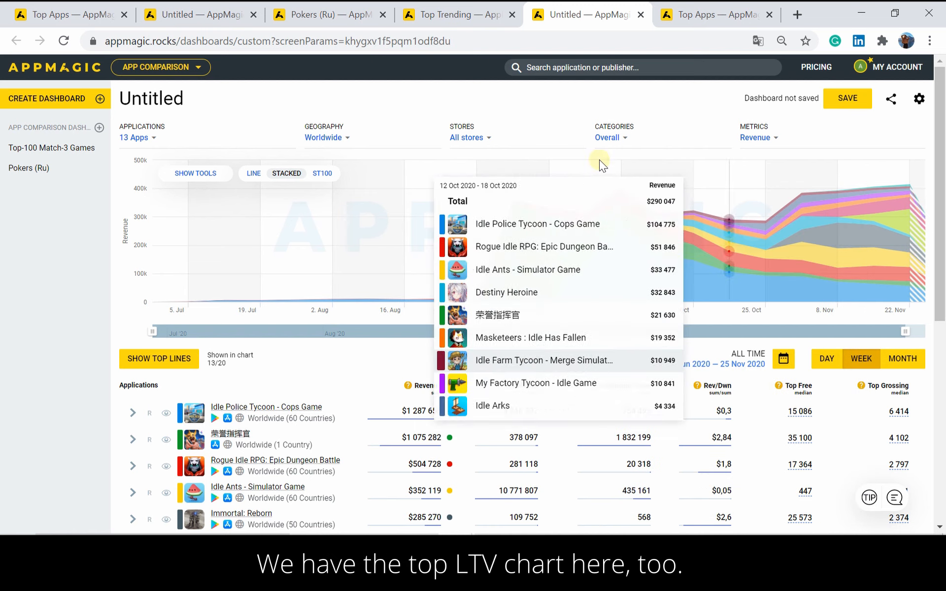
- Go to the Top LTV chart ranking apps worldwide by lifetime value
click(161, 67)
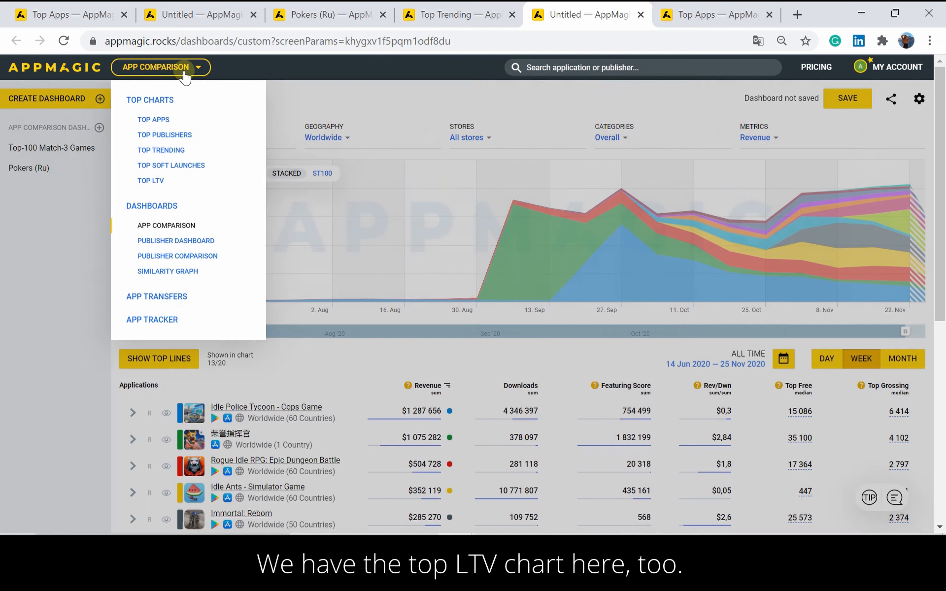
click(150, 180)
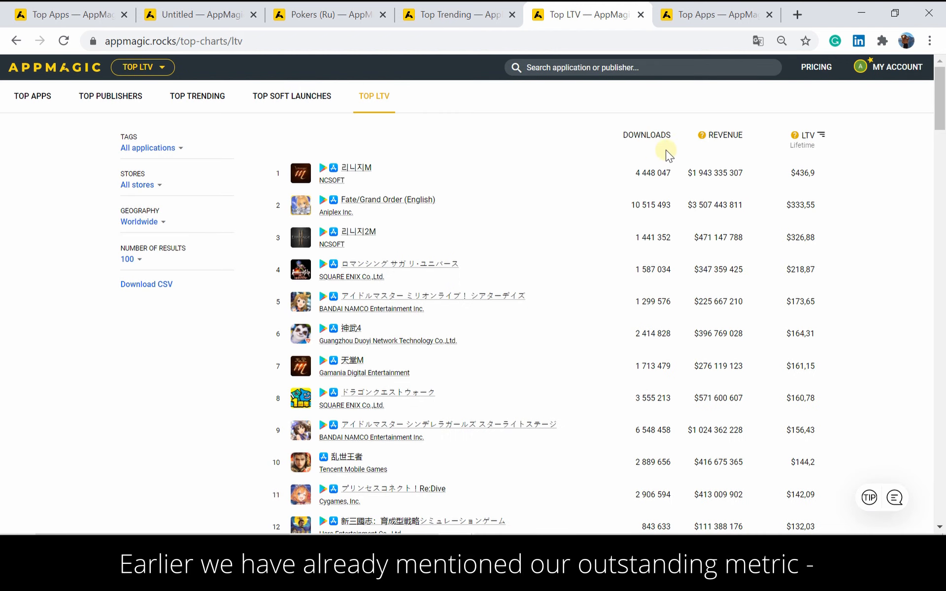
mouse_move(794, 135)
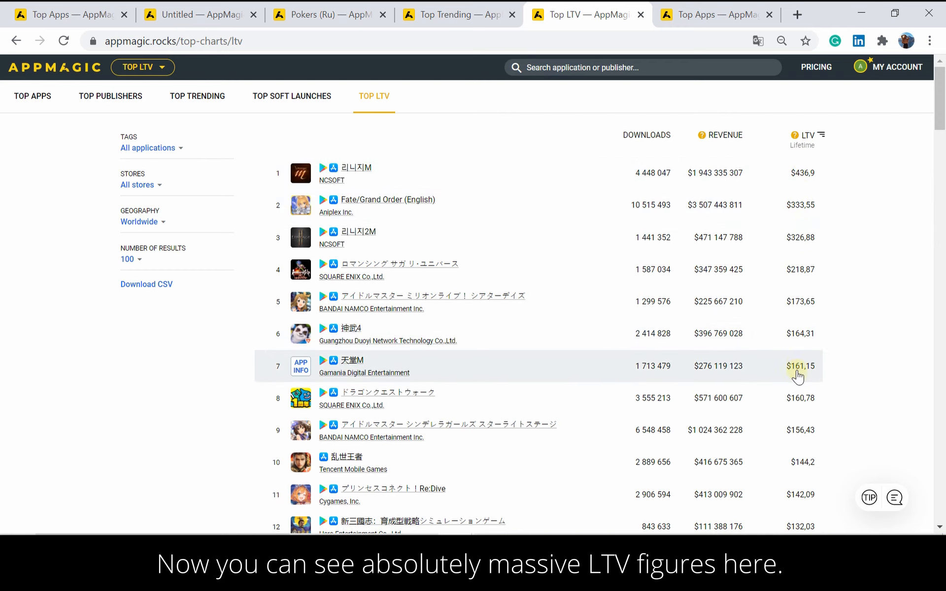
mouse_move(794, 488)
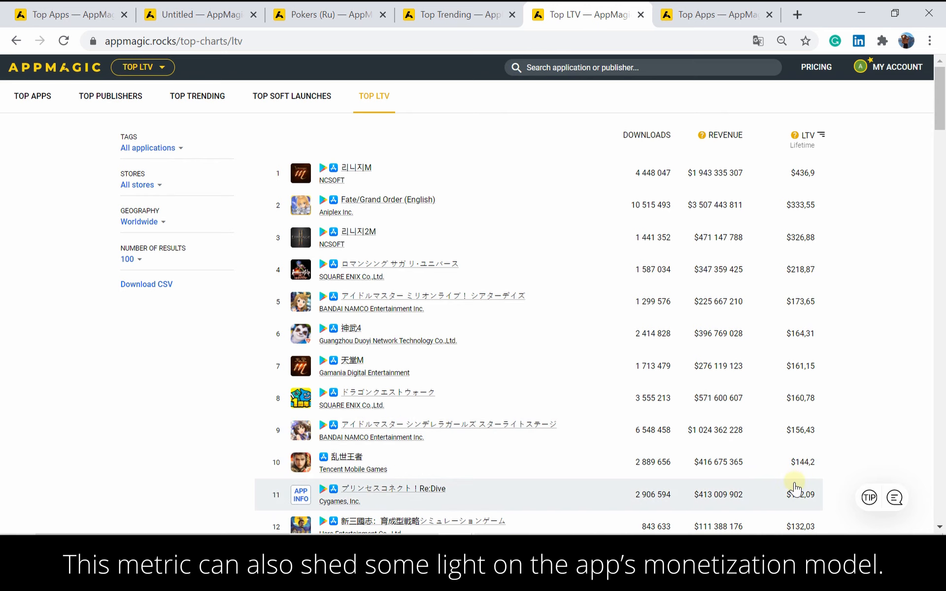
mouse_move(301, 335)
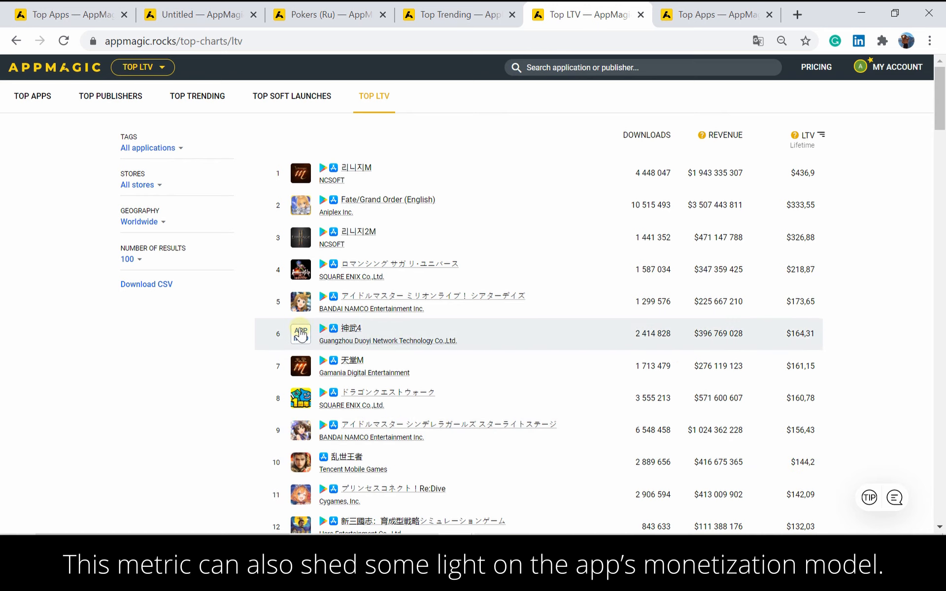
mouse_move(242, 231)
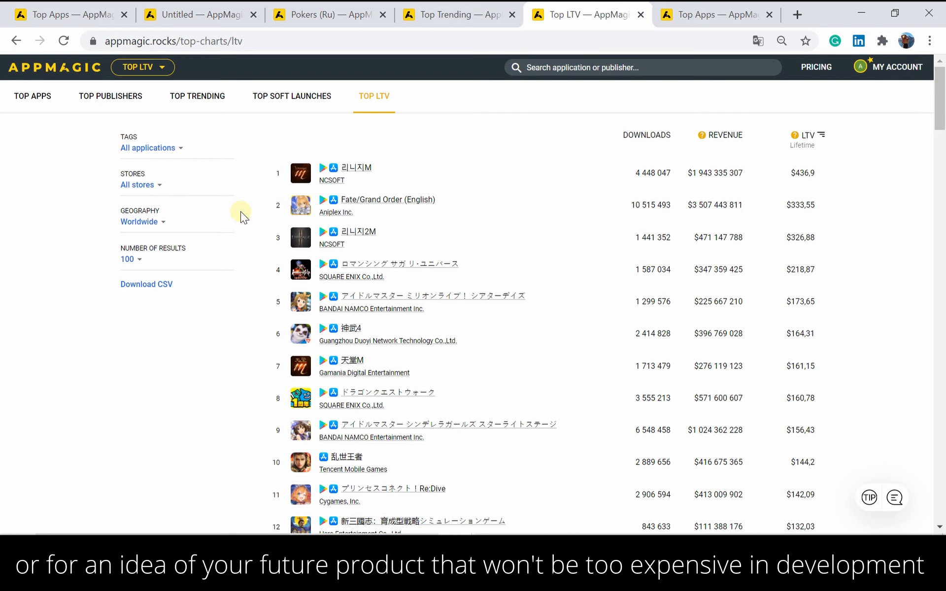
mouse_move(169, 156)
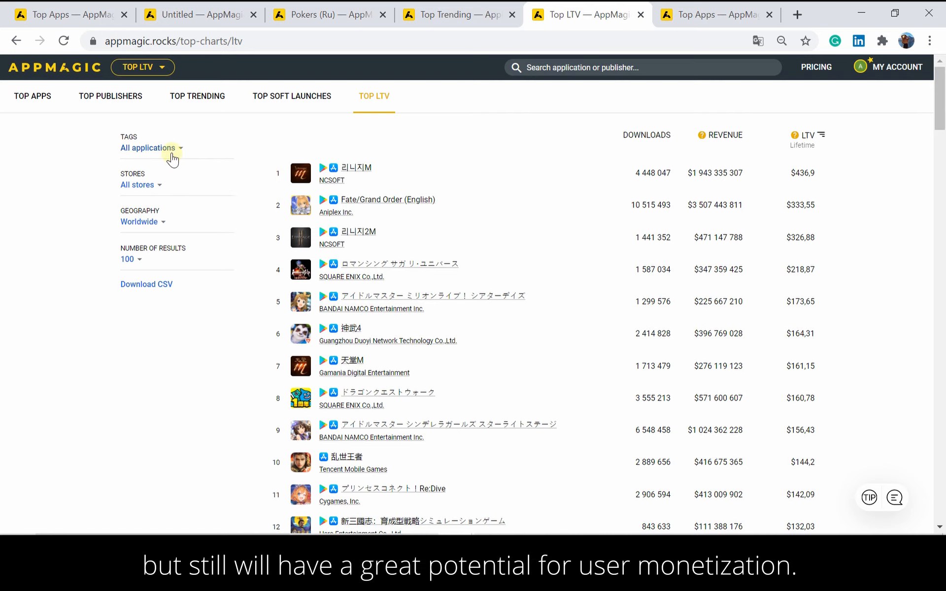
- Filter the Top LTV chart to the Casual > Arcade tag
click(148, 148)
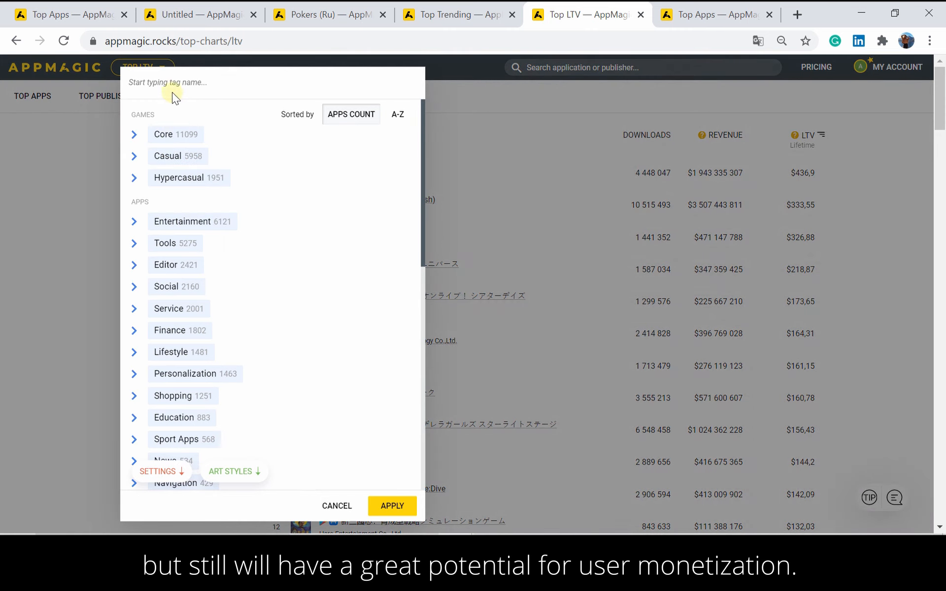
text(arcad)
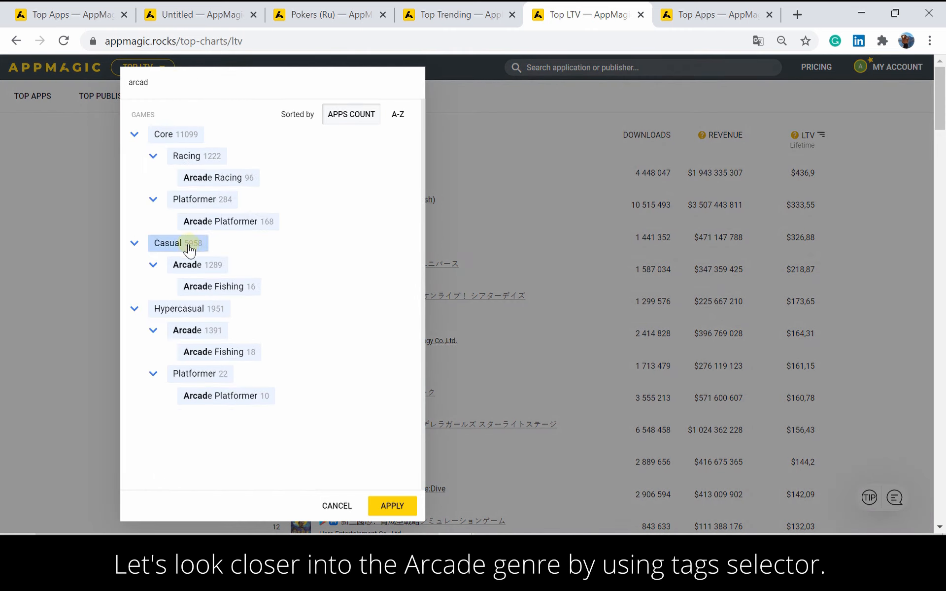
click(188, 265)
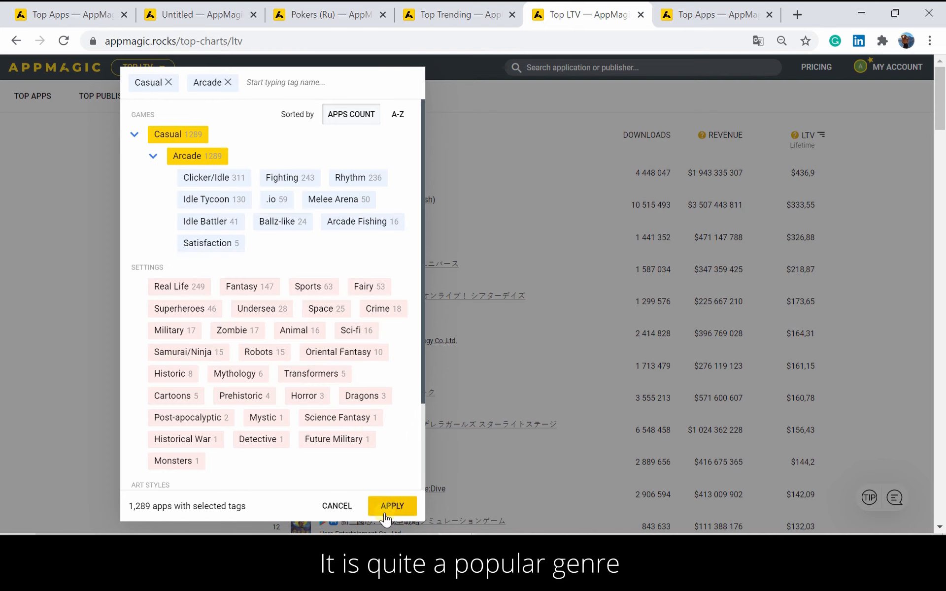
click(393, 507)
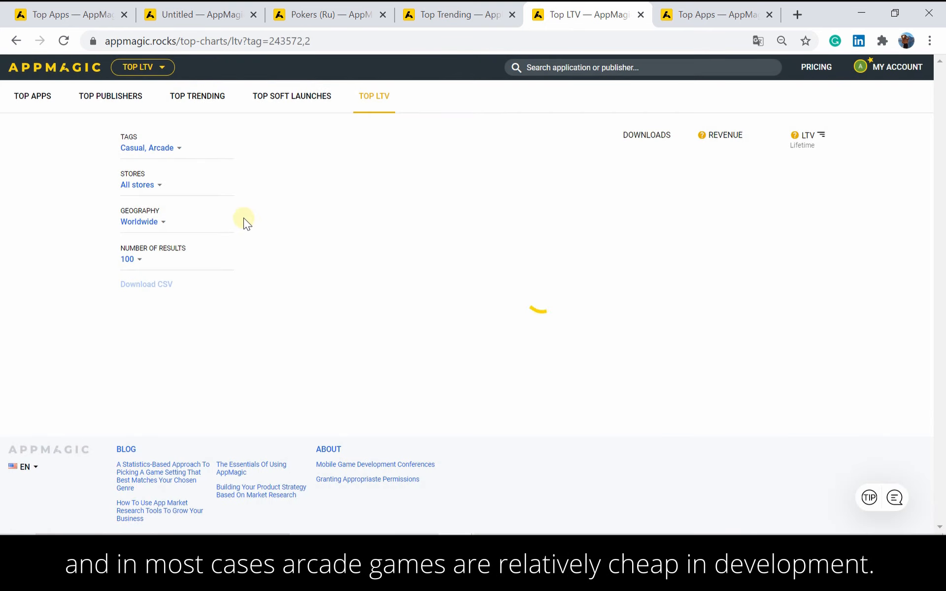
- Limit the chart geography to United States and browse the results led by Trailer Park Boys
click(140, 221)
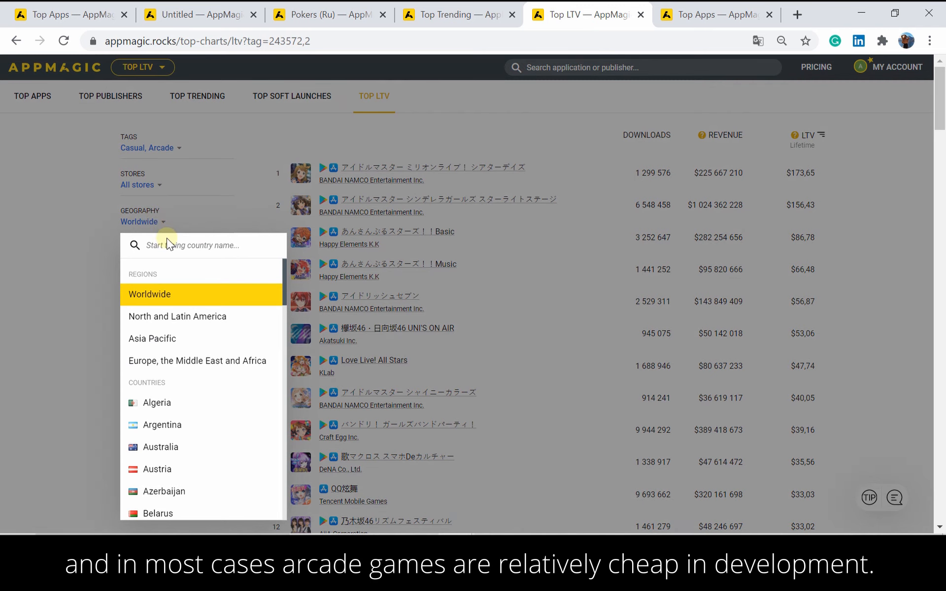
text(unite)
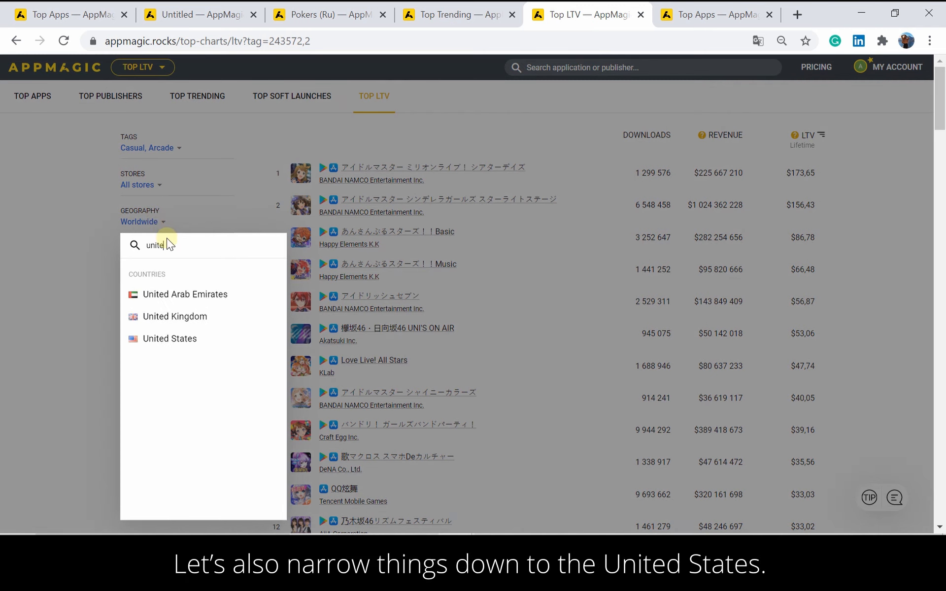
click(169, 339)
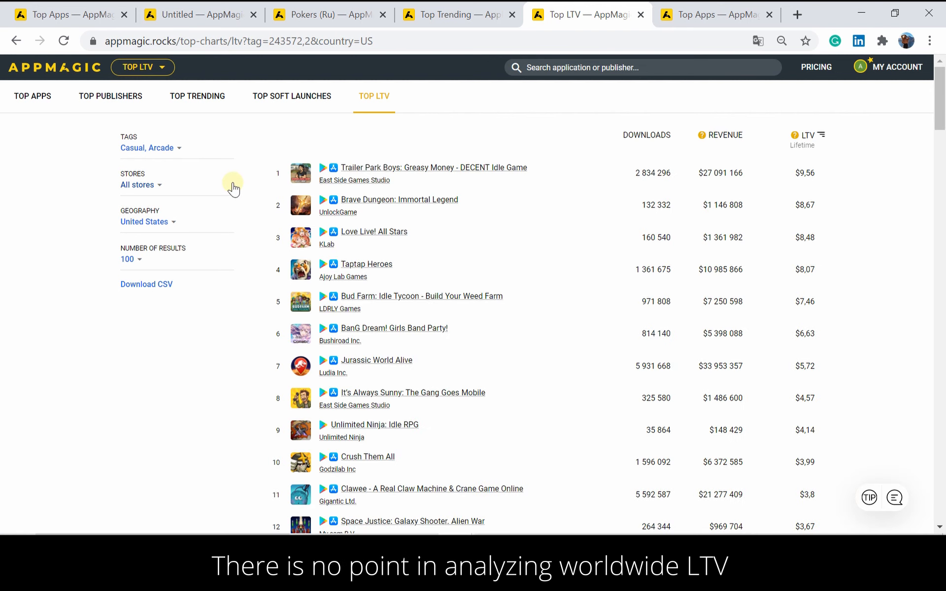
mouse_move(241, 185)
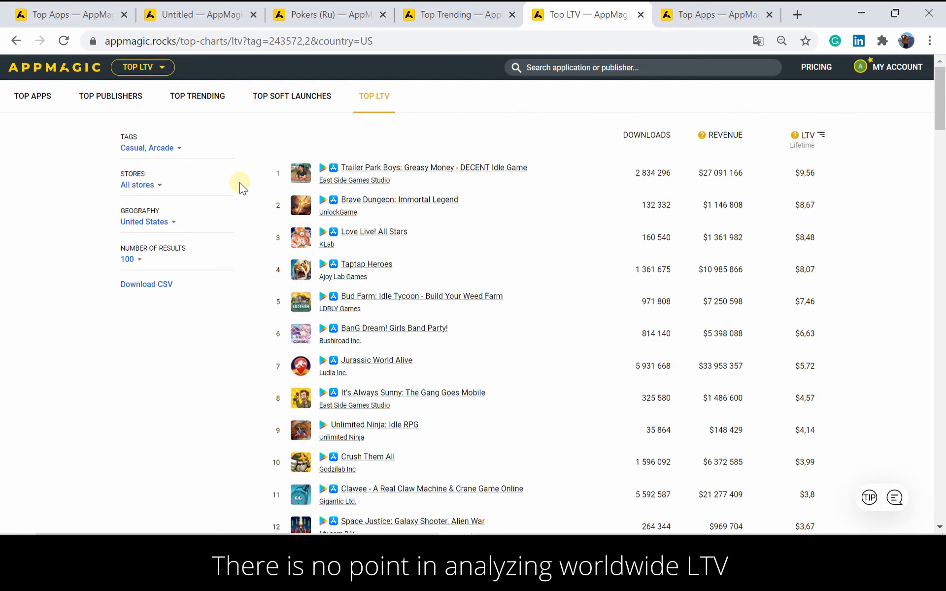
scroll(down, 3)
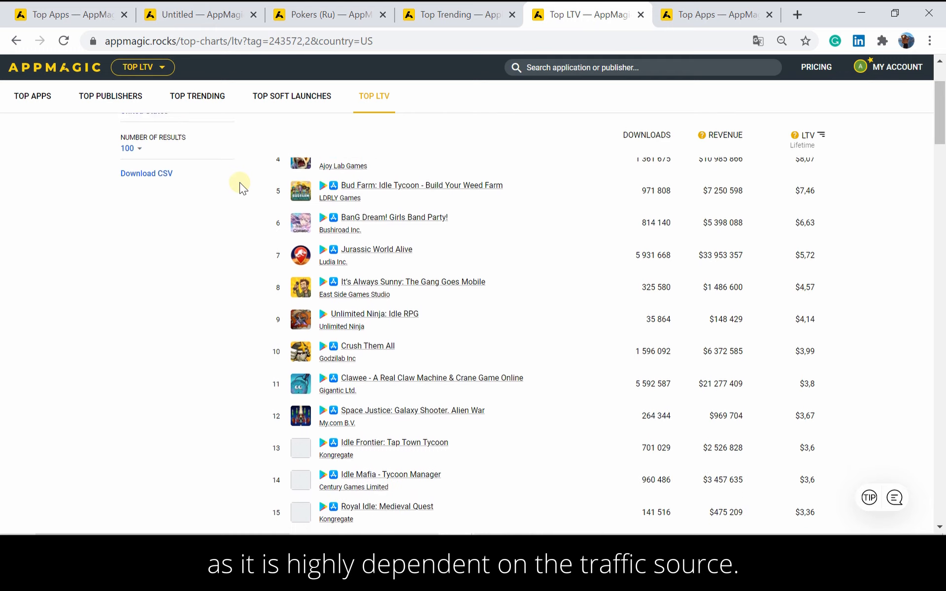
scroll(down, 3)
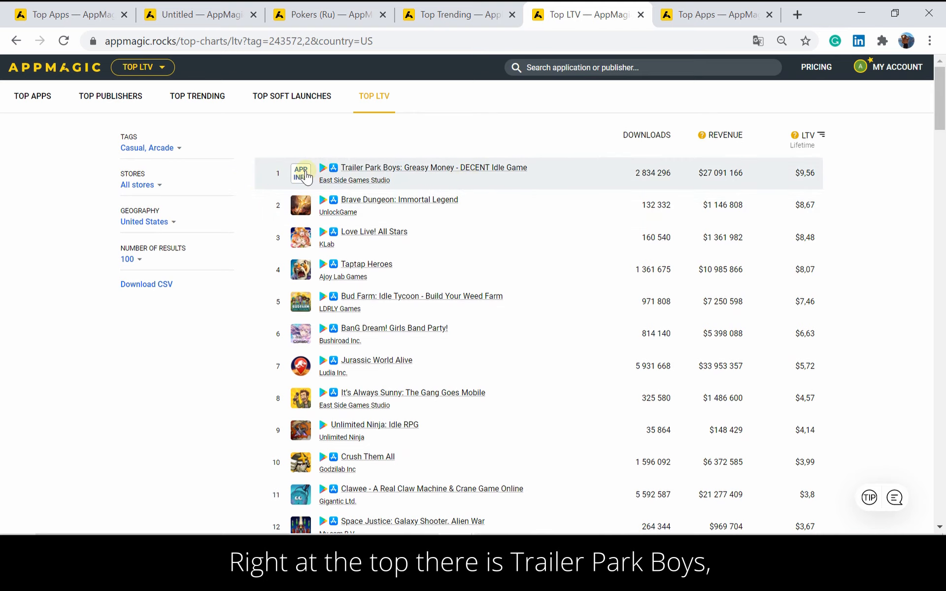
- View and close Trailer Park Boys' app details, then bring up the charts and dashboards list
click(433, 167)
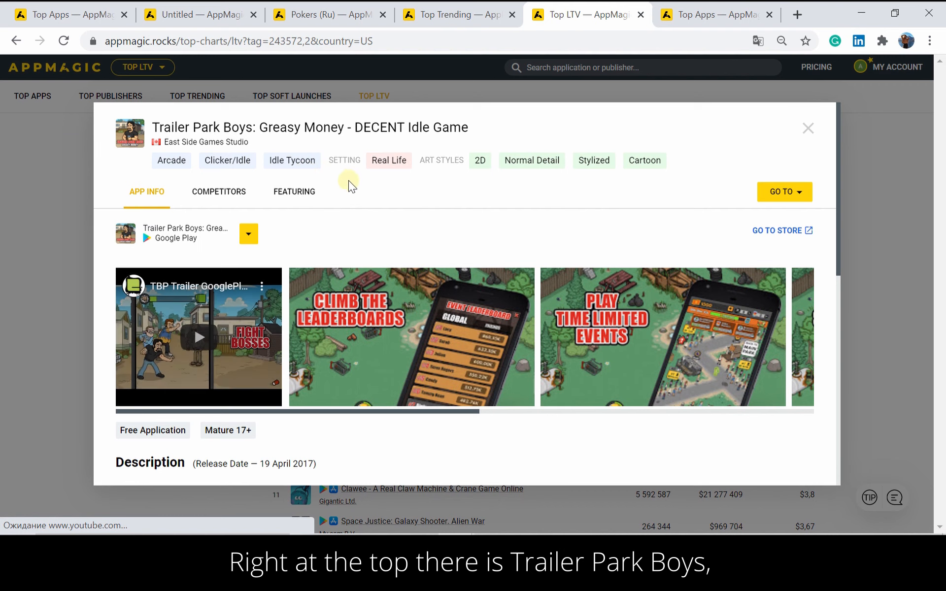
mouse_move(401, 191)
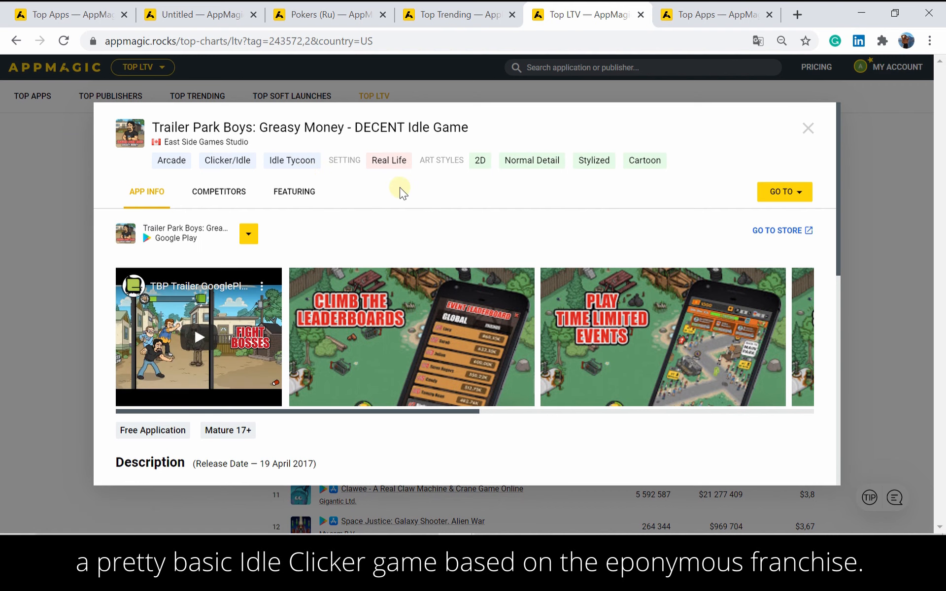
click(808, 128)
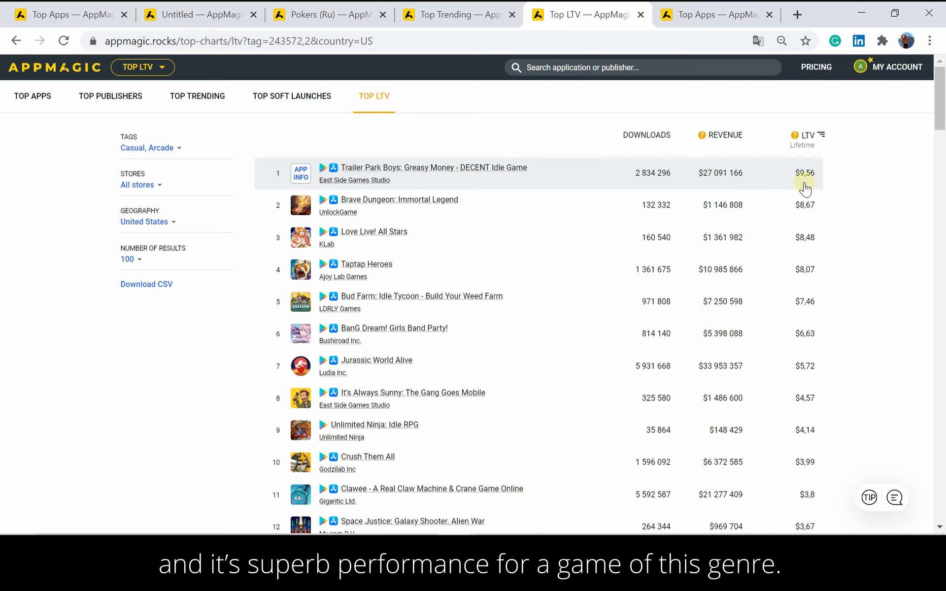
mouse_move(788, 290)
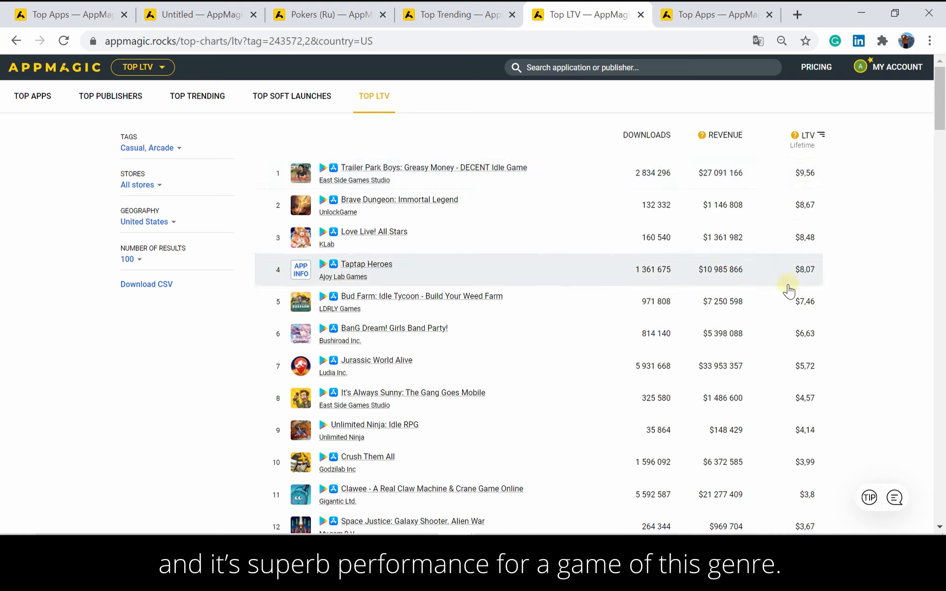
mouse_move(787, 335)
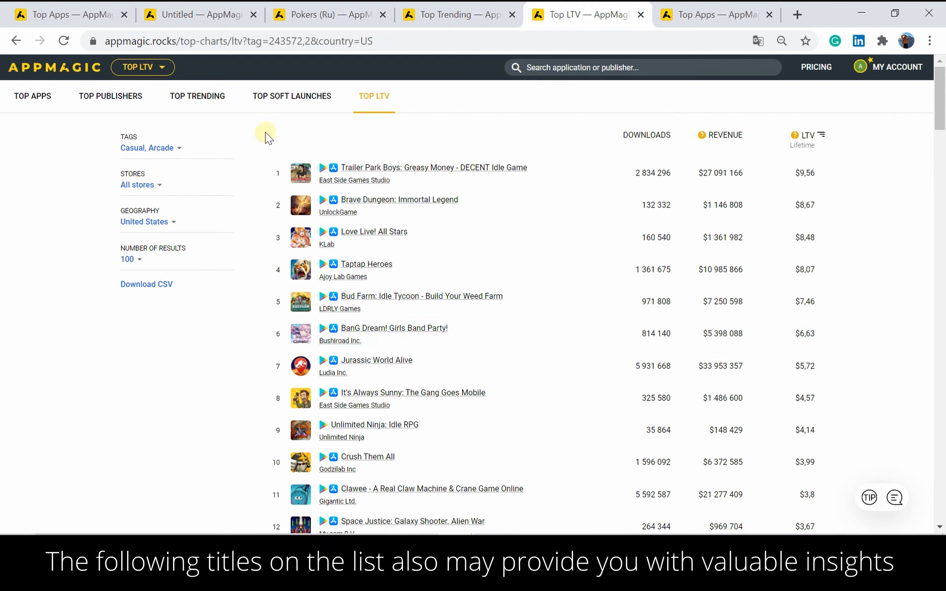
mouse_move(262, 140)
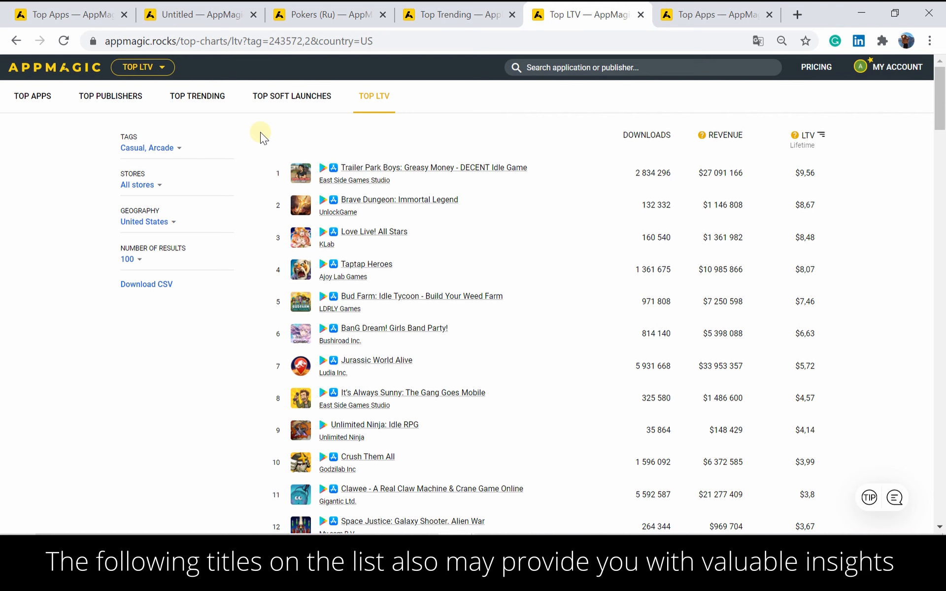
click(142, 67)
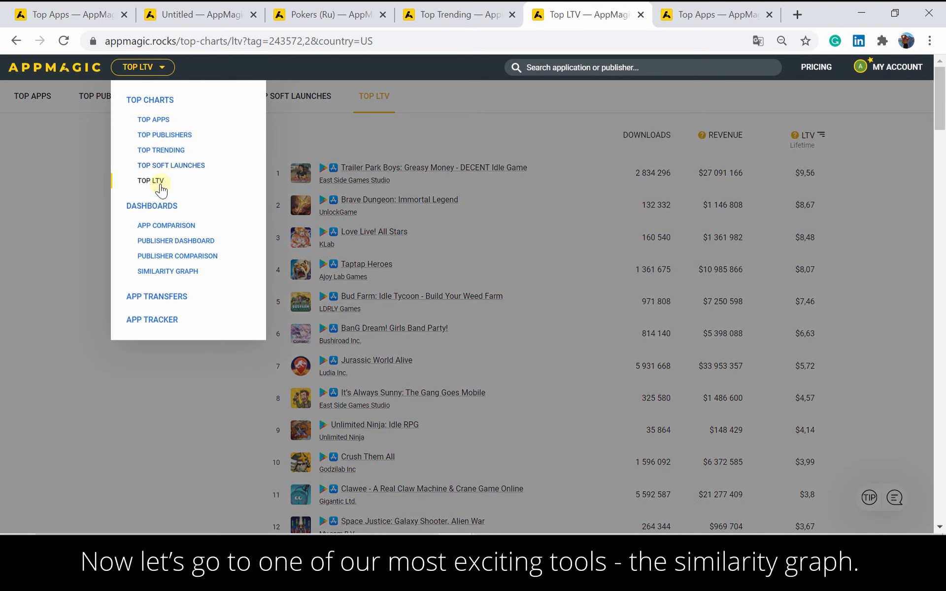
- Go to the Similarity Graph dashboard, still untitled with no application selected
click(168, 272)
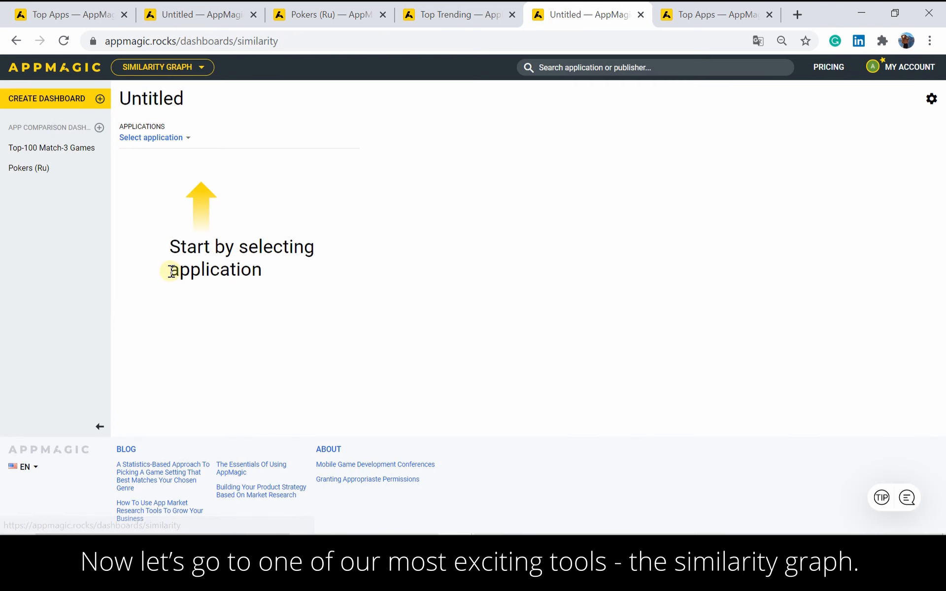
mouse_move(163, 179)
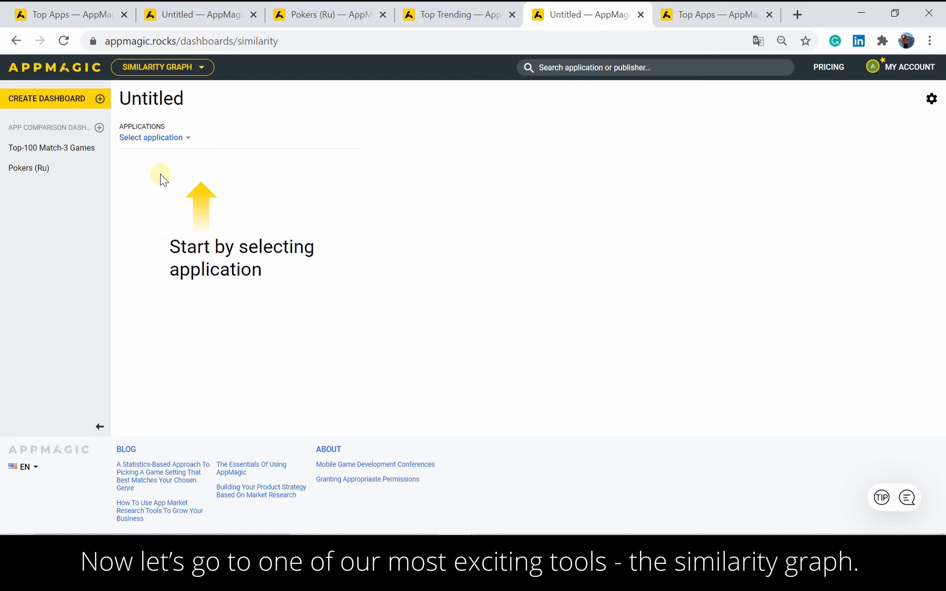
mouse_move(161, 170)
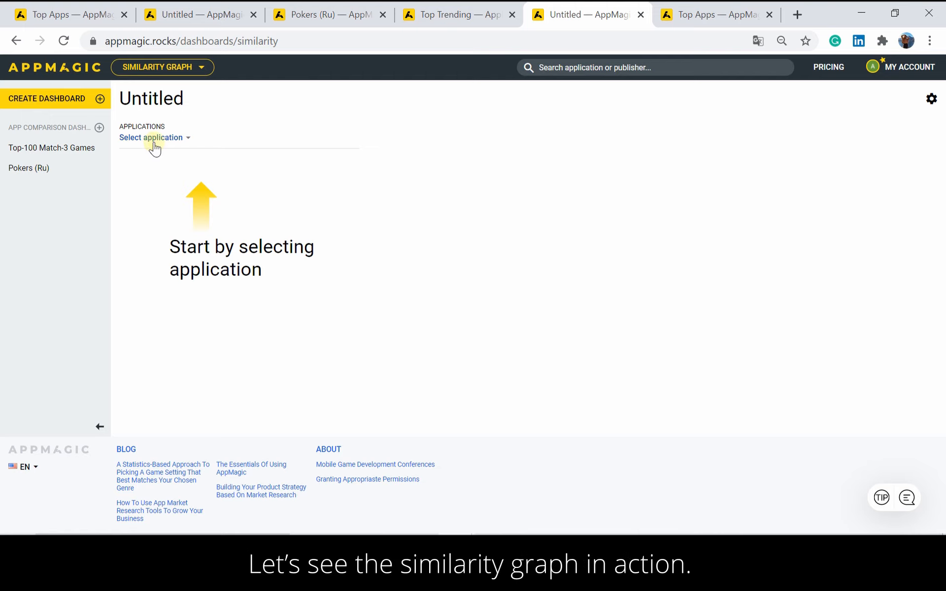
- Select Magic Piano by Smule as the reference app to map its 20 related apps
click(152, 138)
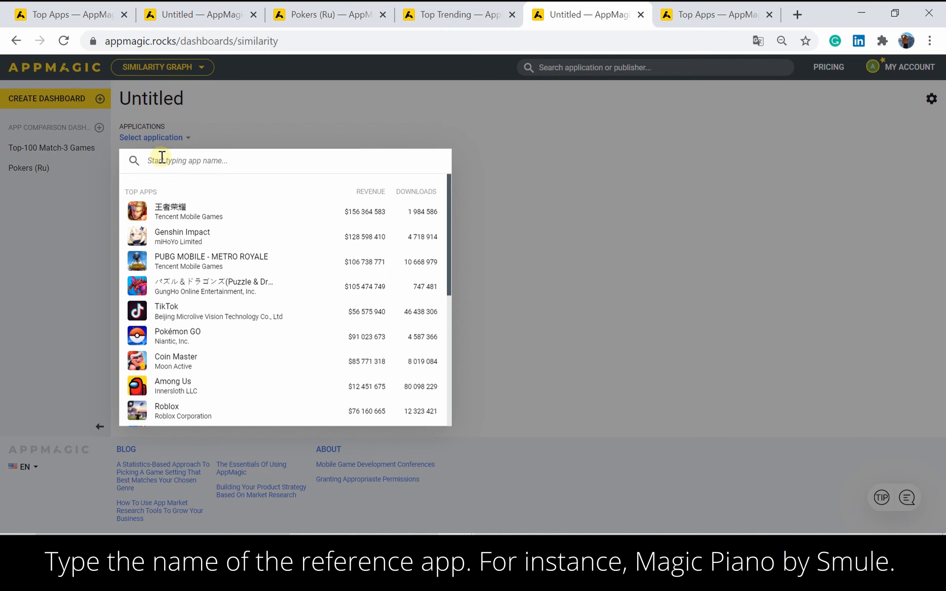
text(magic pian)
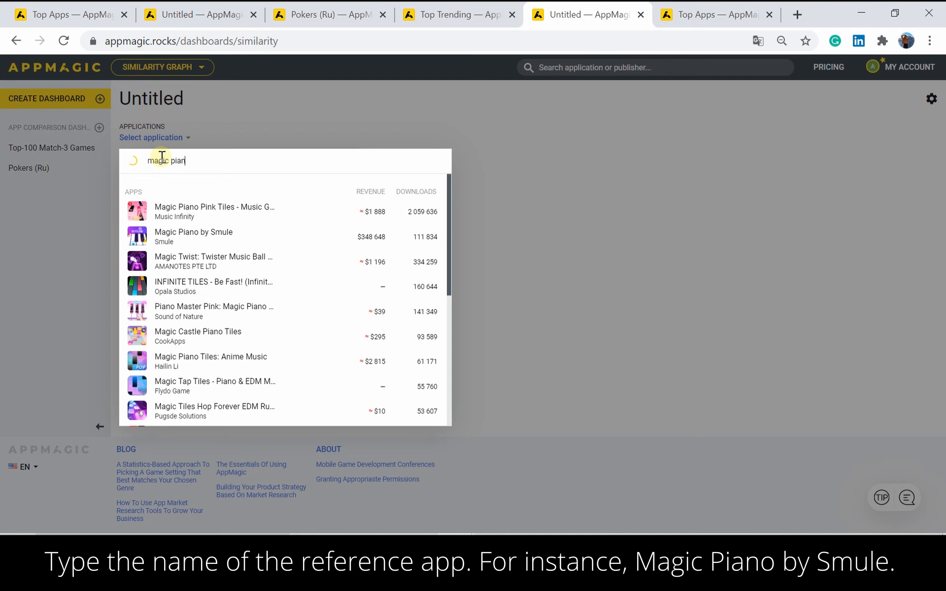
click(193, 236)
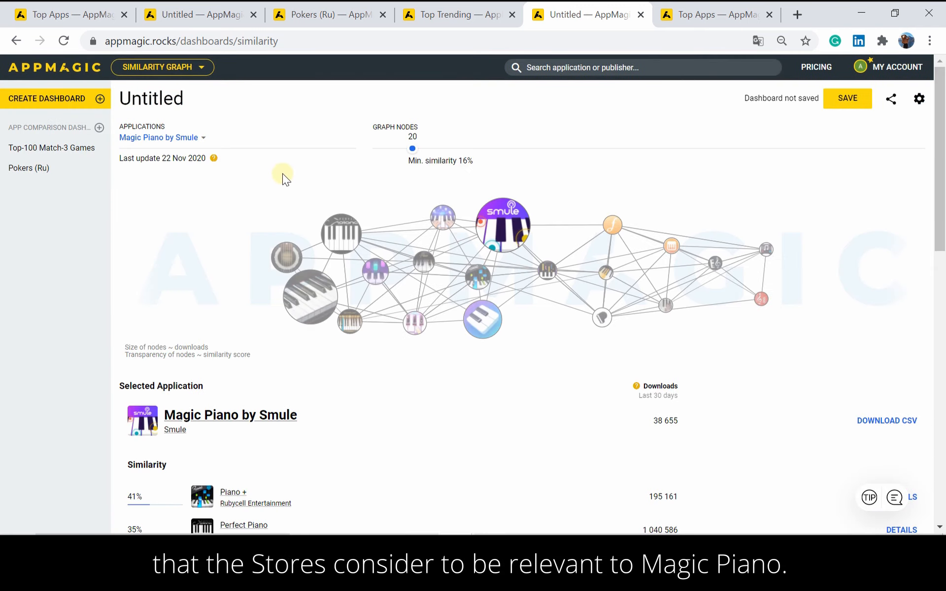
mouse_move(309, 171)
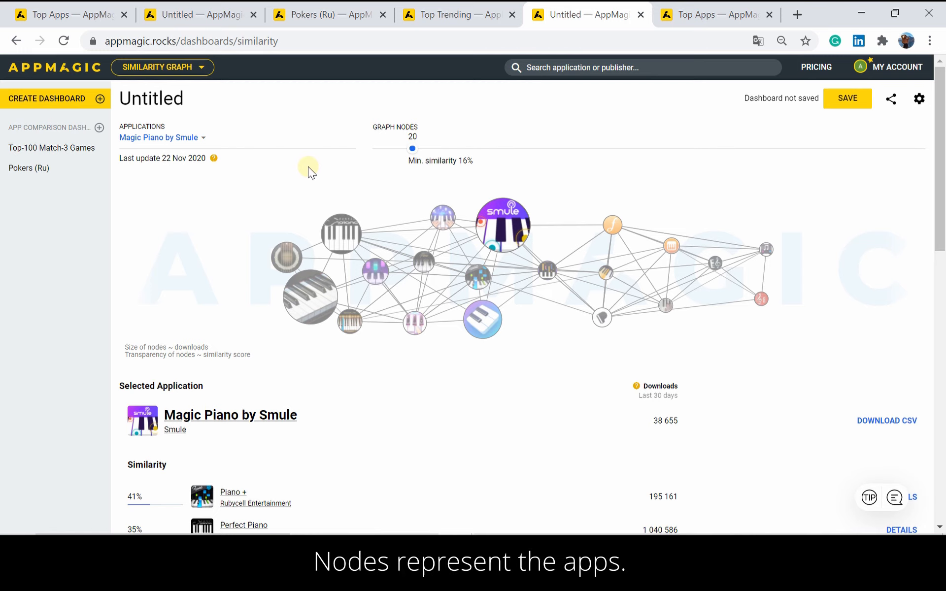
mouse_move(413, 148)
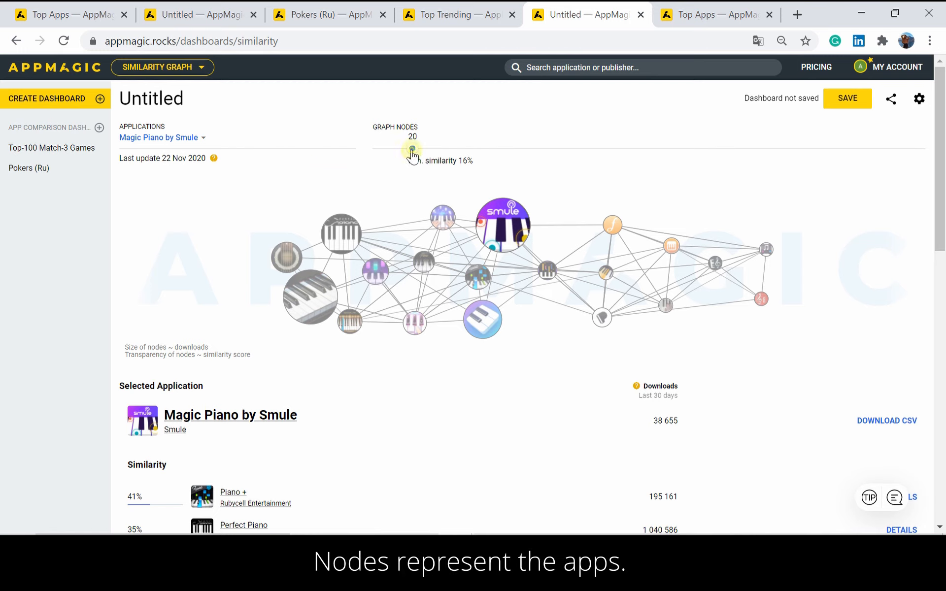
drag(412, 149, 399, 149)
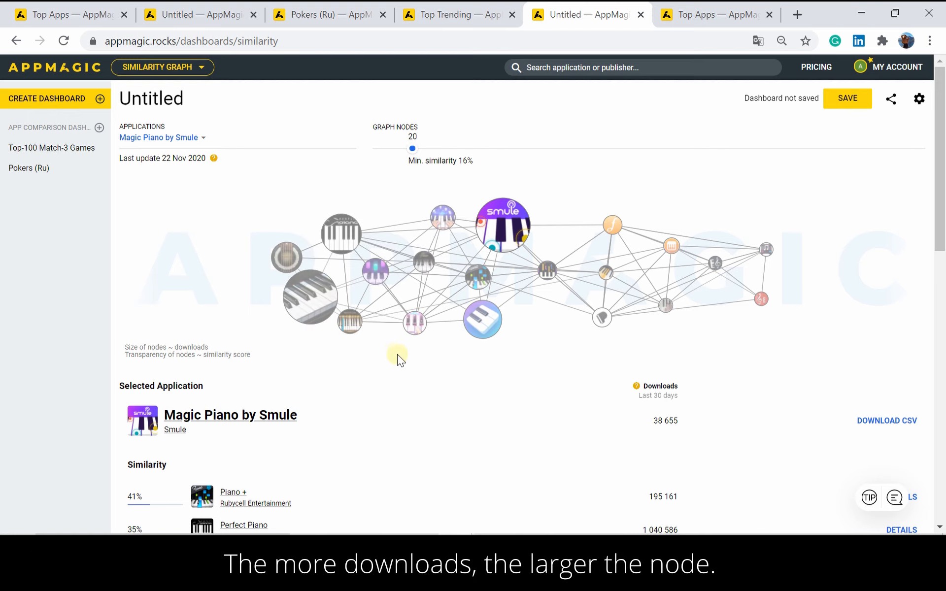
mouse_move(425, 360)
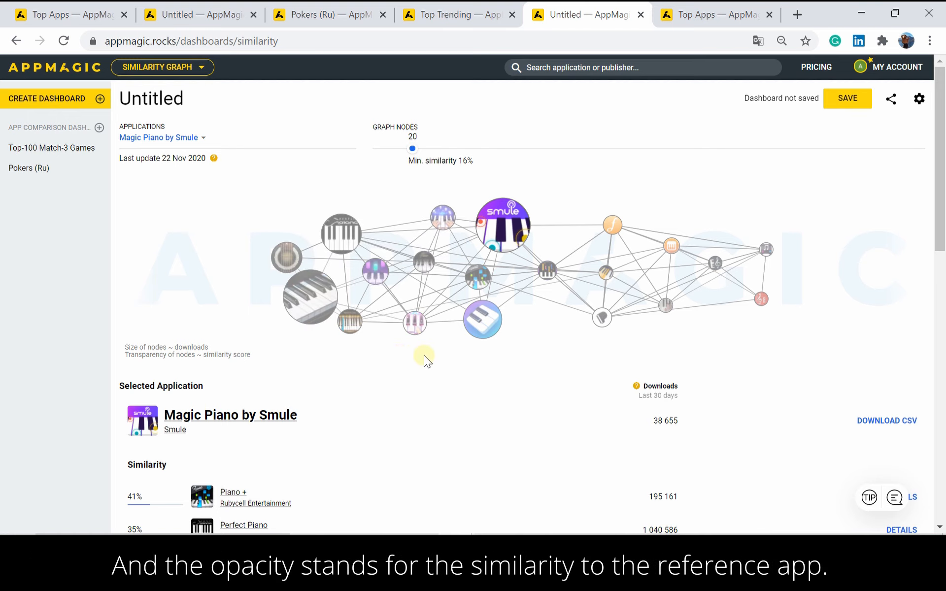
mouse_move(440, 313)
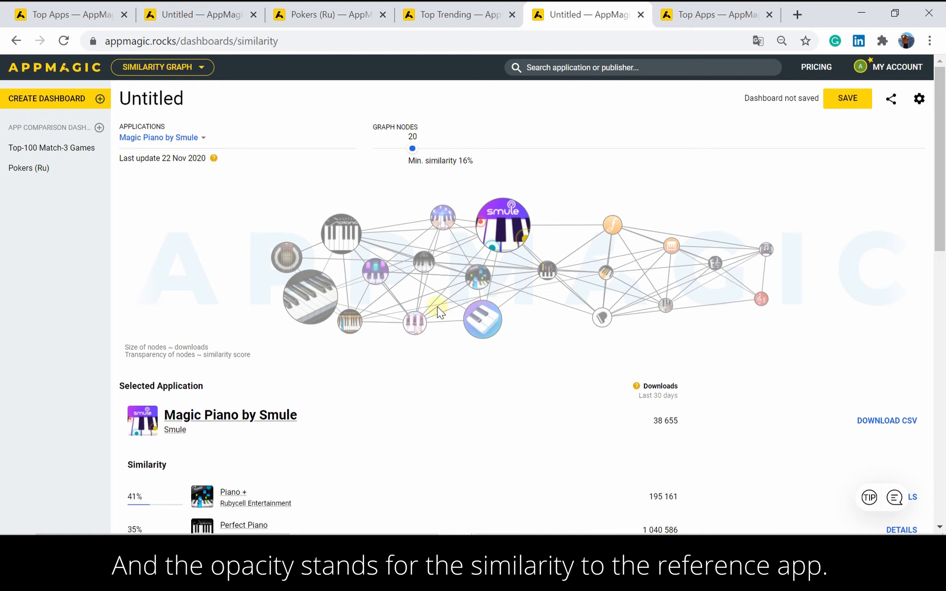
mouse_move(465, 282)
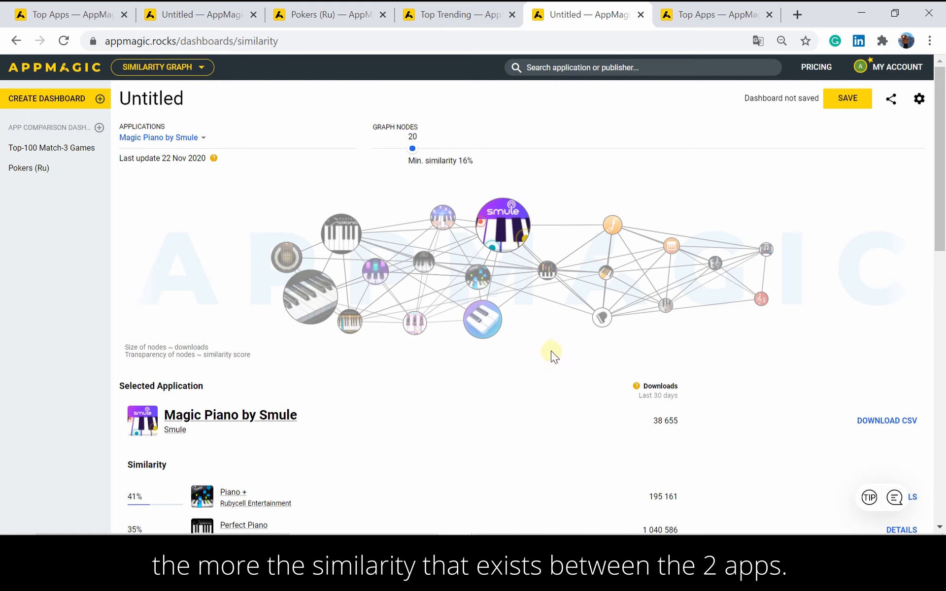
mouse_move(563, 329)
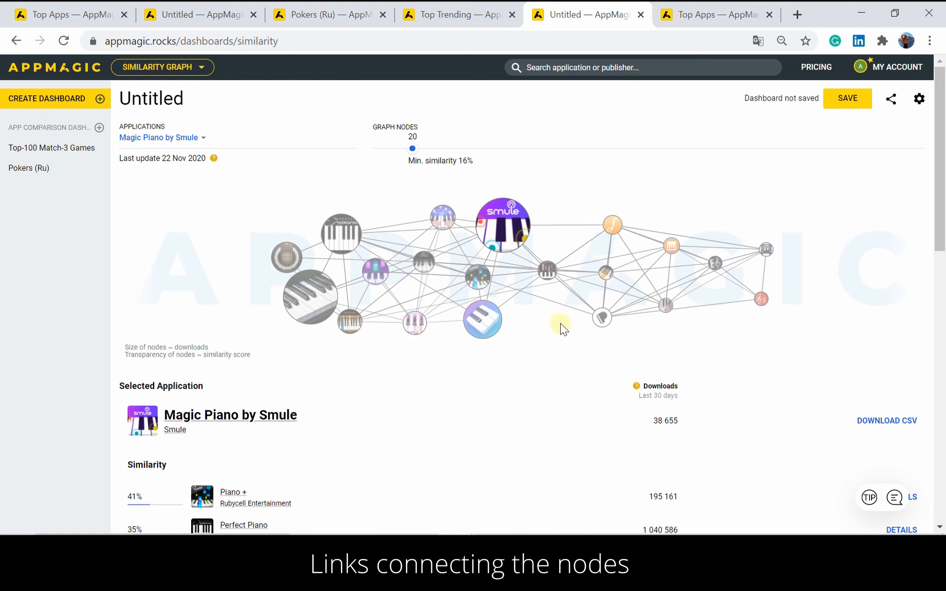
mouse_move(706, 337)
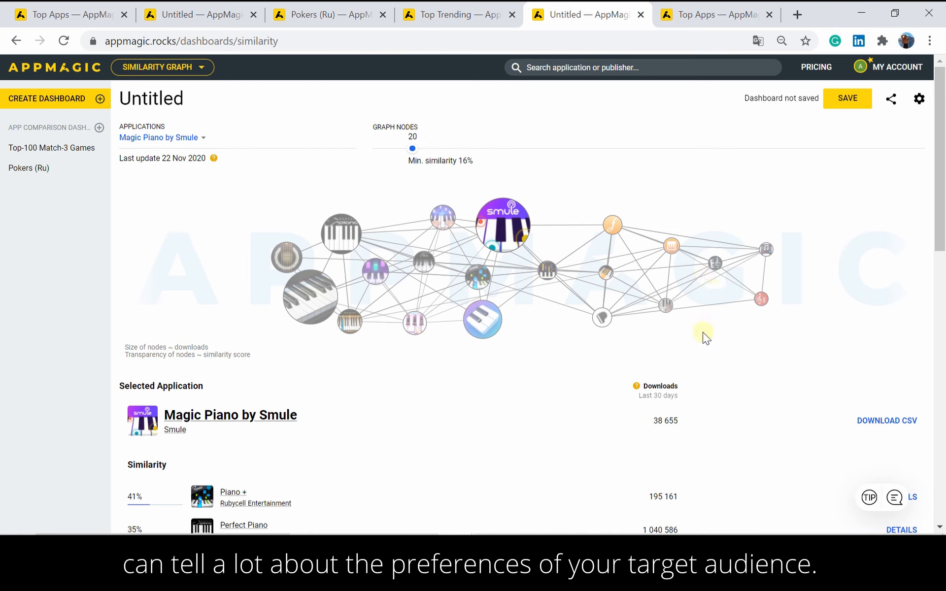
mouse_move(499, 272)
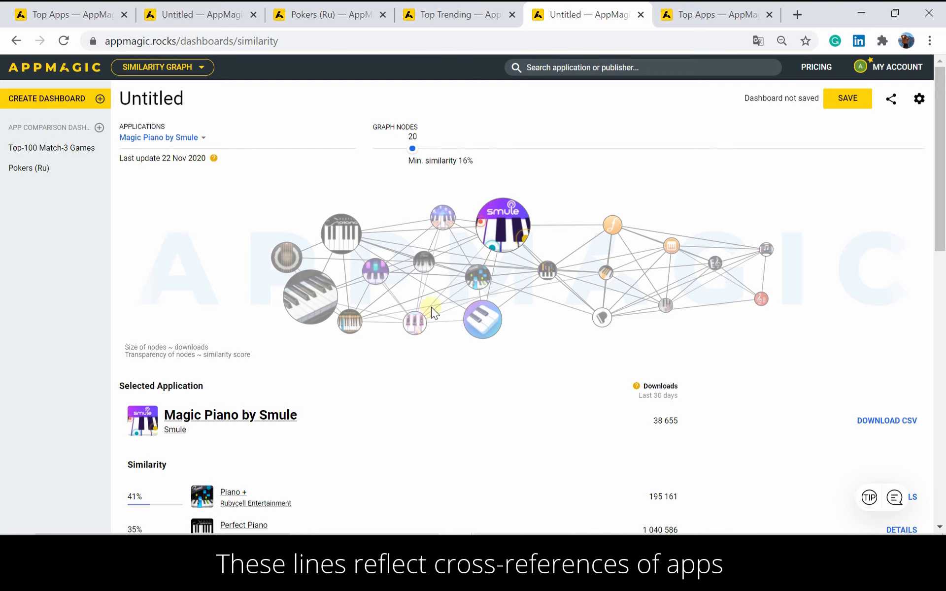
mouse_move(473, 258)
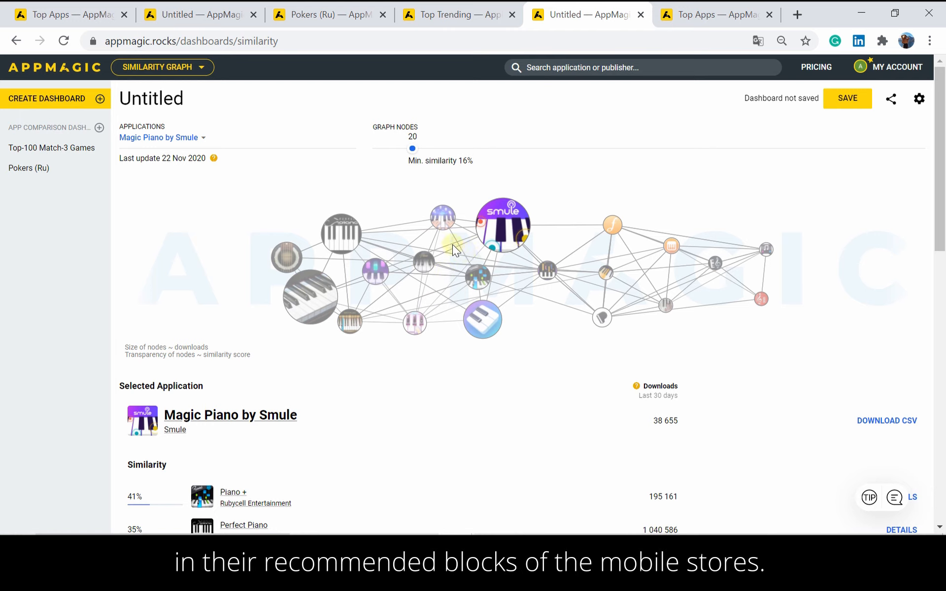
mouse_move(394, 320)
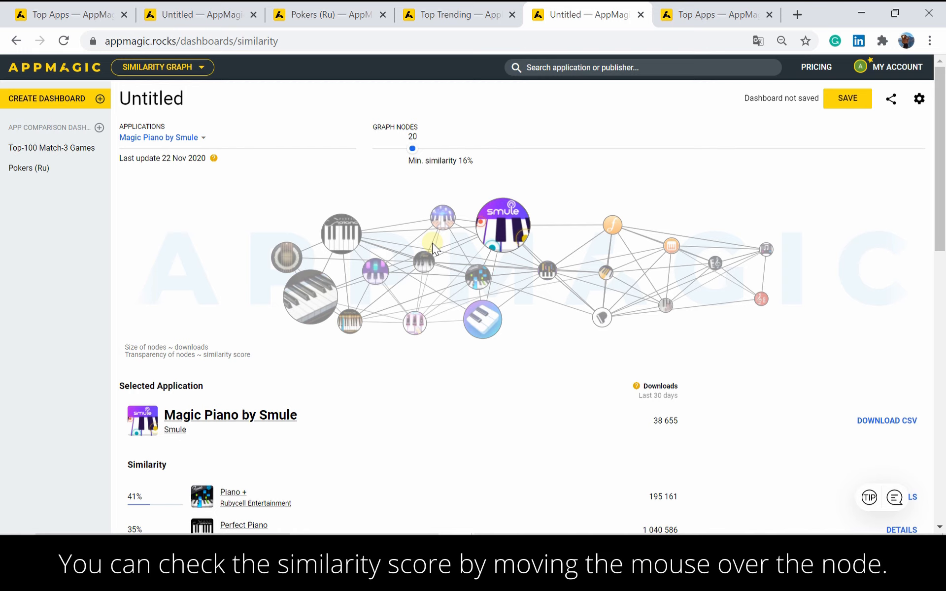
mouse_move(375, 274)
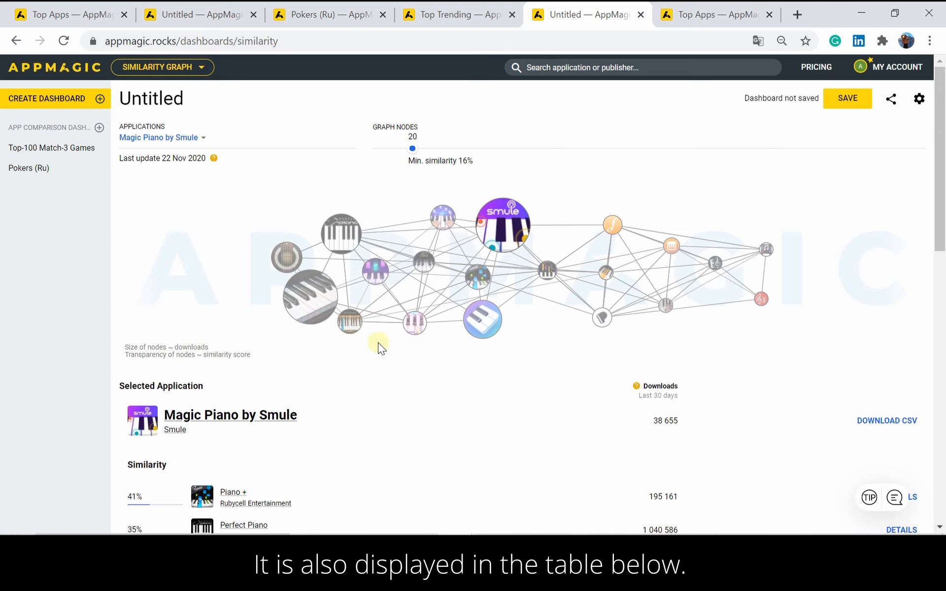
- View Piano +'s 40.62% similarity breakdown with Magic Piano, then close it
scroll(down, 3)
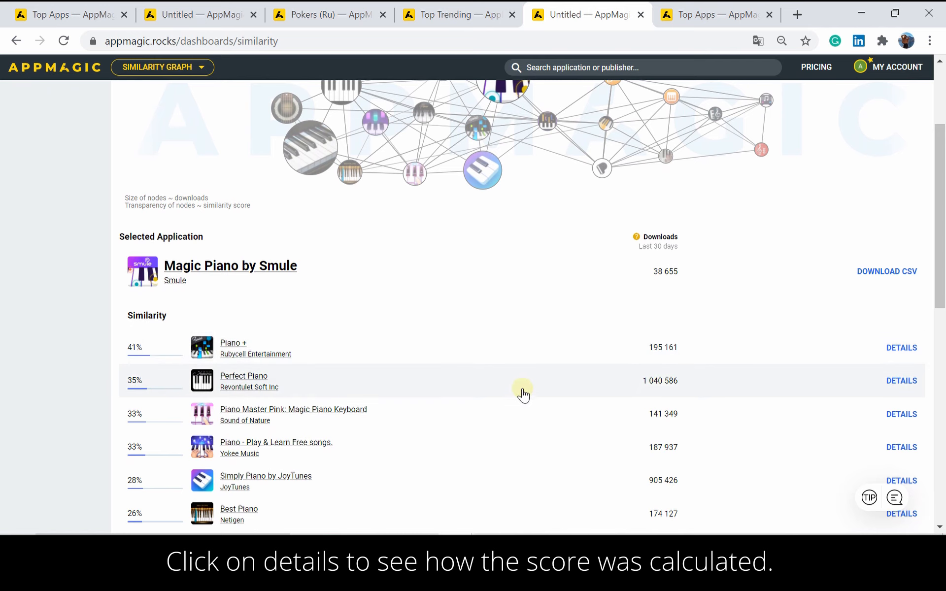
mouse_move(901, 350)
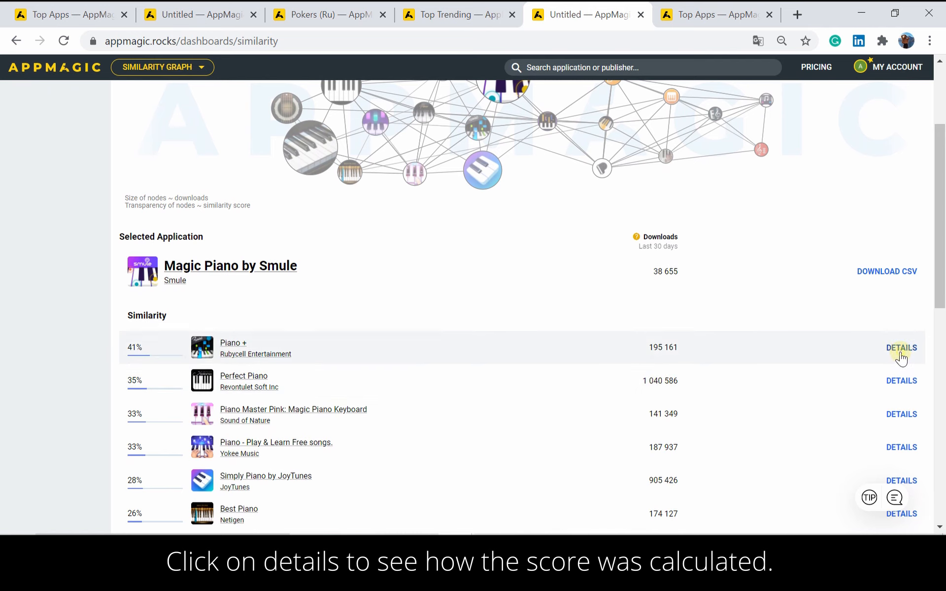
click(901, 348)
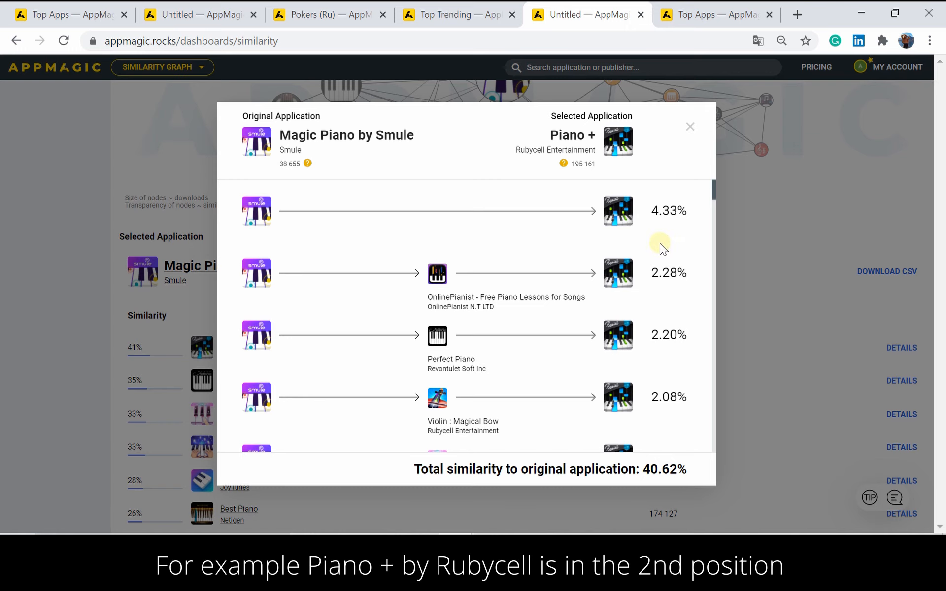
mouse_move(618, 211)
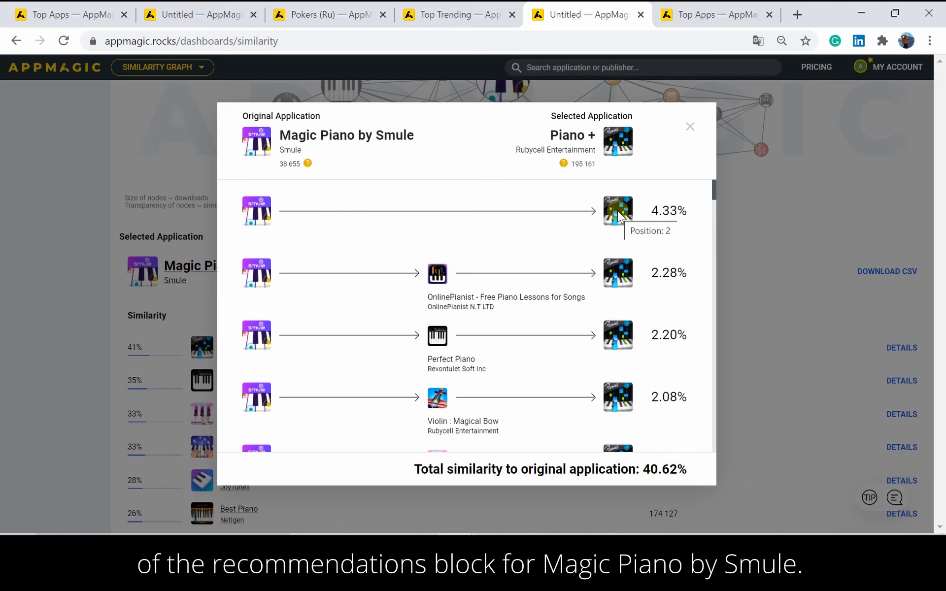
mouse_move(456, 266)
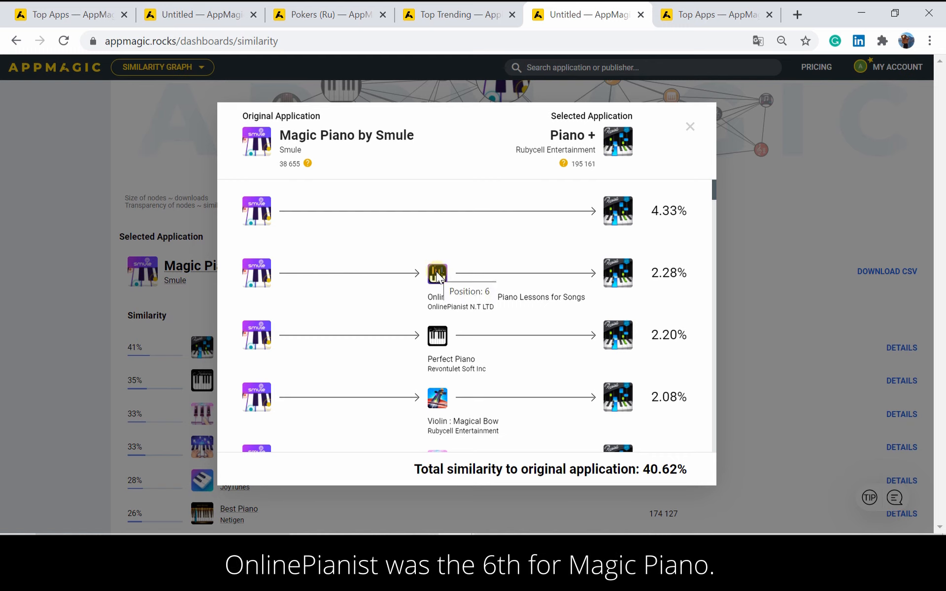
mouse_move(627, 287)
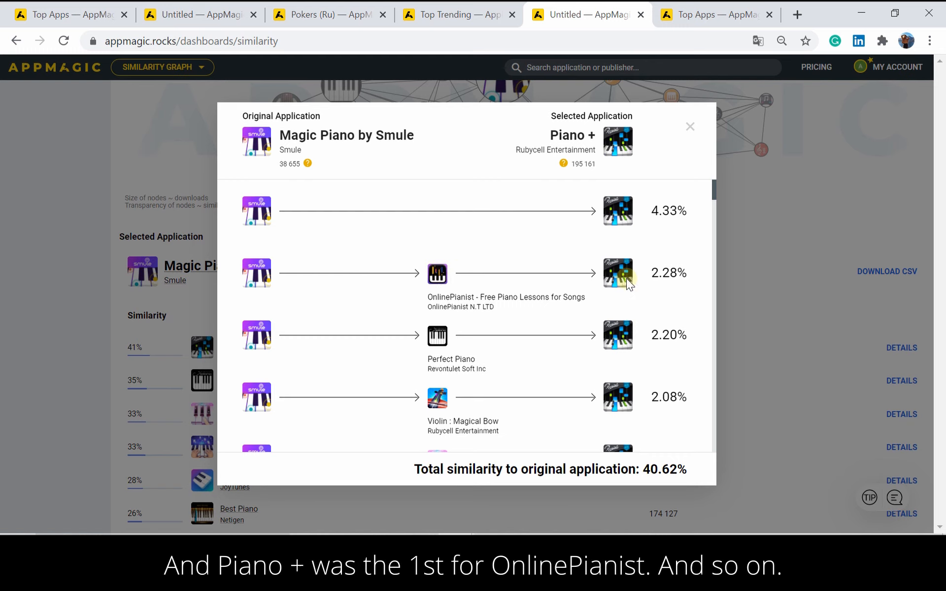
mouse_move(623, 280)
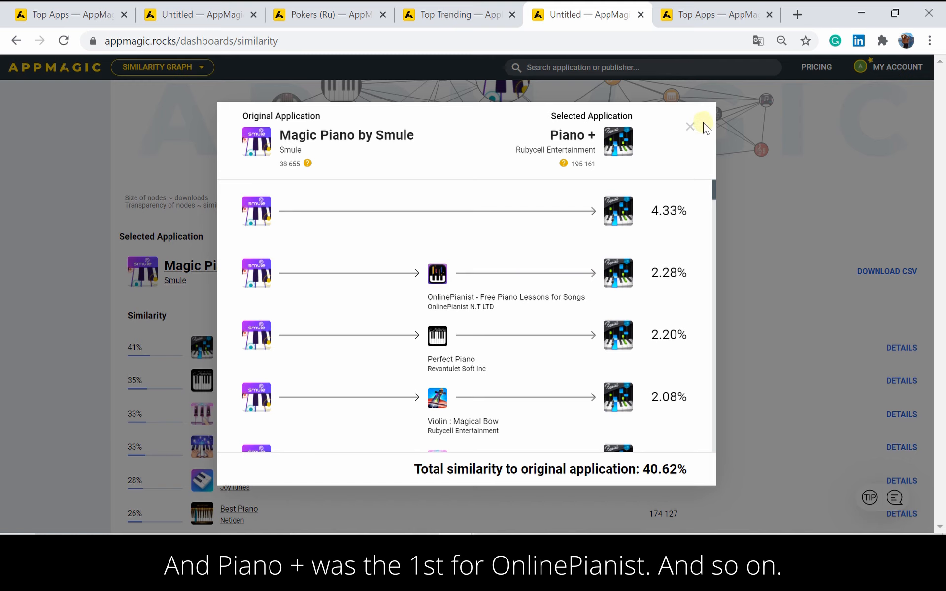
click(690, 126)
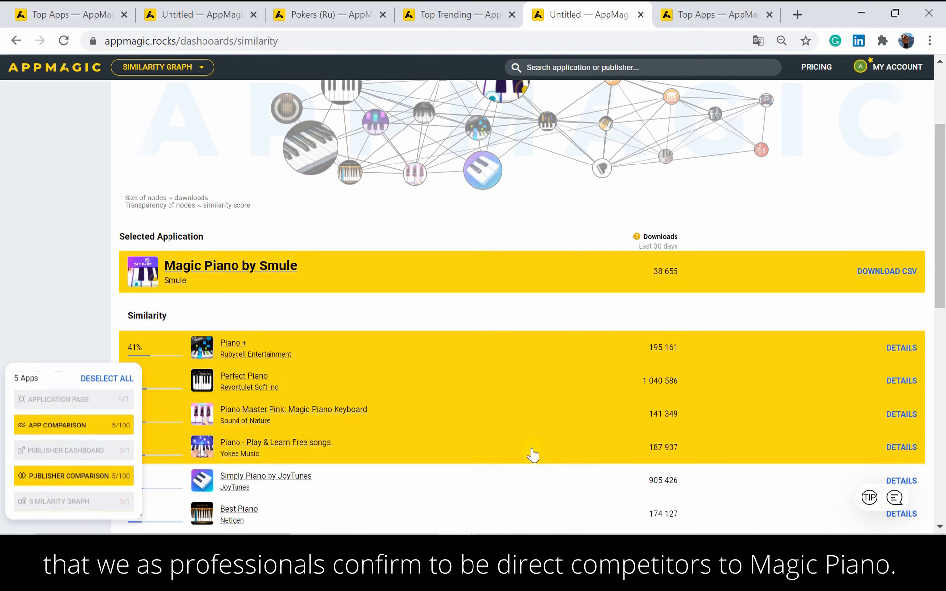
- Launch an App Comparison dashboard for the 11 selected piano apps
scroll(down, 3)
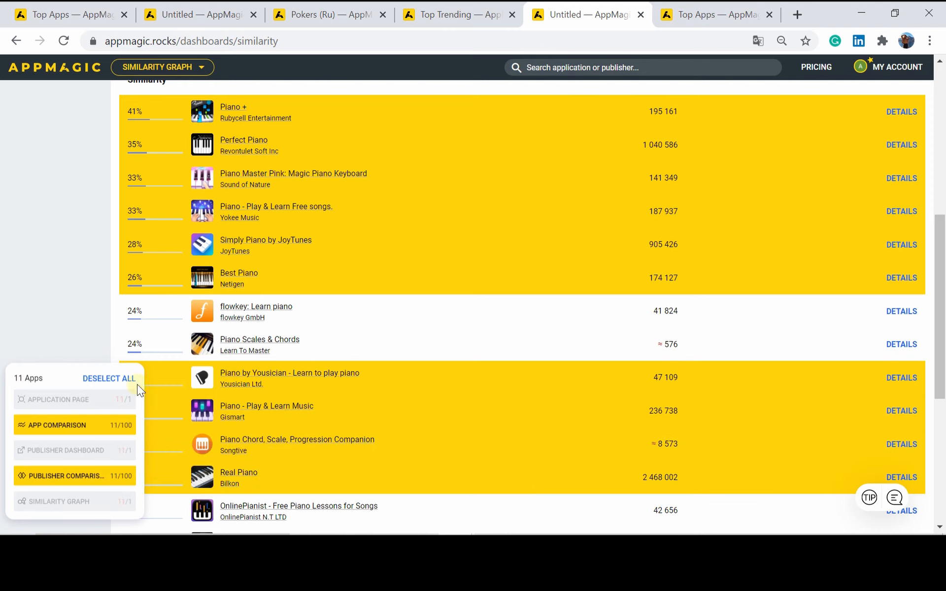
click(58, 426)
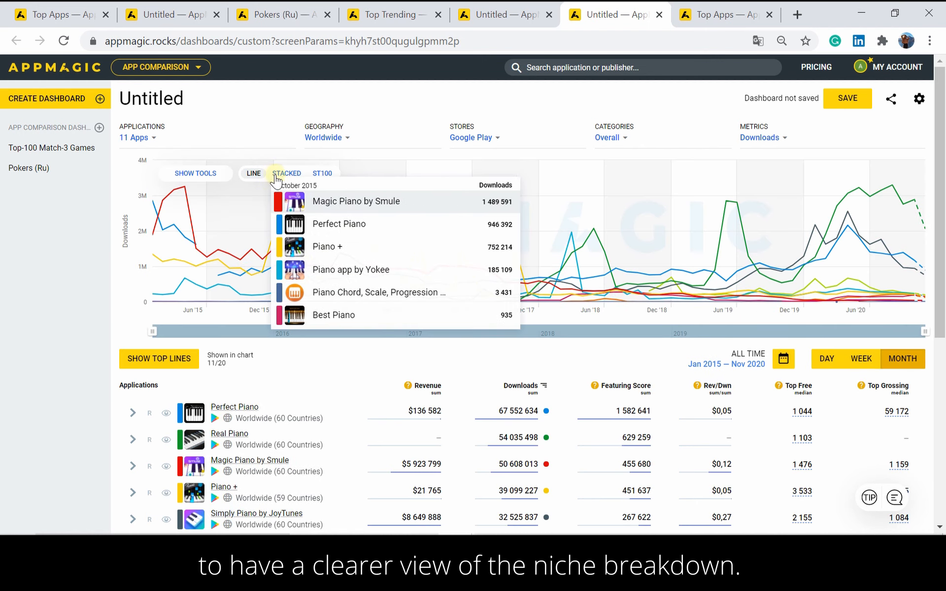
- Switch the piano apps' downloads chart to stacked areas, then head to Top-100 Match-3 Games
click(285, 173)
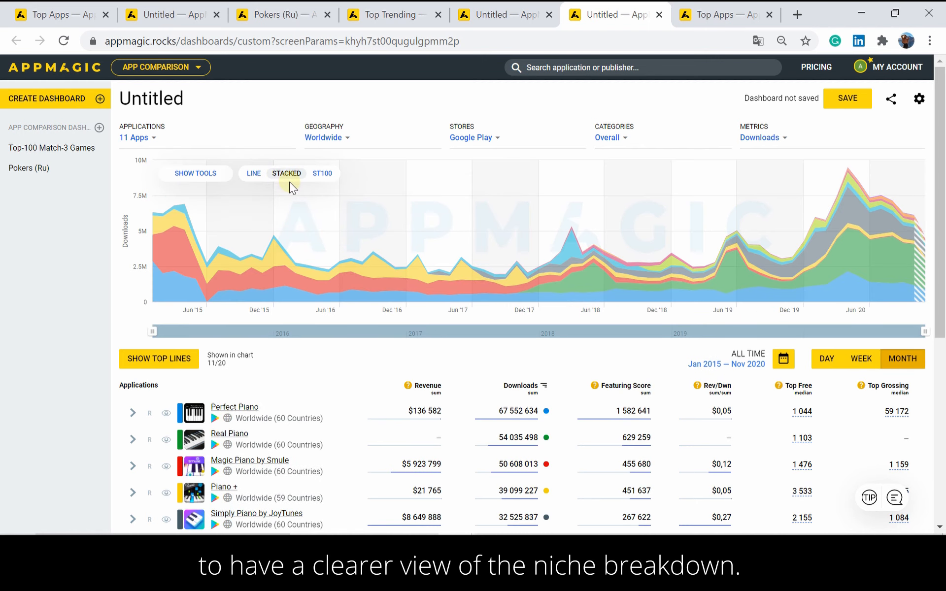
mouse_move(392, 312)
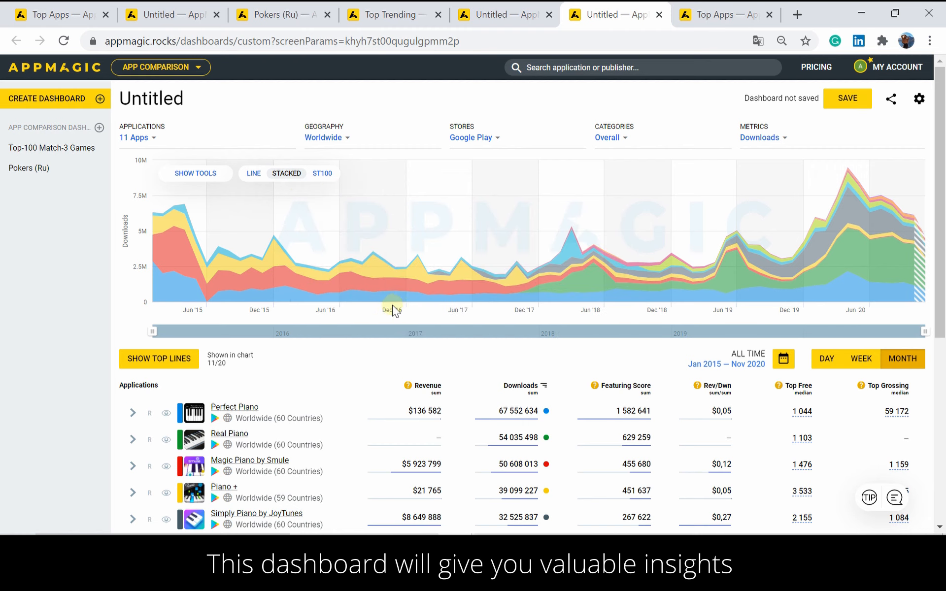
mouse_move(469, 295)
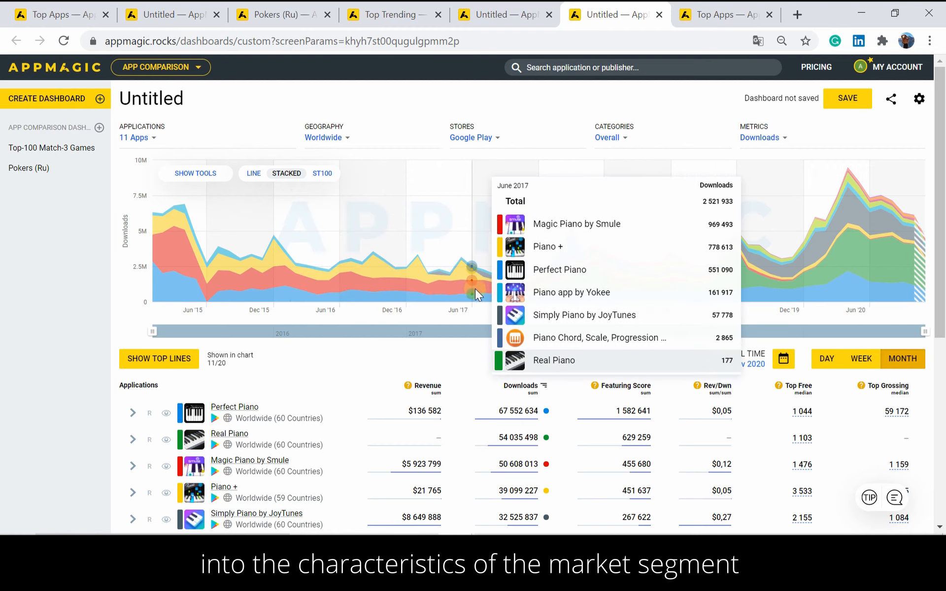
mouse_move(549, 286)
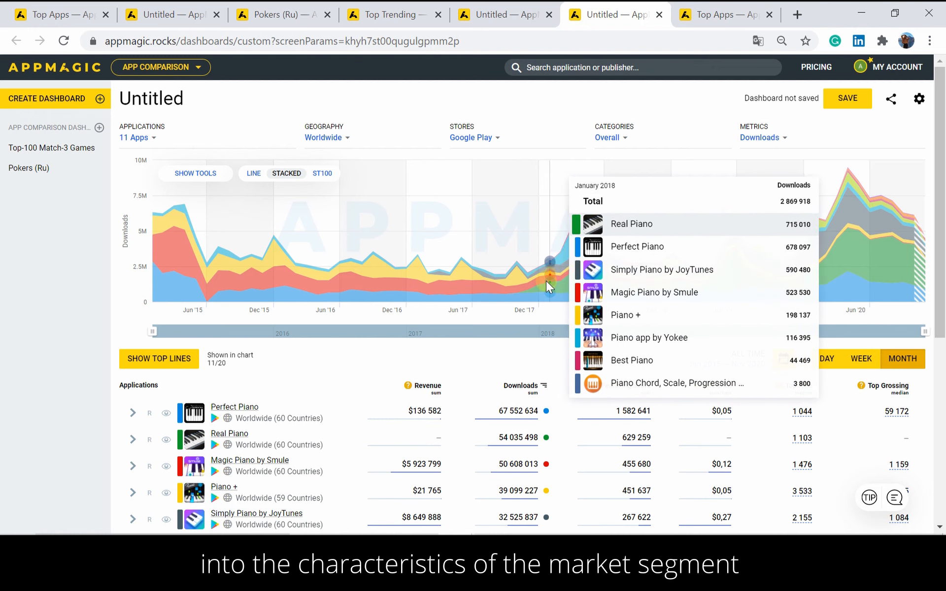
mouse_move(603, 361)
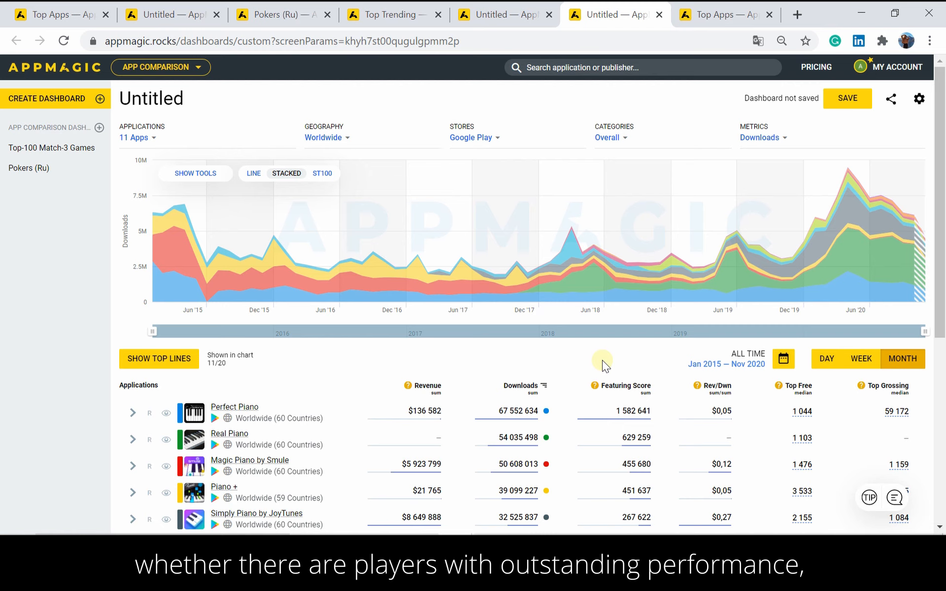
mouse_move(588, 366)
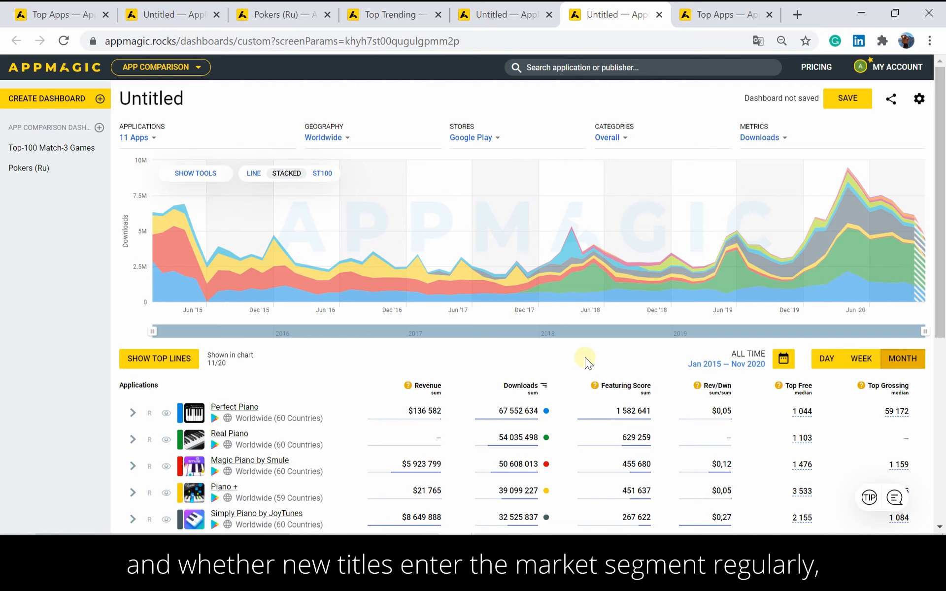
mouse_move(308, 325)
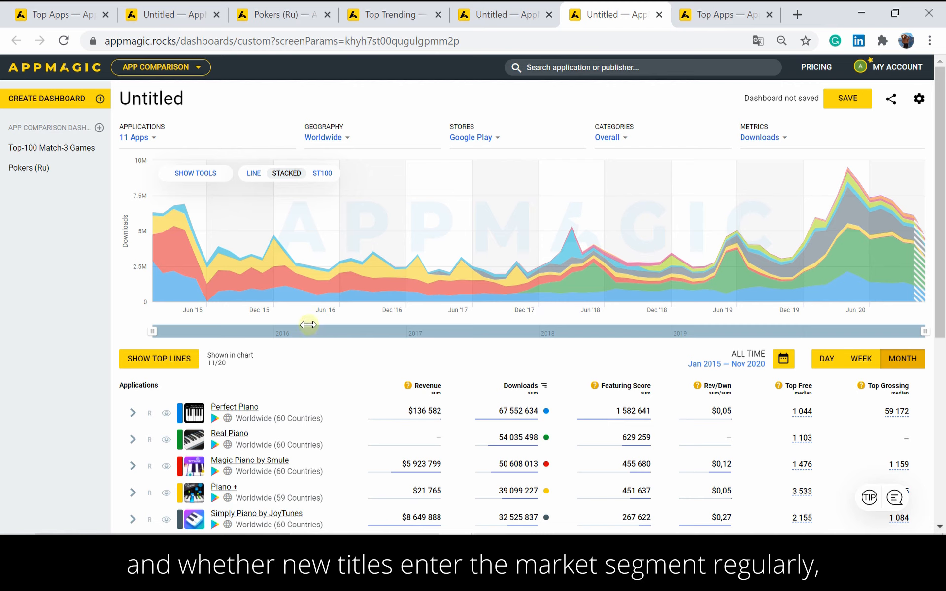
mouse_move(74, 209)
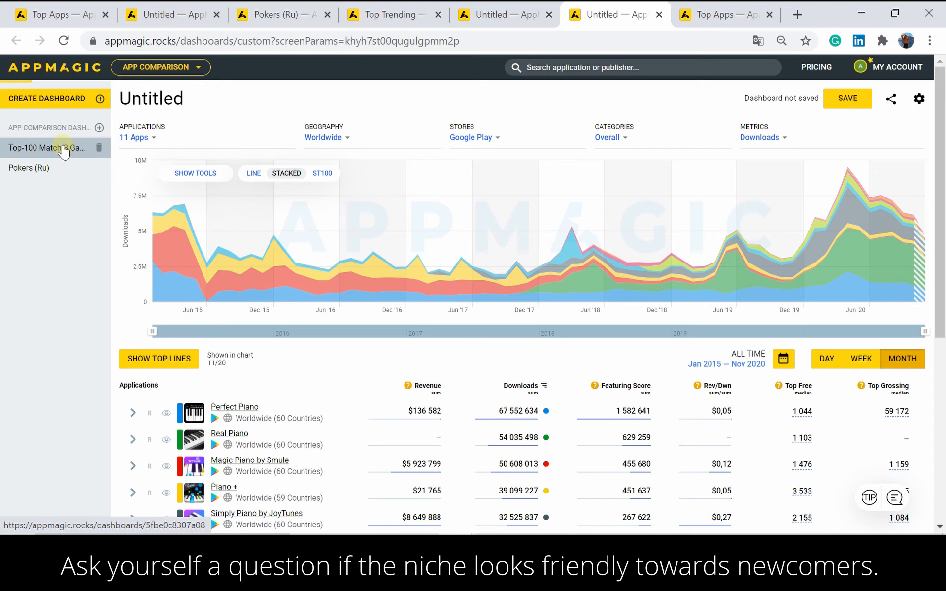
click(47, 148)
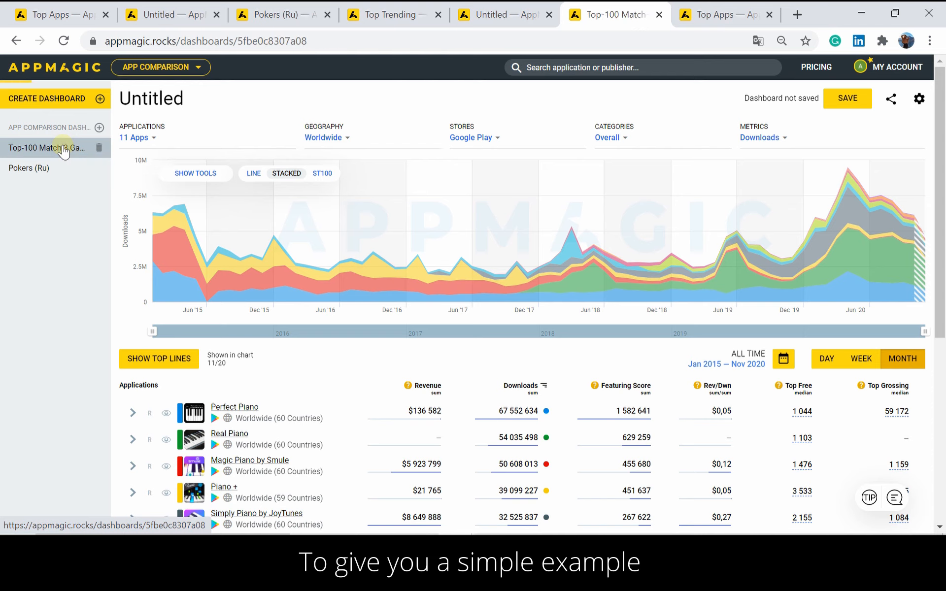
- Load the saved Top-100 Match-3 Games dashboard charting revenue for 100 apps
click(48, 148)
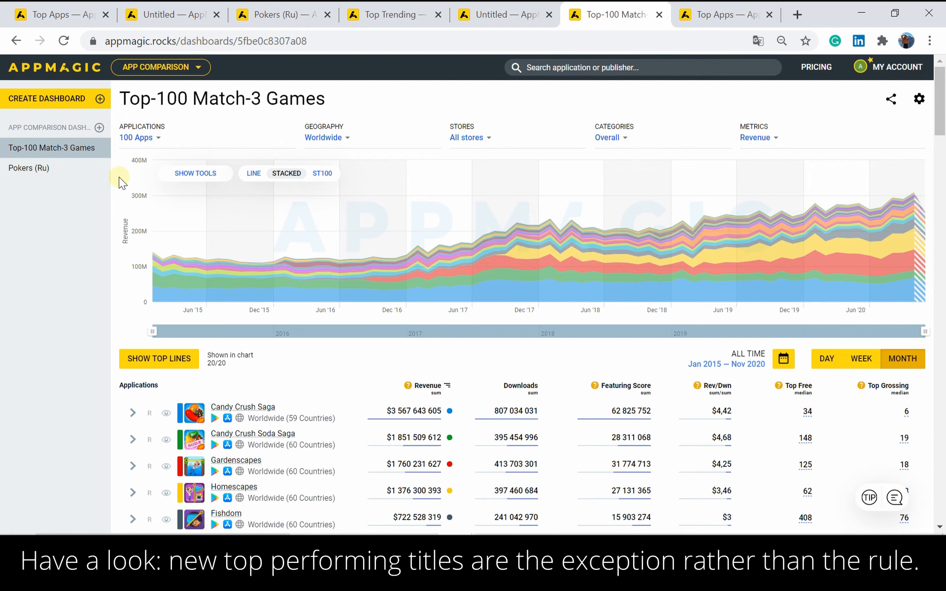
mouse_move(650, 350)
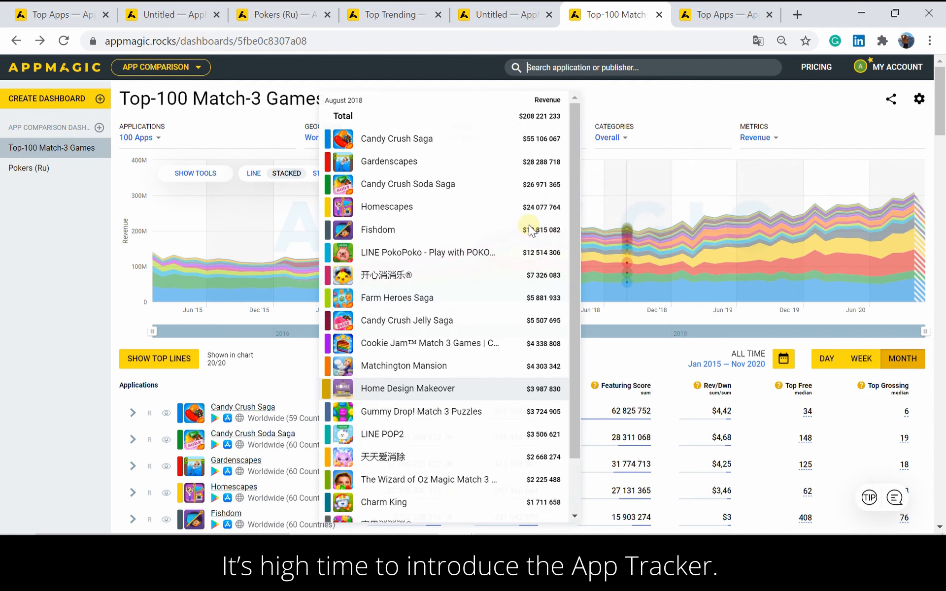
- Navigate to App Tracker and add Genshin Impact to the Performance Tracker
click(162, 67)
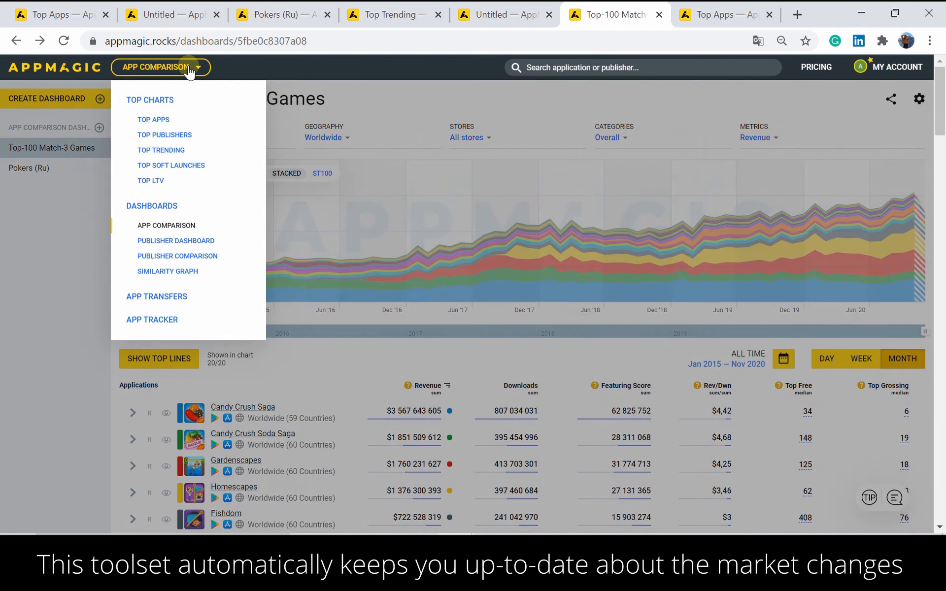
click(152, 320)
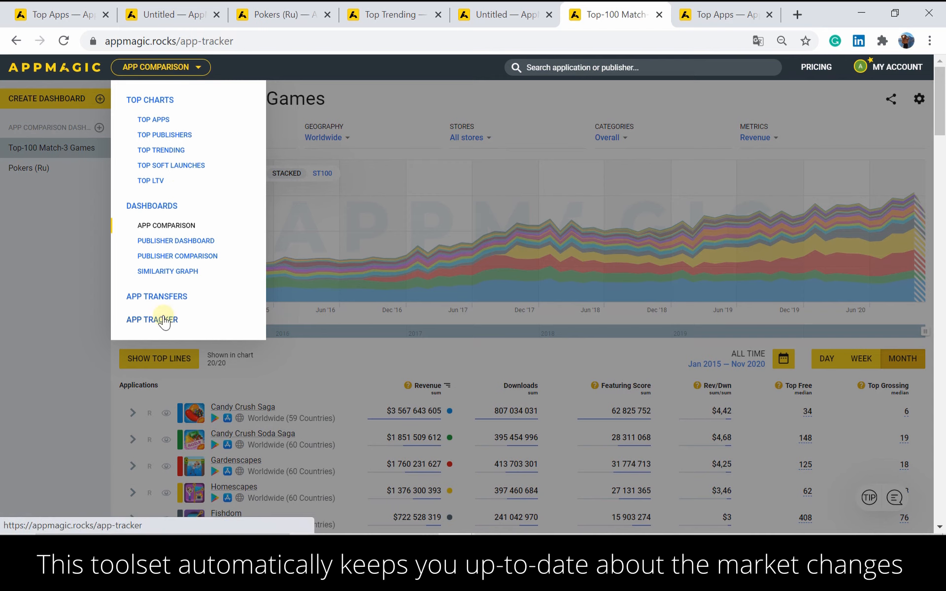
click(152, 319)
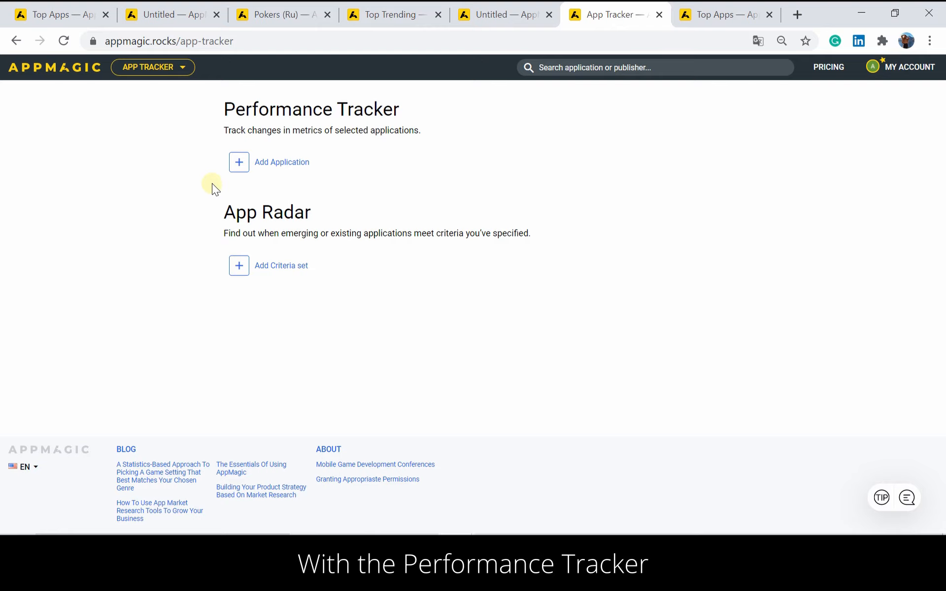
click(239, 161)
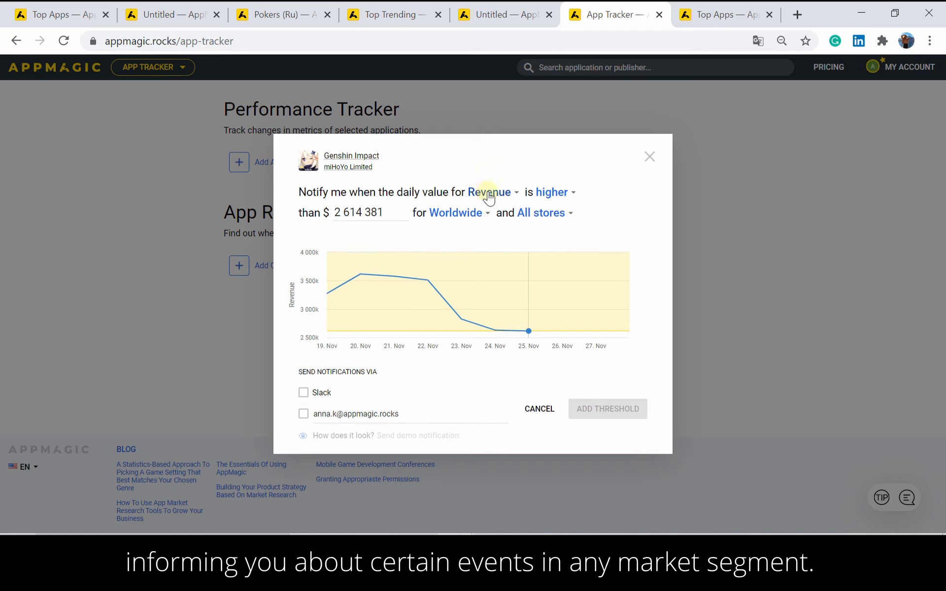
- Set the alert to daily Downloads above 200 000 with email notifications, then dismiss it
click(490, 192)
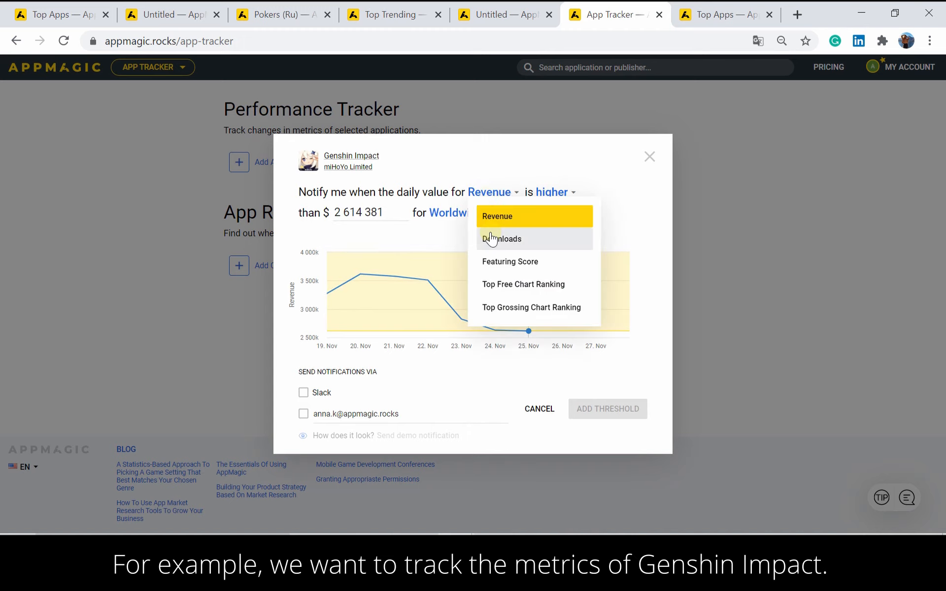
click(502, 238)
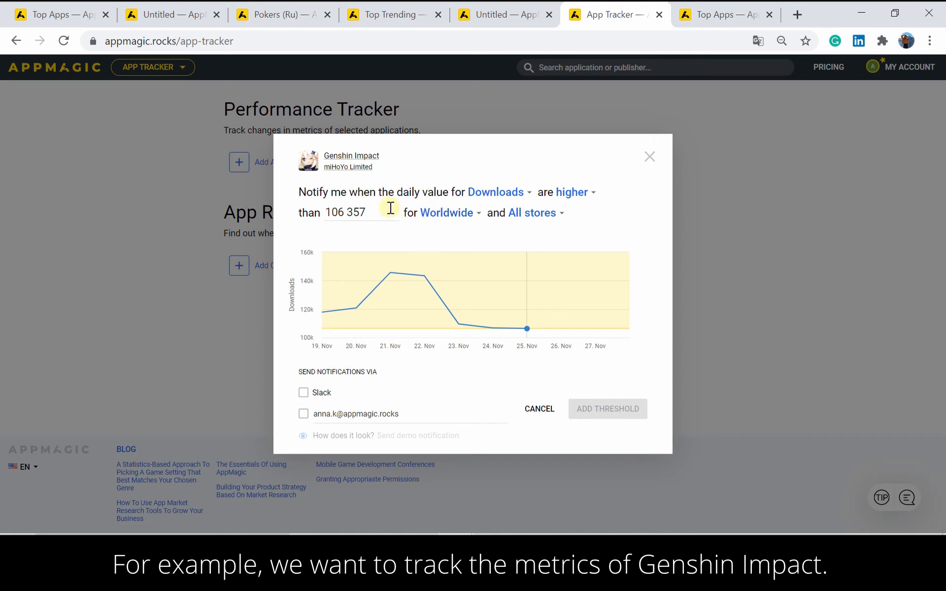
double_click(345, 213)
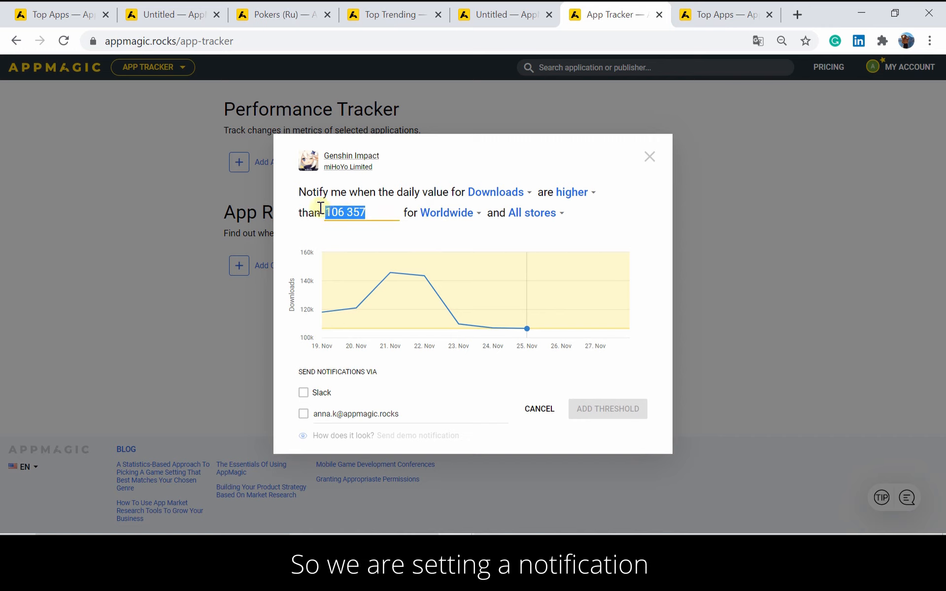
text(20 000)
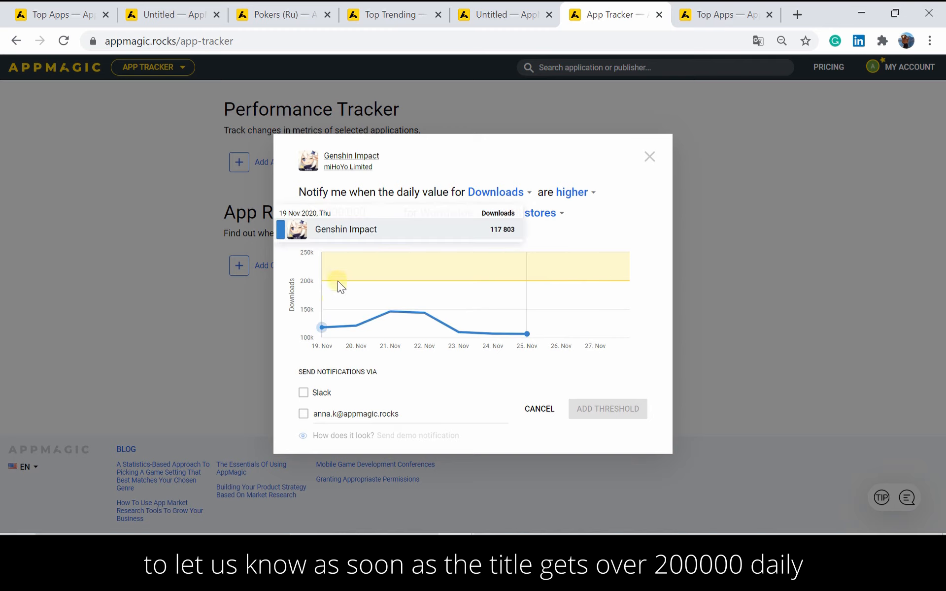
text(200 000)
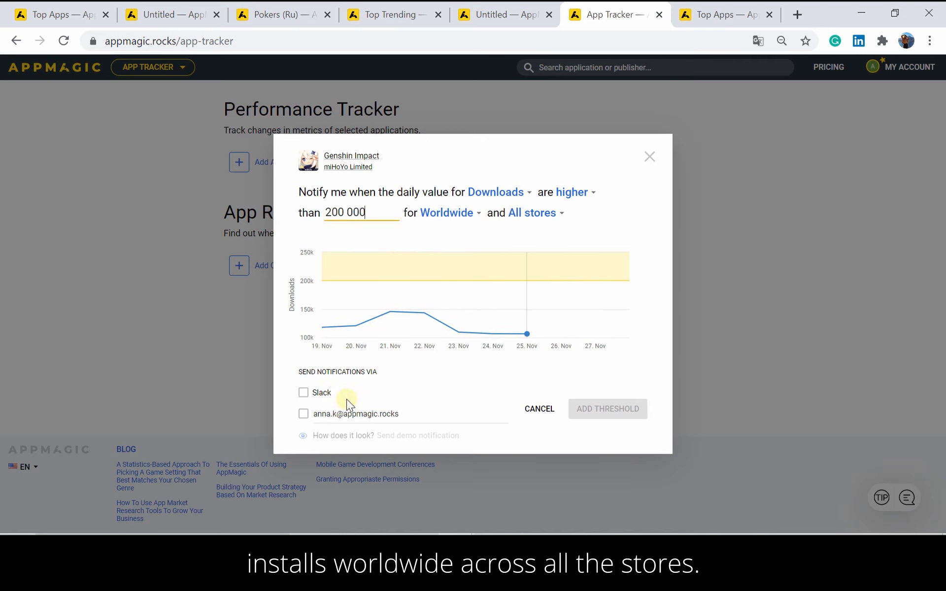
click(304, 414)
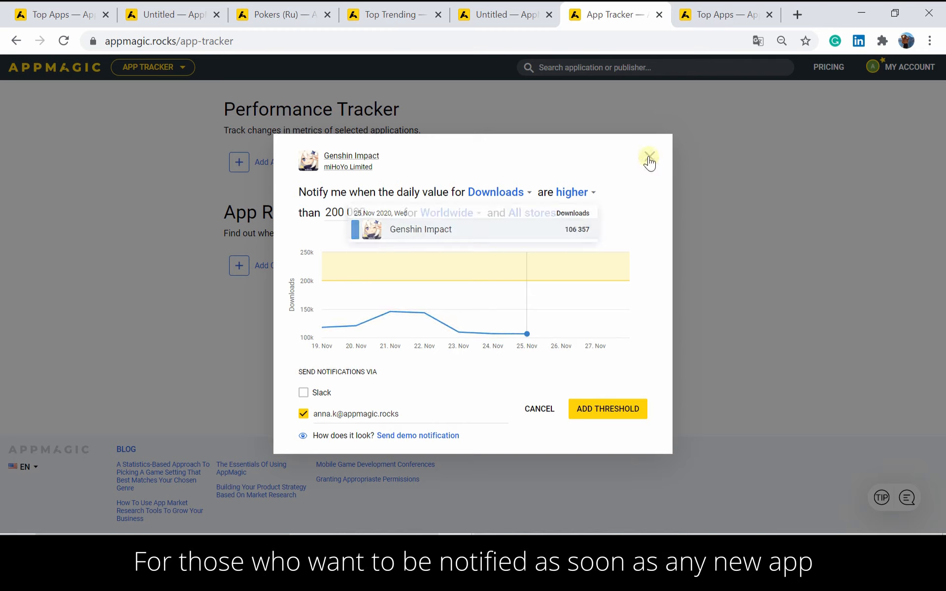
click(649, 156)
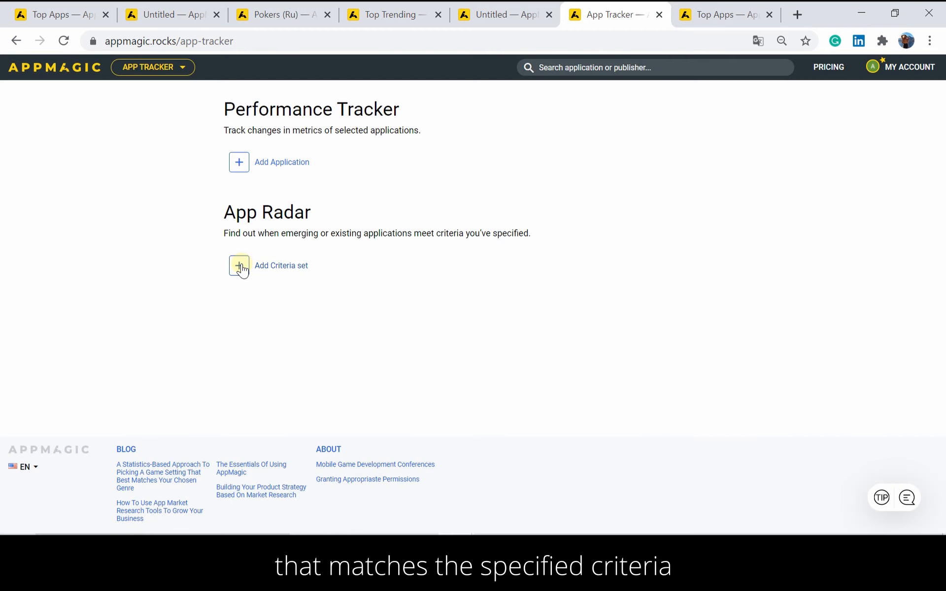
- Draft an App Radar criteria set tagged Core, Sport Games, Soccer Managers and close it unsaved
click(238, 266)
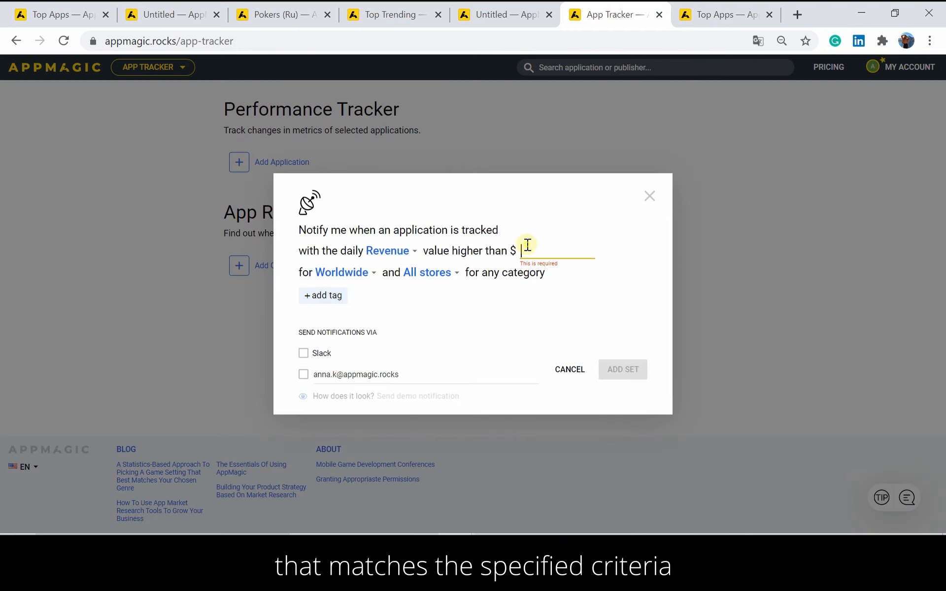
text(0)
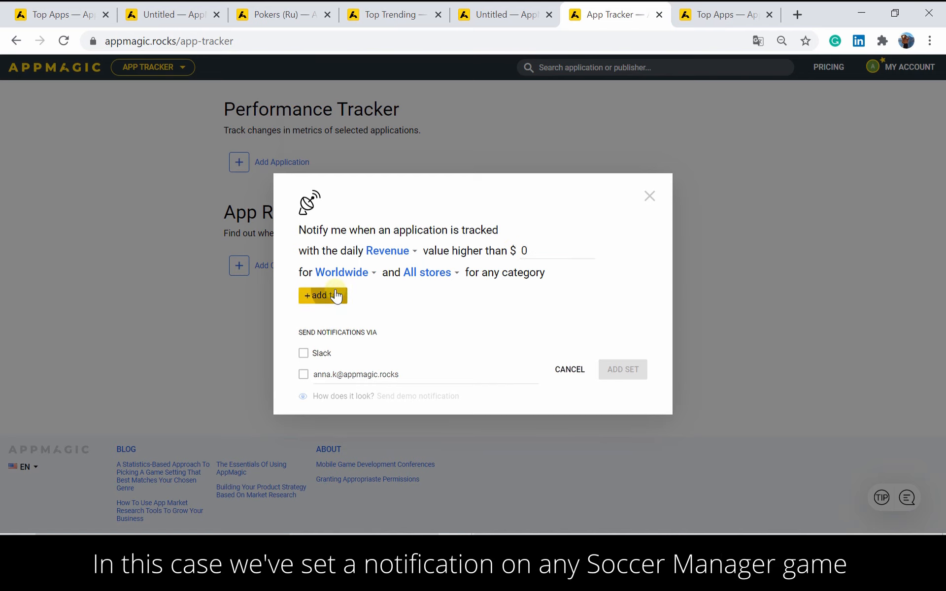
click(320, 296)
text(soccer)
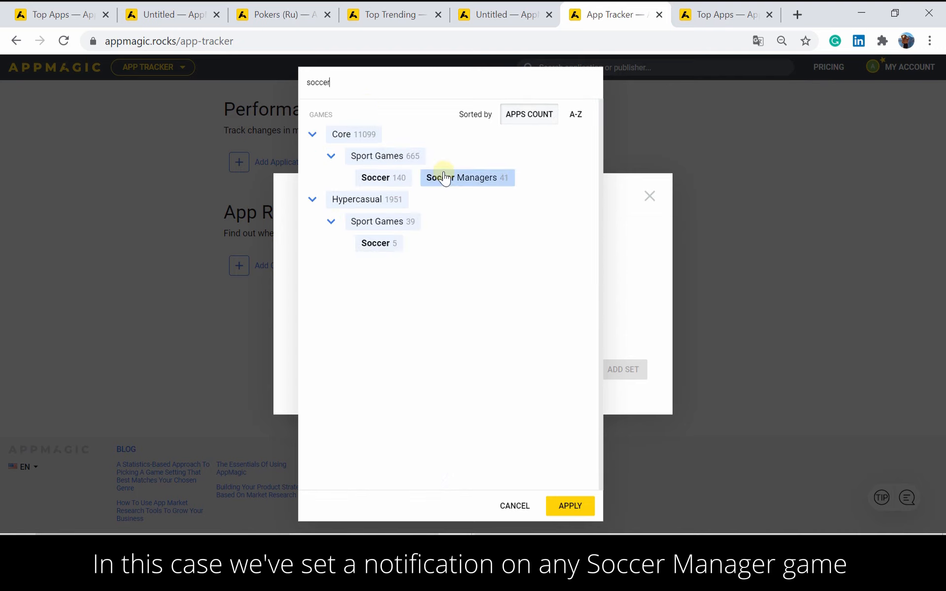
click(468, 178)
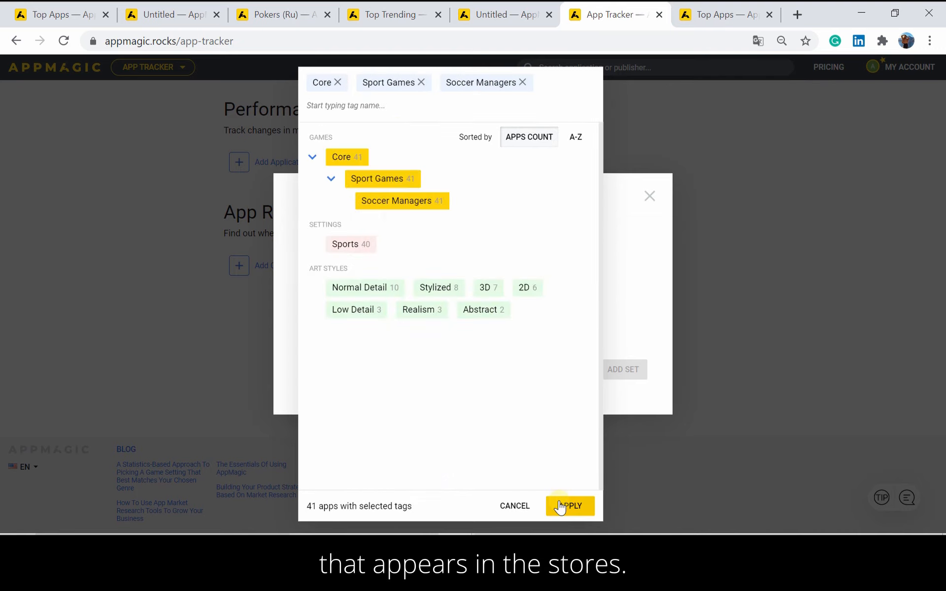
click(570, 506)
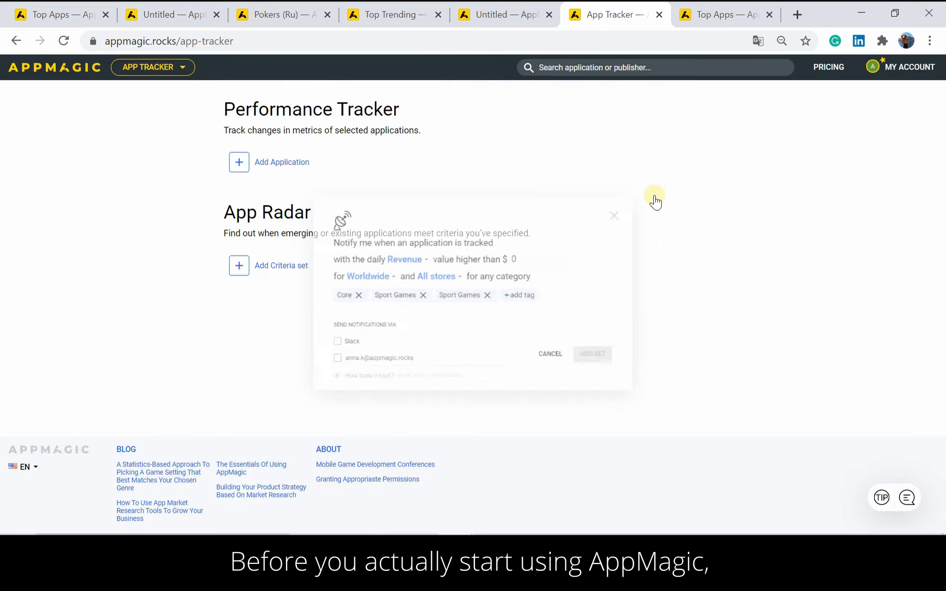
click(614, 215)
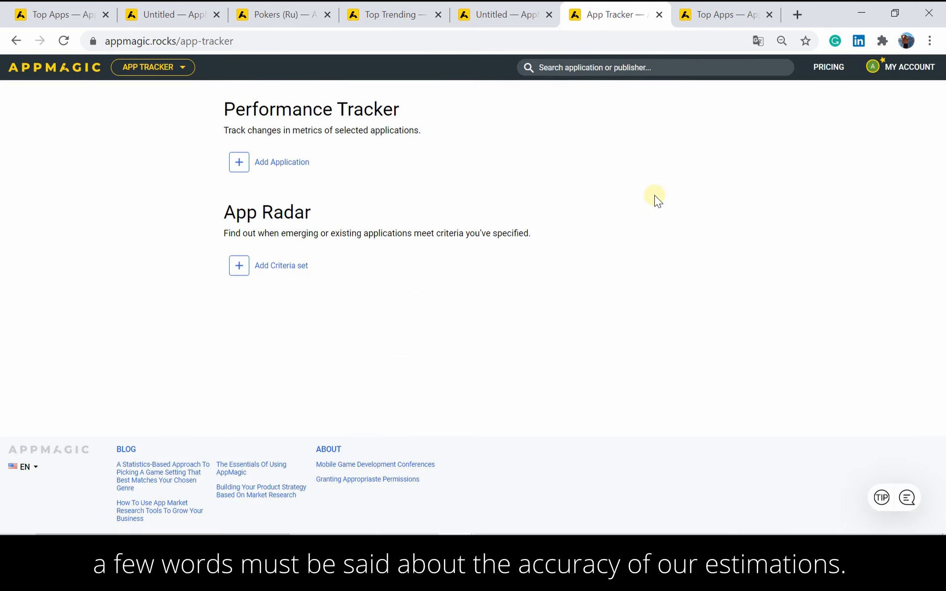
- Search 'je' for Jewel Legacy and follow its revenue inaccuracy symbol to the accuracy article
click(606, 67)
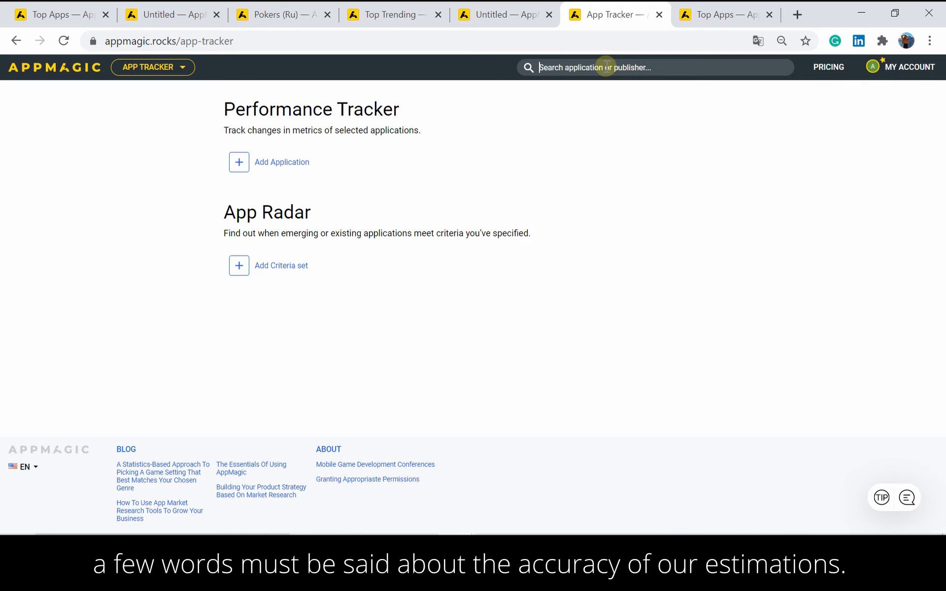
text(je)
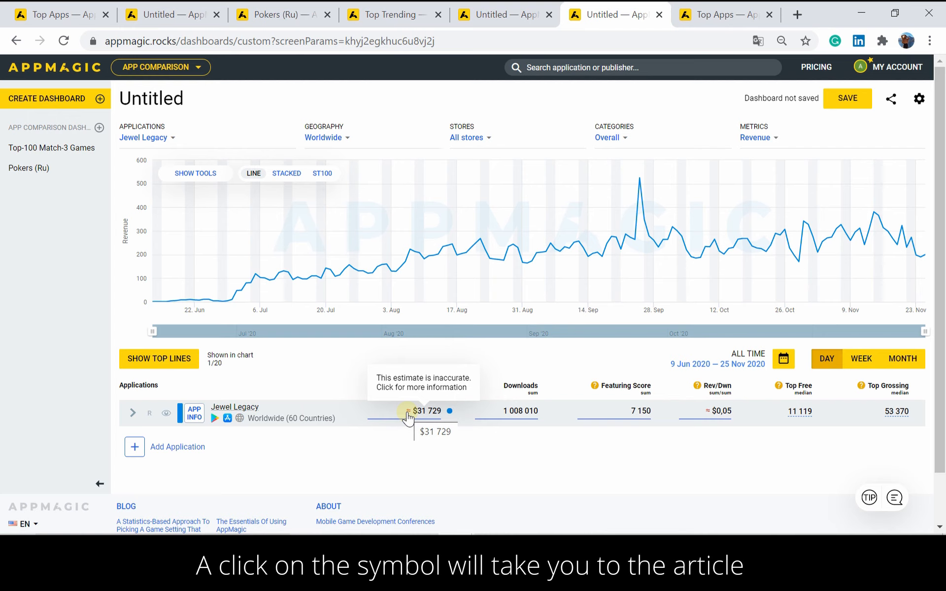
click(407, 411)
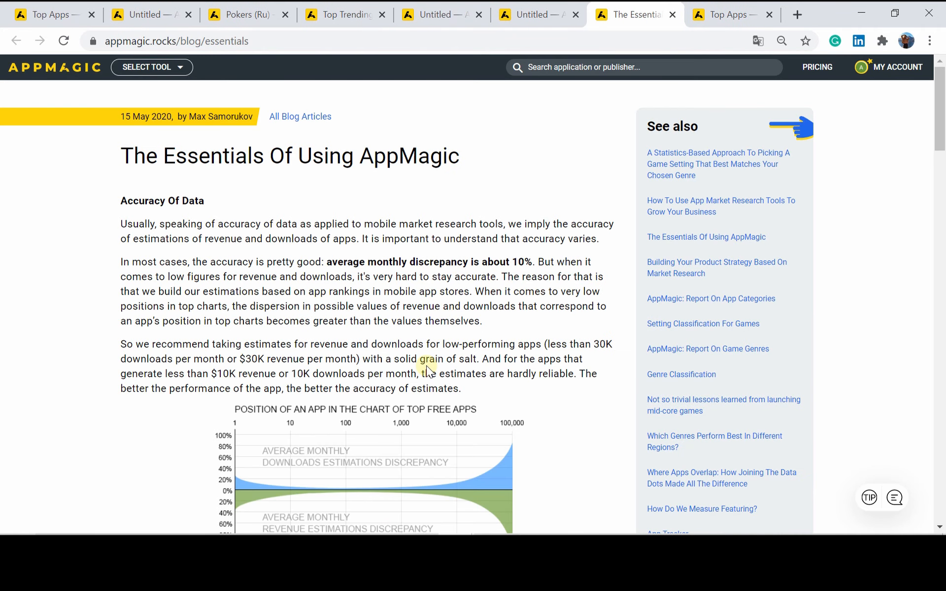
scroll(down, 3)
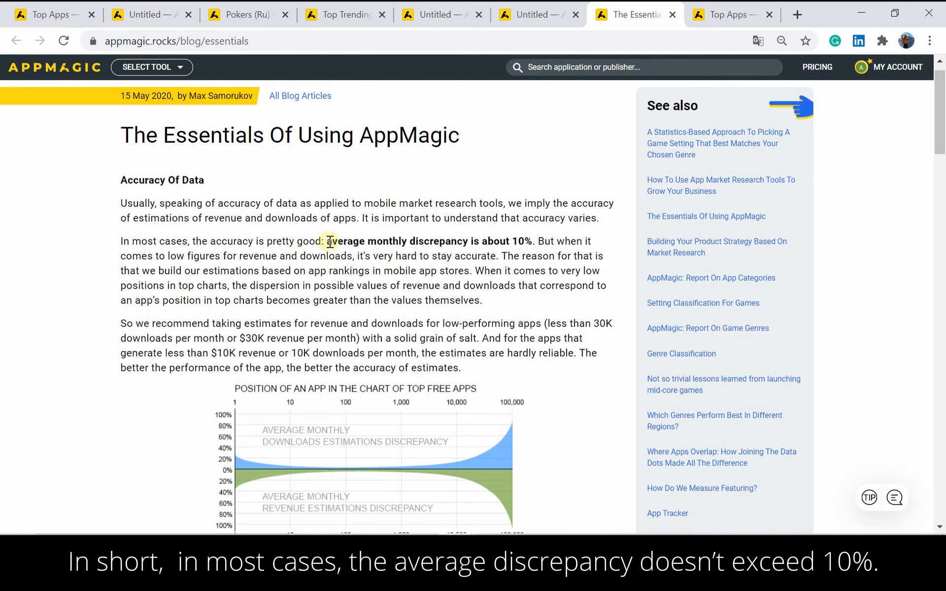
drag(327, 240, 534, 241)
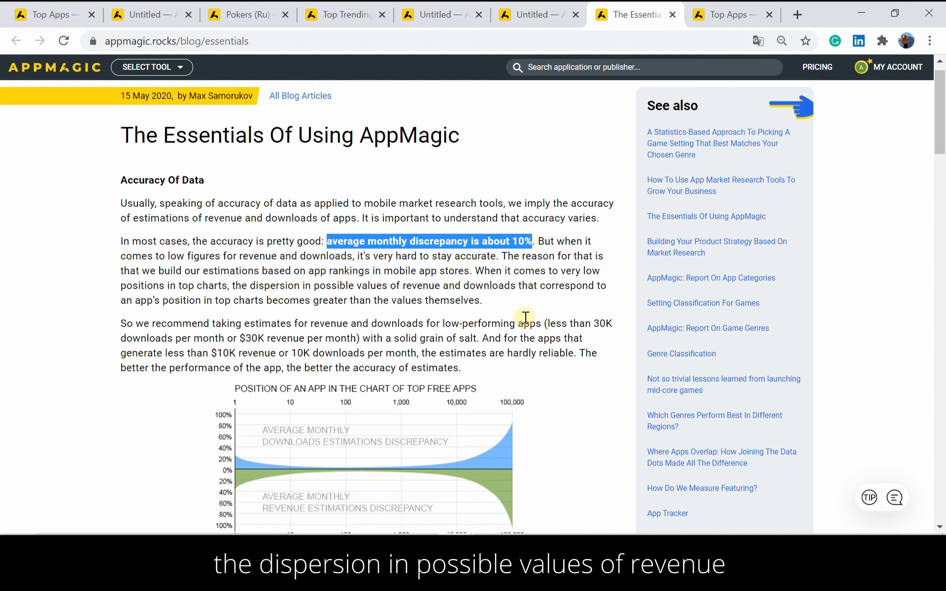
mouse_move(565, 396)
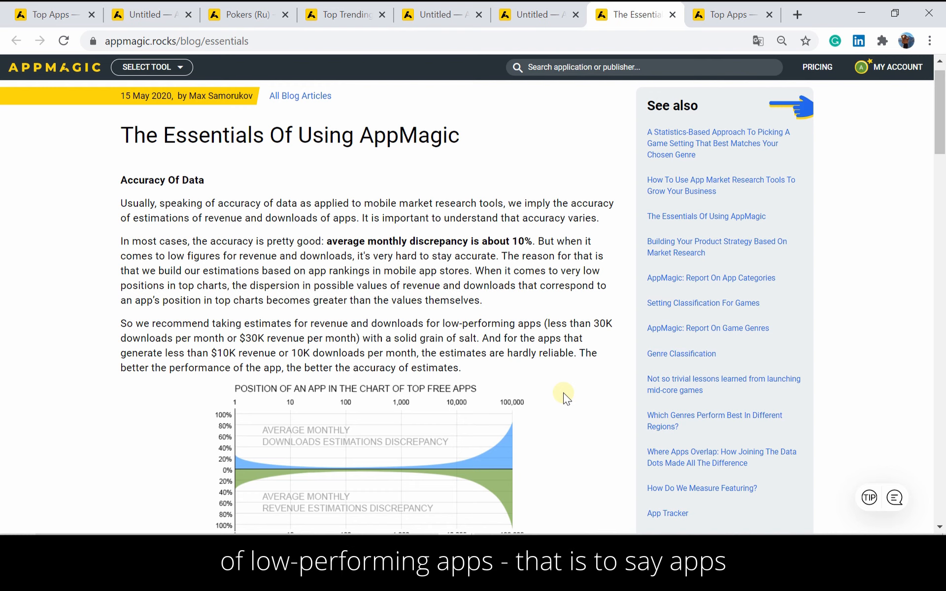
mouse_move(564, 390)
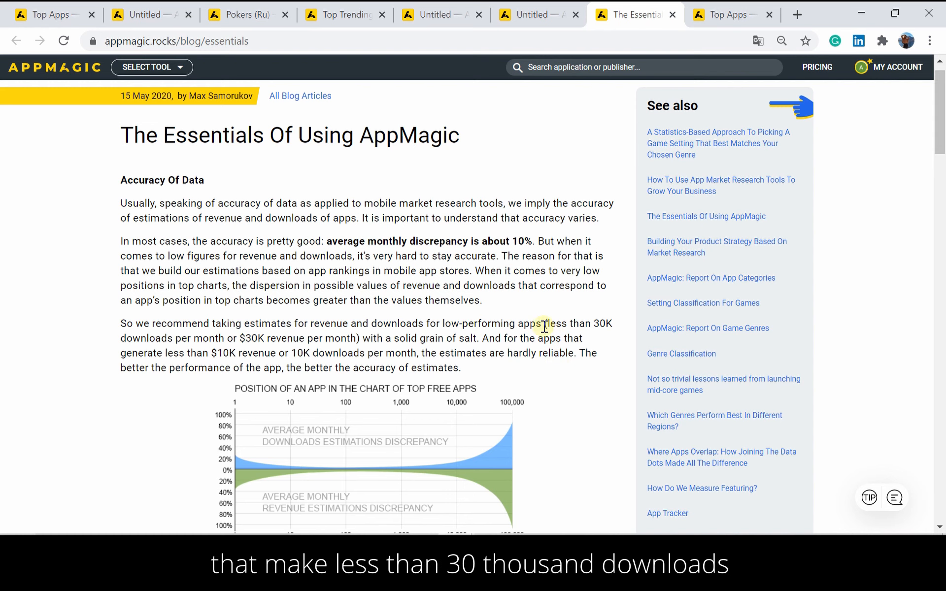
drag(549, 323, 359, 338)
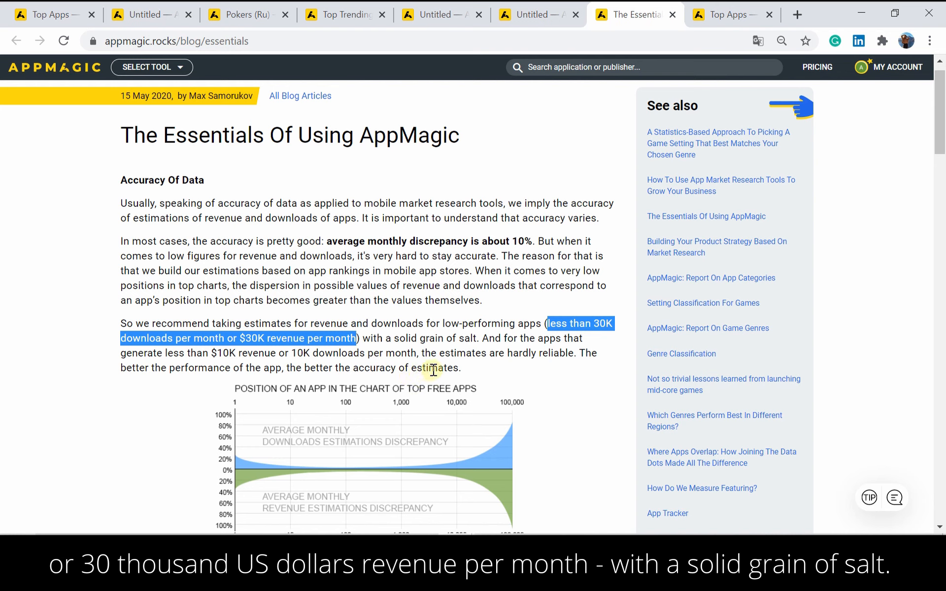
mouse_move(509, 372)
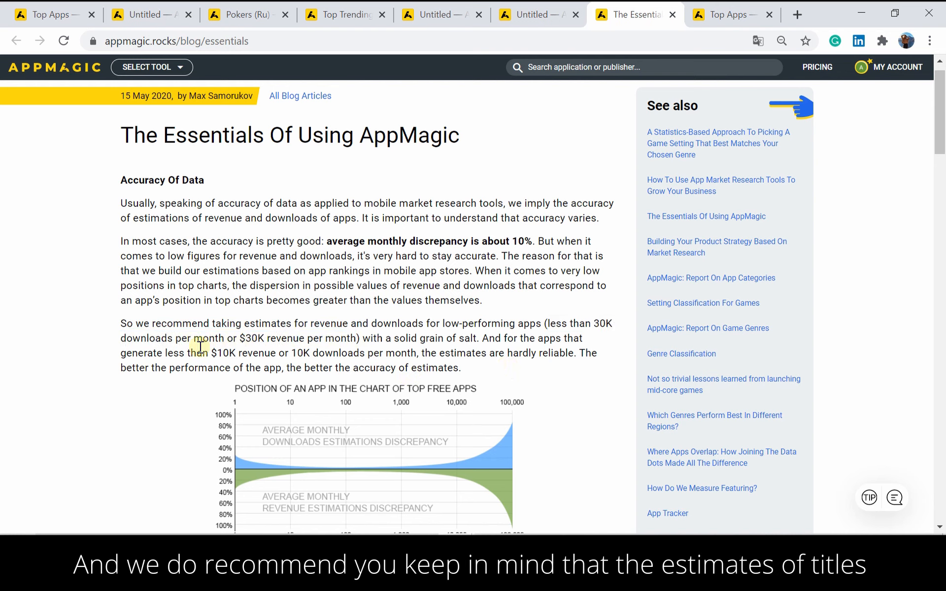
mouse_move(166, 353)
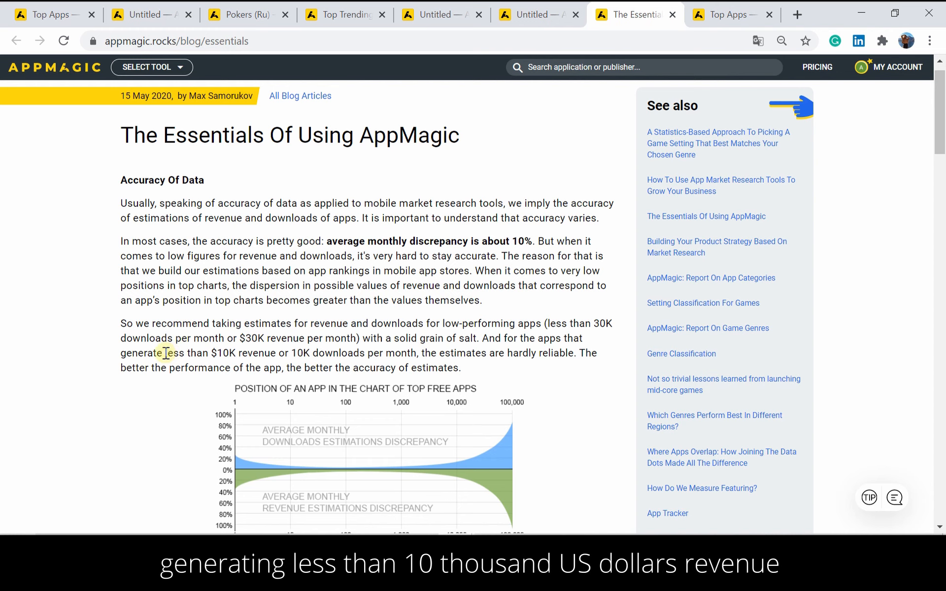
drag(165, 353, 376, 353)
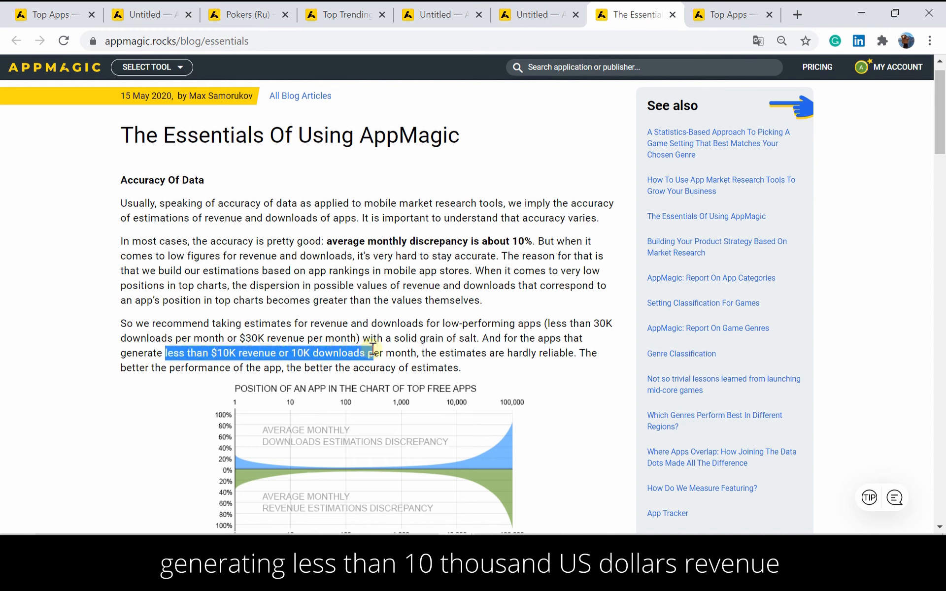
drag(375, 353, 416, 353)
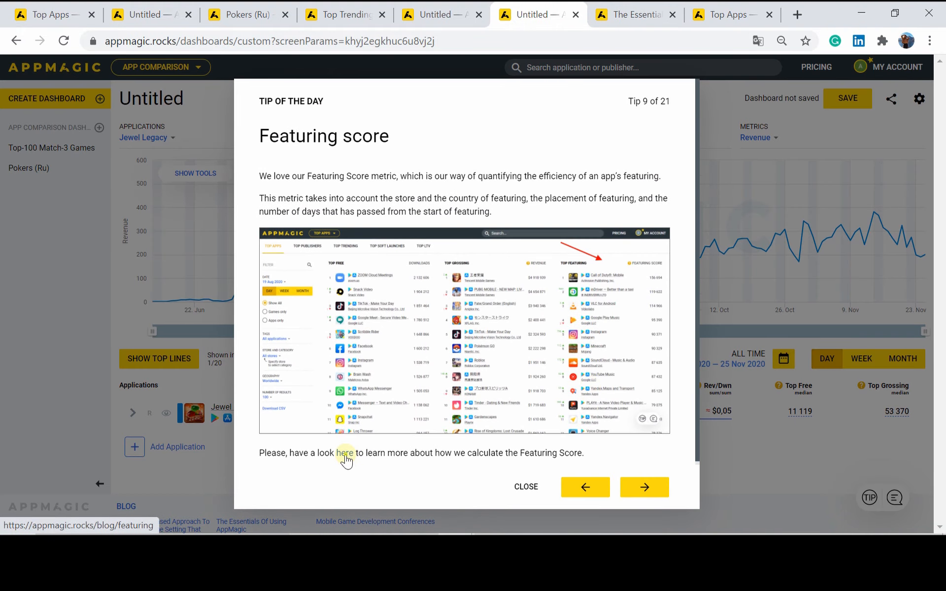
- Follow the Tip of the Day link to 'How Do We Measure Featuring?' and read its methodology
click(345, 453)
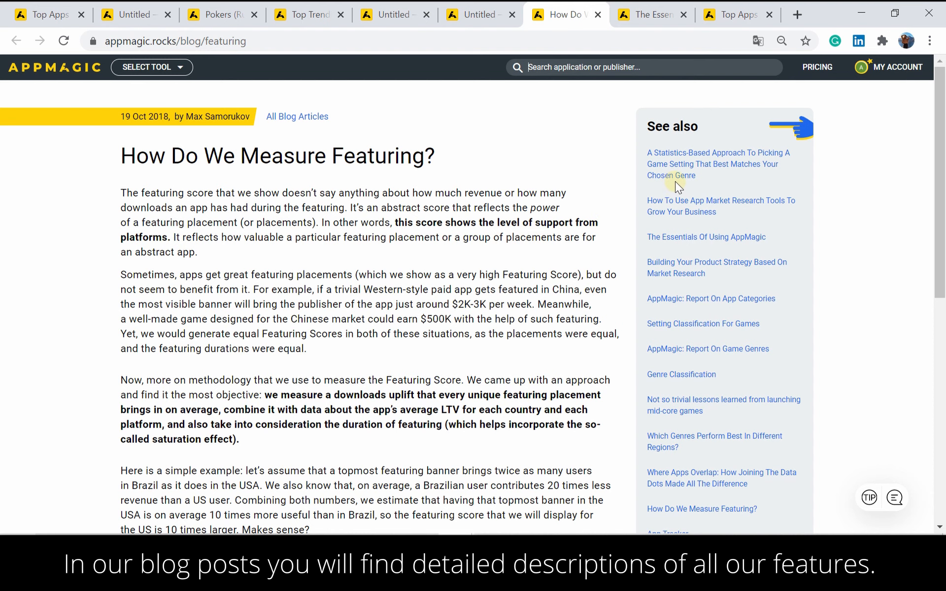
scroll(down, 3)
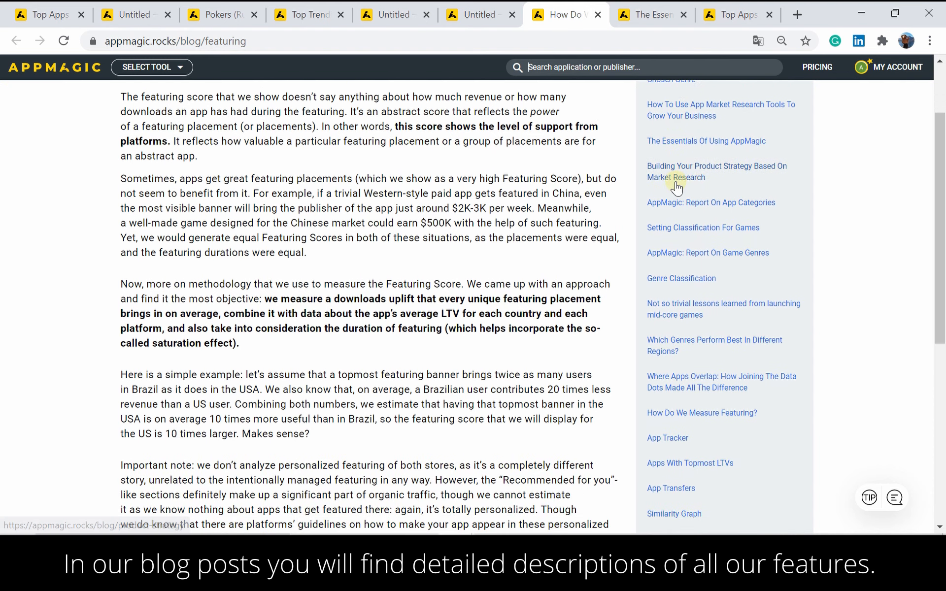
scroll(down, 3)
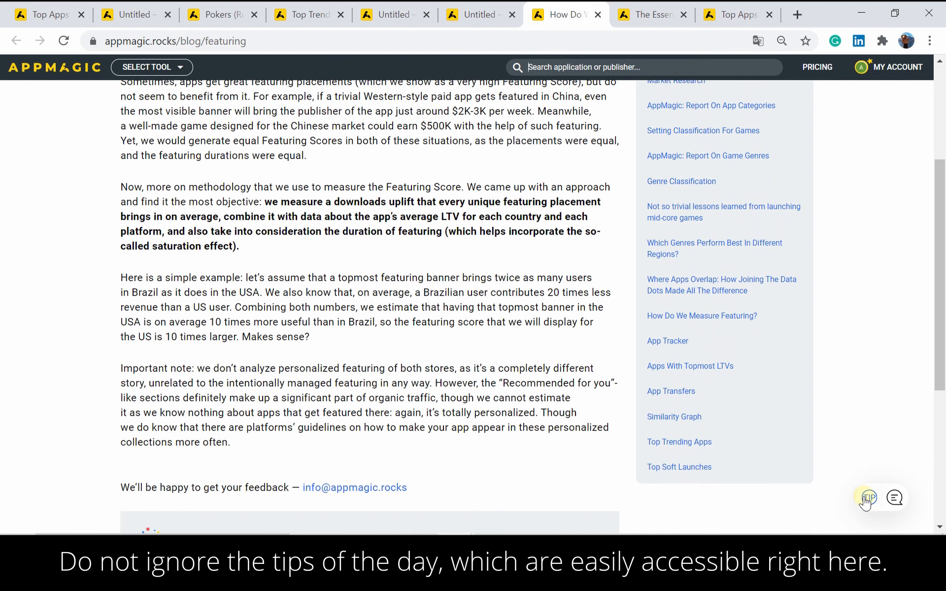
click(869, 498)
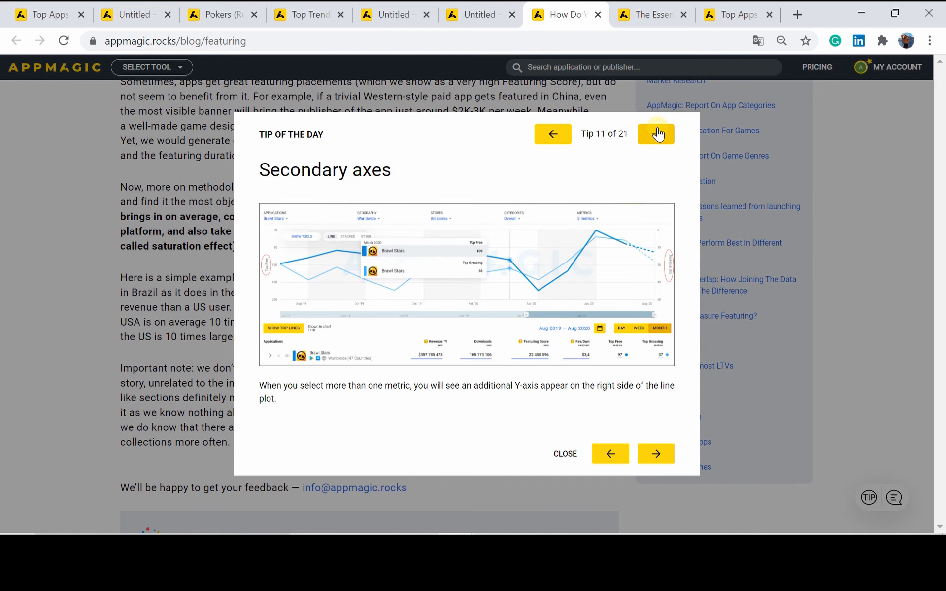
click(656, 134)
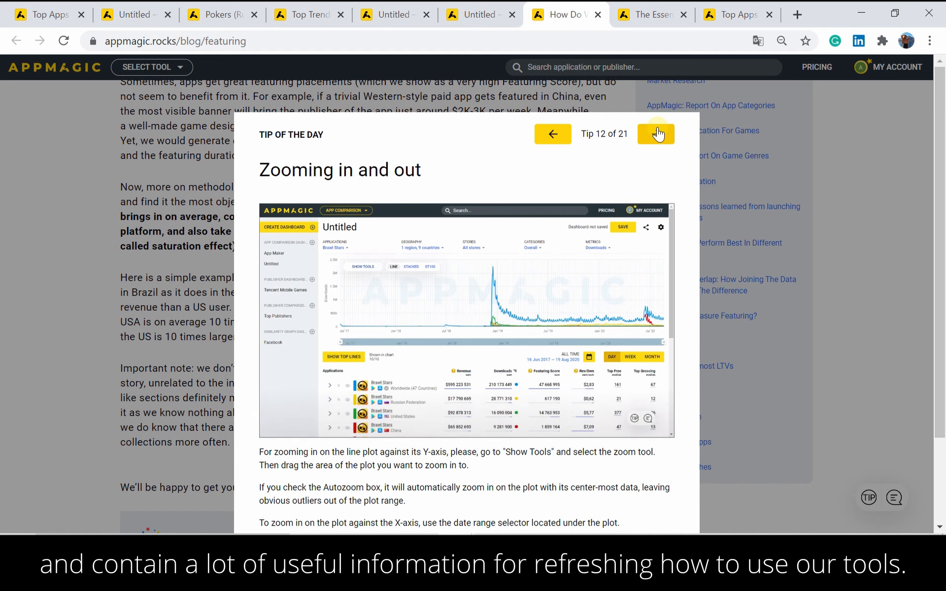
click(656, 134)
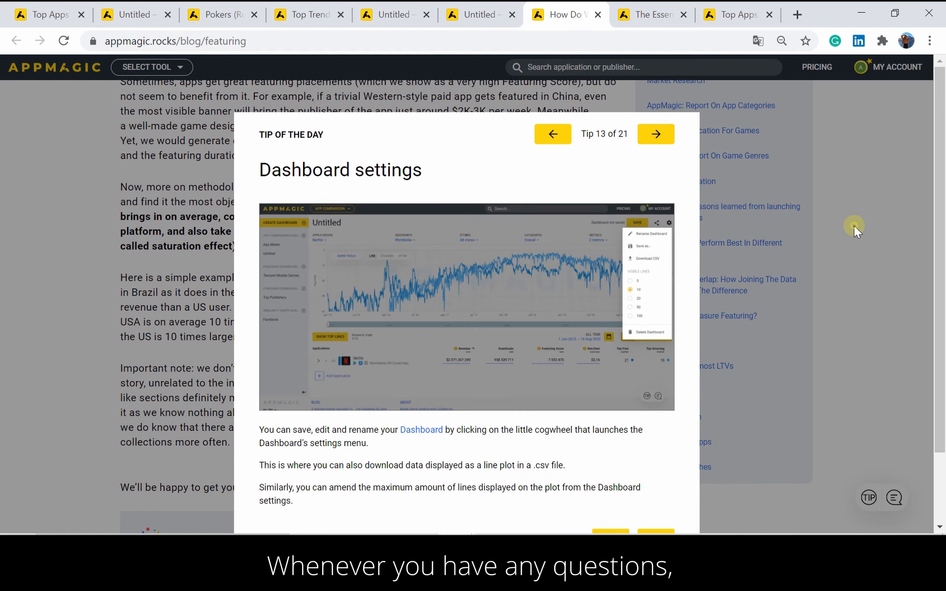
click(854, 226)
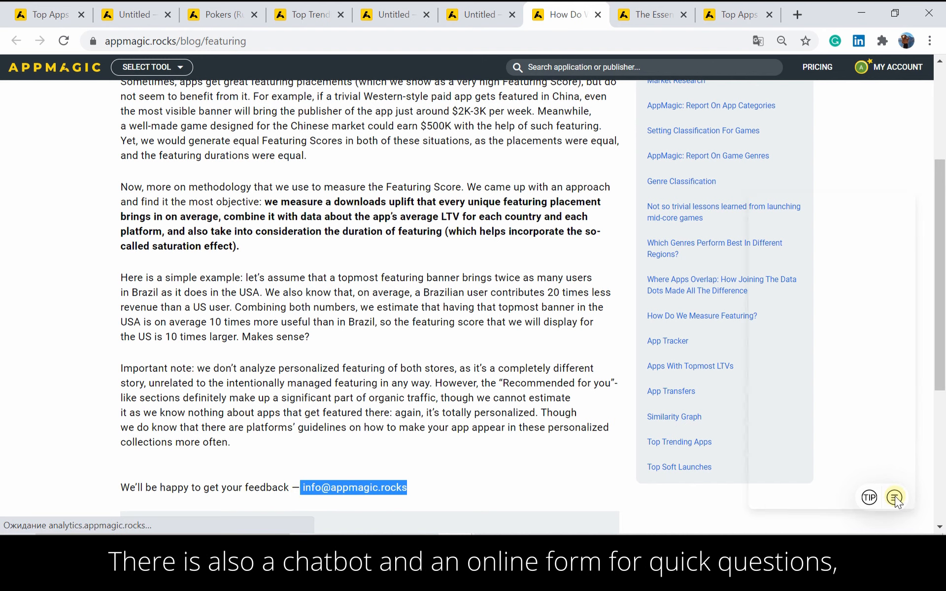
- Launch the support chatbot over the featuring article
click(895, 497)
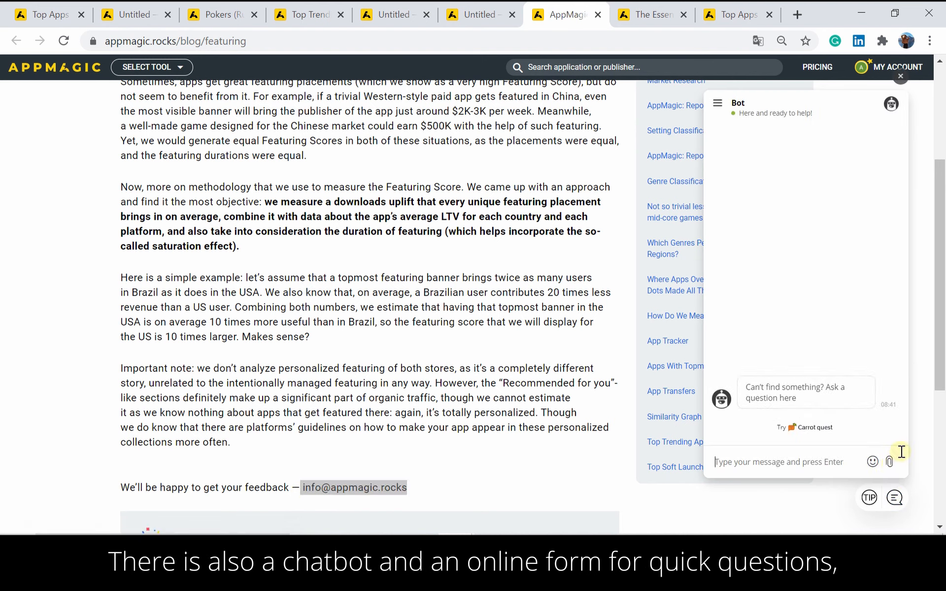